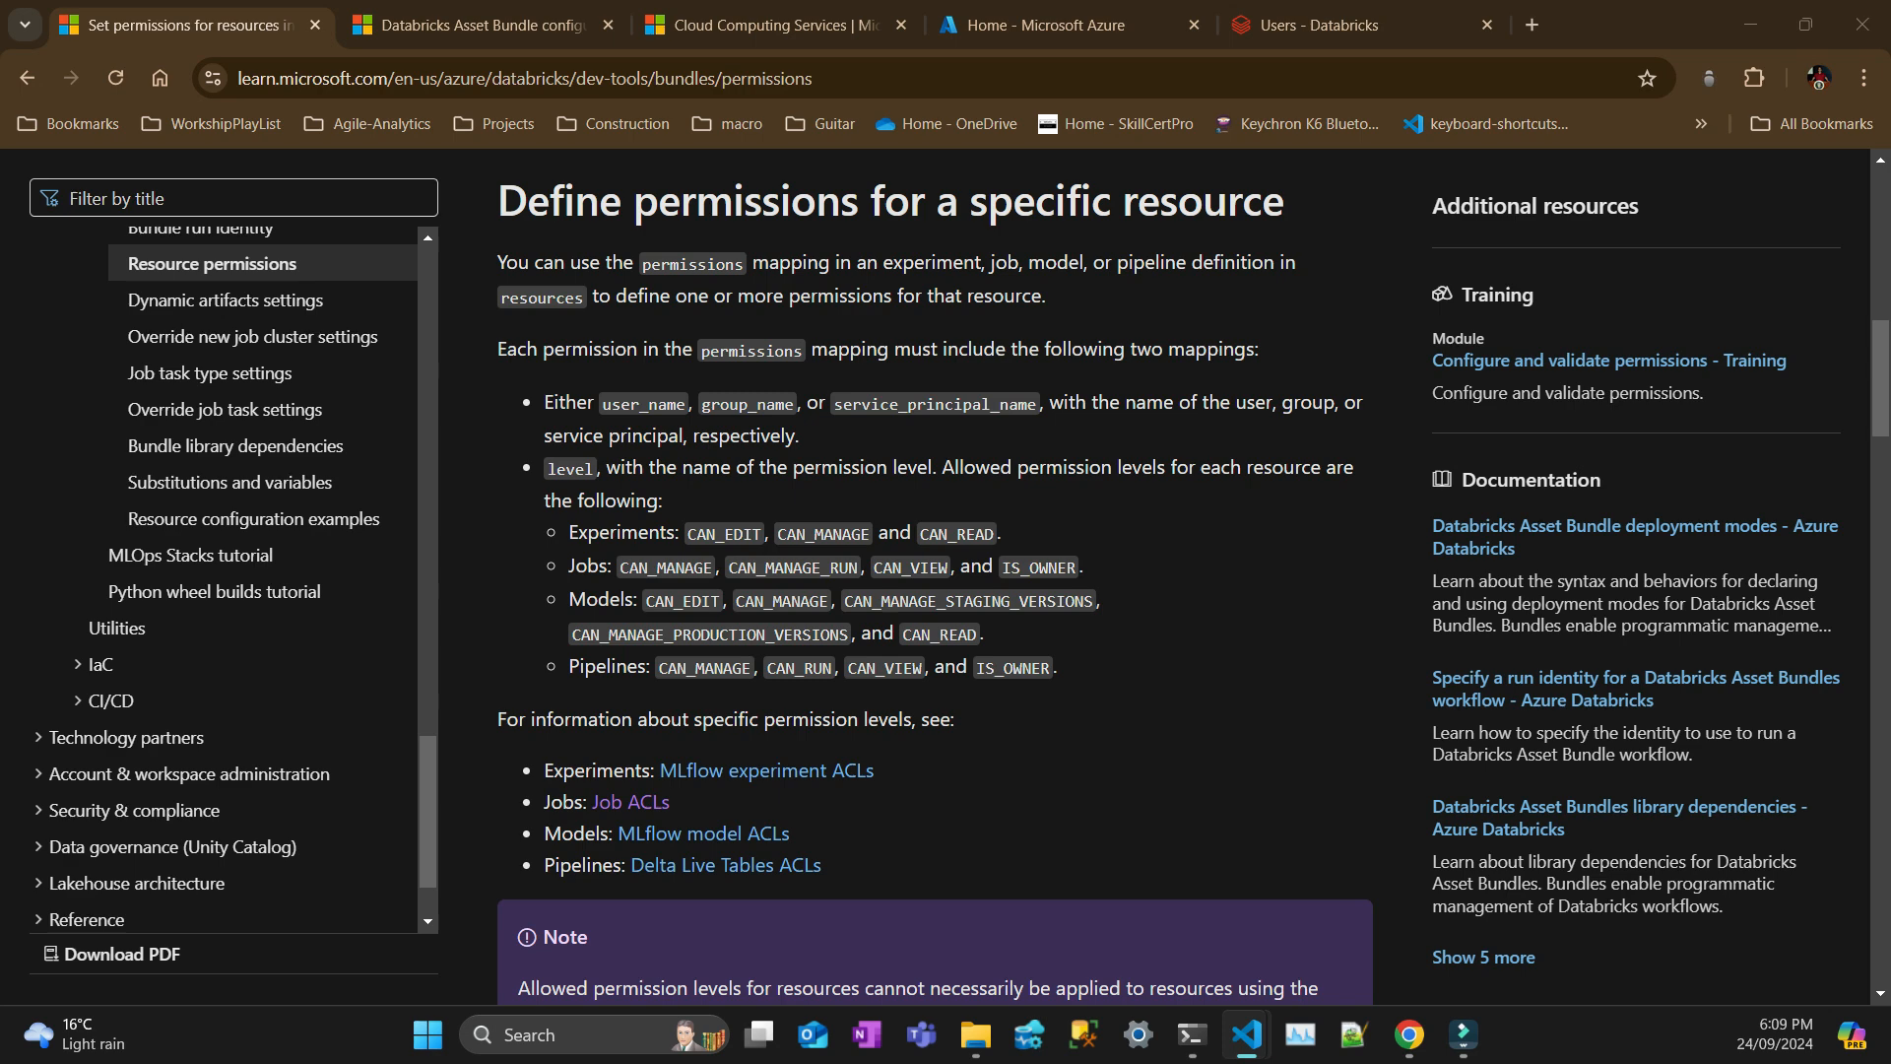
mouse_move(633, 854)
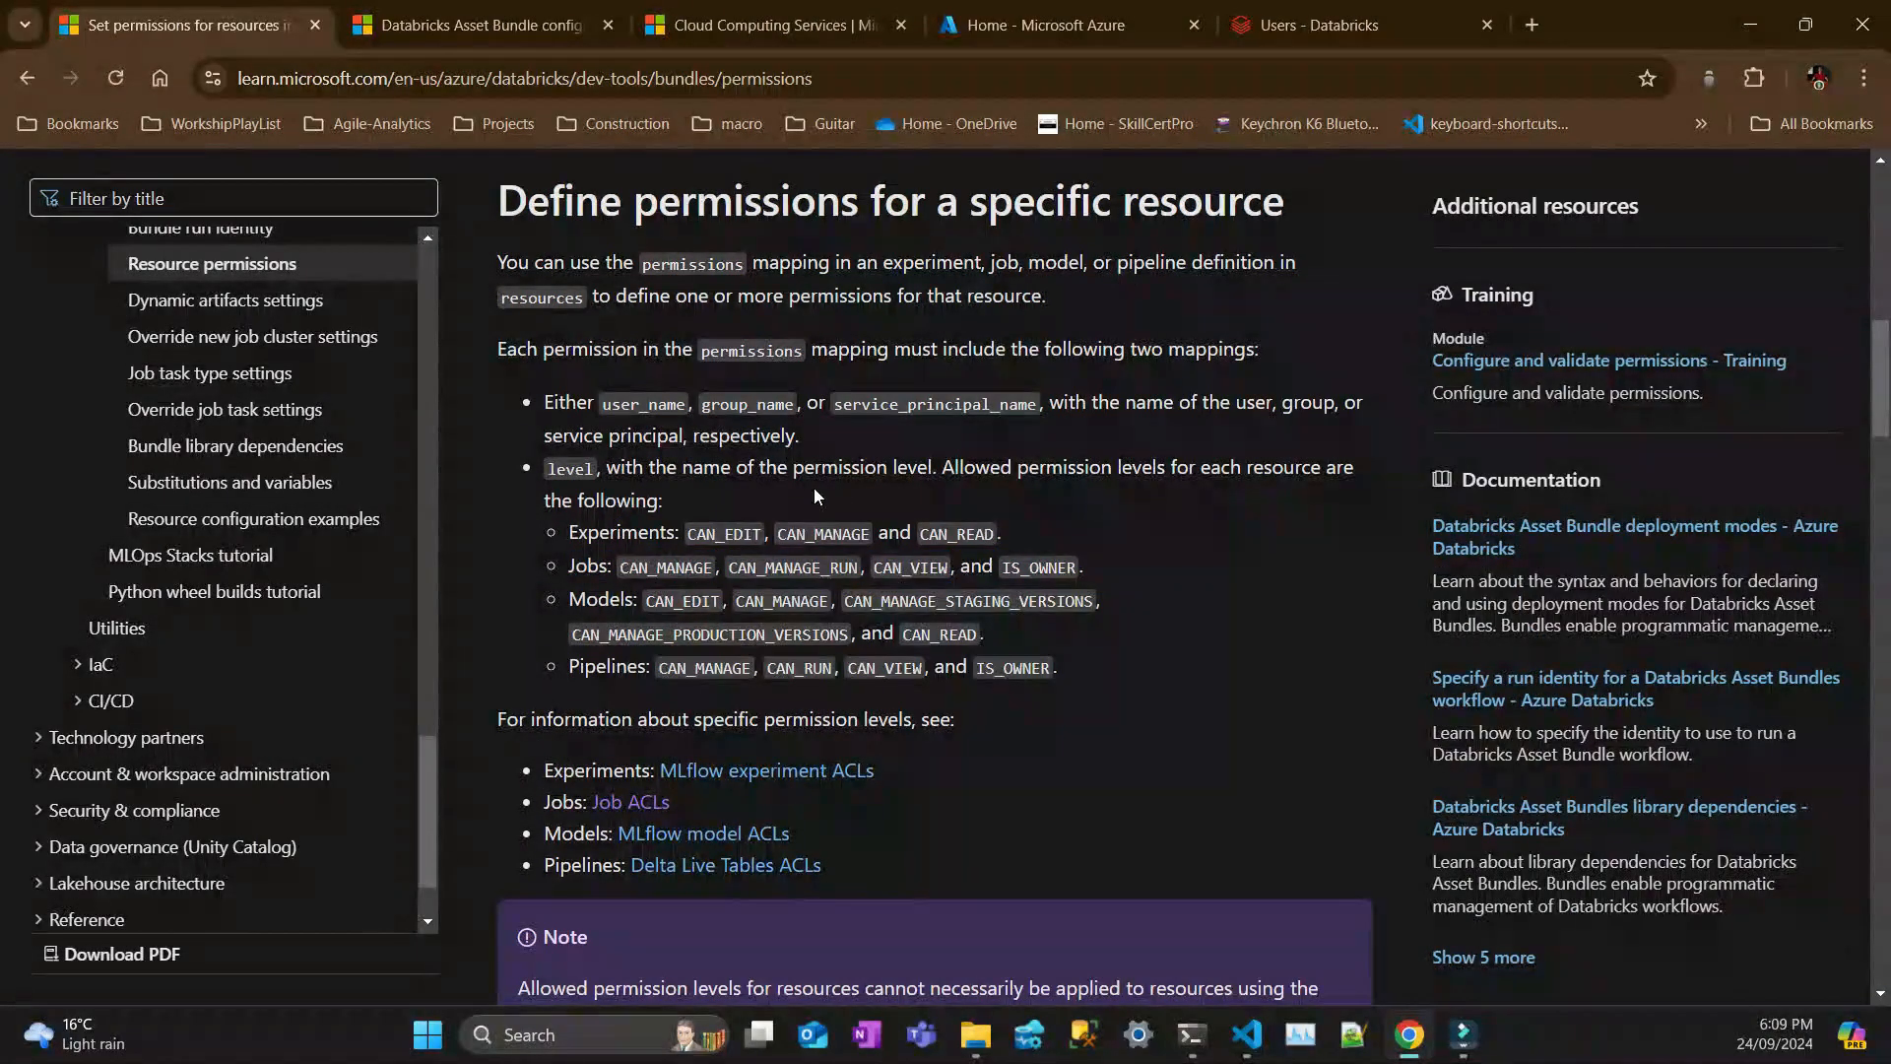
Highlight 'permission level', the resources mapping and CAN_MANAGE, then open the Job ACLs table
drag(780, 468, 926, 468)
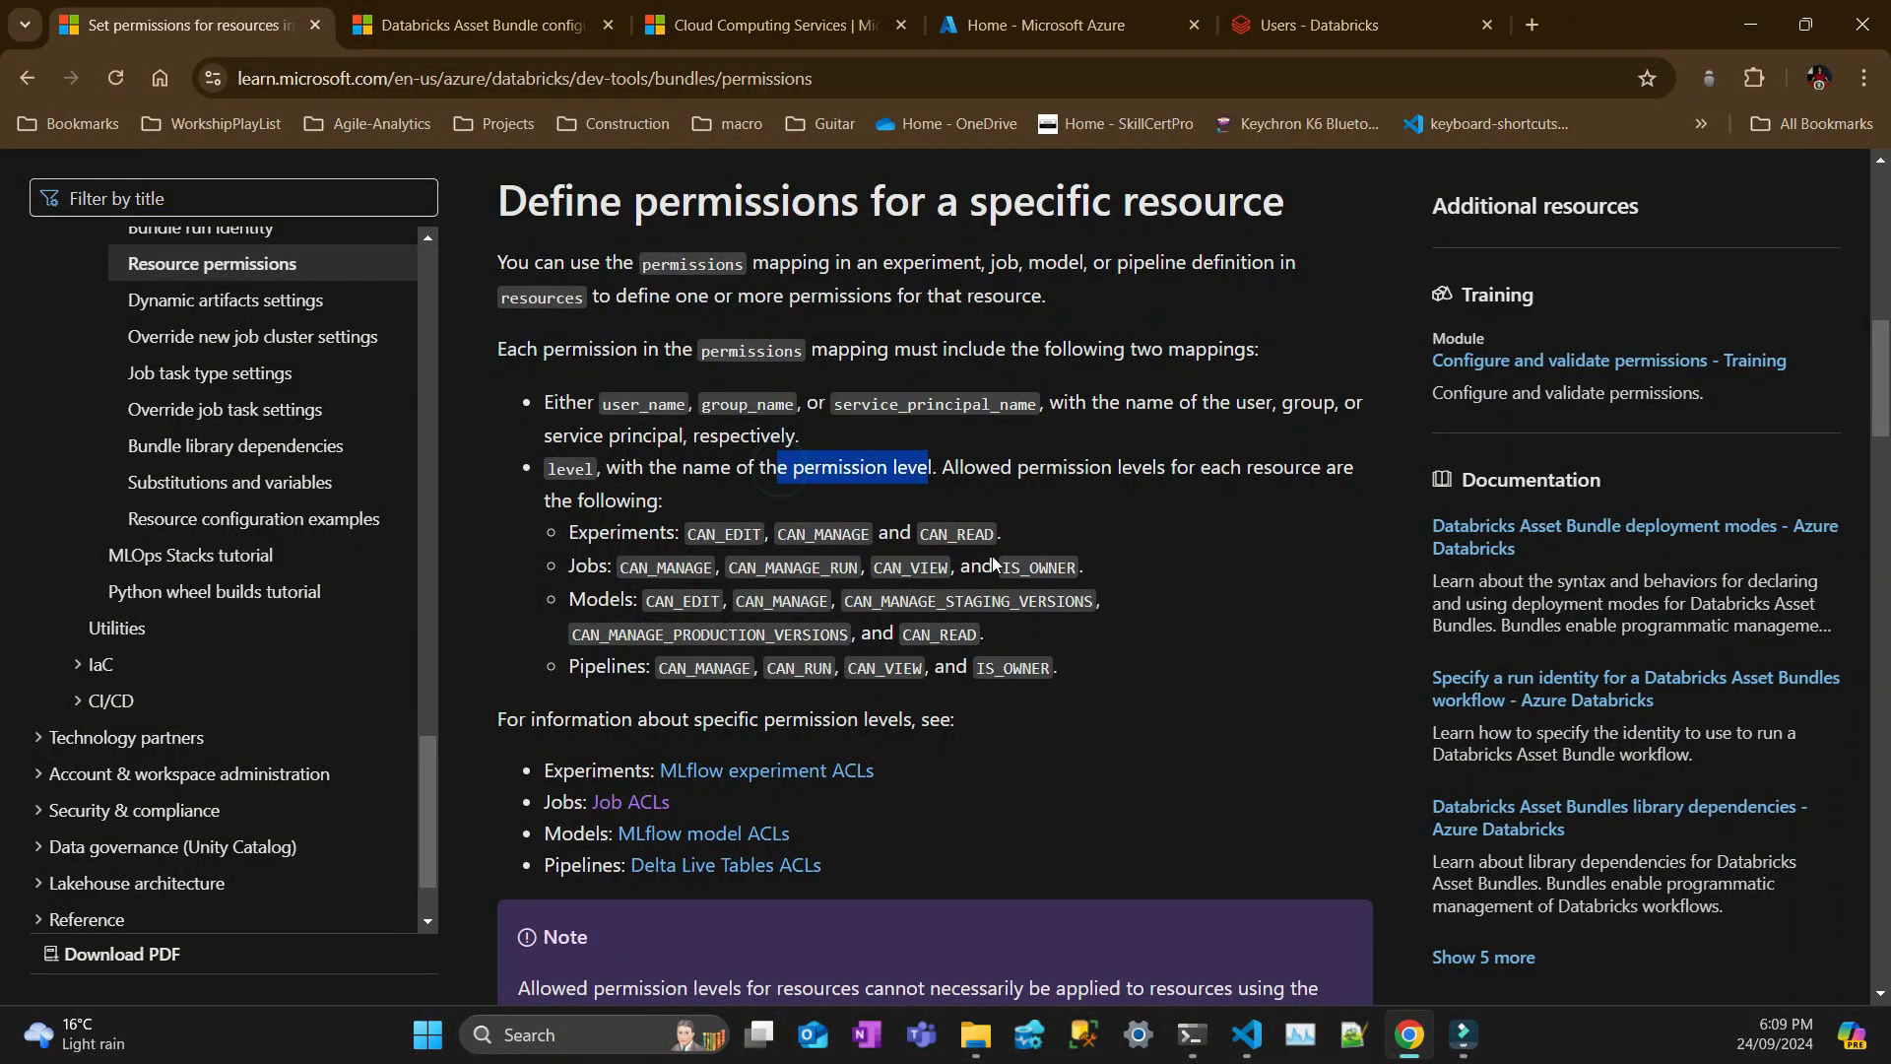
mouse_move(989, 563)
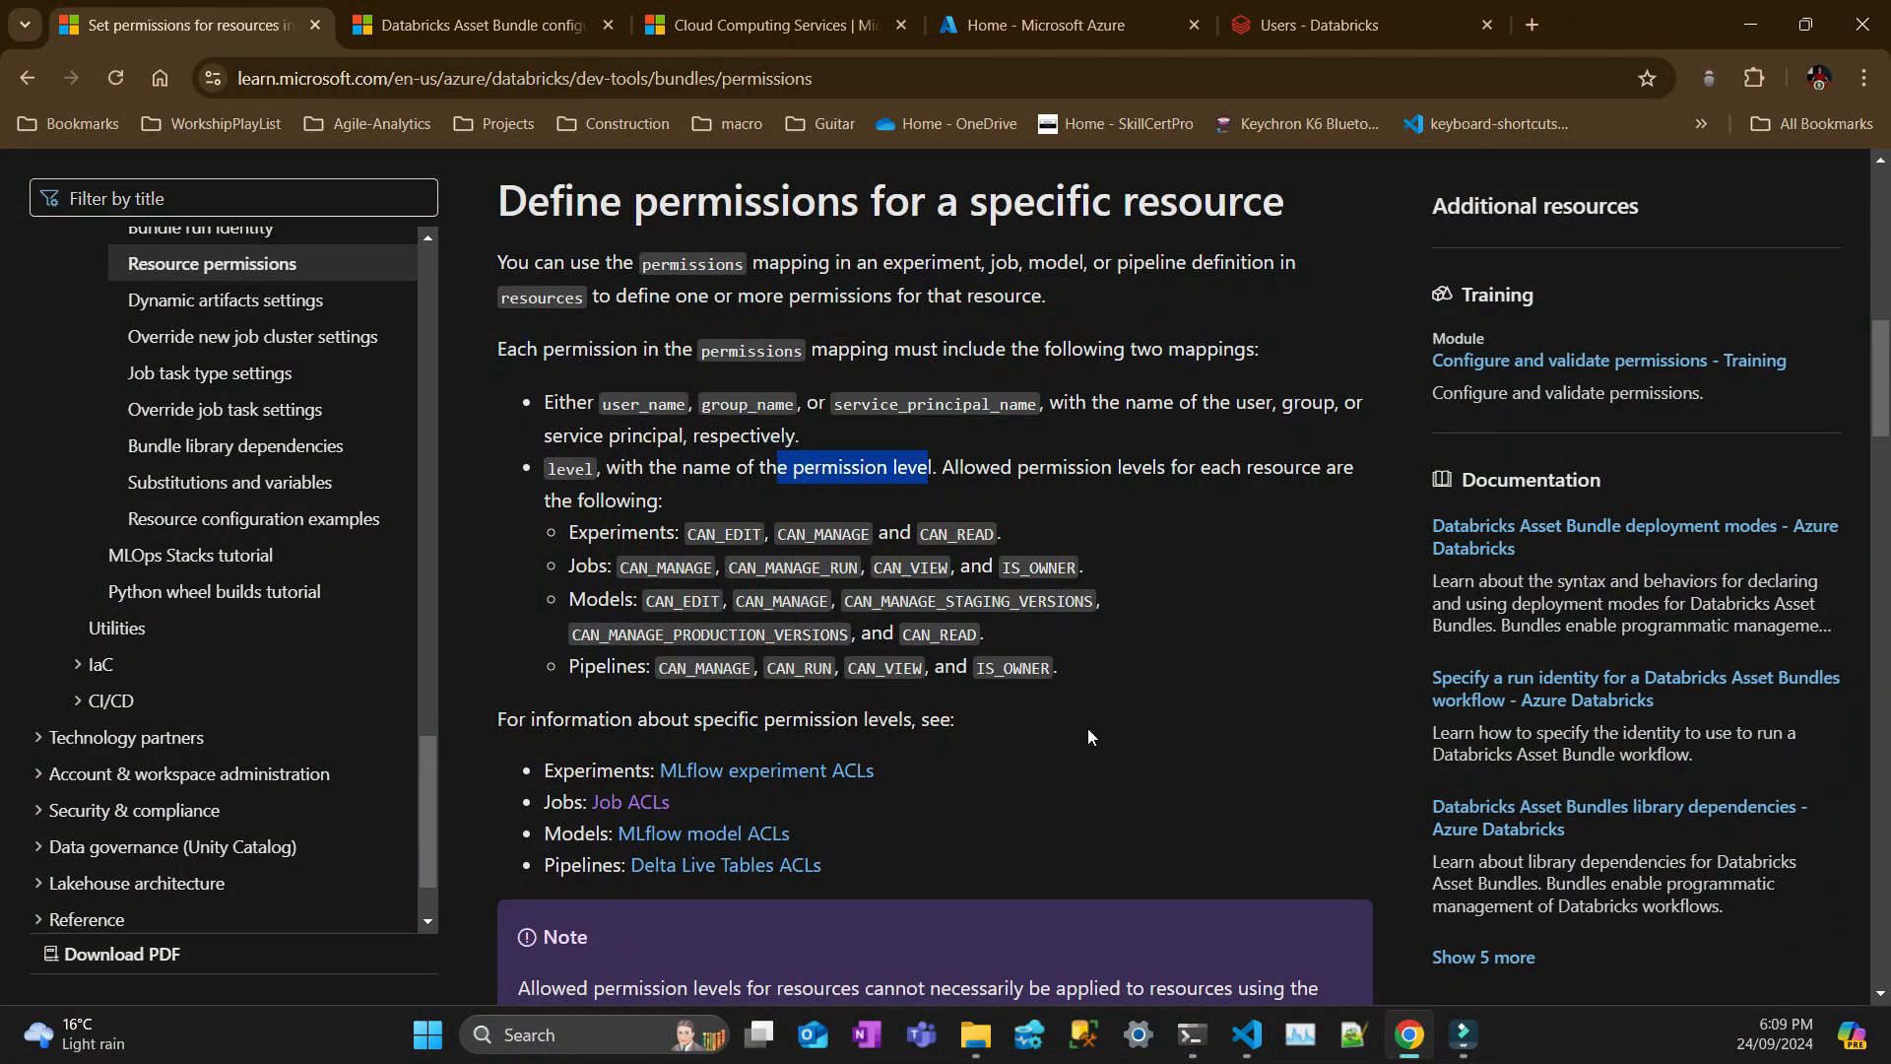
scroll(down, 3)
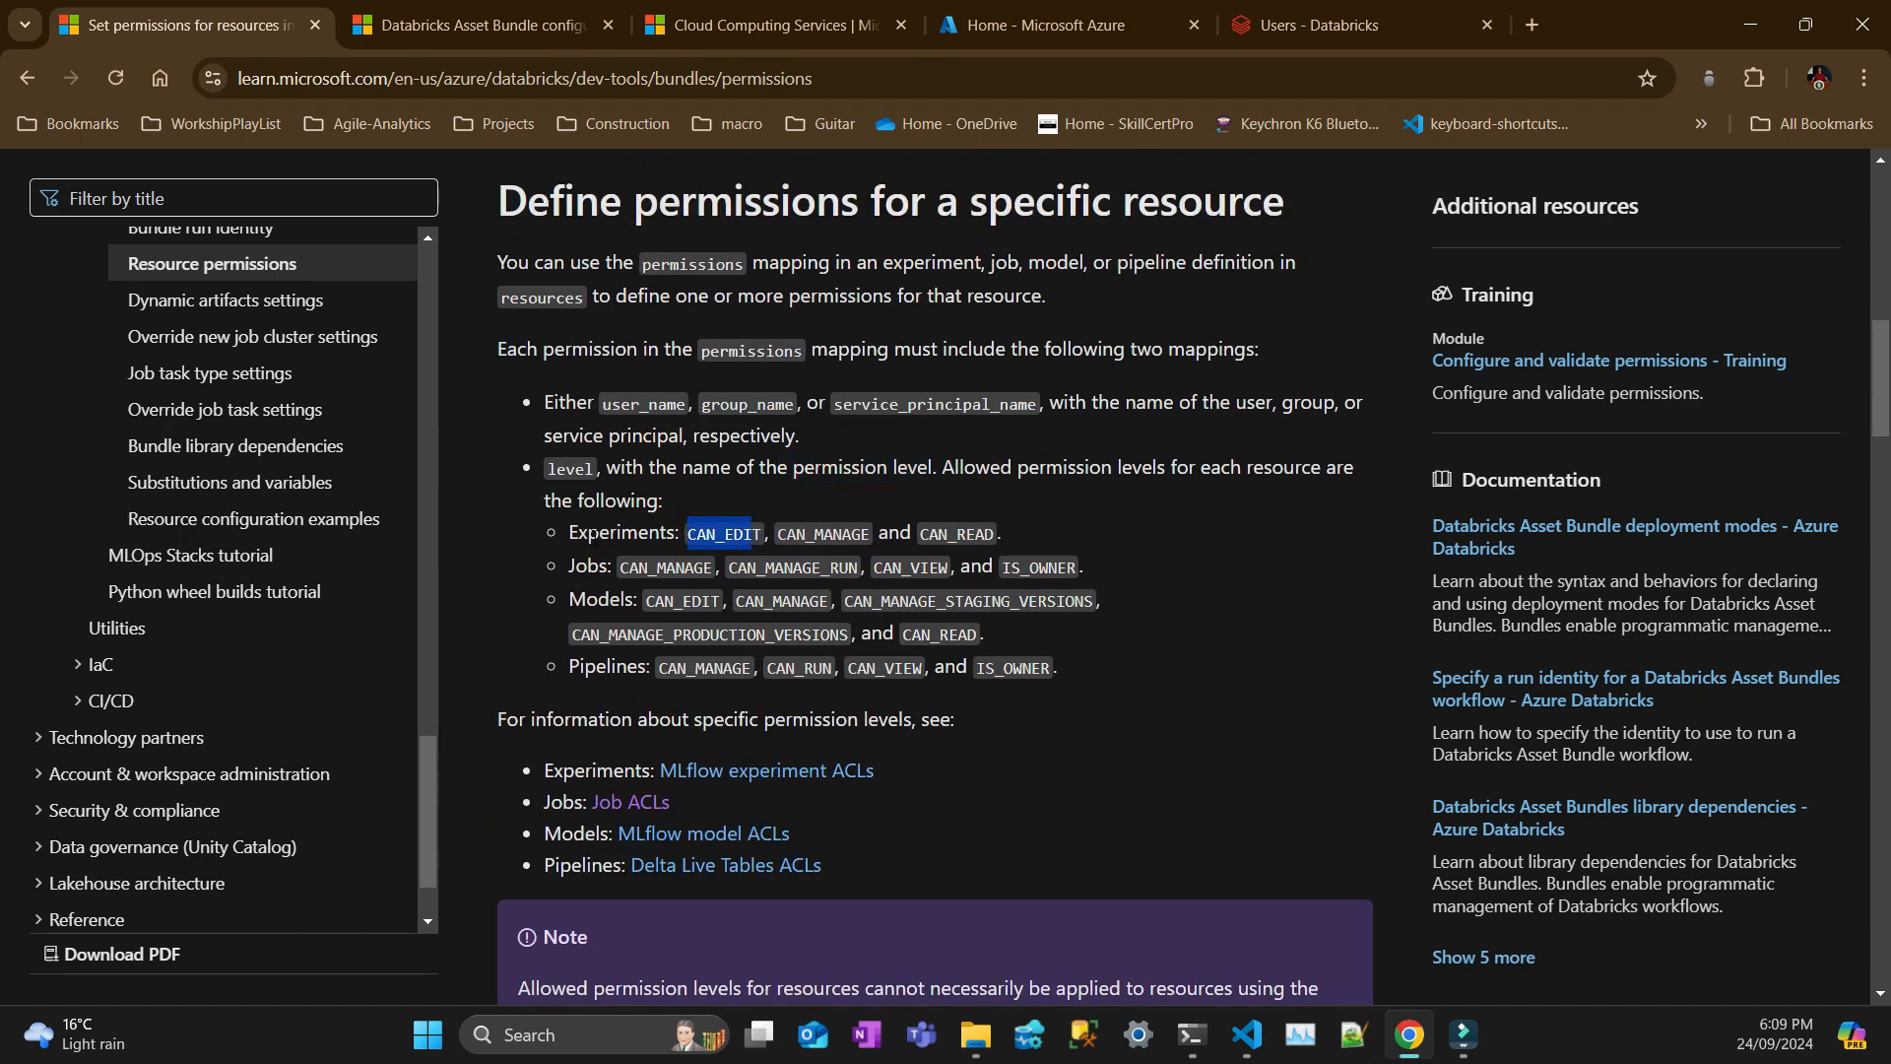
double_click(541, 296)
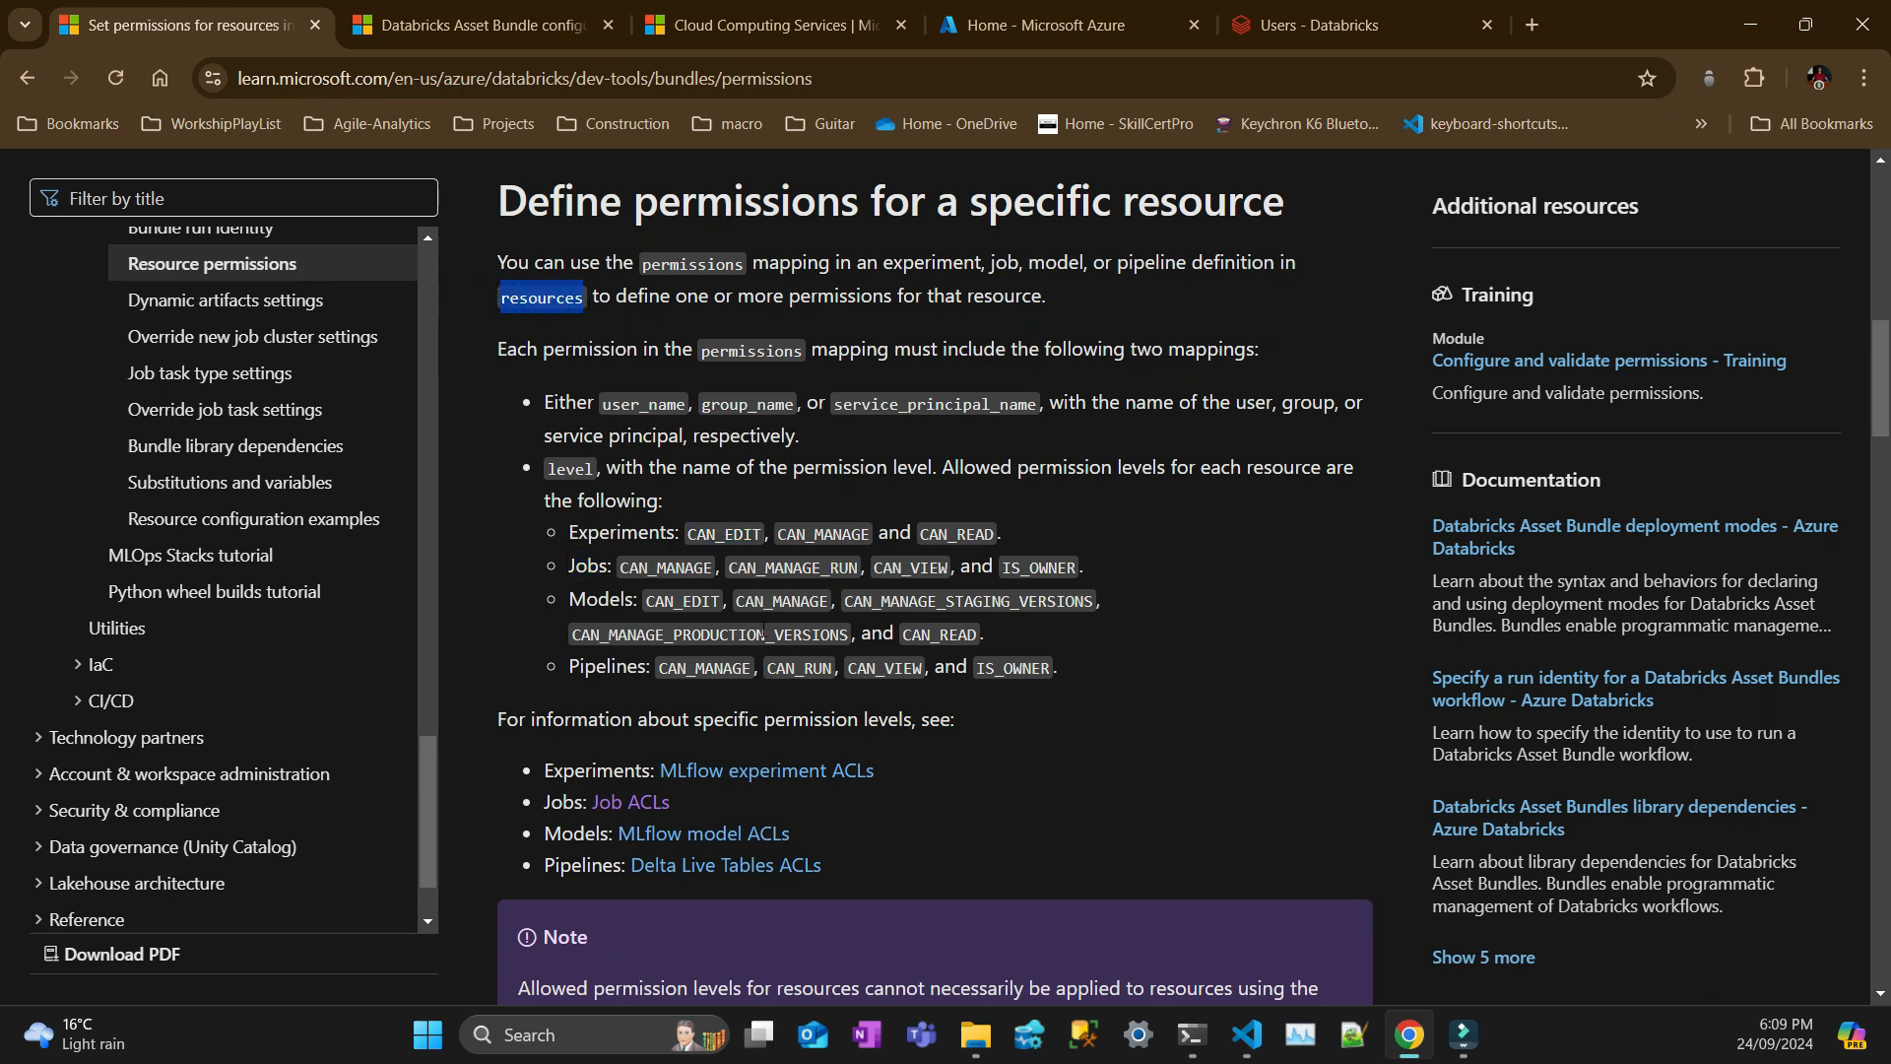
scroll(down, 3)
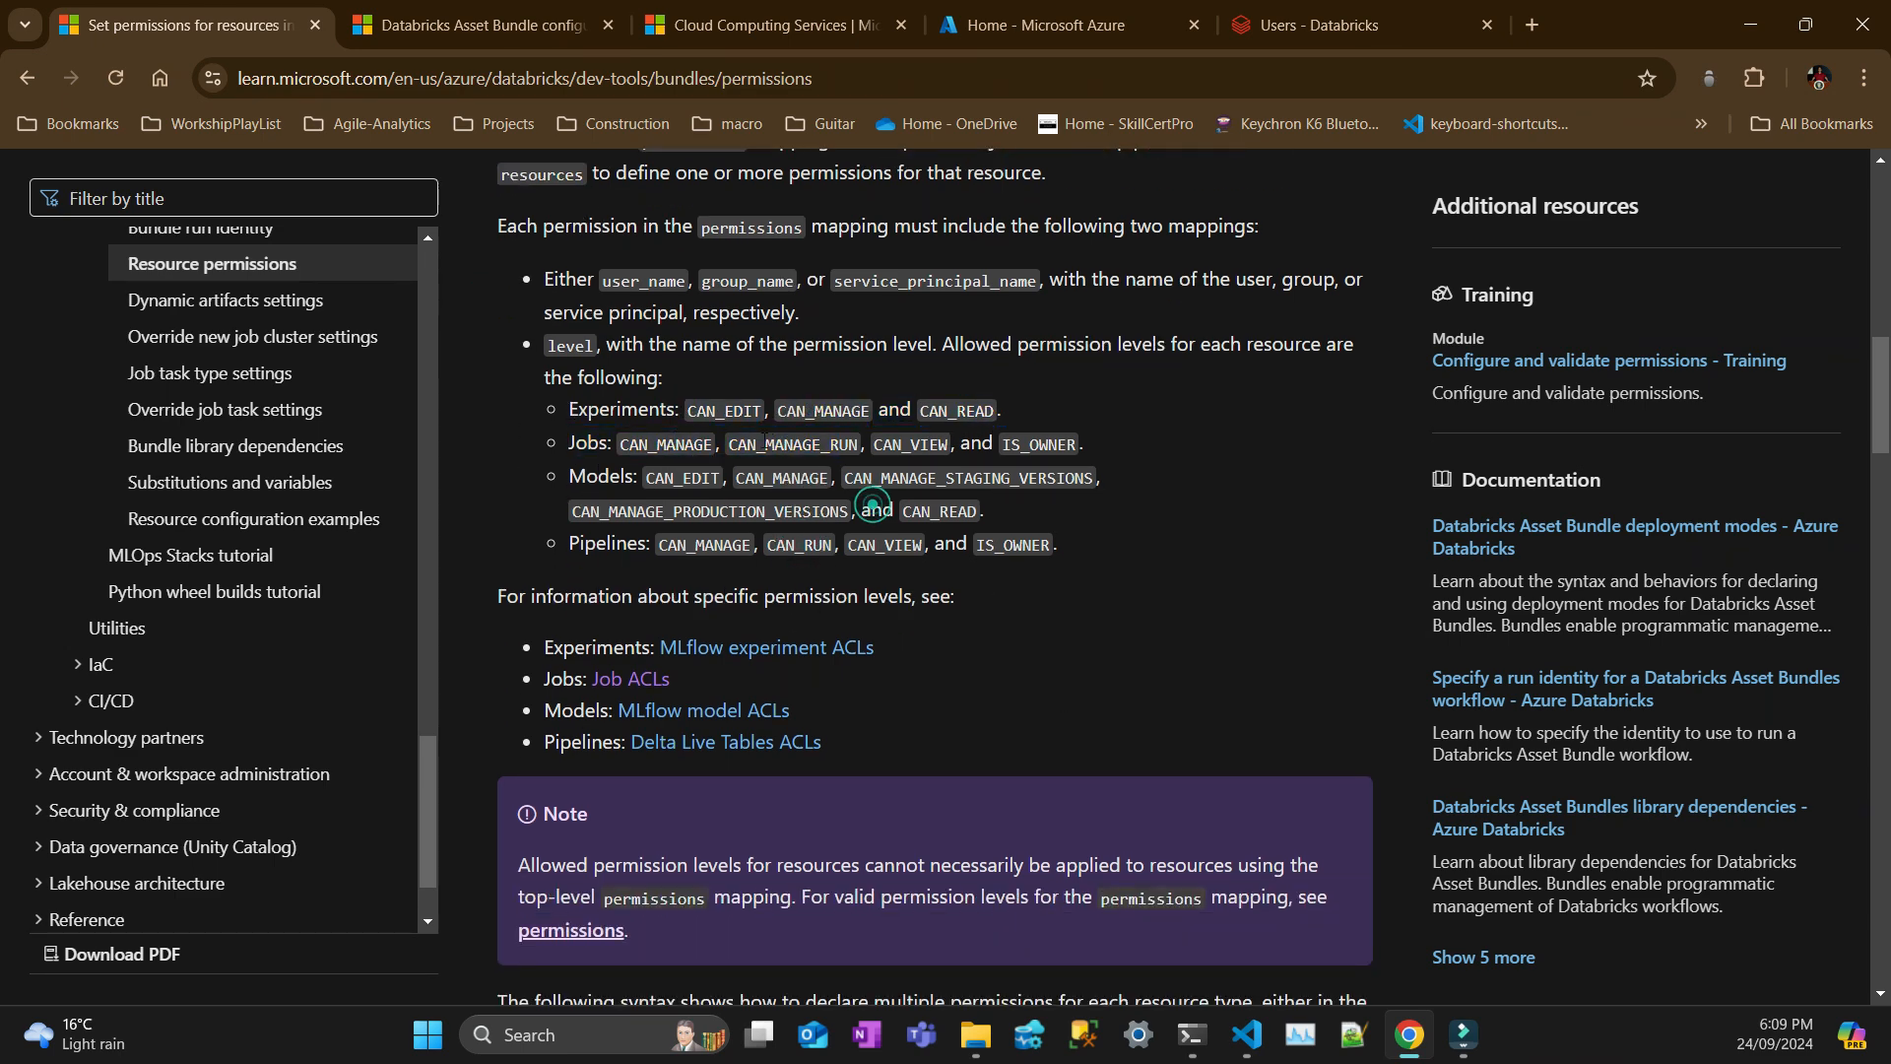
double_click(663, 444)
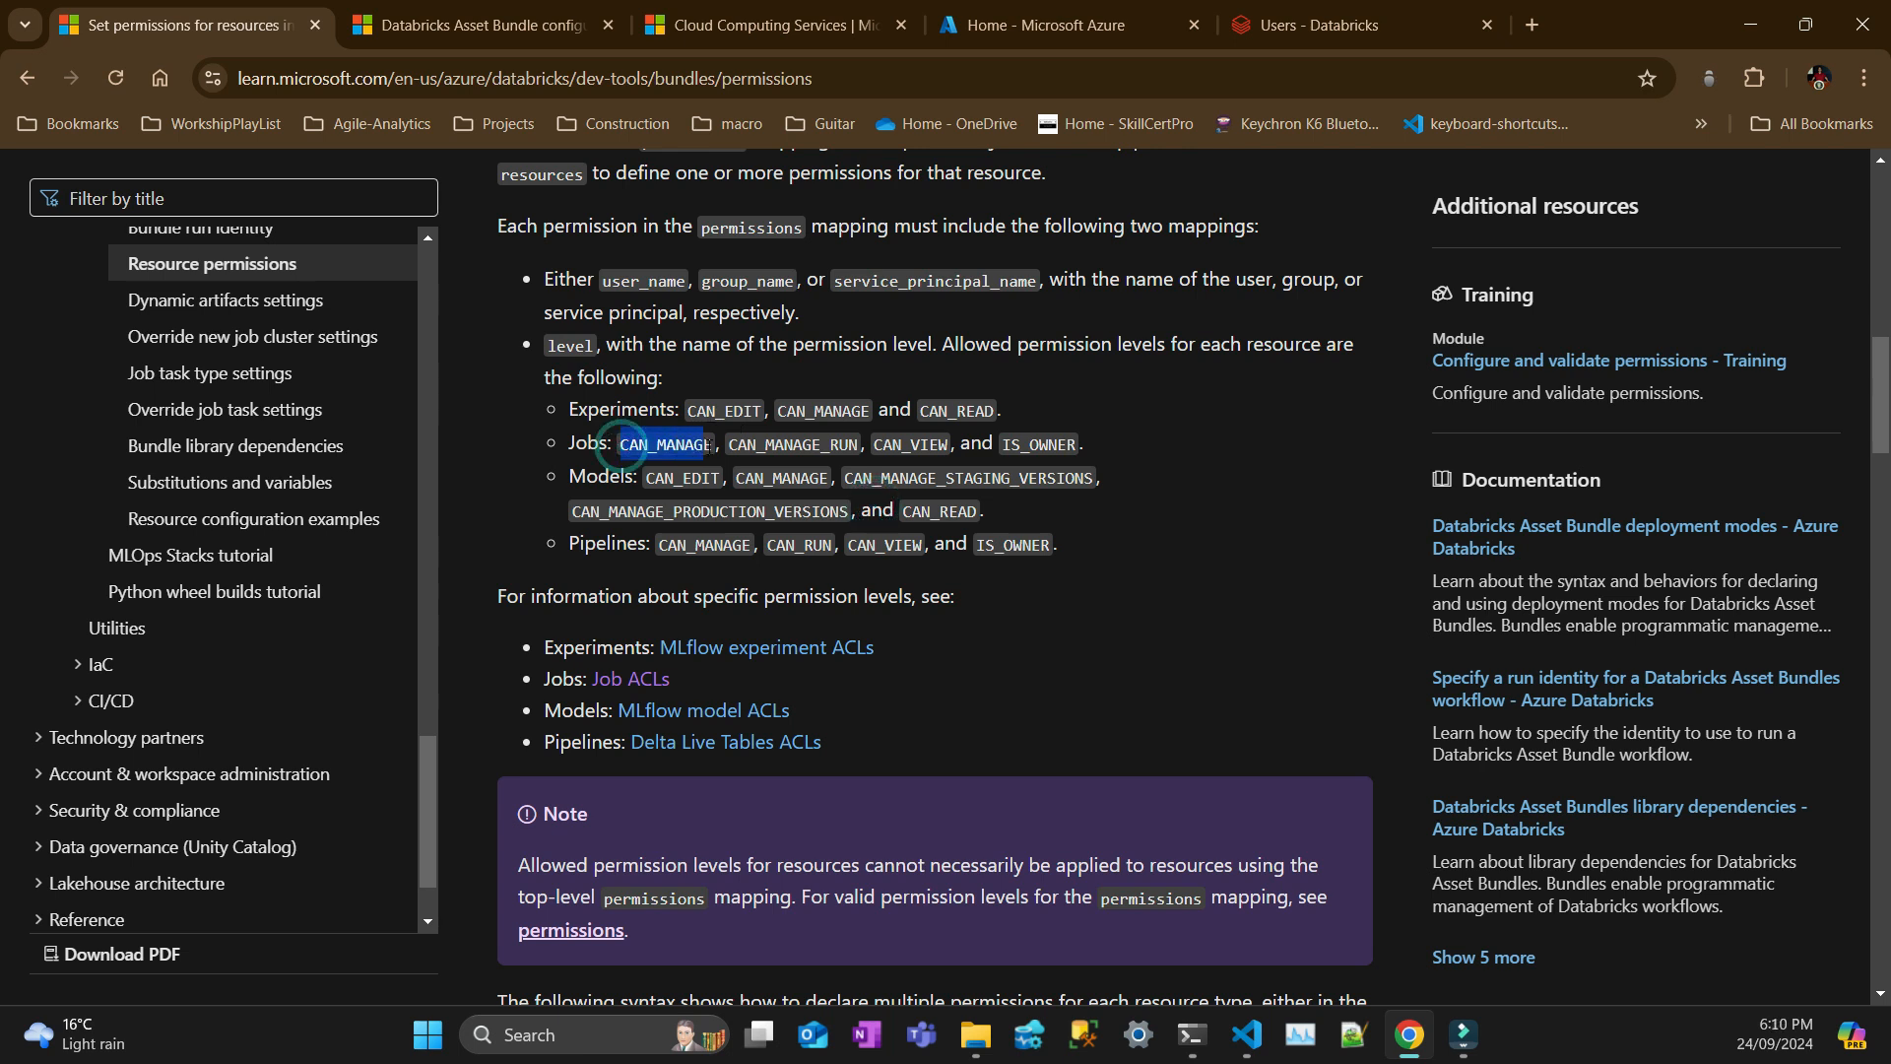
mouse_move(628, 678)
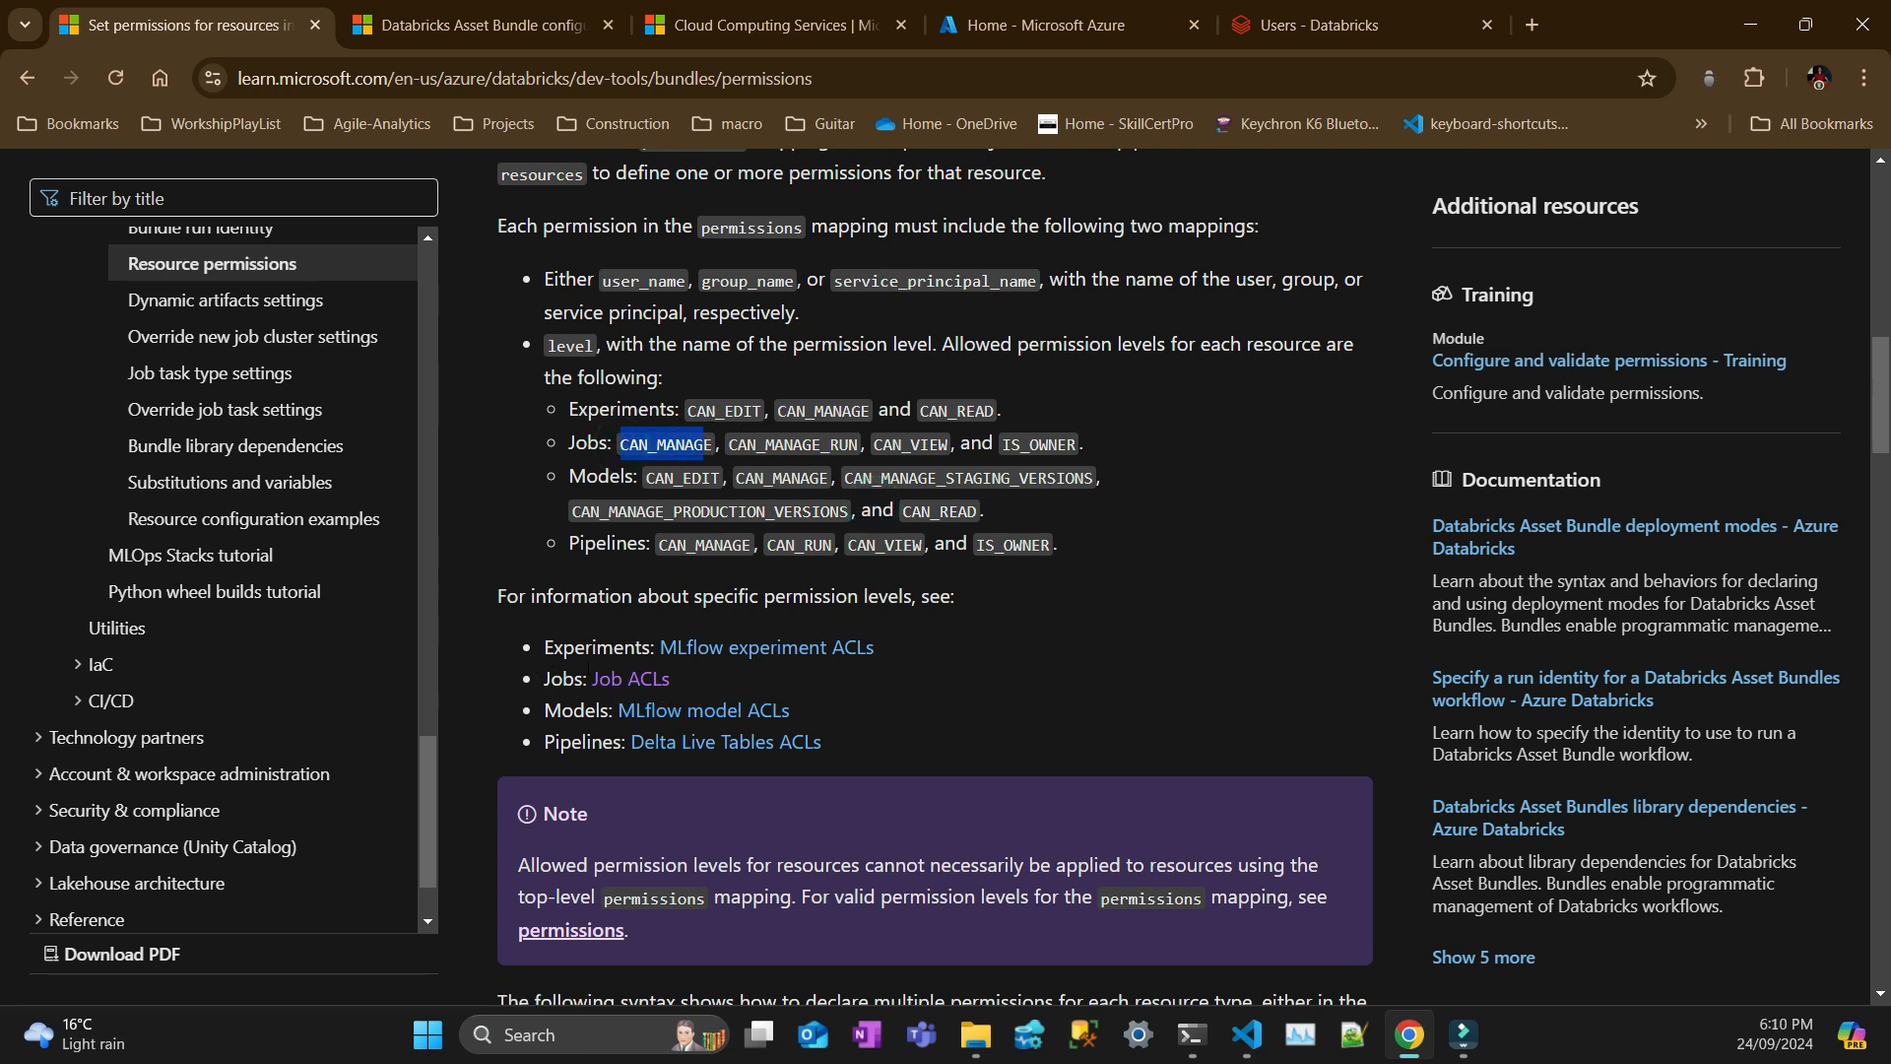
click(631, 677)
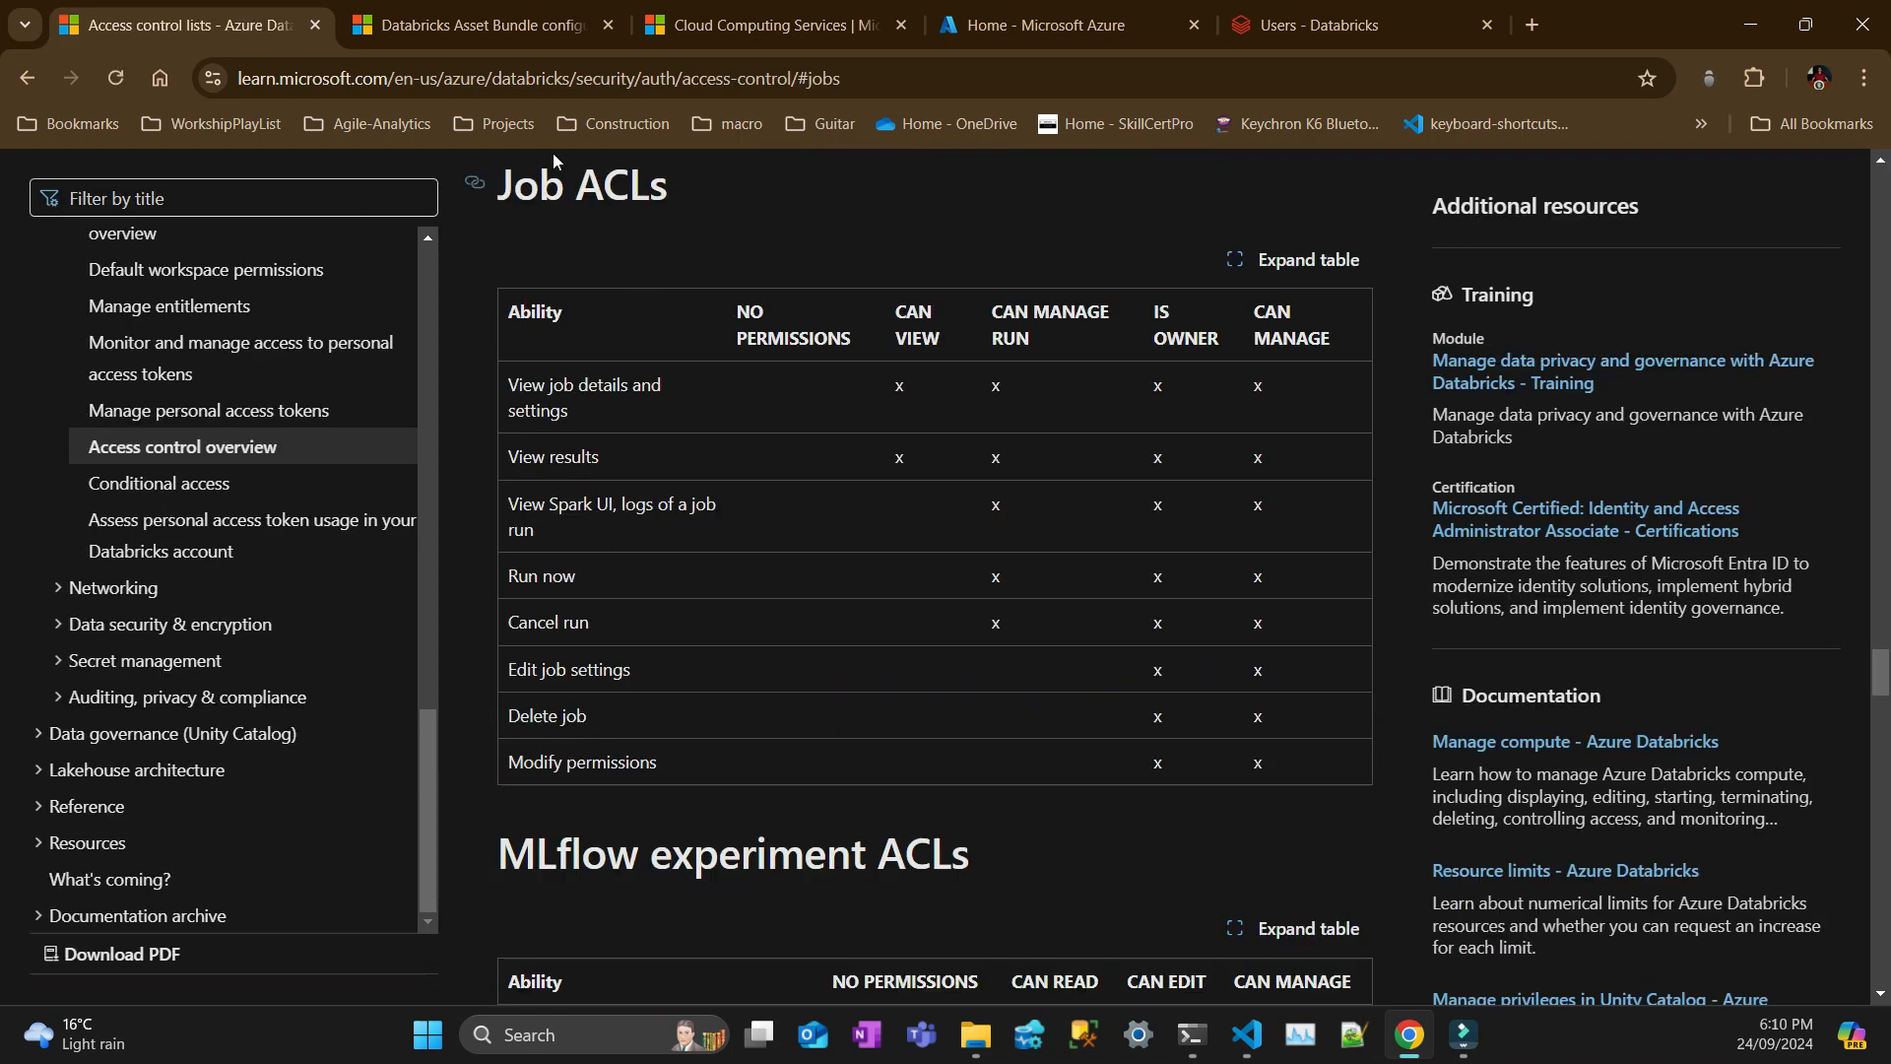
double_click(791, 323)
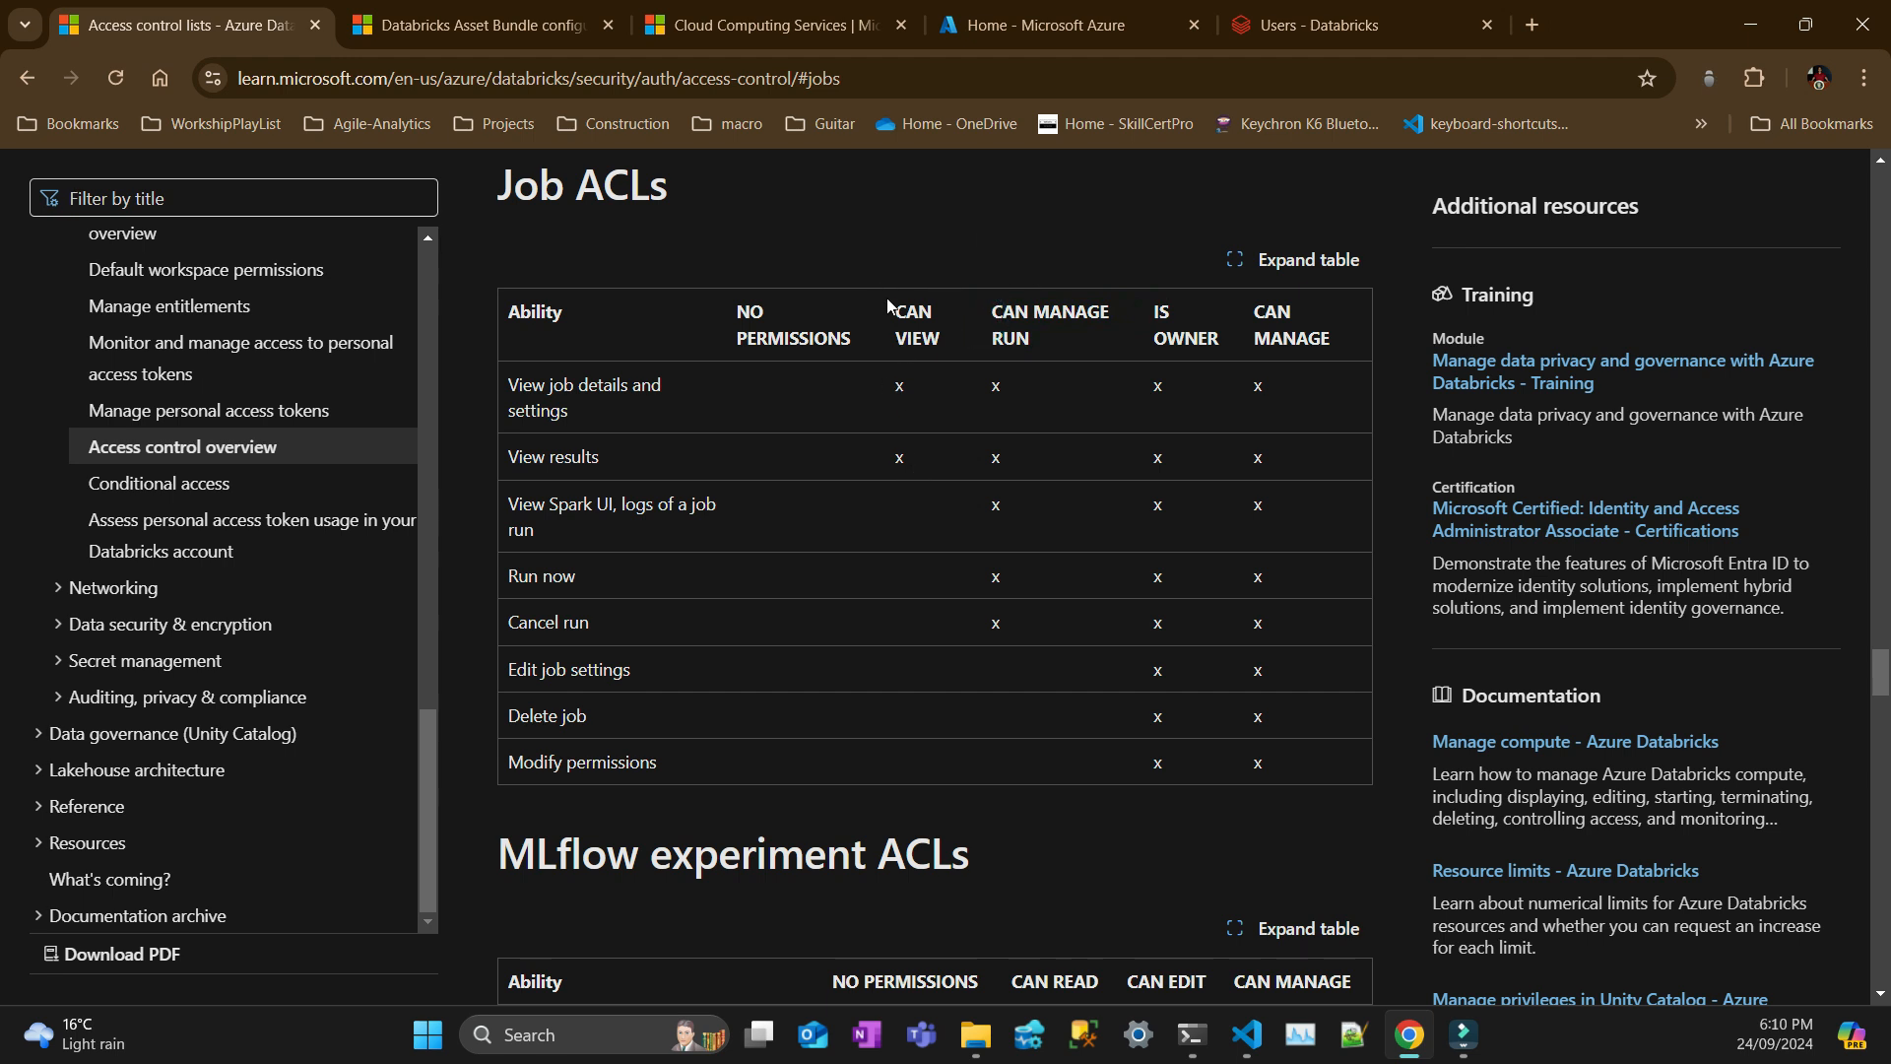
mouse_move(1005, 538)
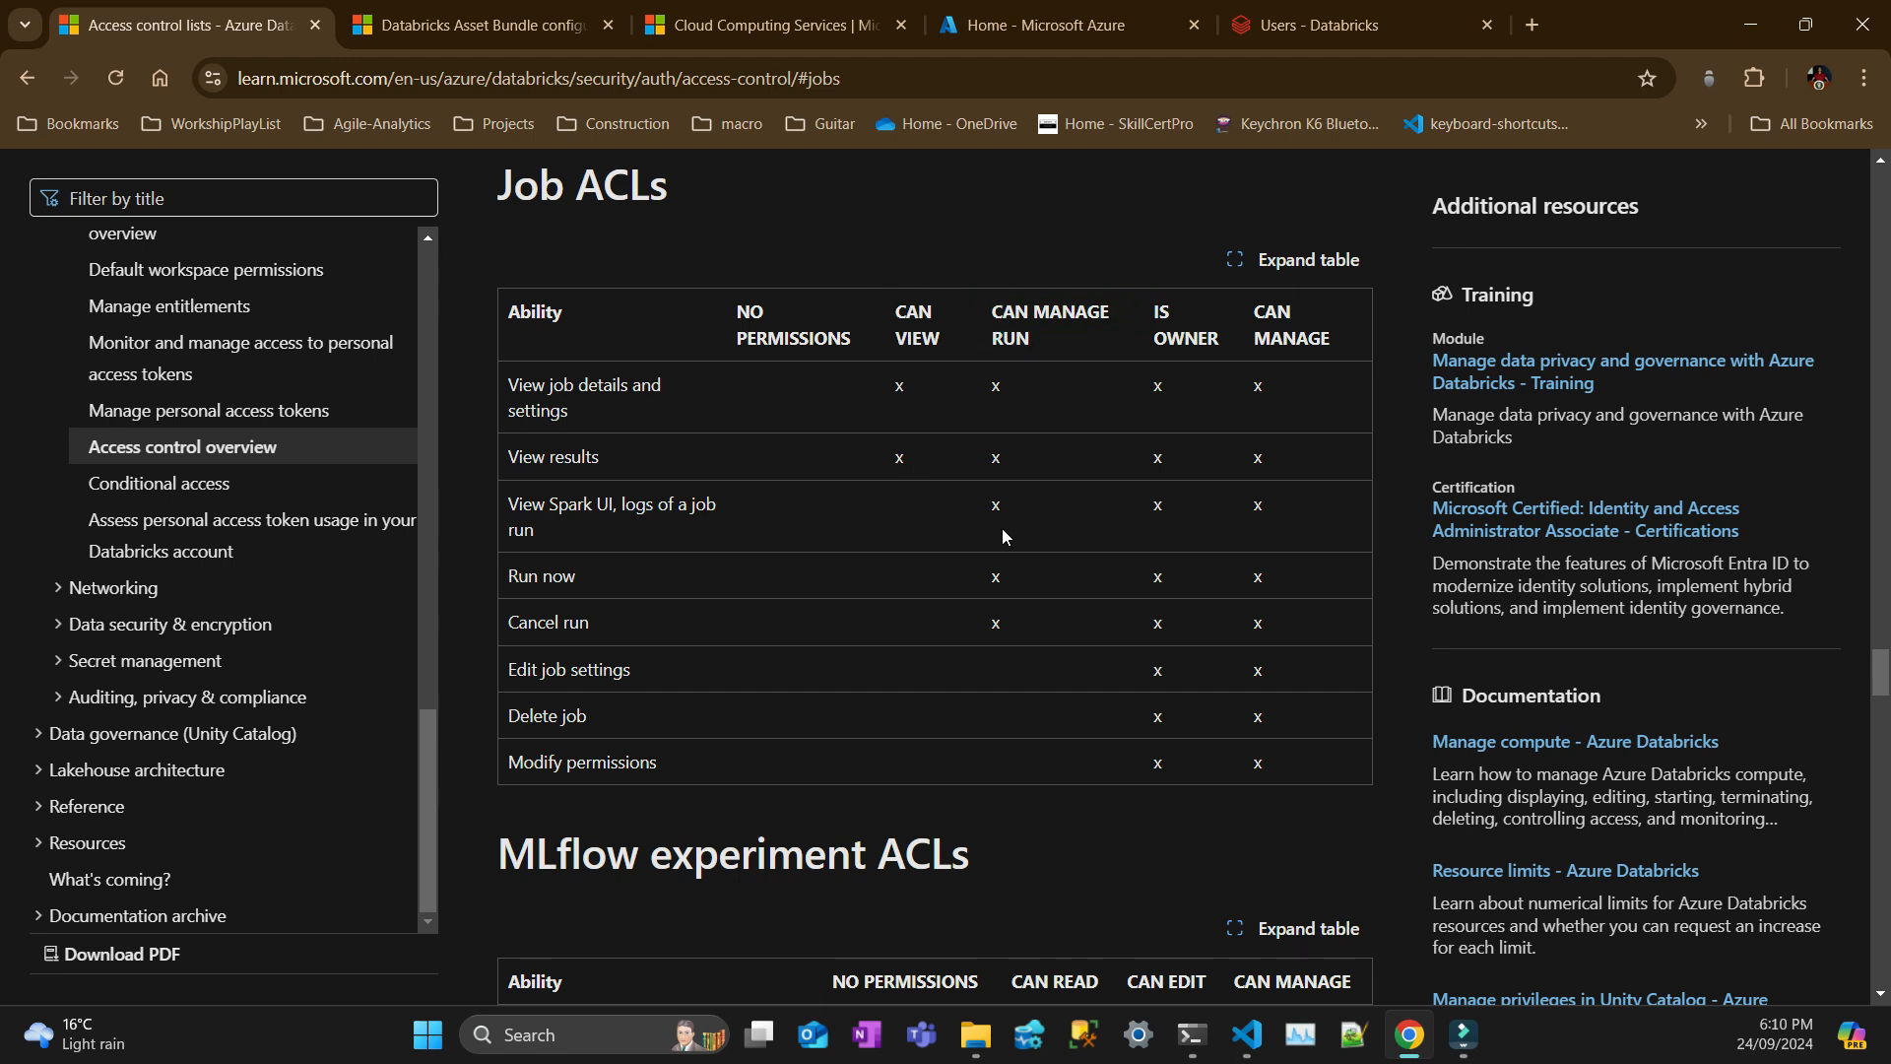
mouse_move(992, 590)
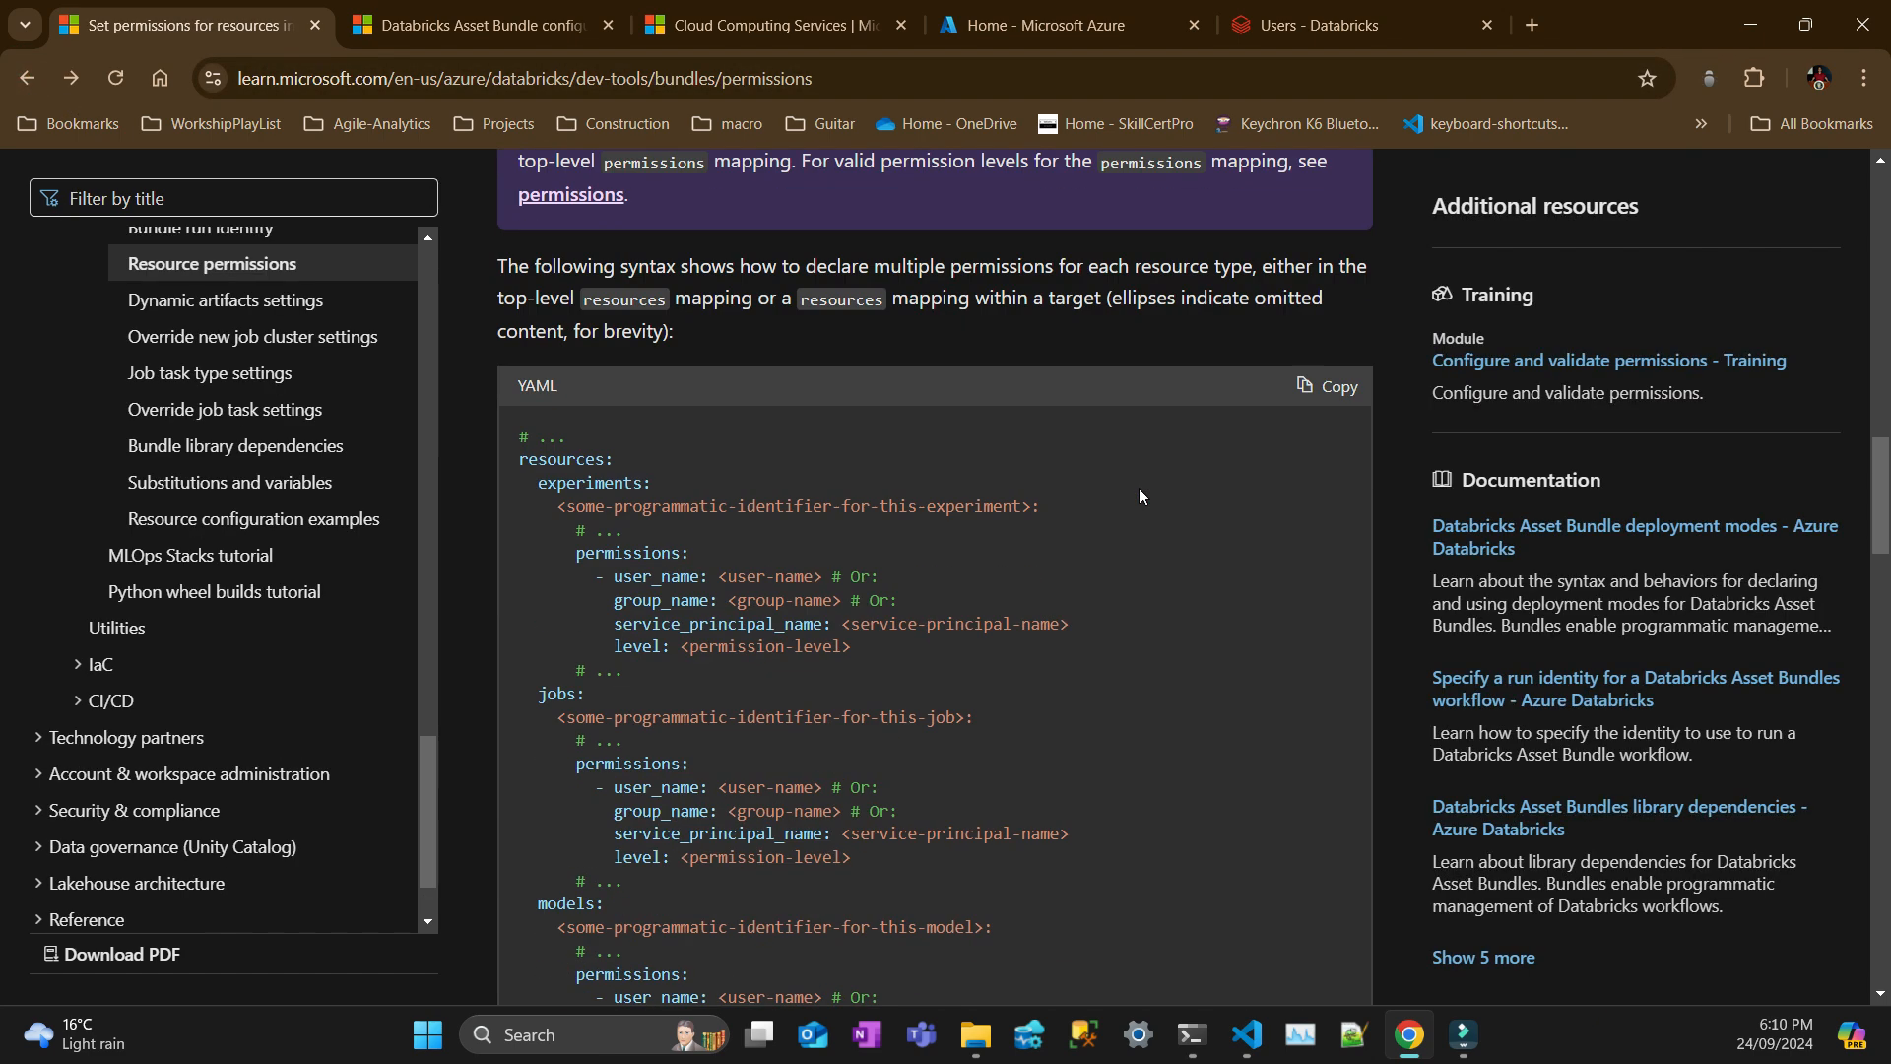
scroll(down, 3)
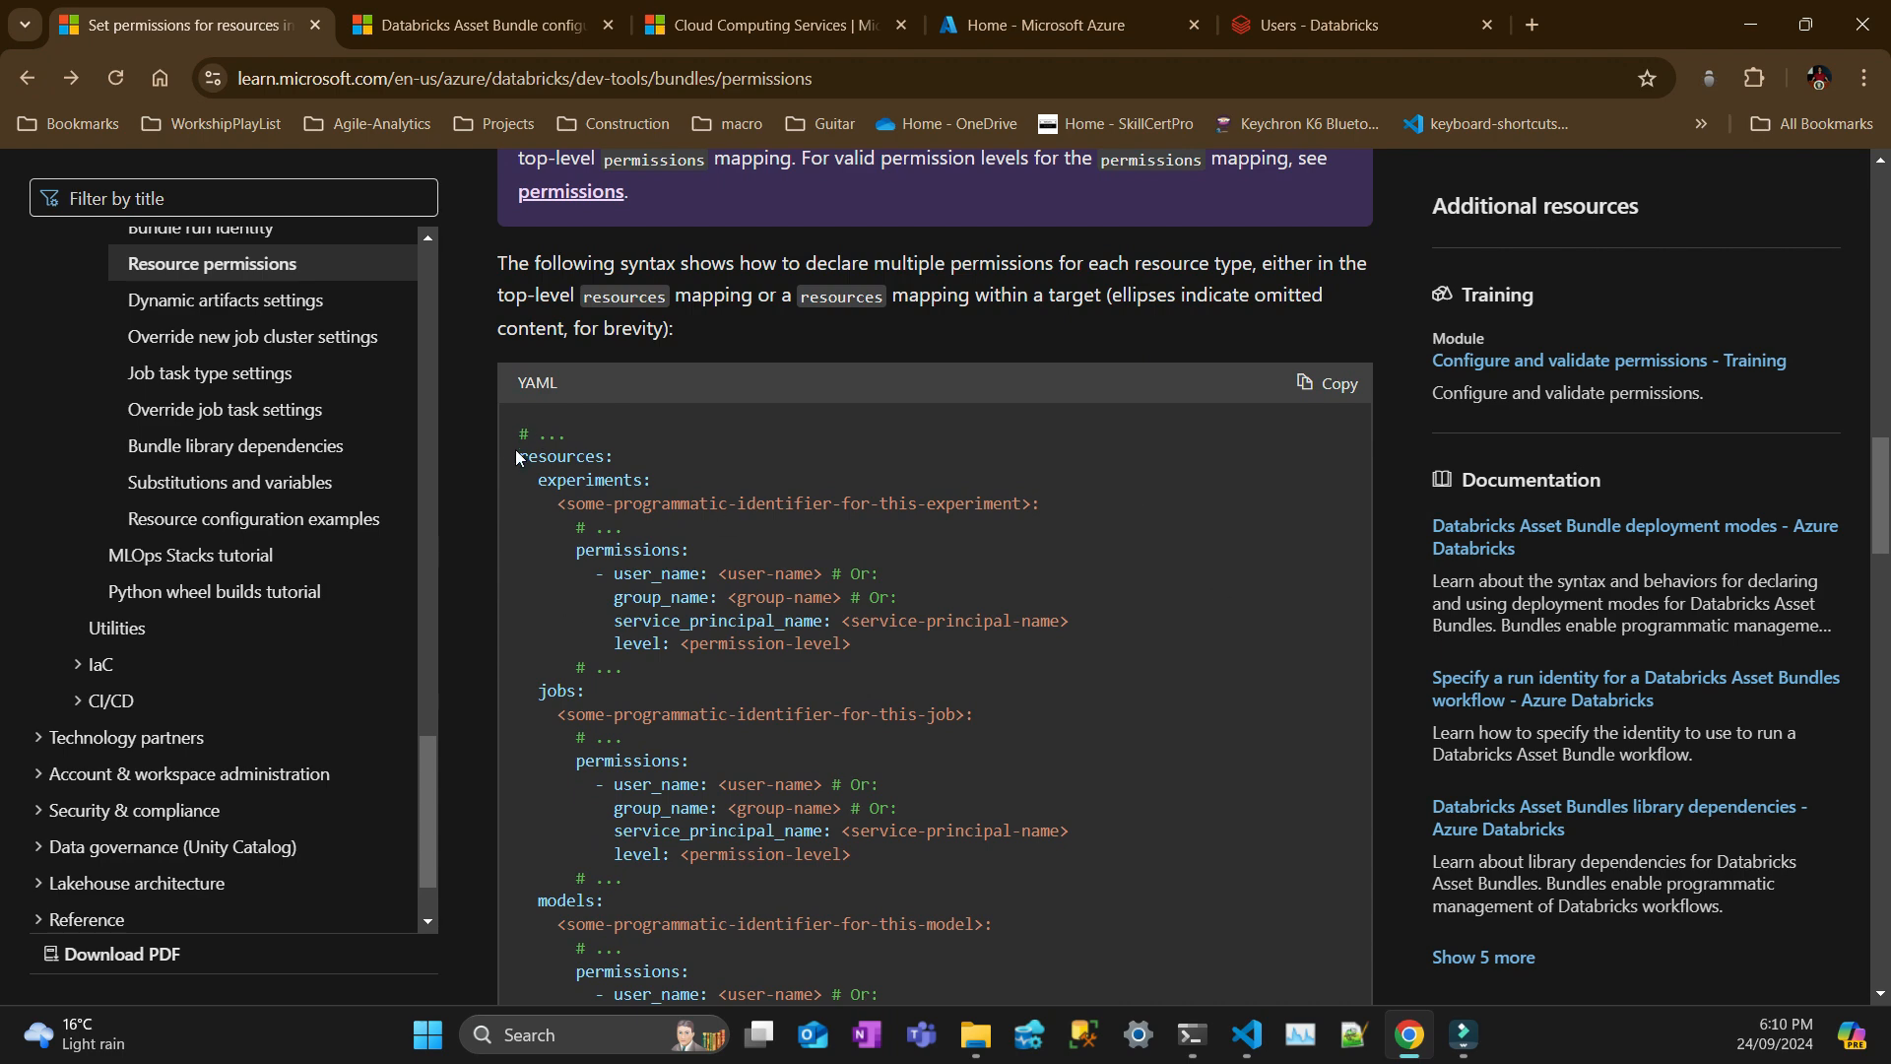
double_click(563, 457)
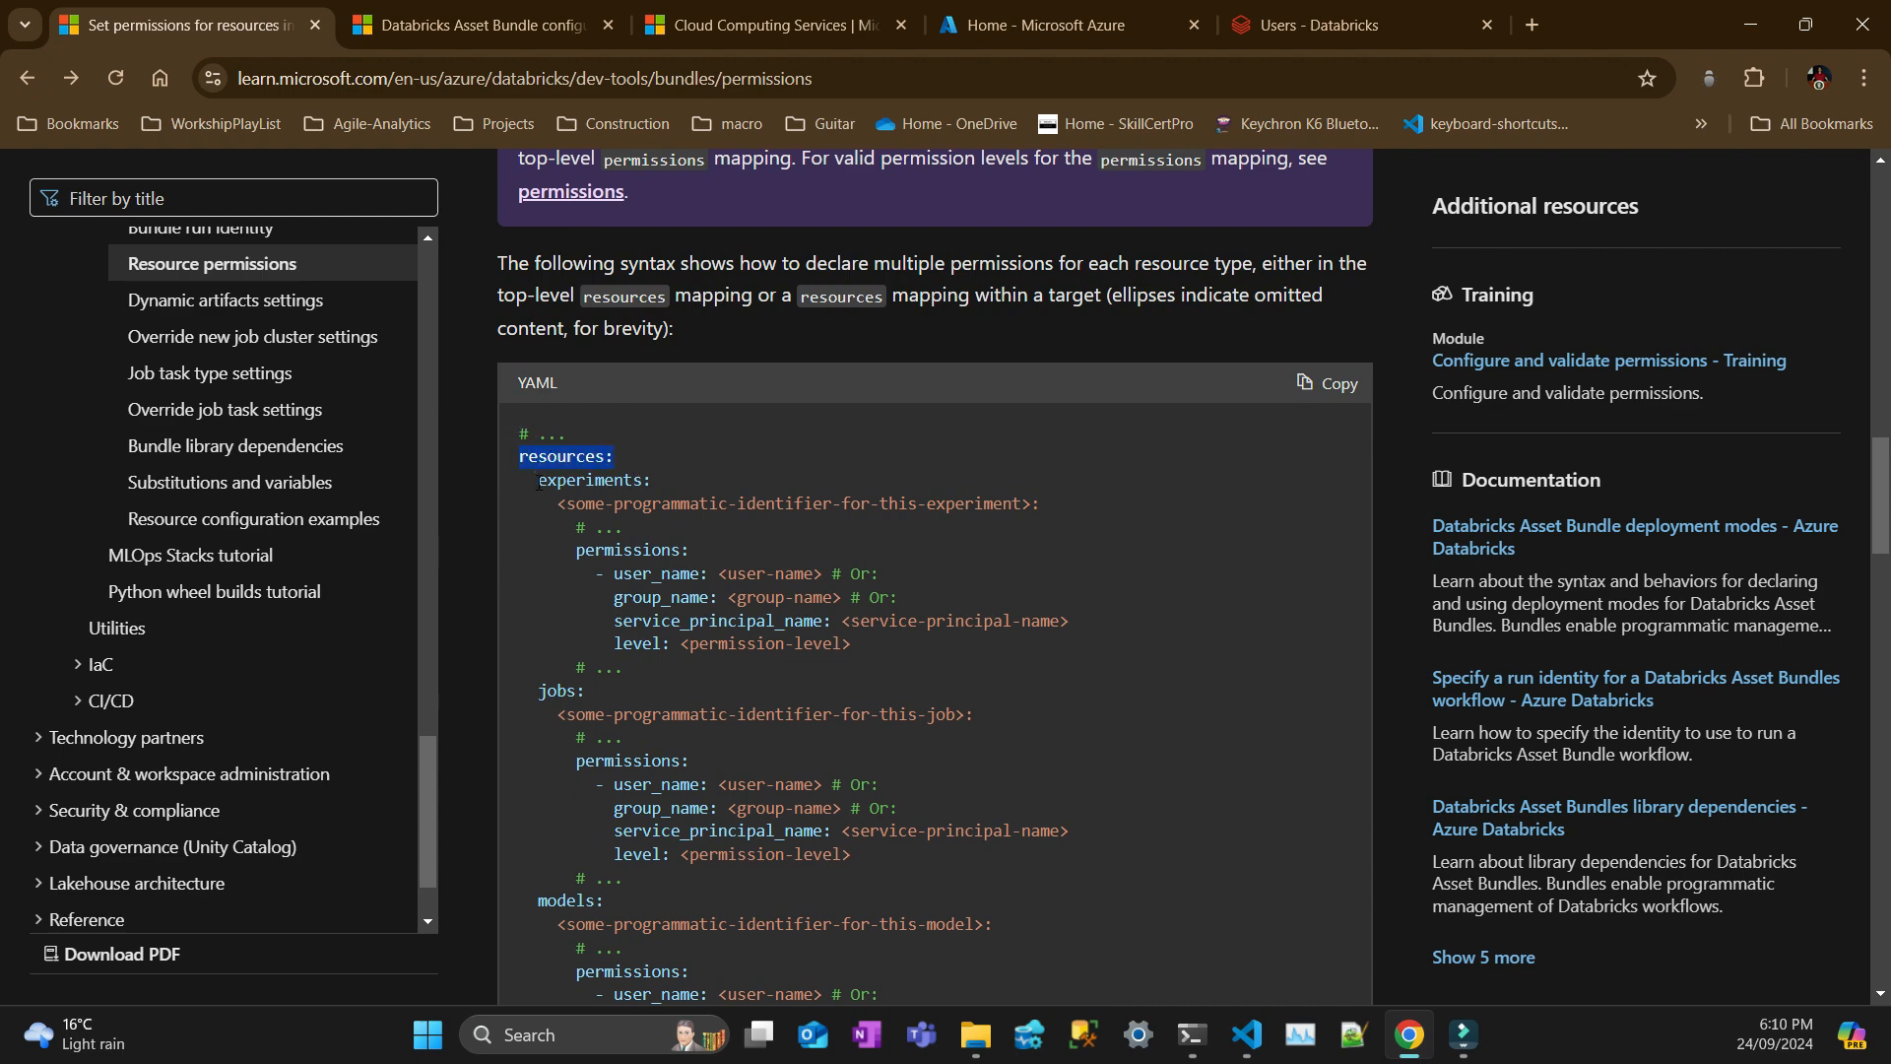
scroll(down, 3)
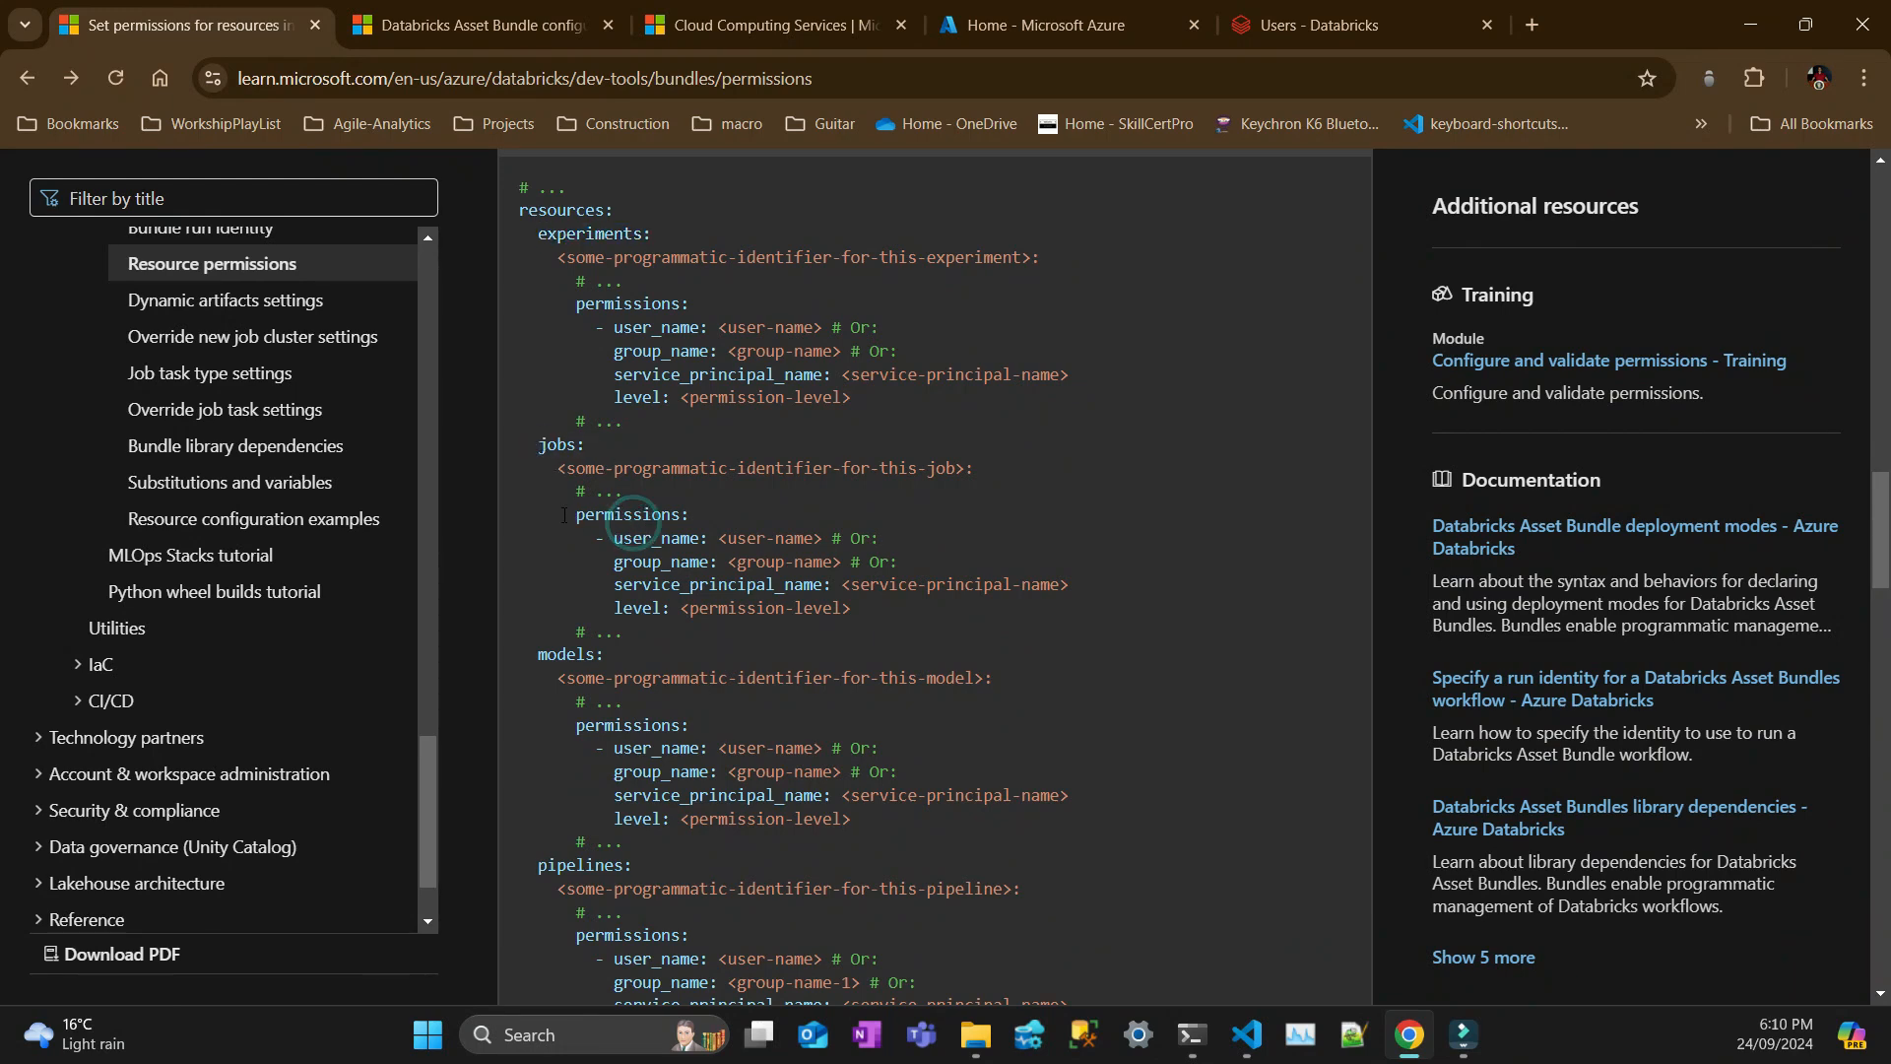
double_click(629, 515)
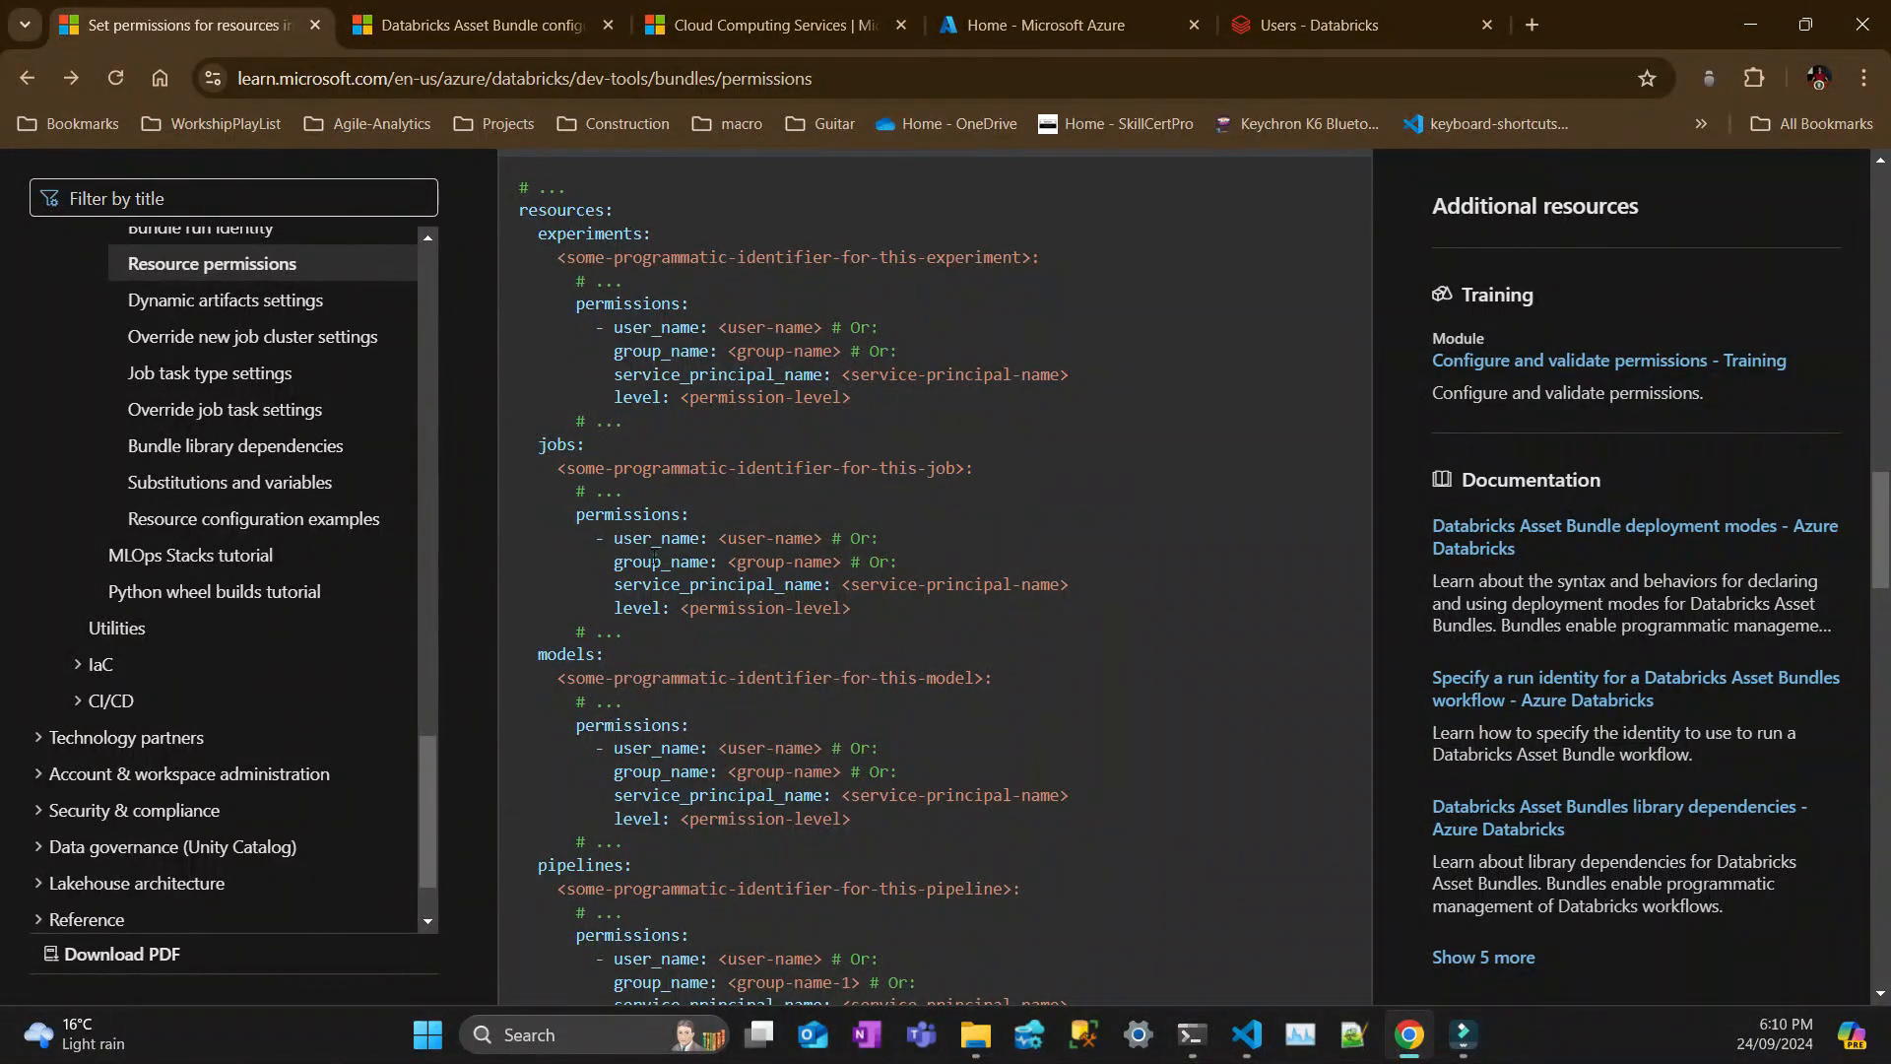
click(595, 536)
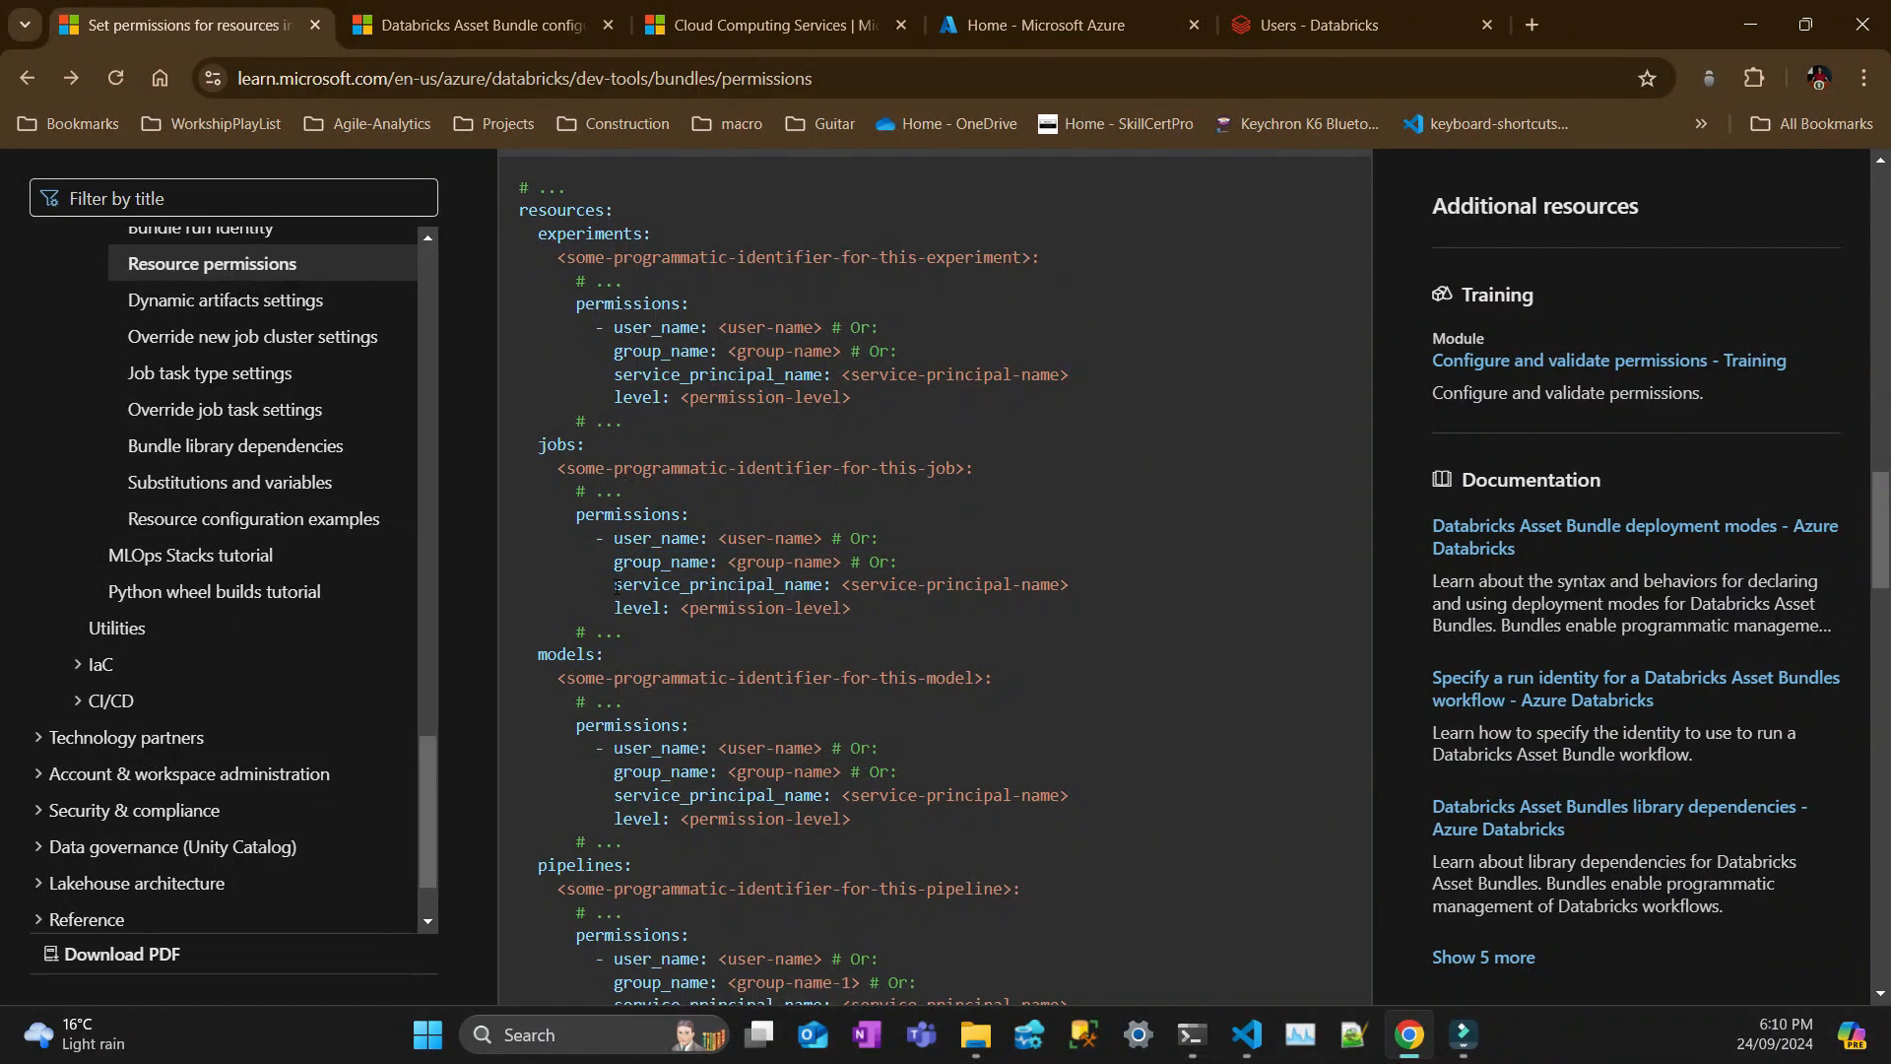
drag(614, 584, 1069, 584)
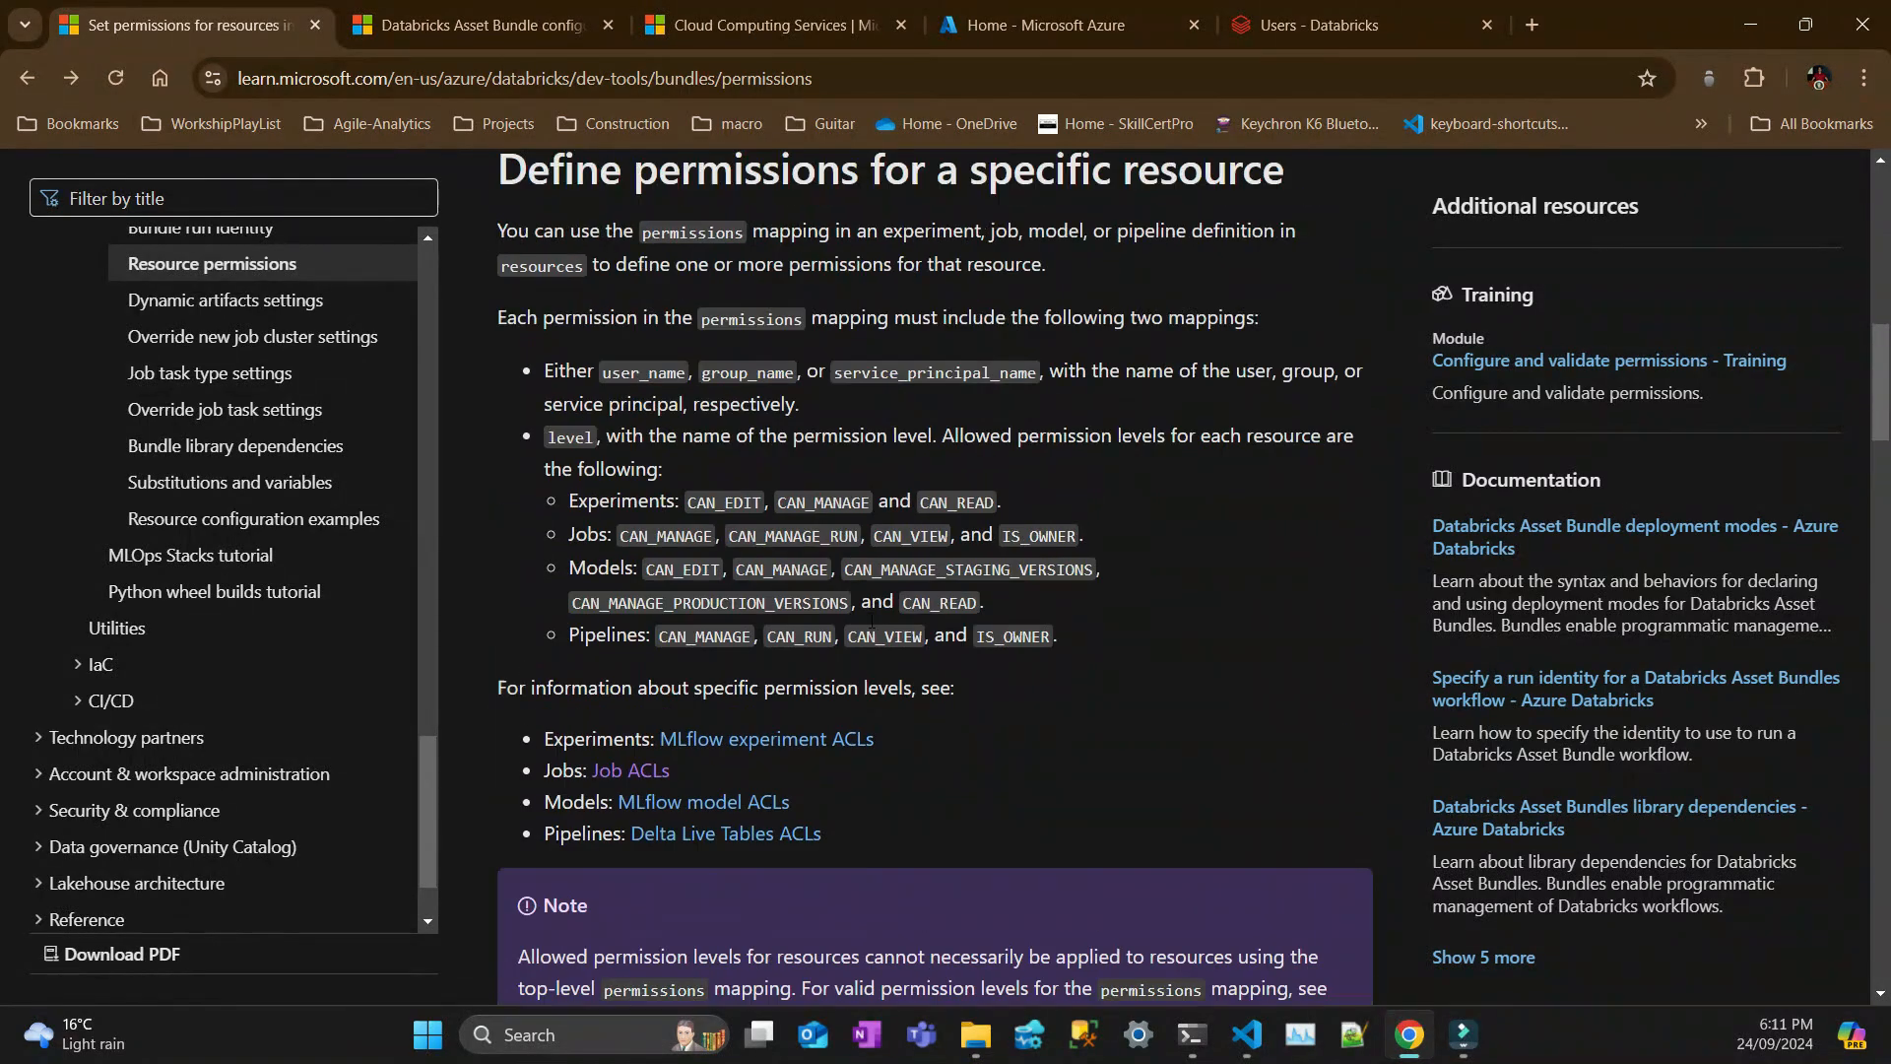
Scroll down and highlight 'resources' in the permissions explanation, then clear the highlight
scroll(down, 3)
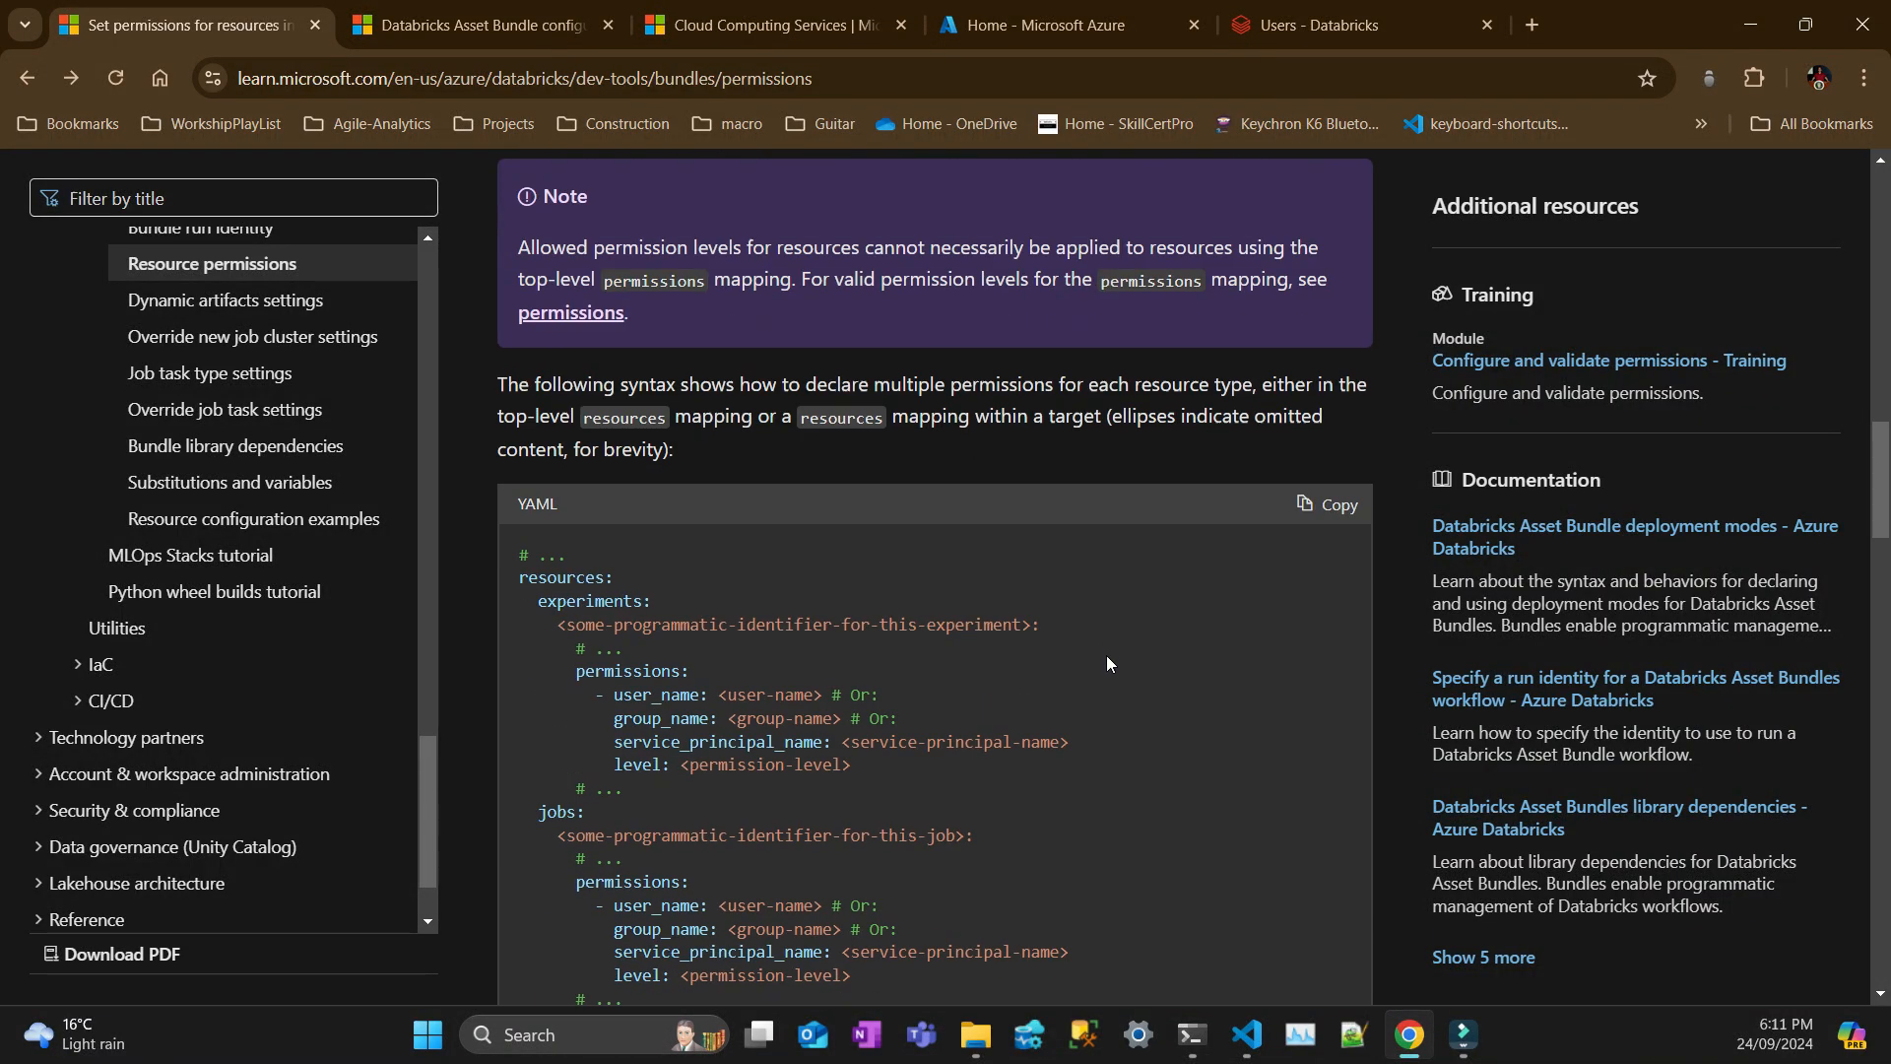
scroll(down, 3)
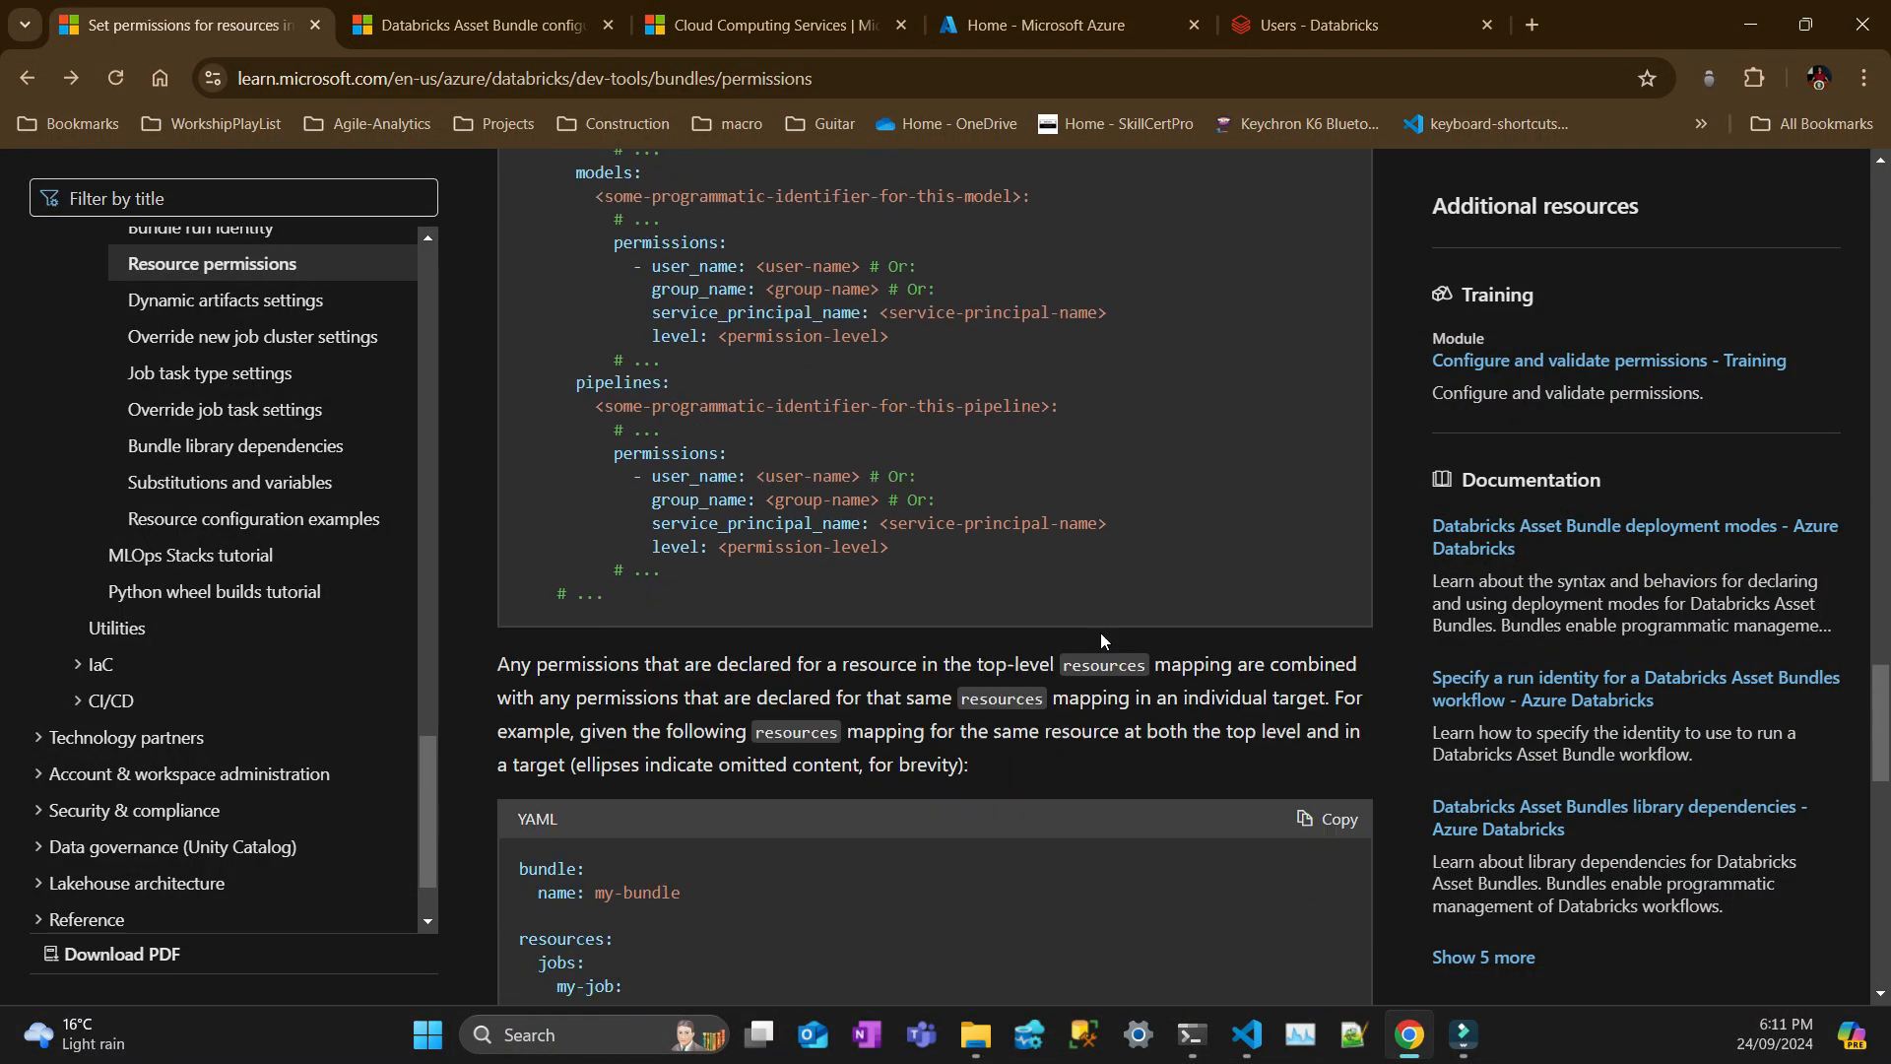
scroll(down, 3)
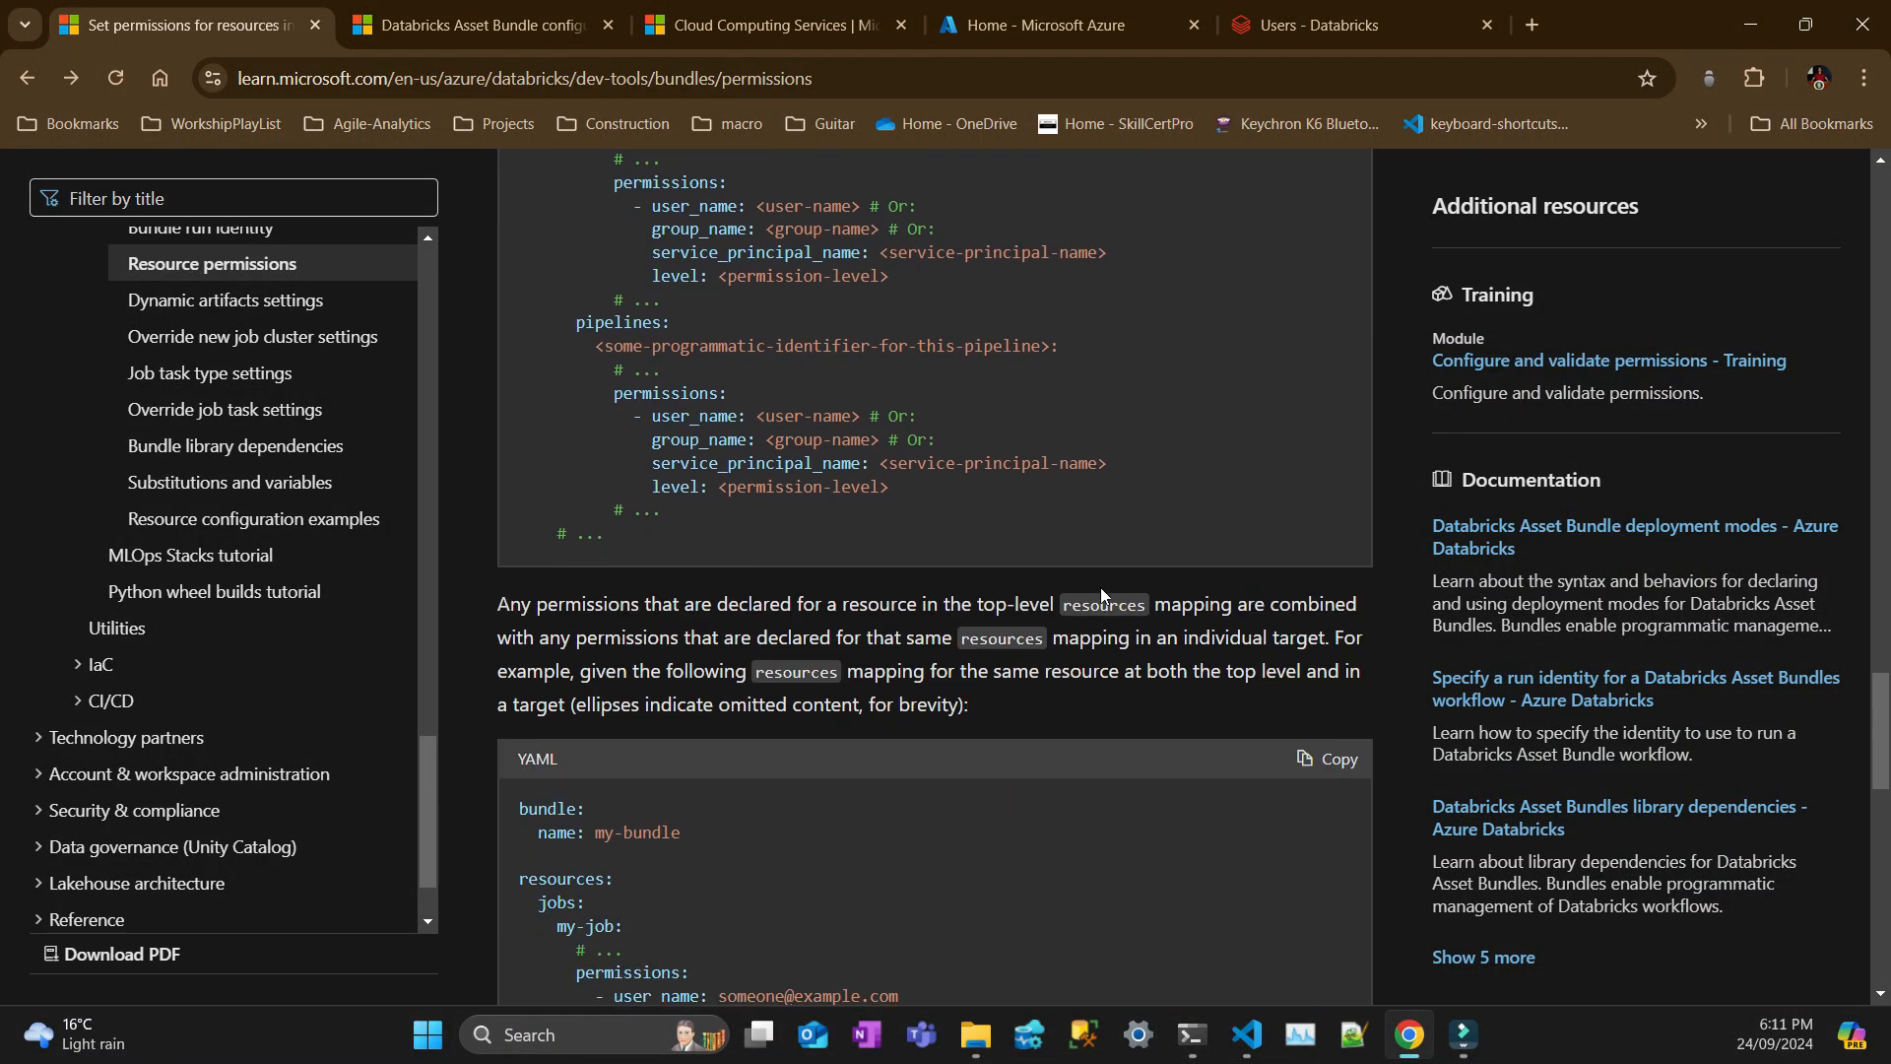
double_click(1099, 603)
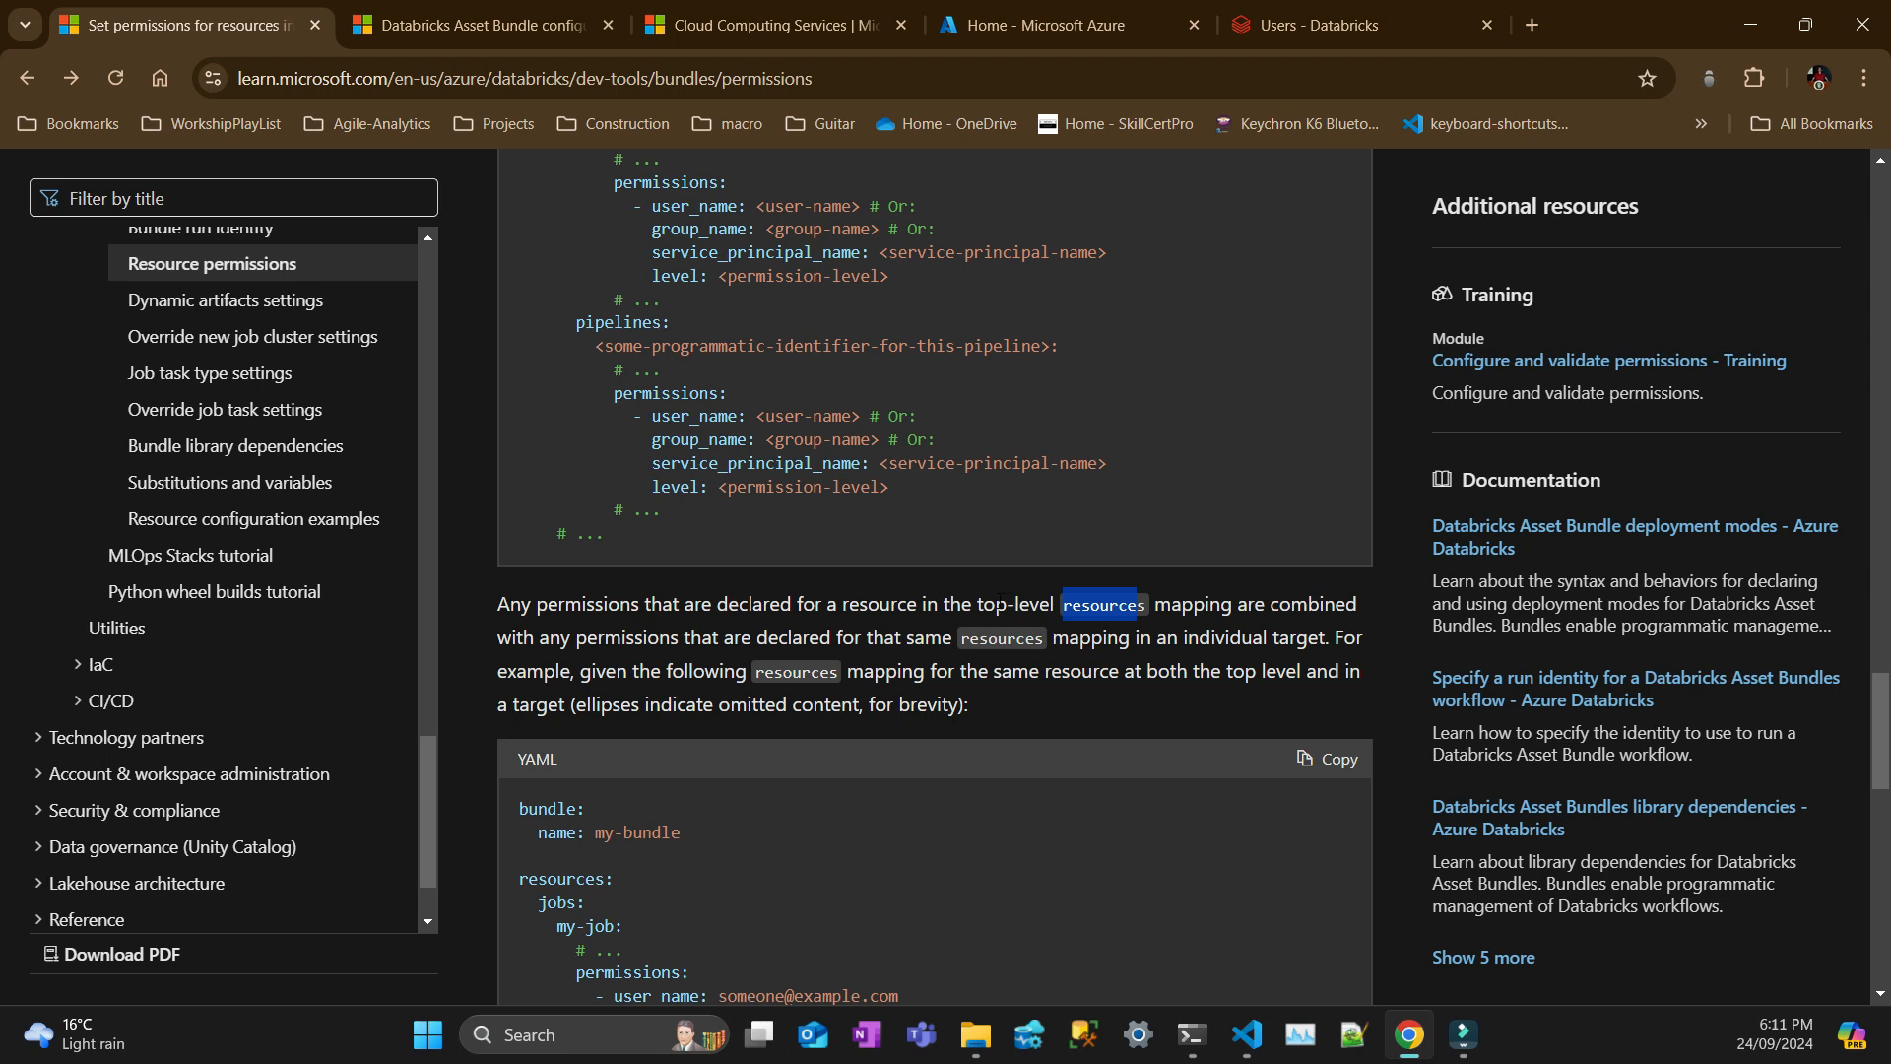
mouse_move(979, 628)
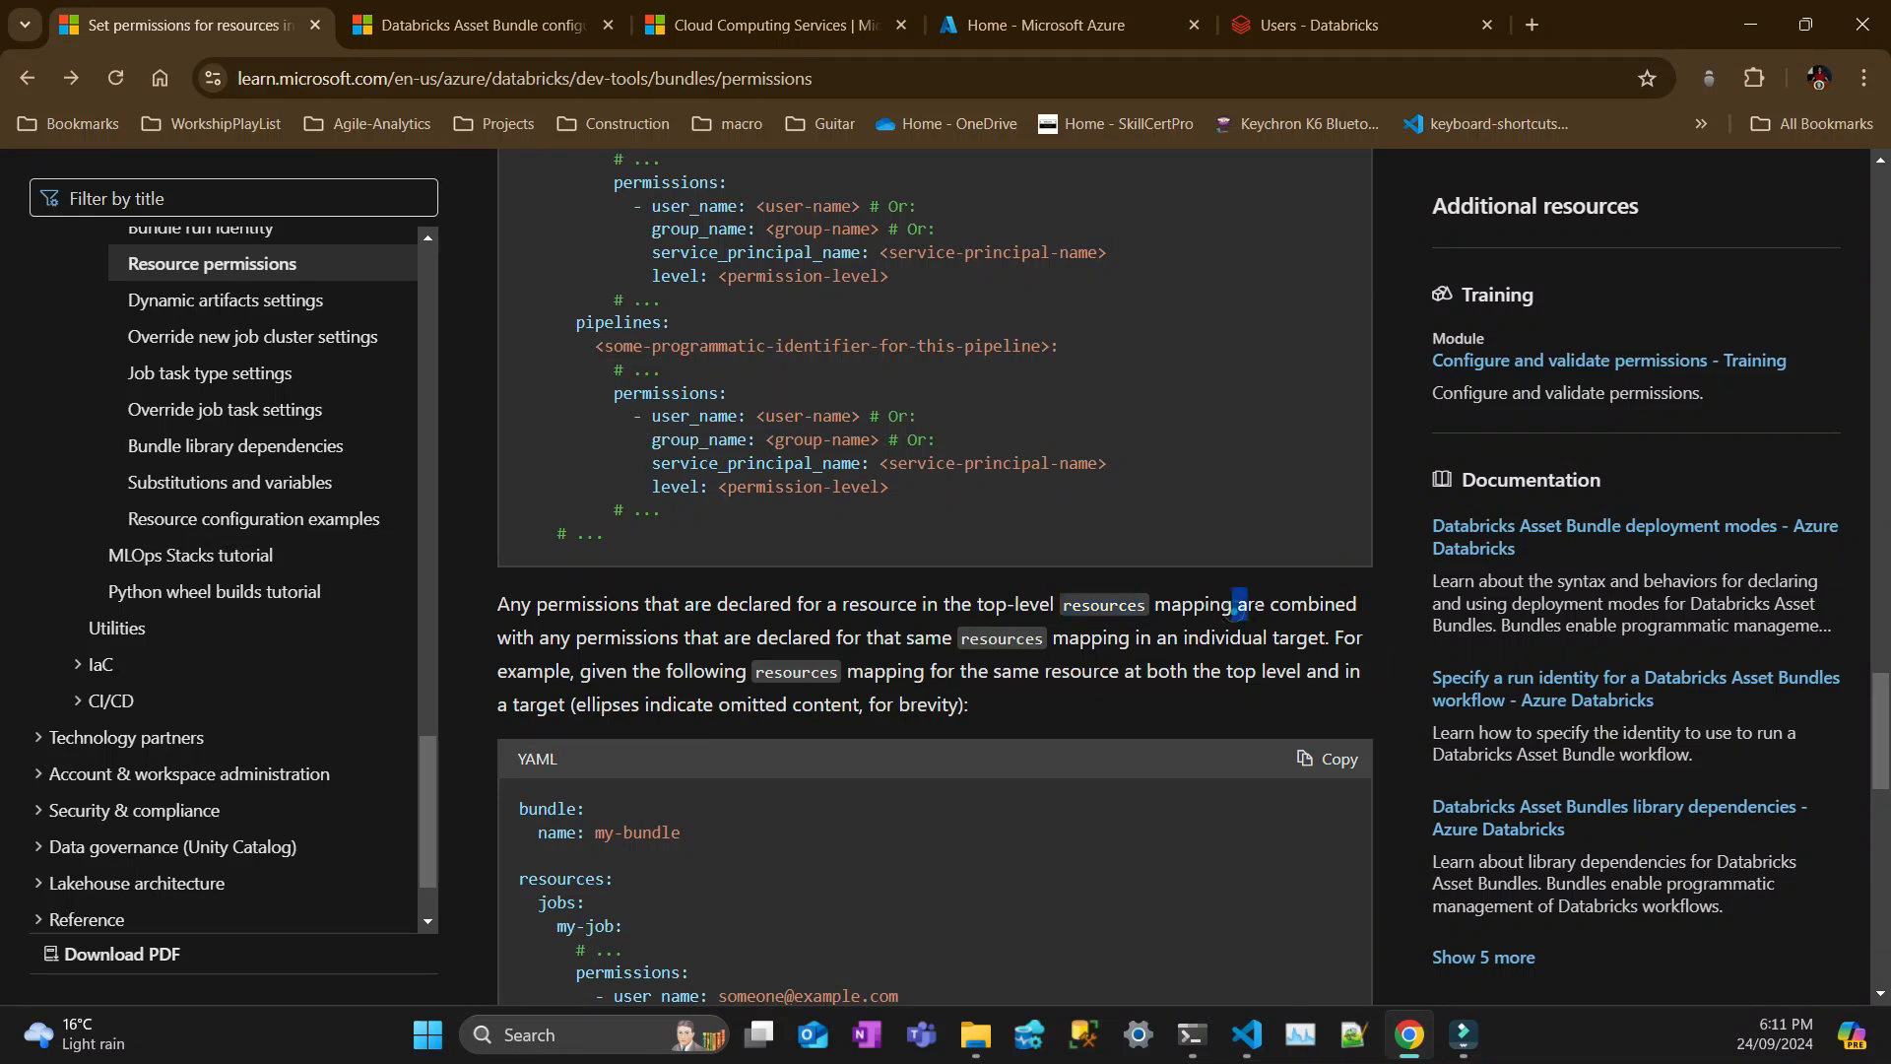
click(1130, 690)
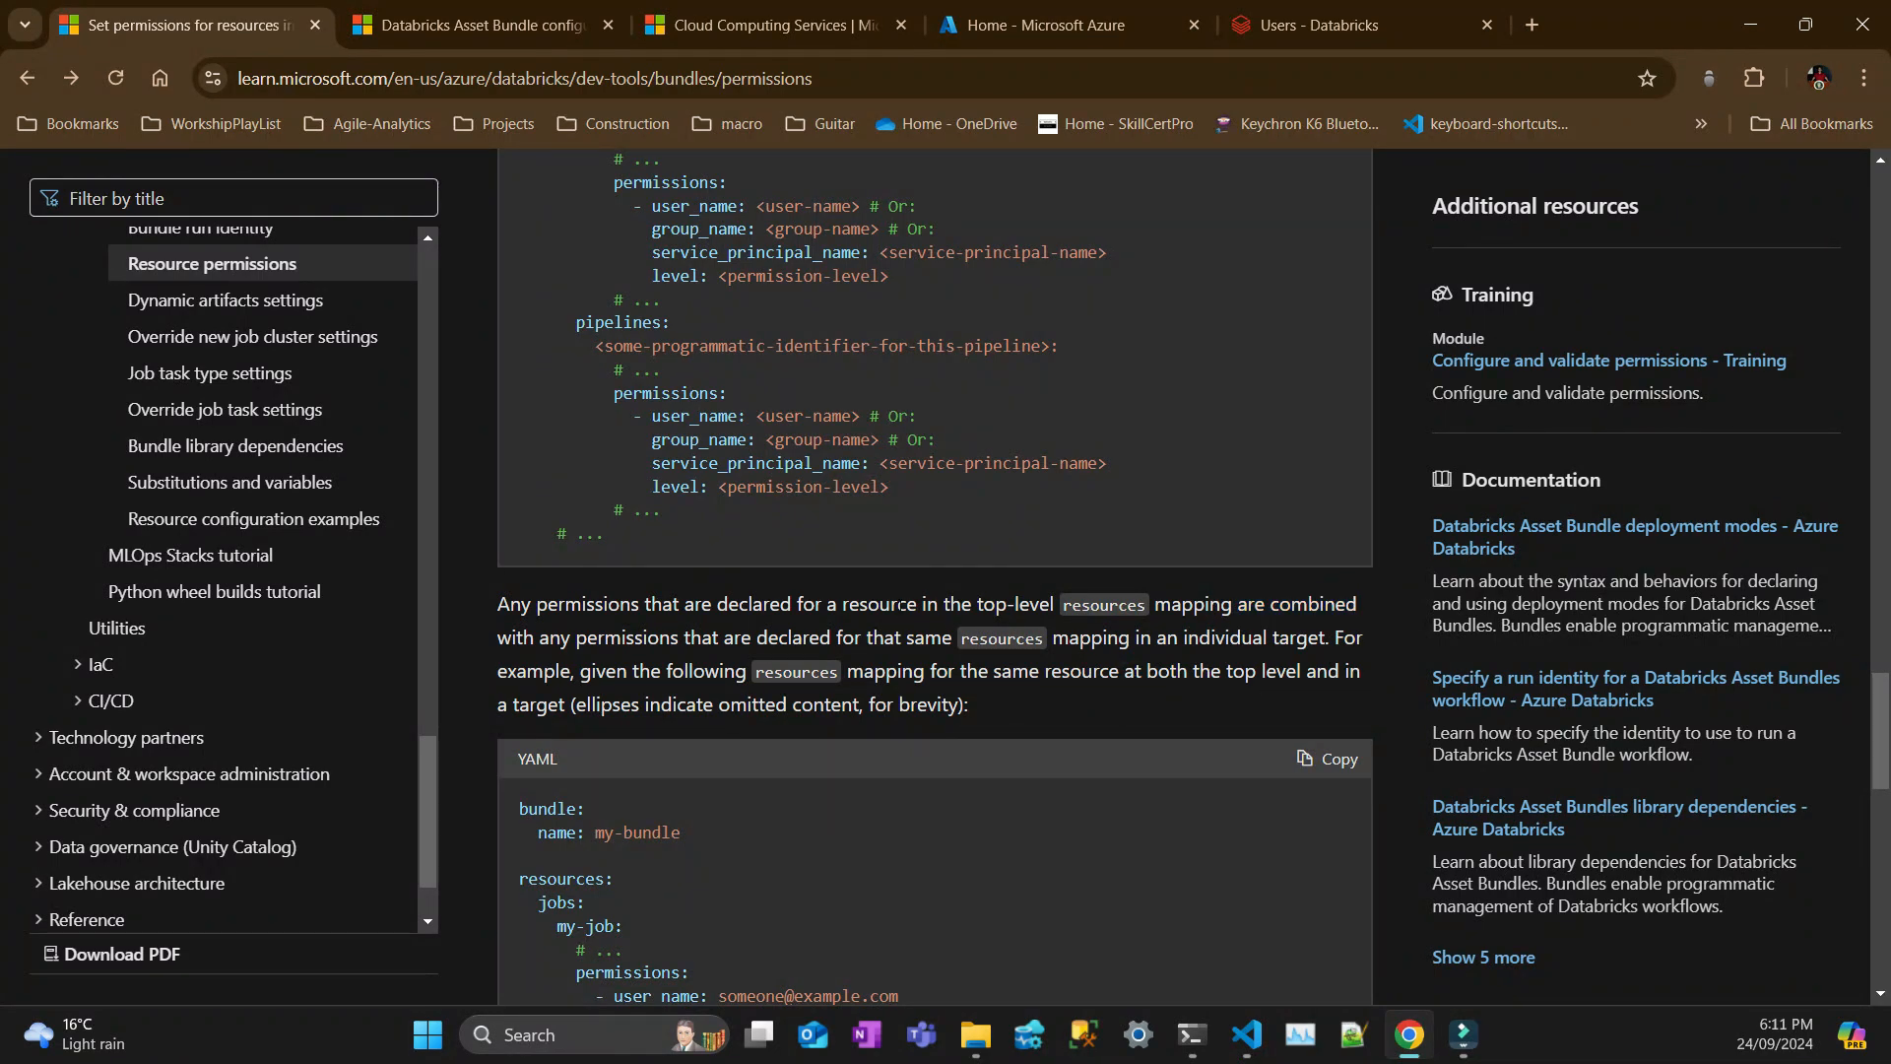
Highlight the resources key, my-job permissions key and top-level CAN_VIEW in the YAML example
scroll(down, 3)
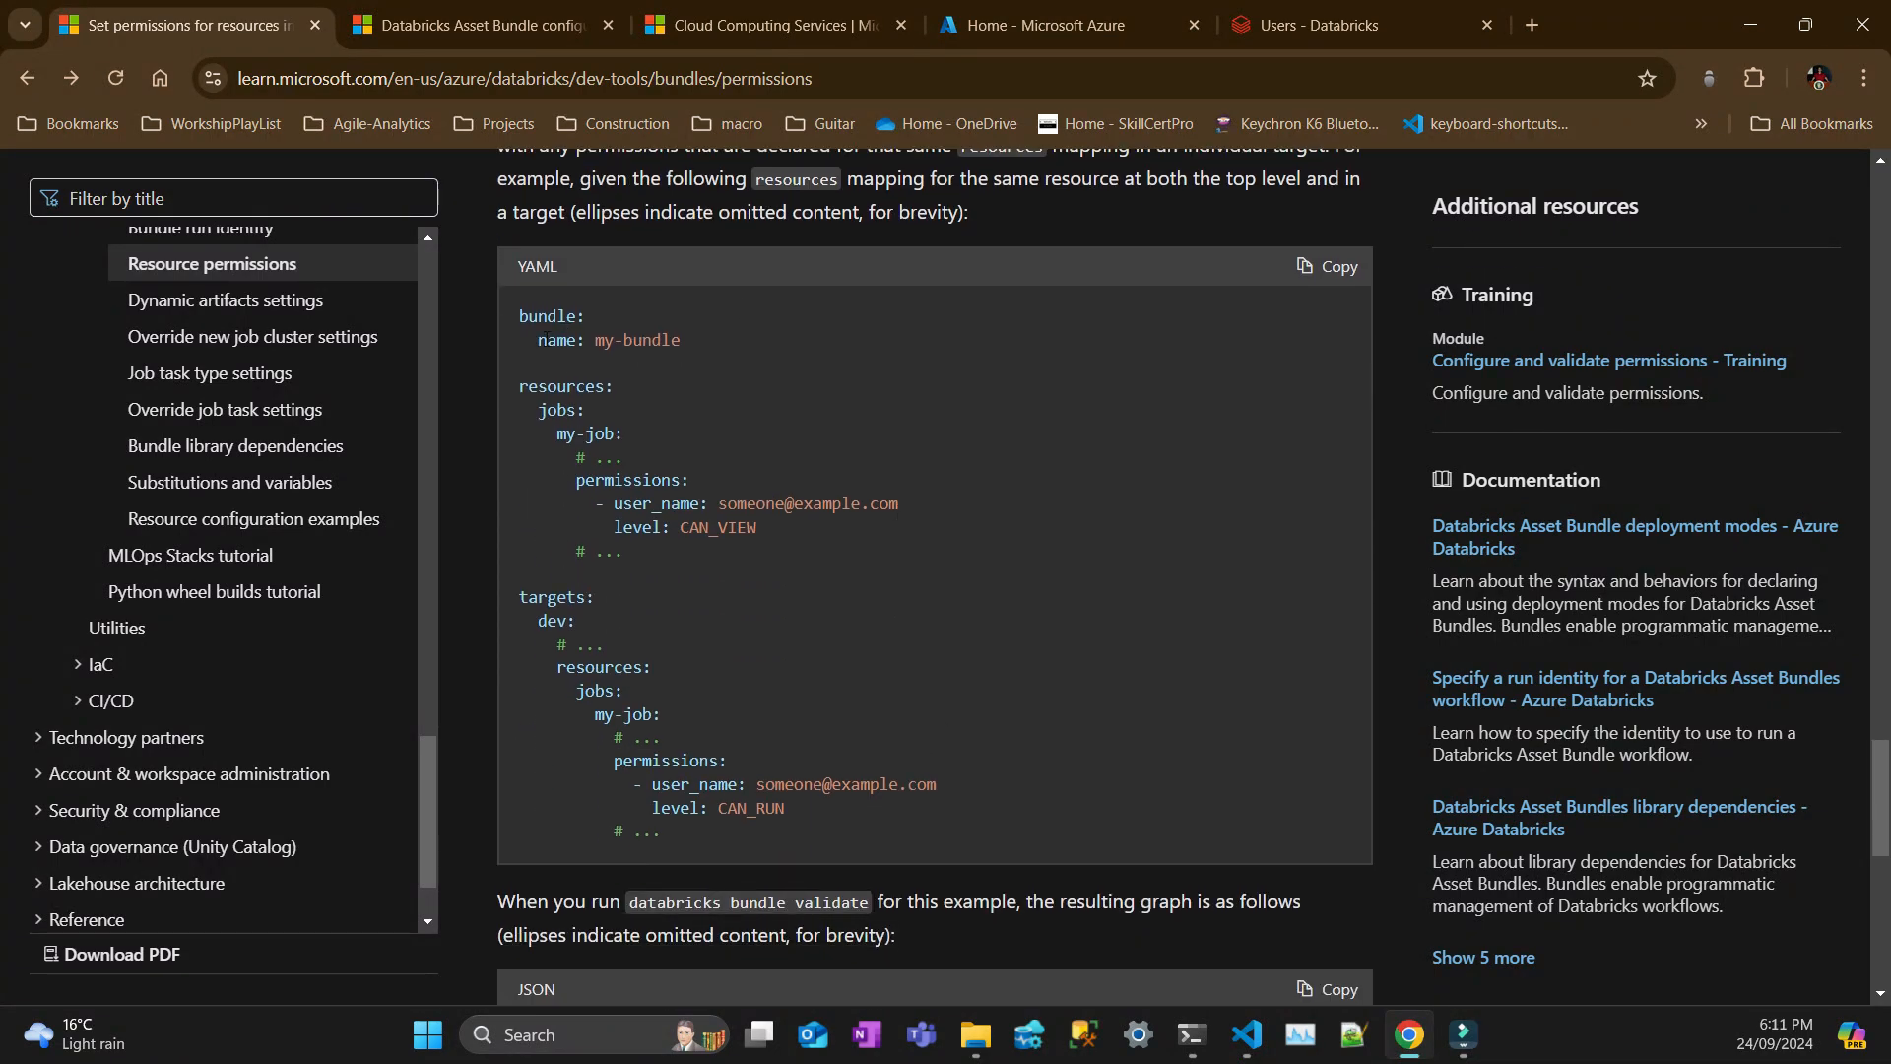
double_click(564, 385)
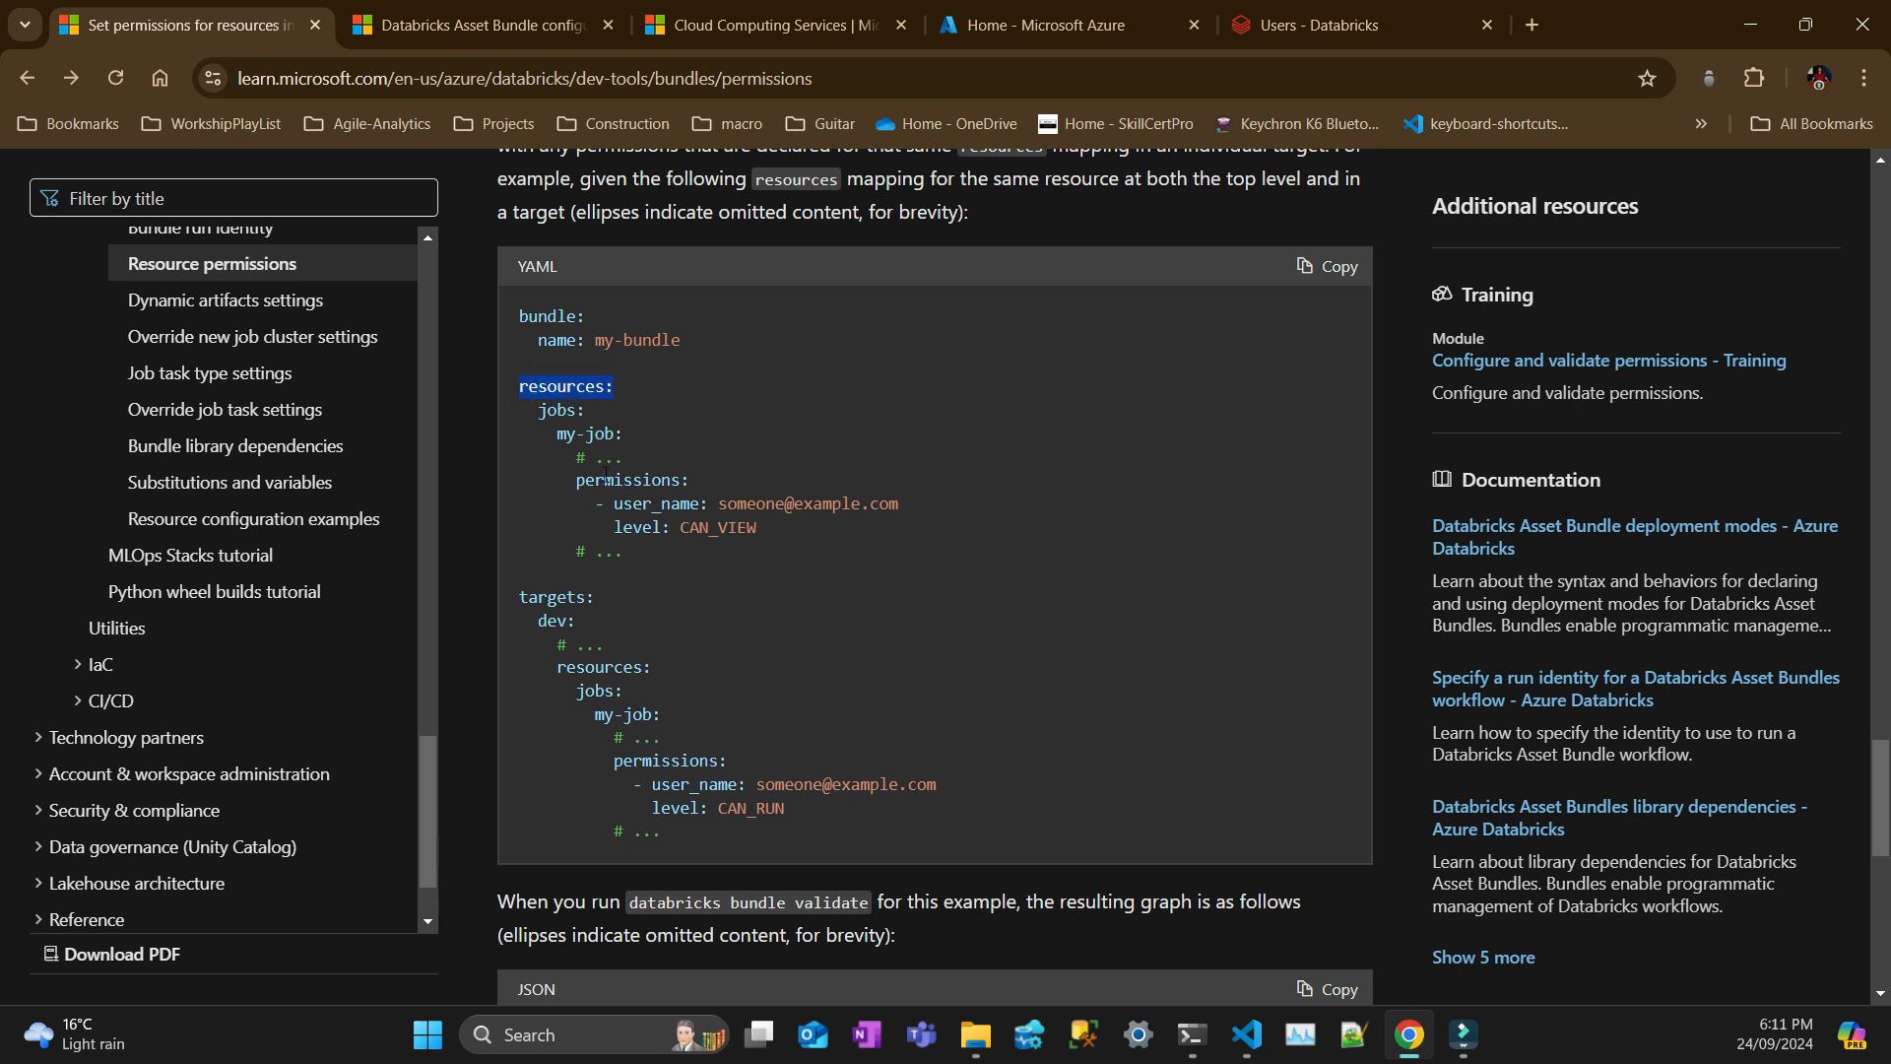
double_click(627, 479)
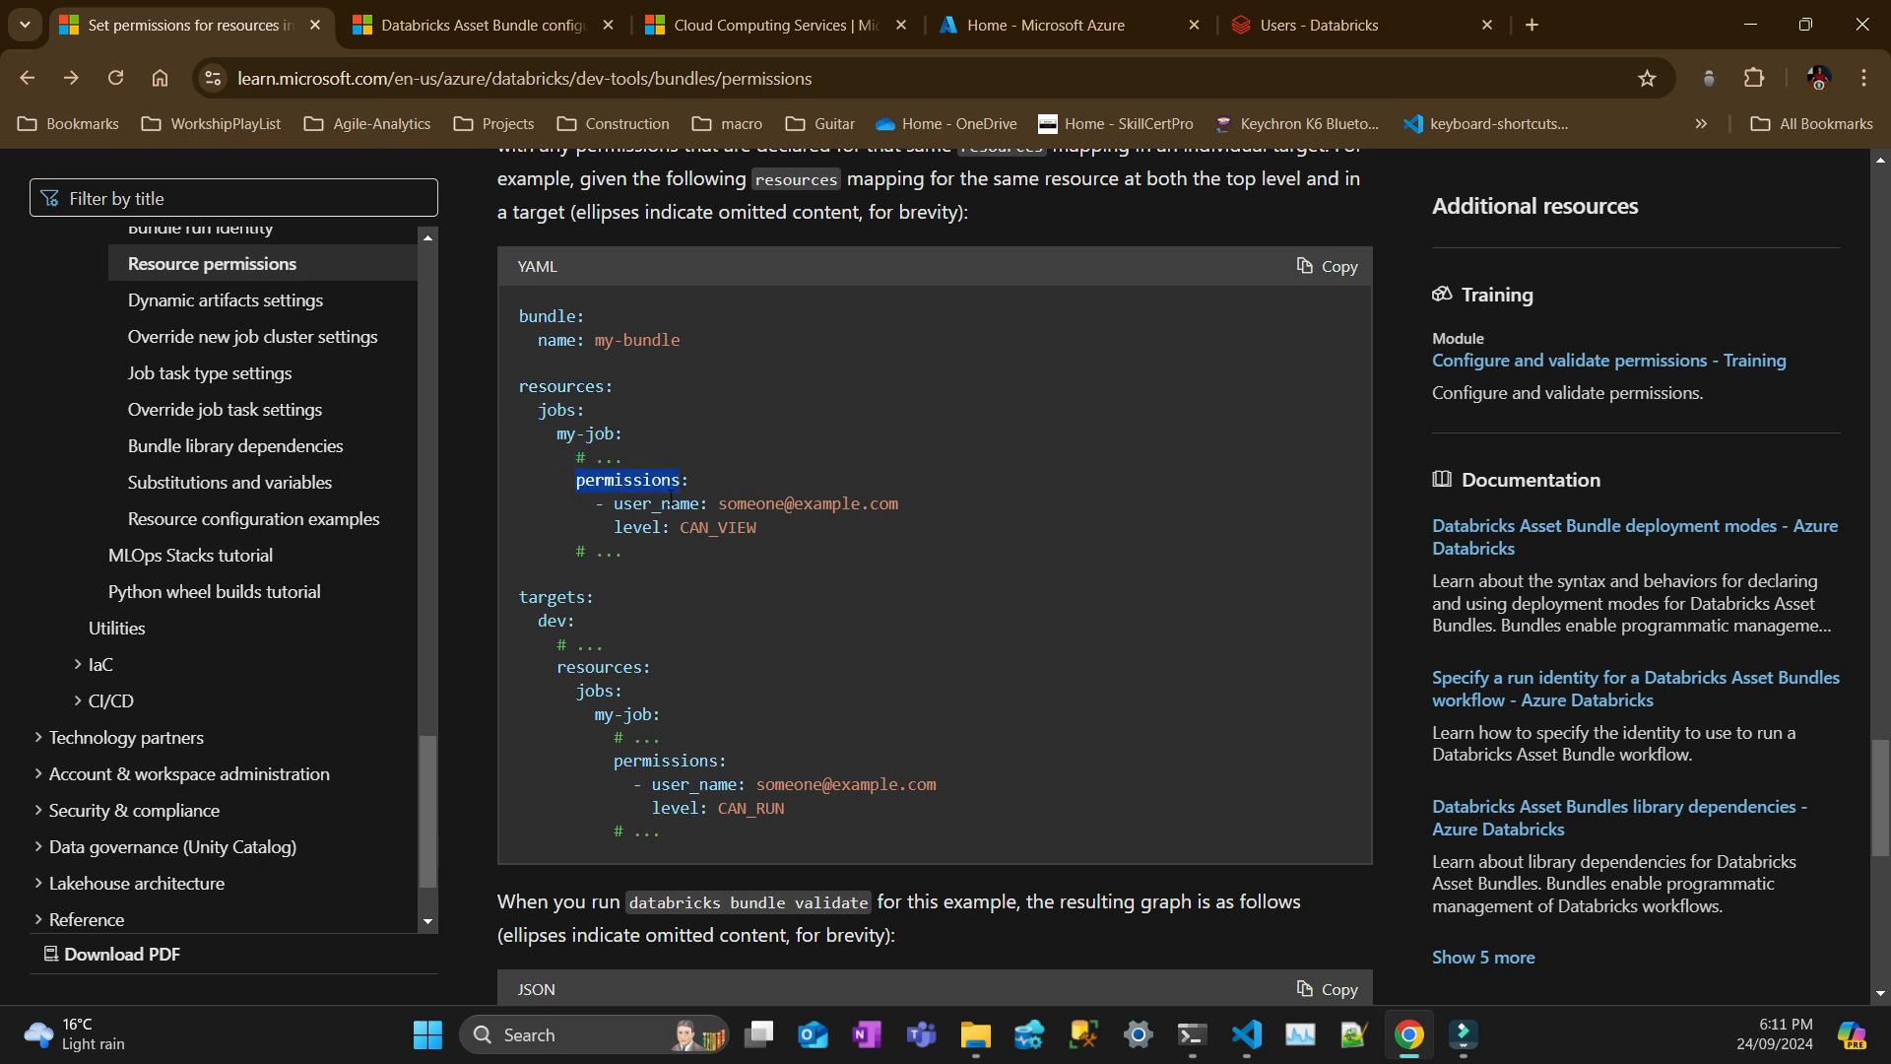
double_click(716, 527)
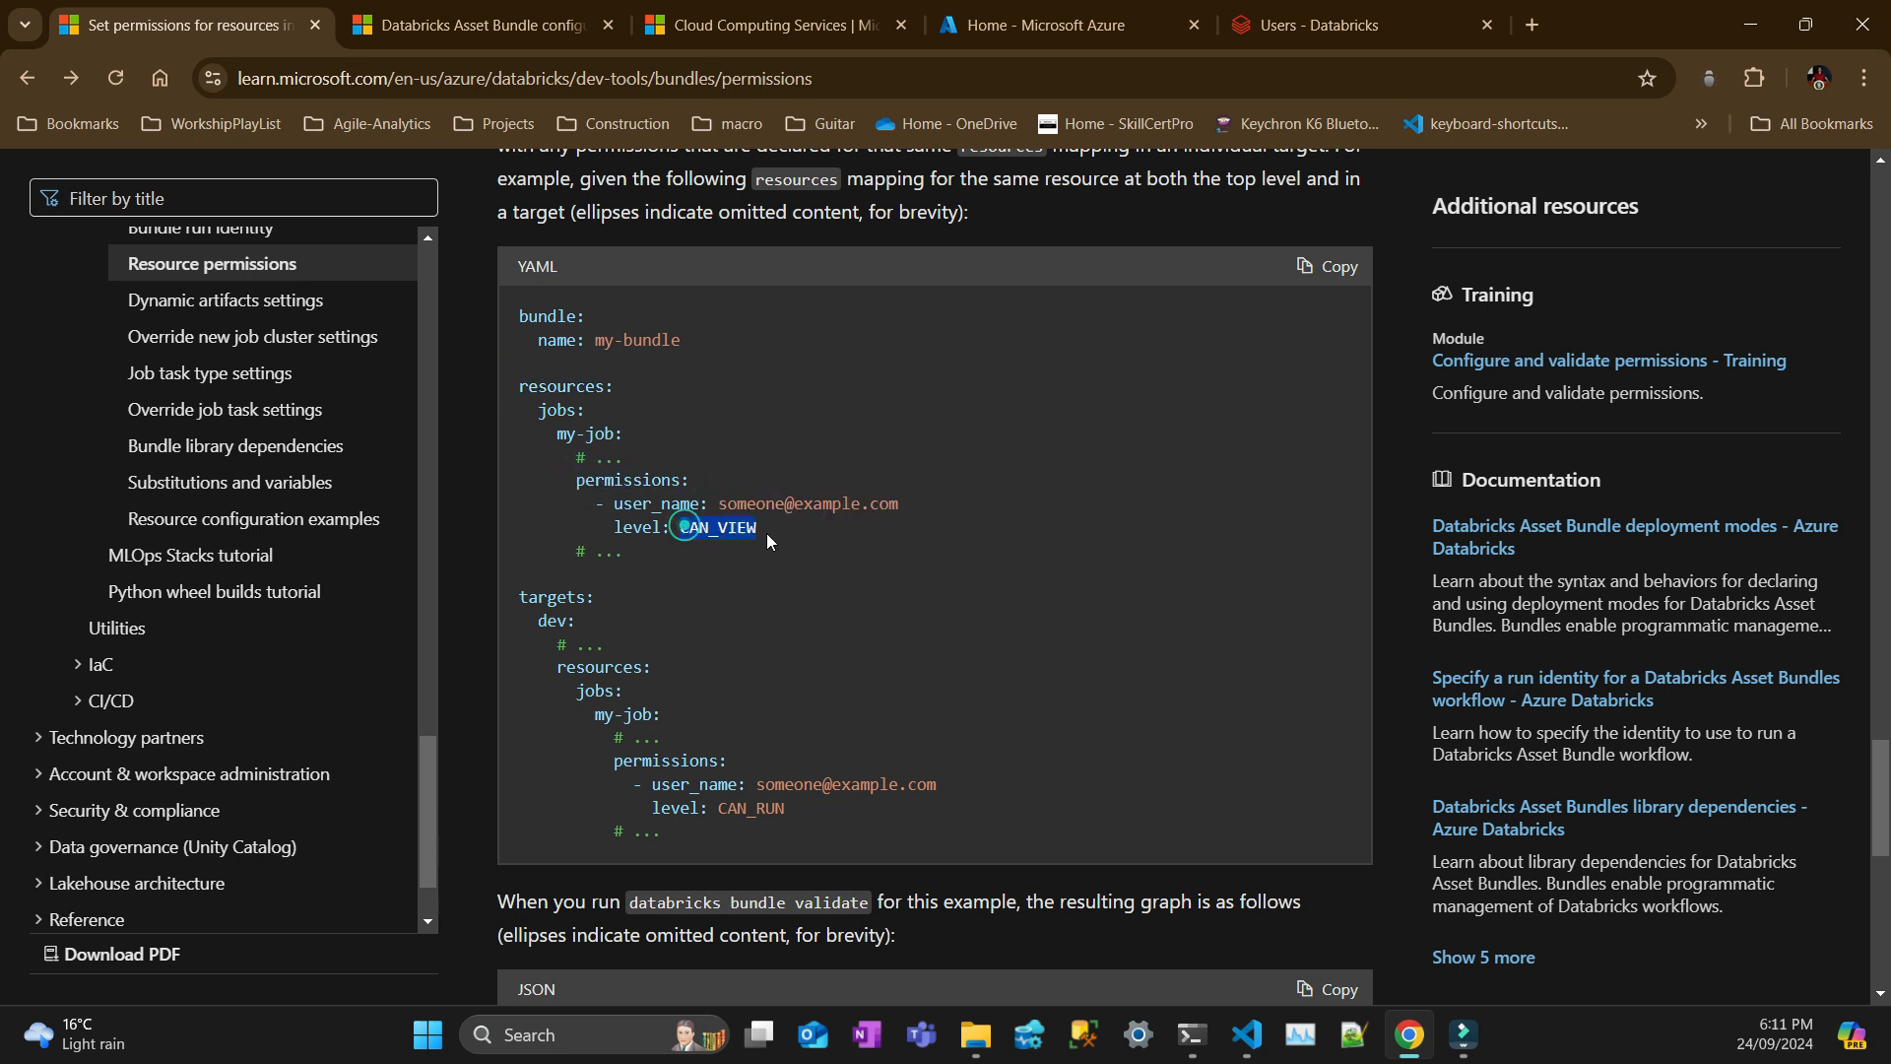
click(716, 527)
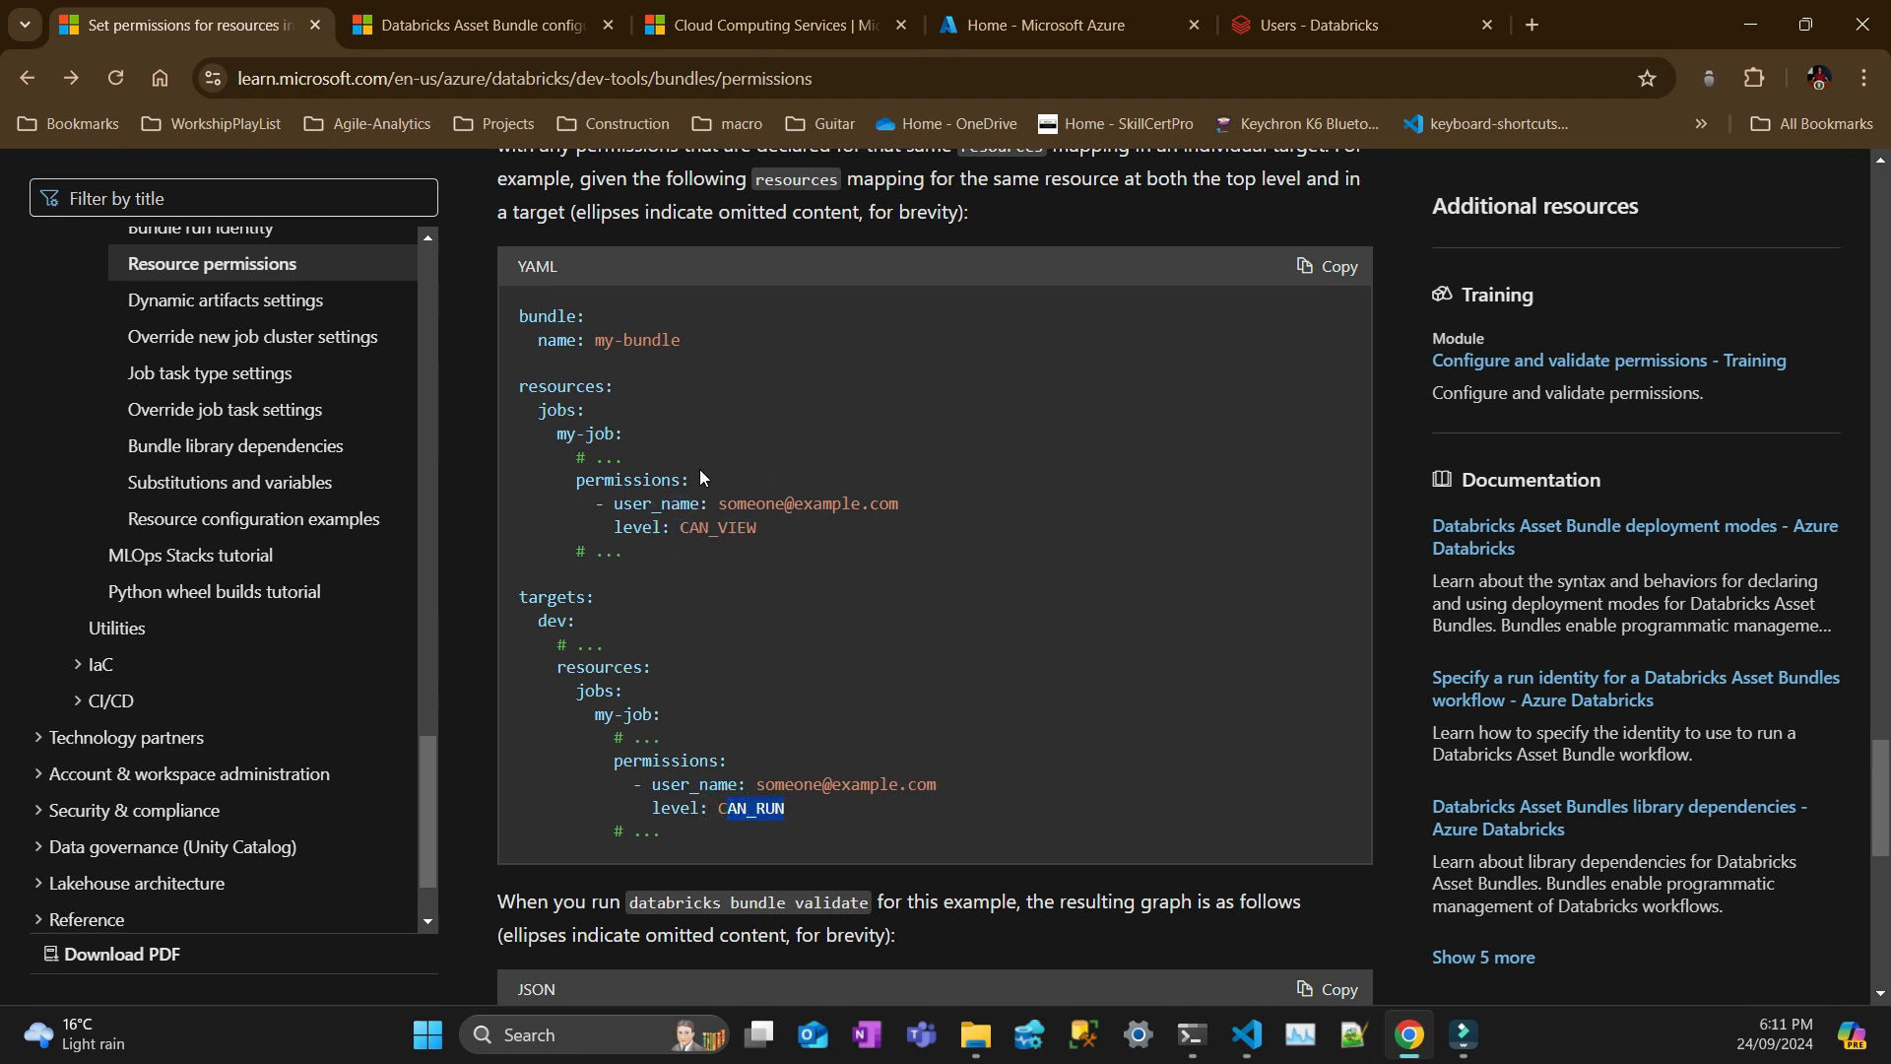
Review the merged JSON graph listing CAN_VIEW and CAN_RUN on my-job, then switch to VS Code
scroll(down, 3)
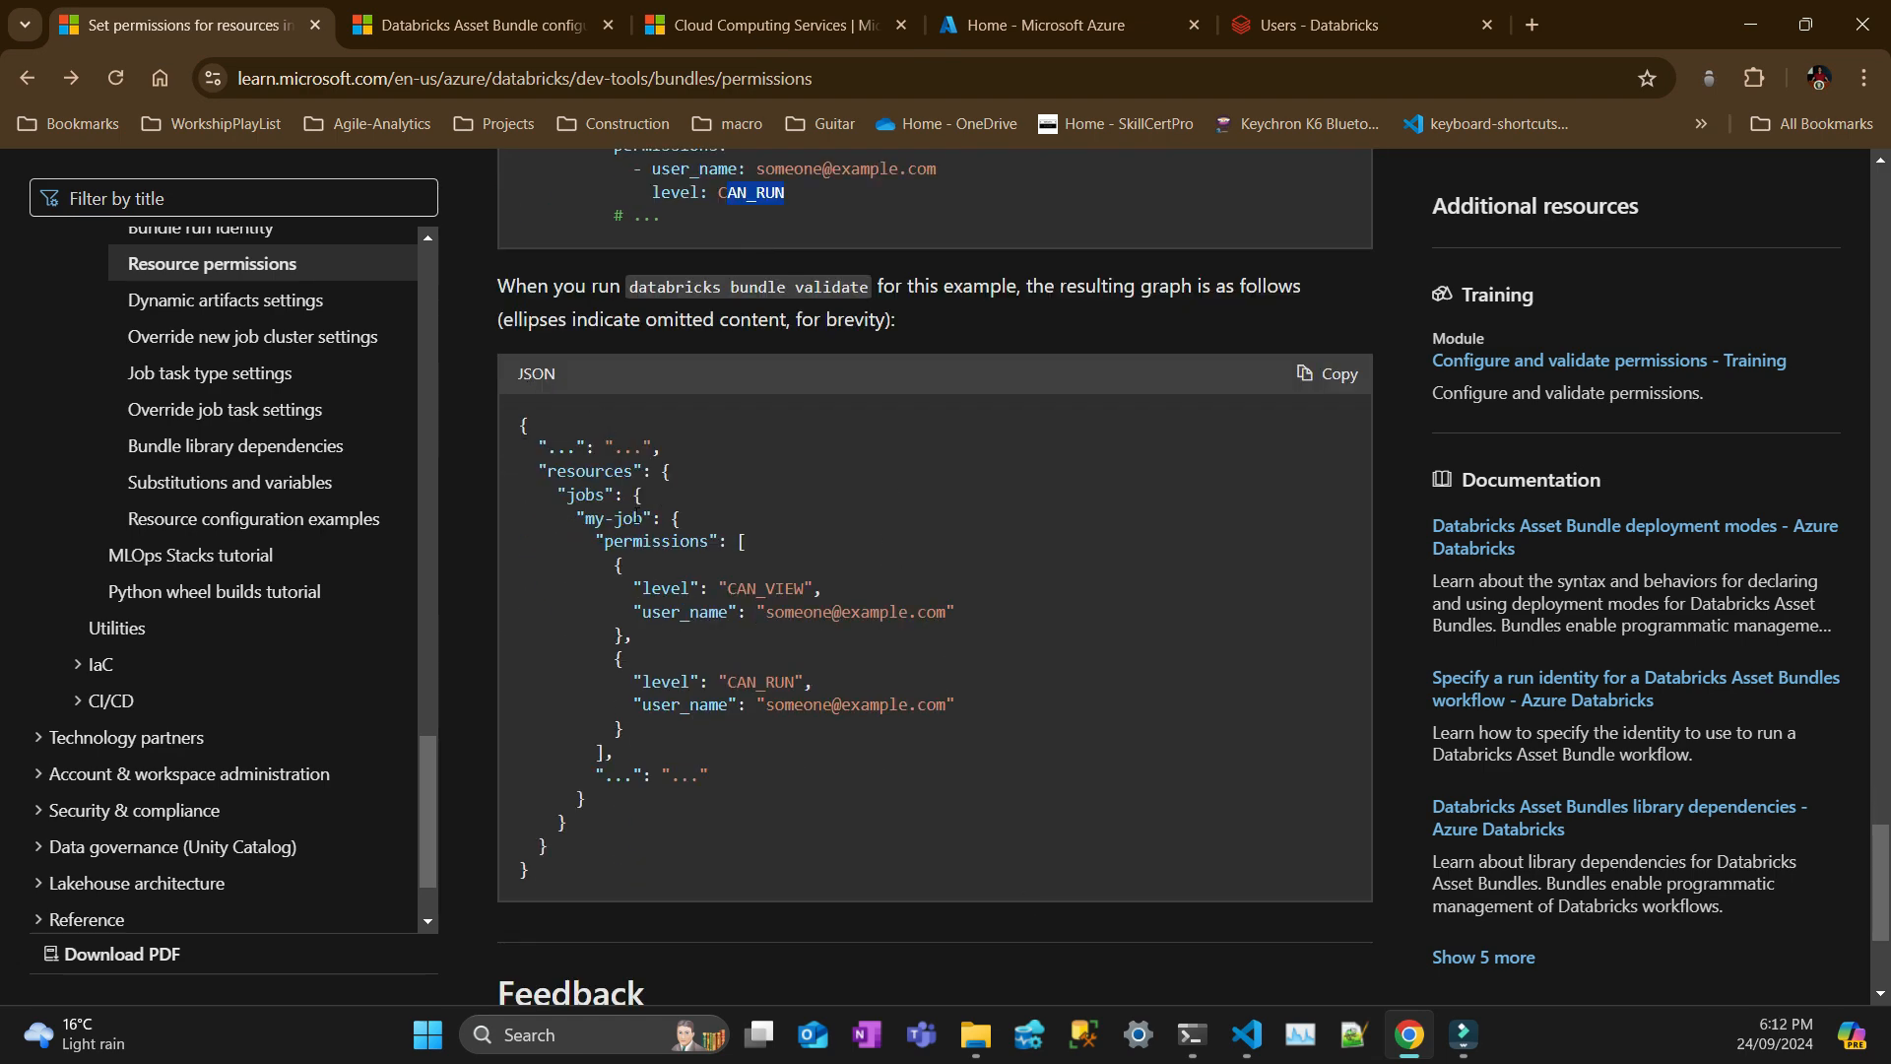
double_click(596, 495)
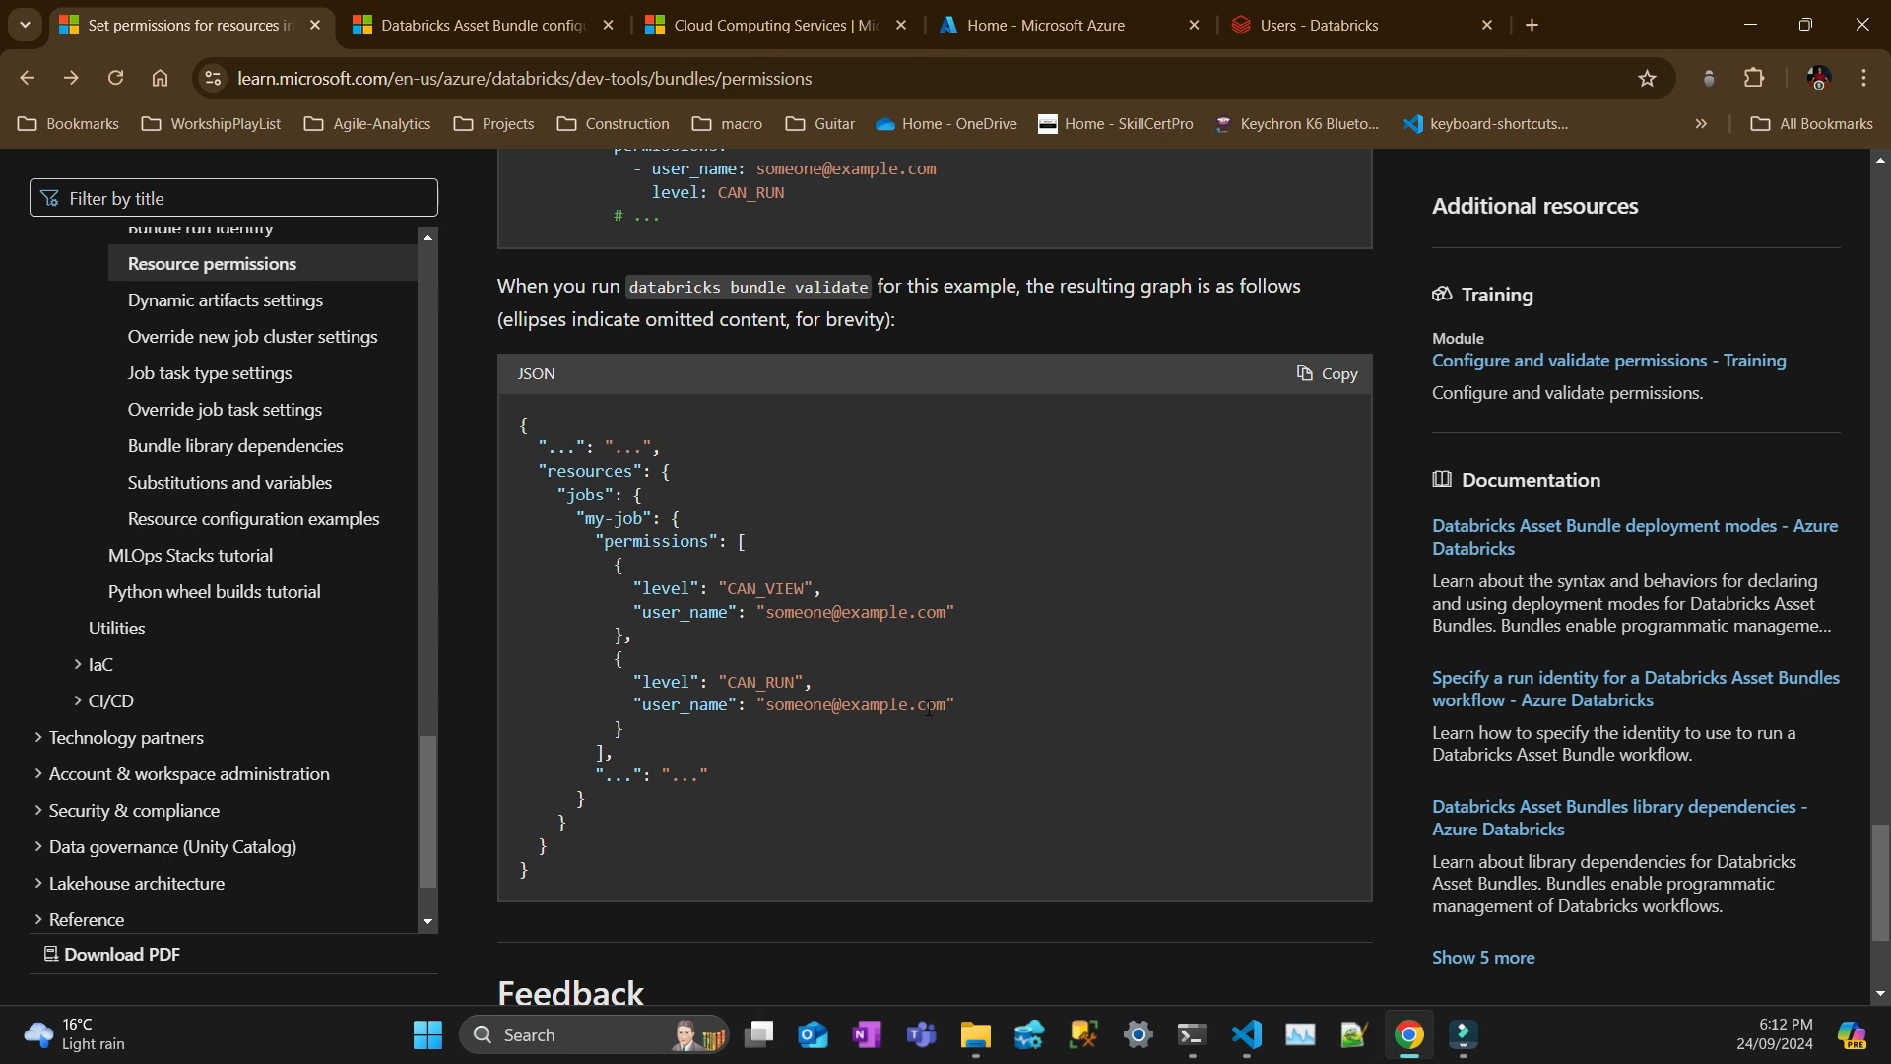
click(1245, 1033)
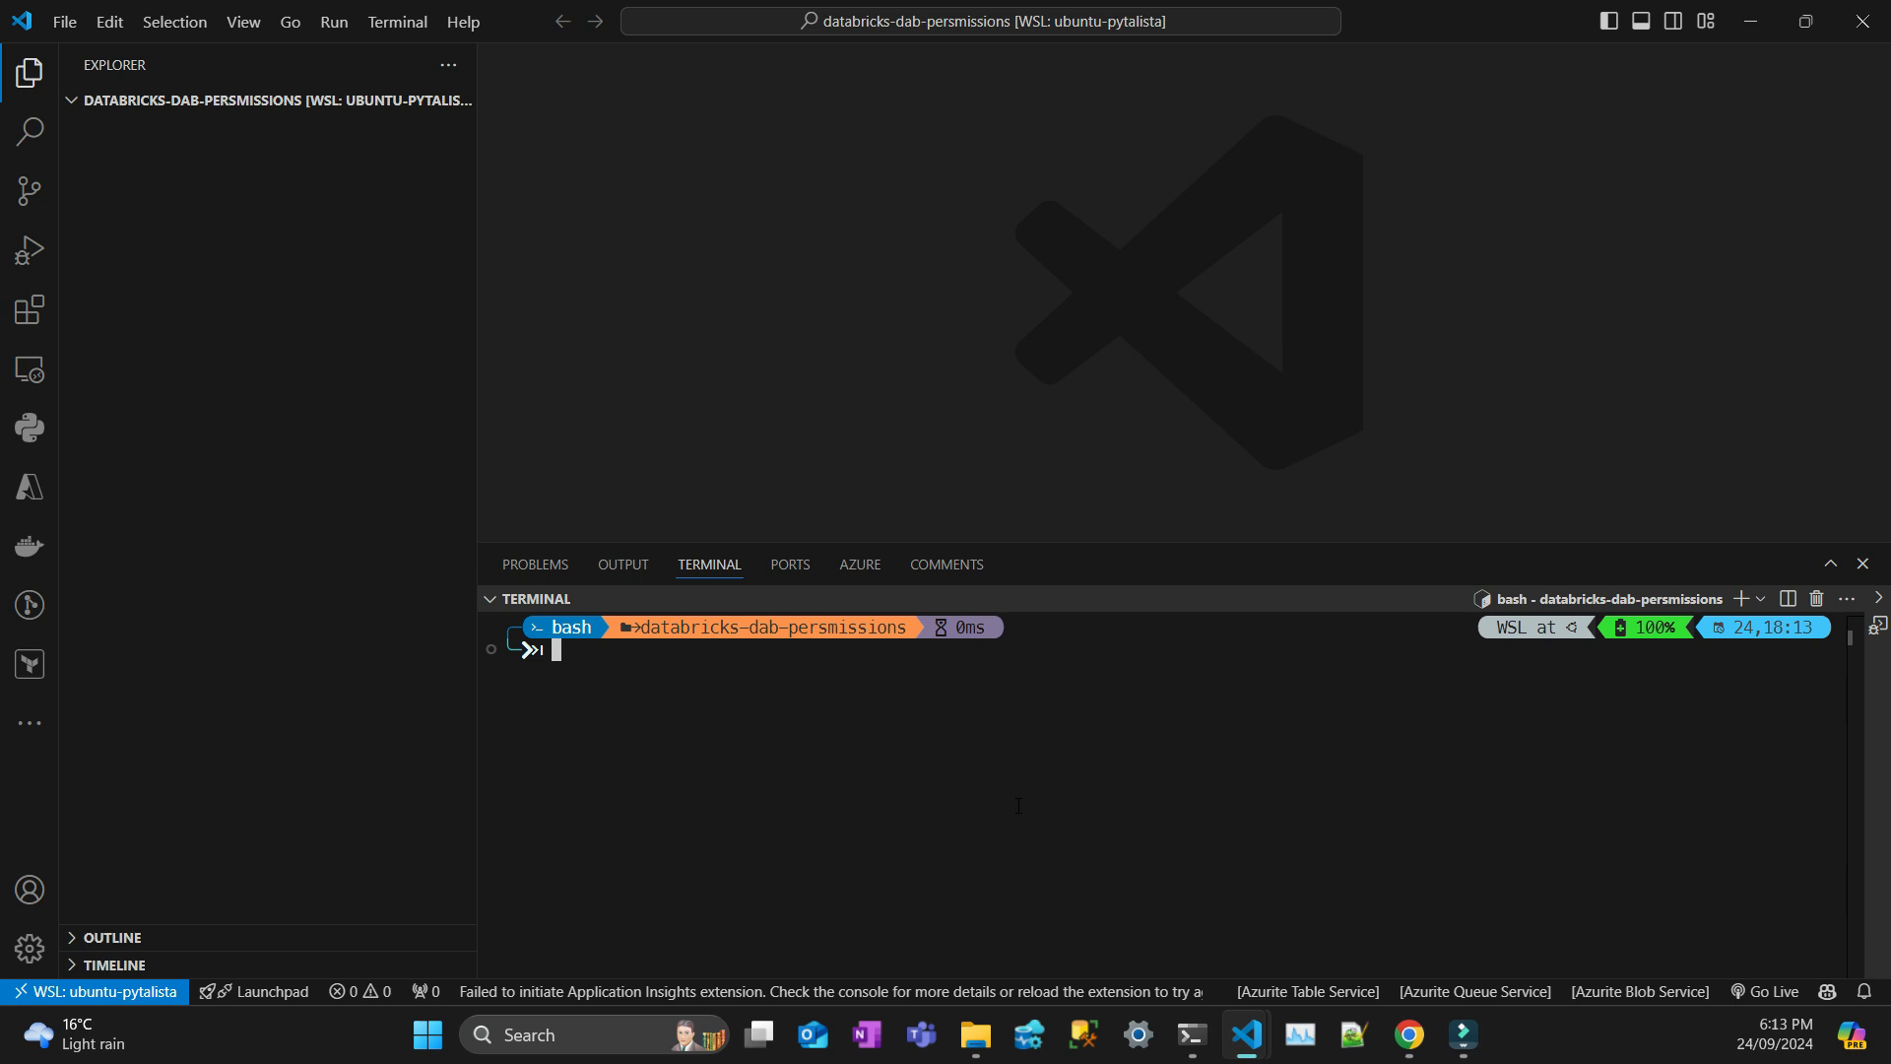
List auth profiles, then init the permissions_dab bundle with profile test-db, accepting template defaults
text(databricks auth)
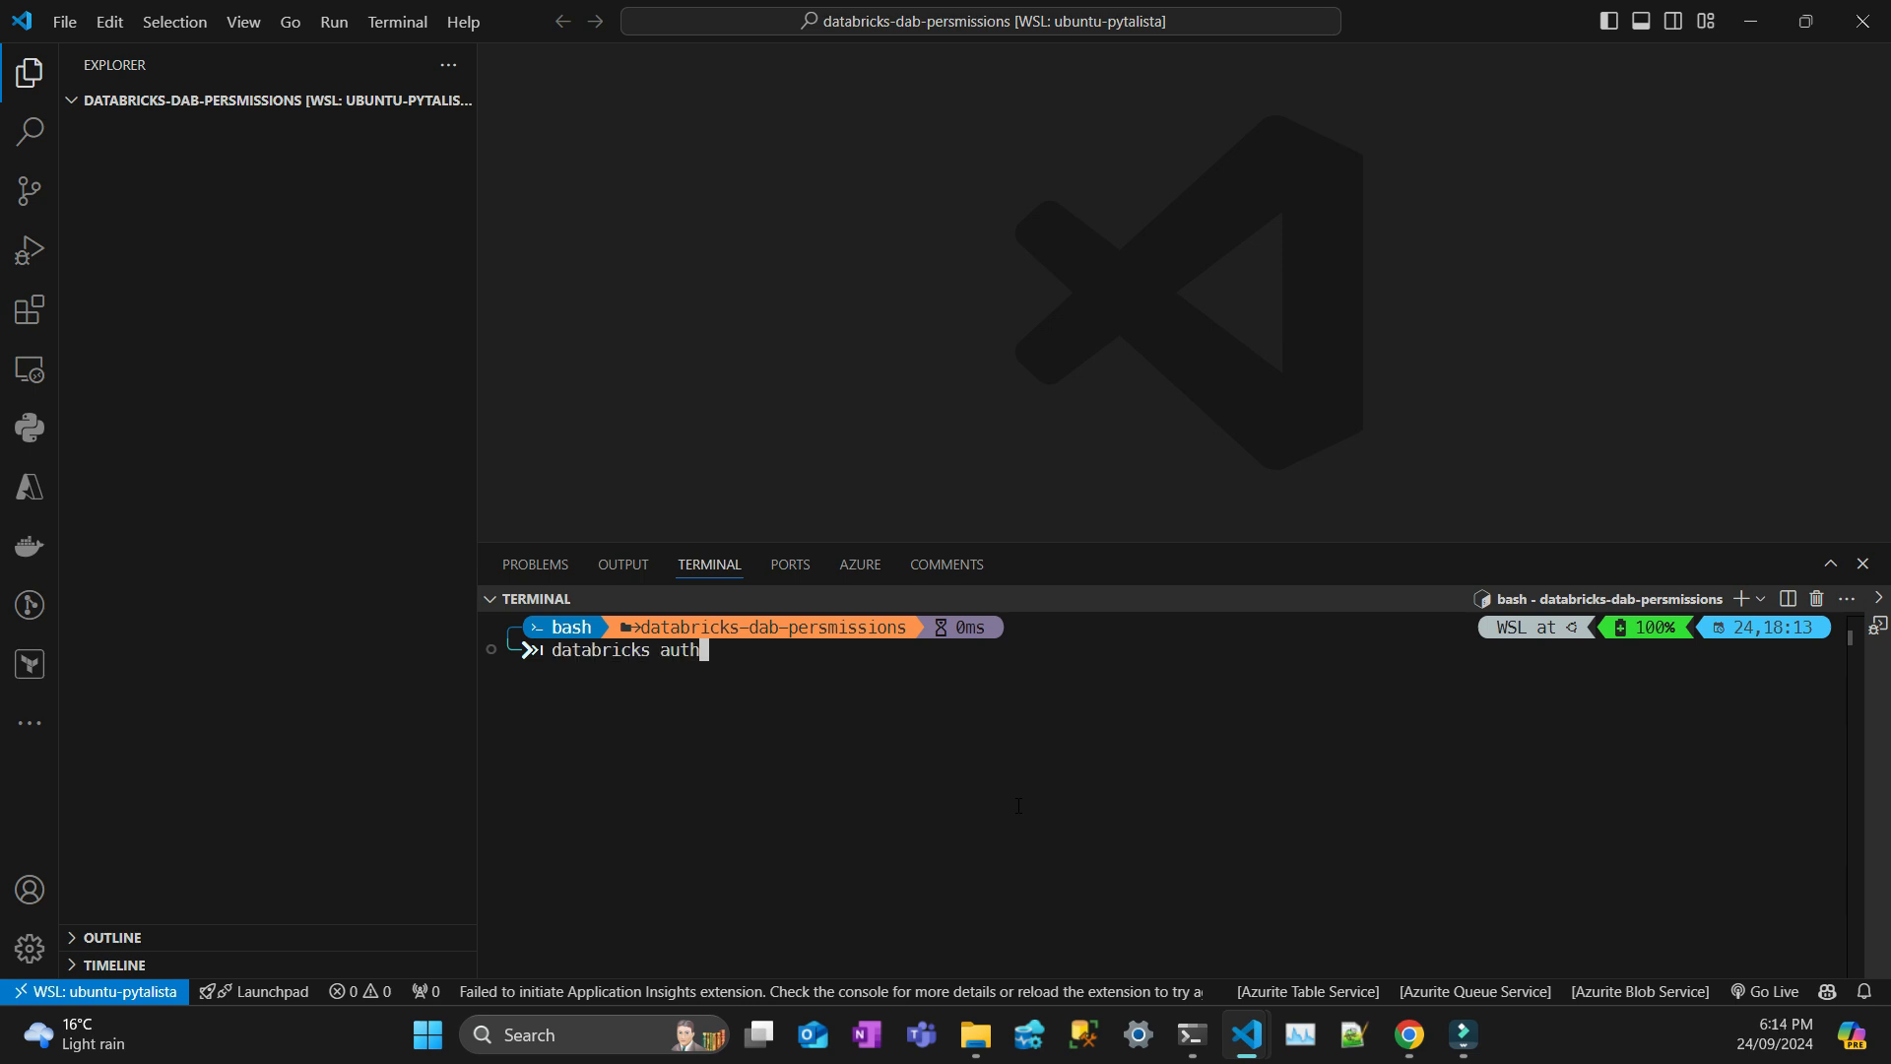
text(profiles)
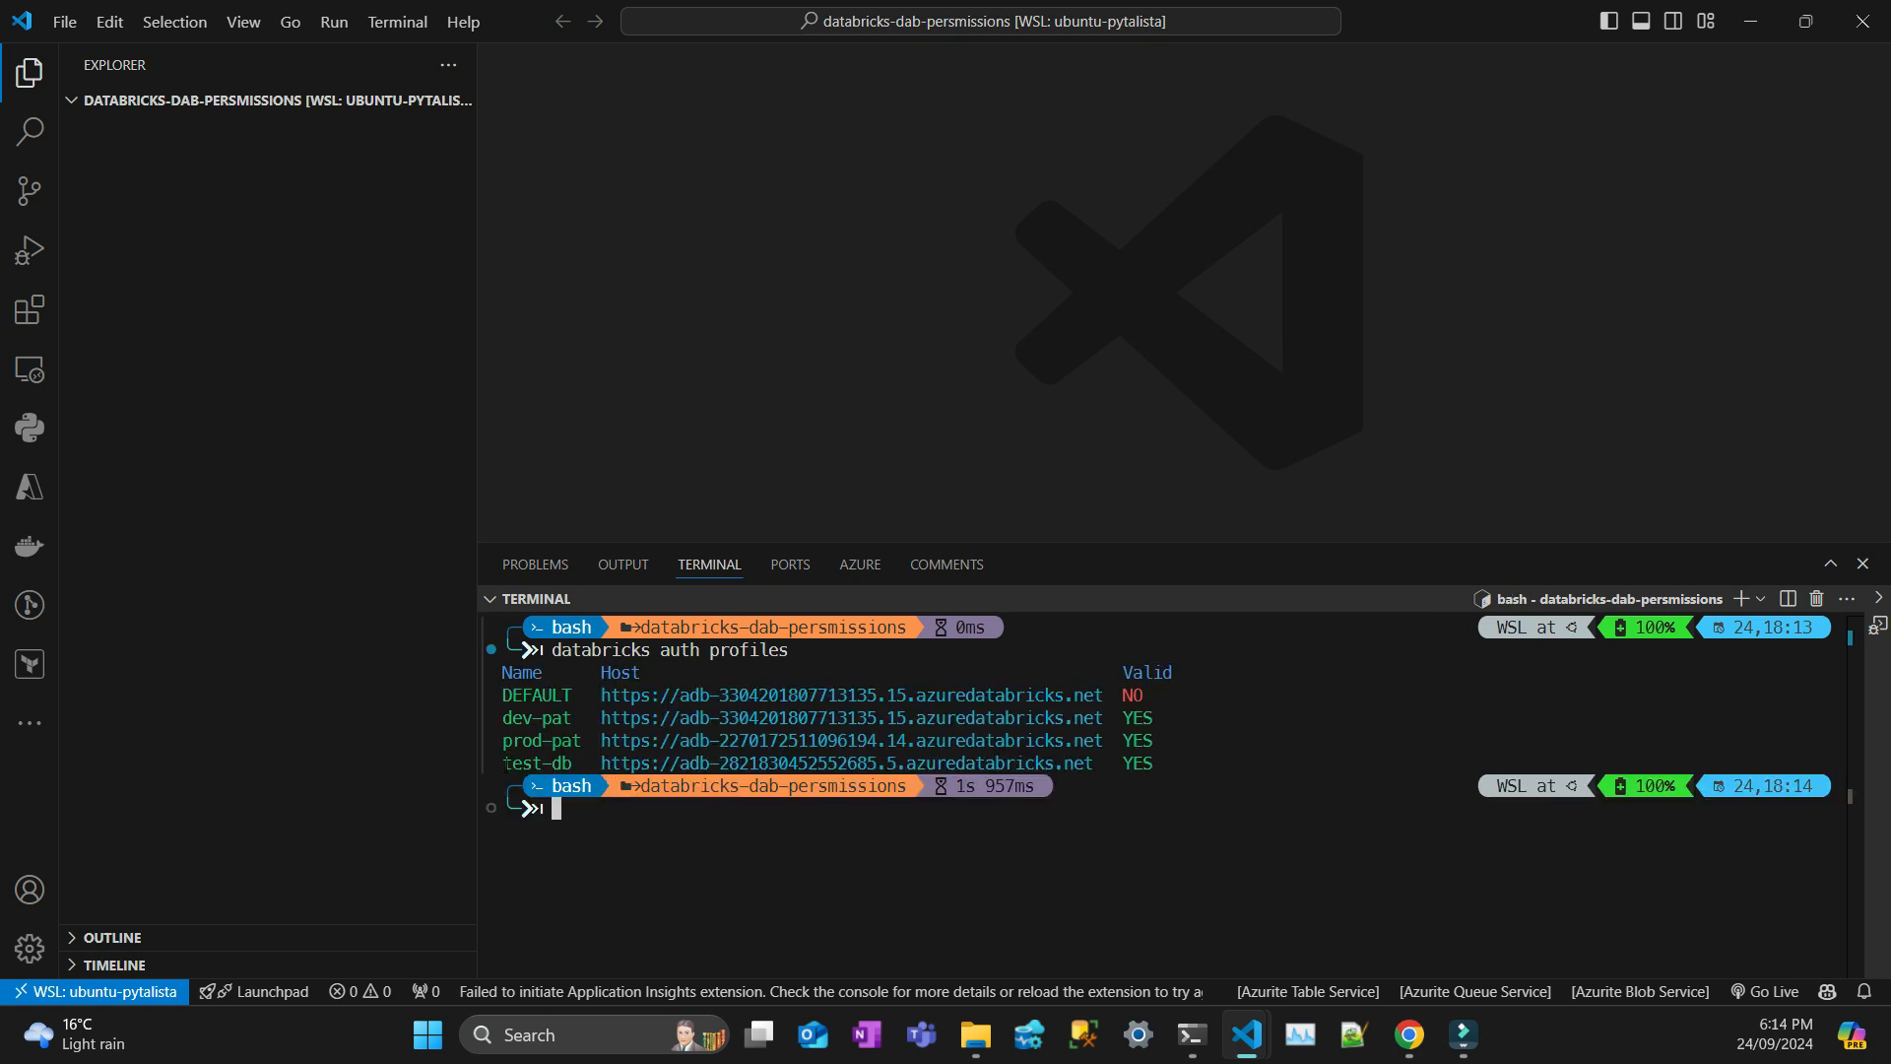
text(databricks bundle init)
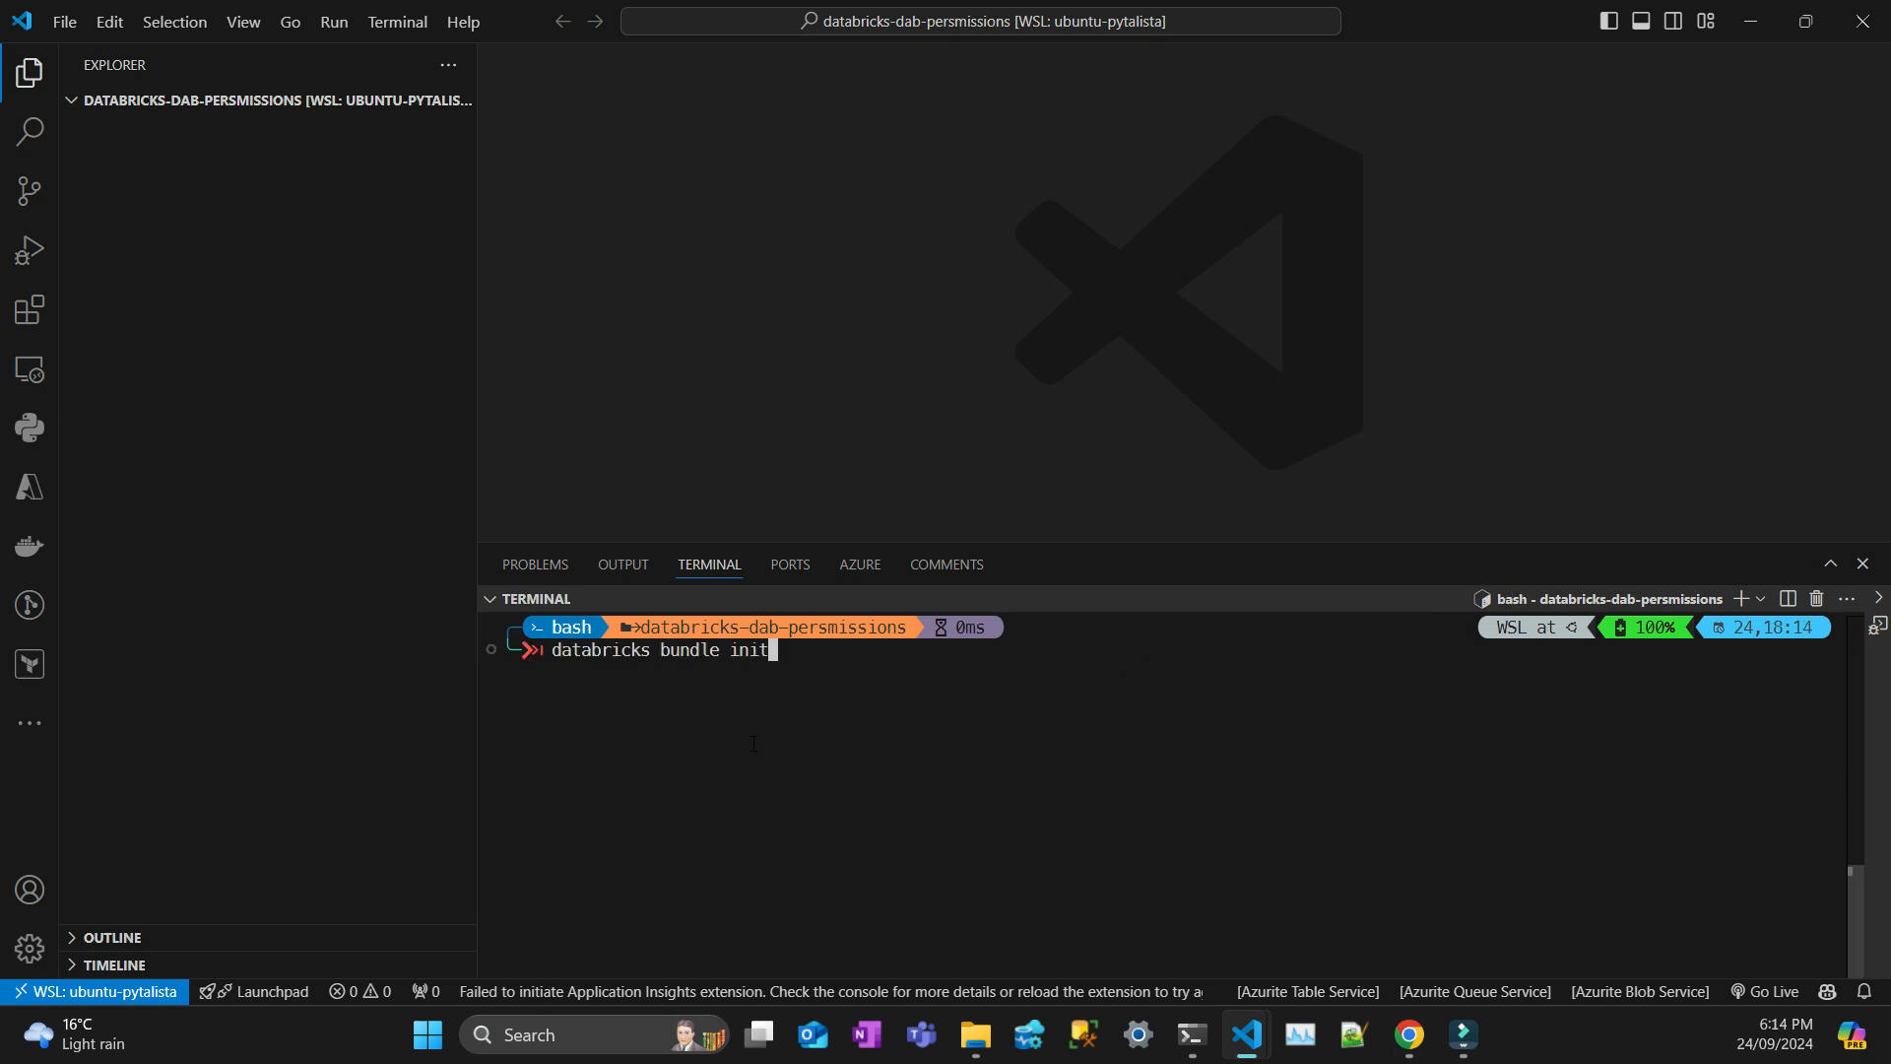
text(-)
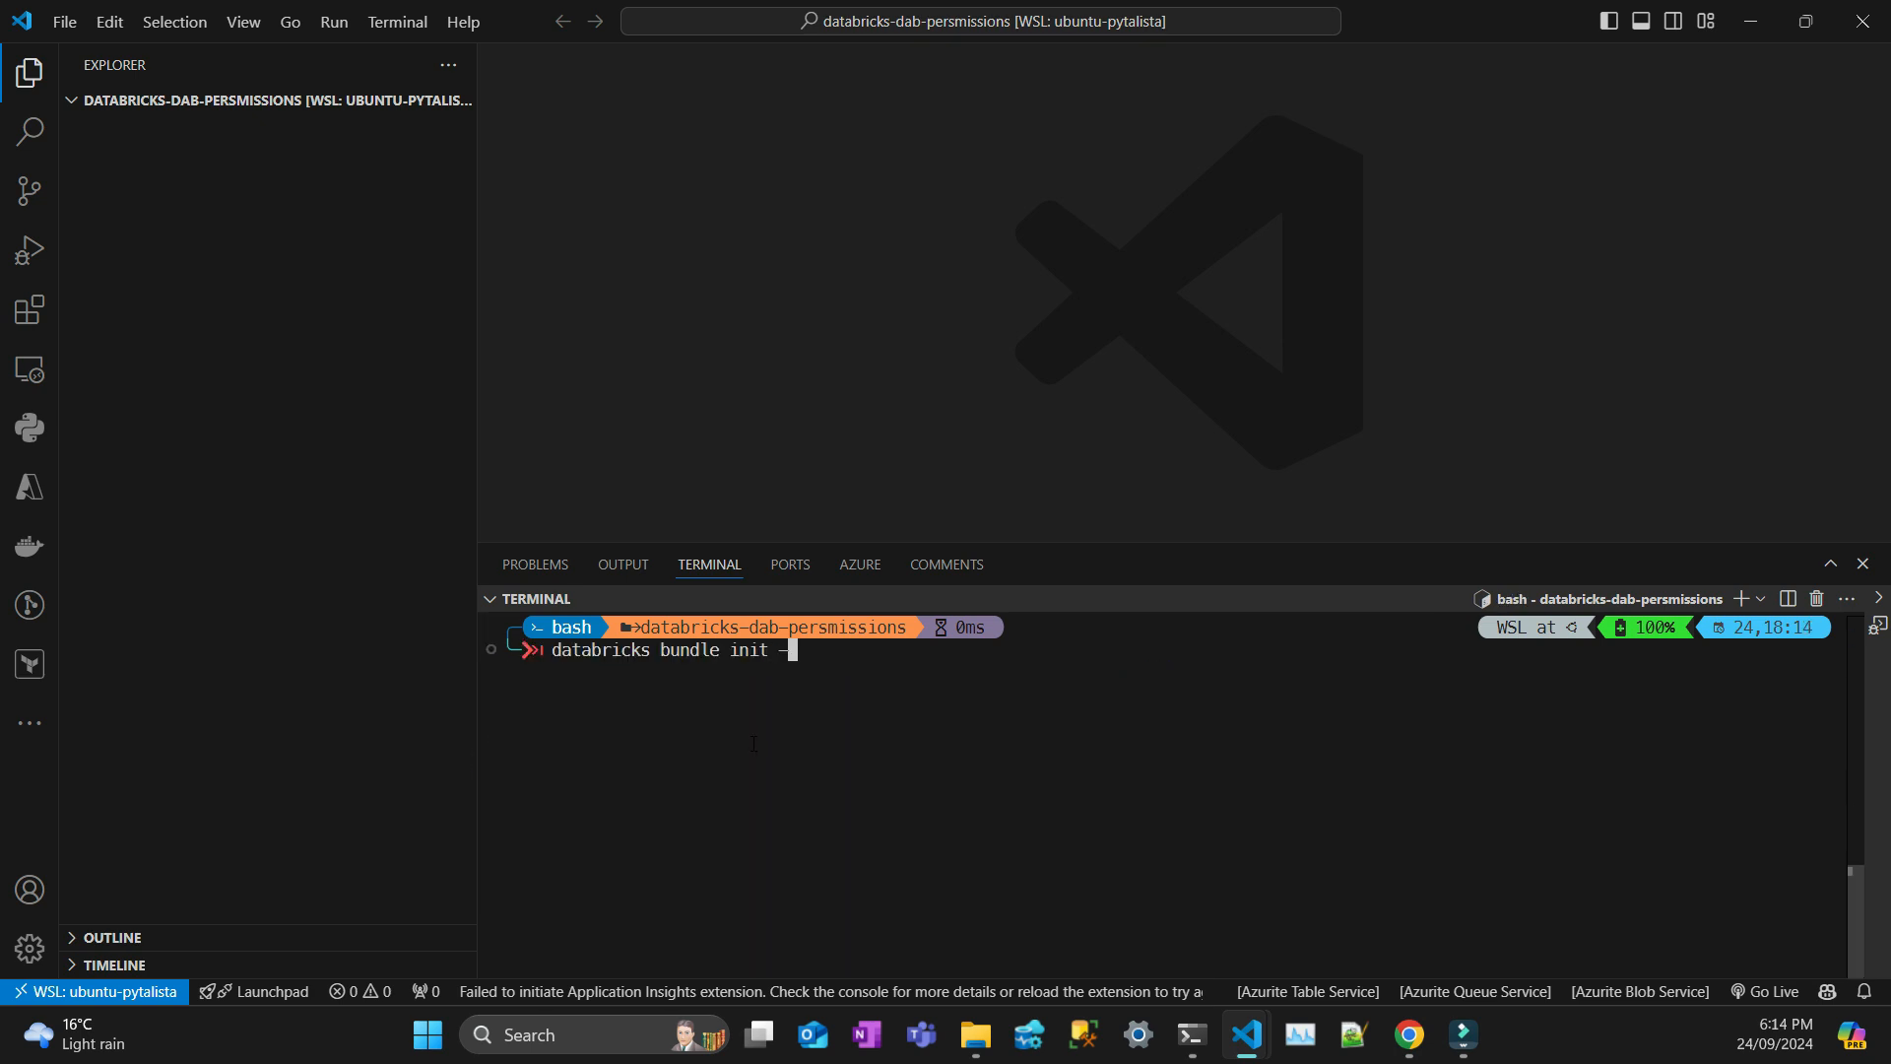
text(p)
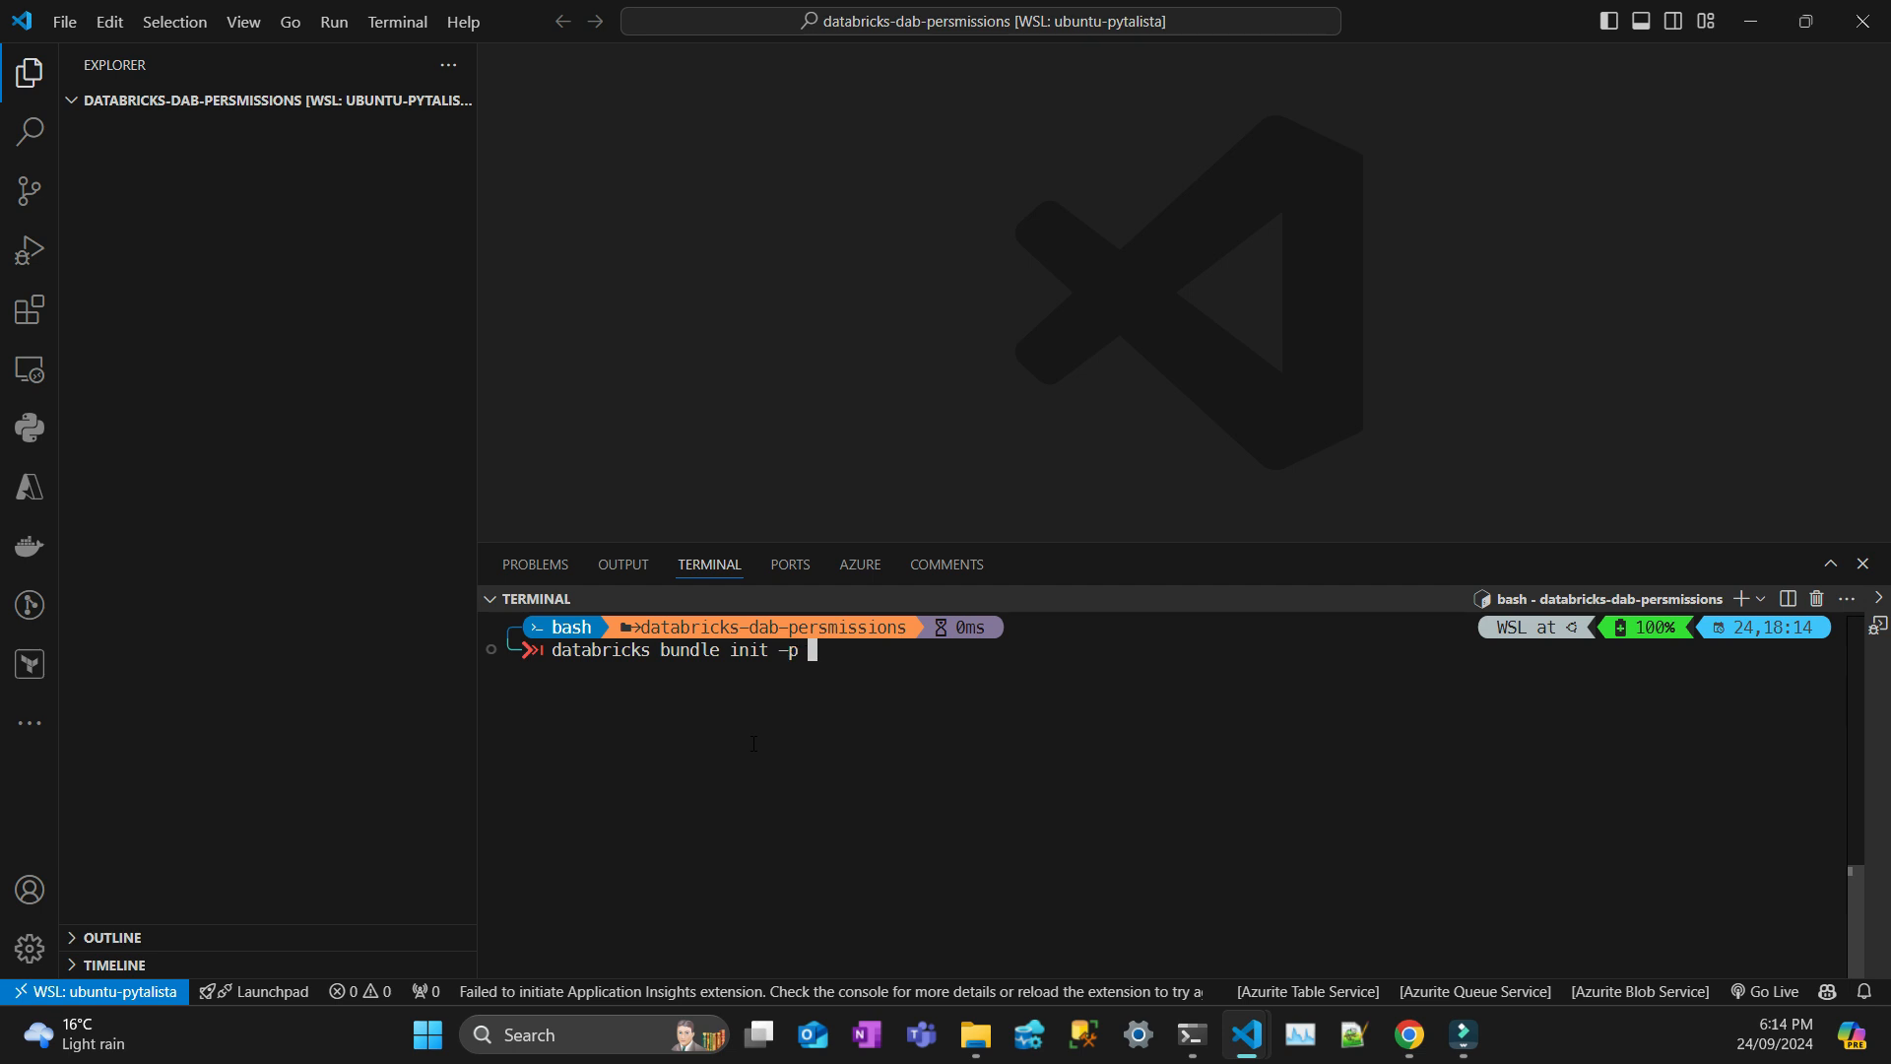
text(test-db)
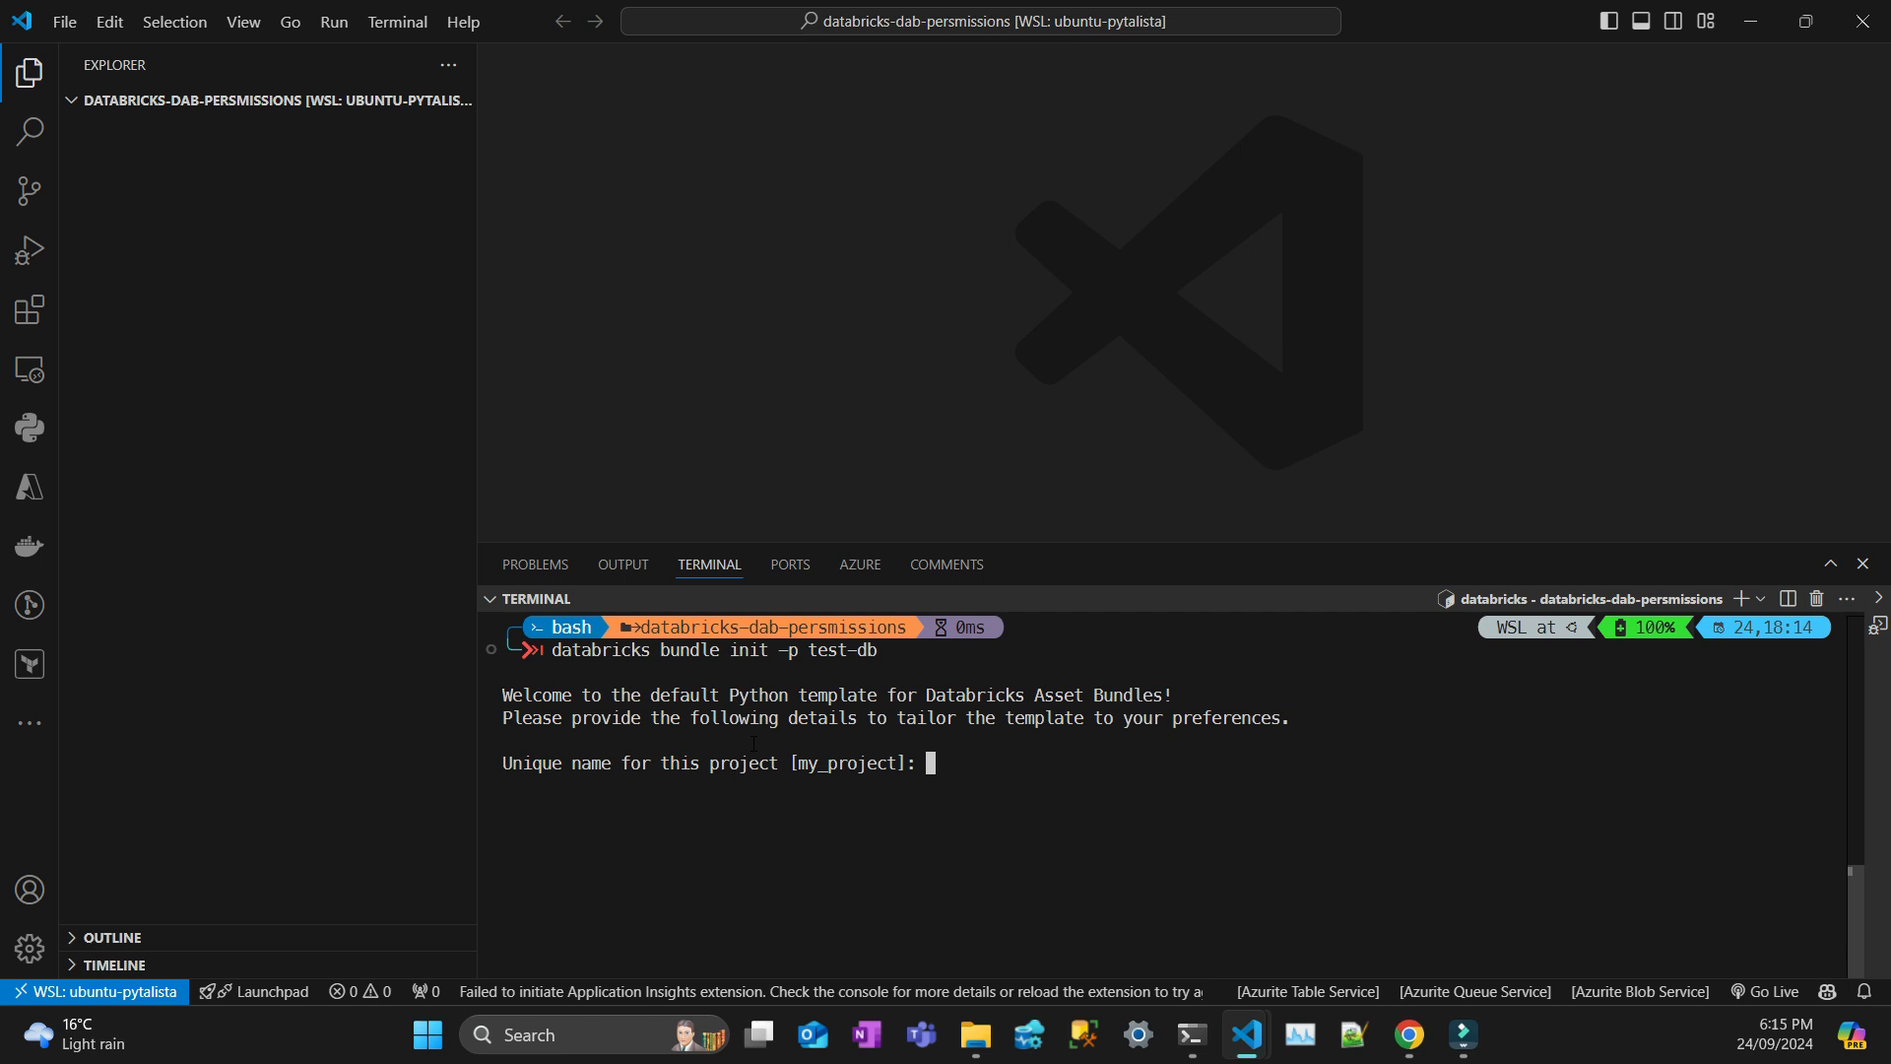
text(permissions_dab)
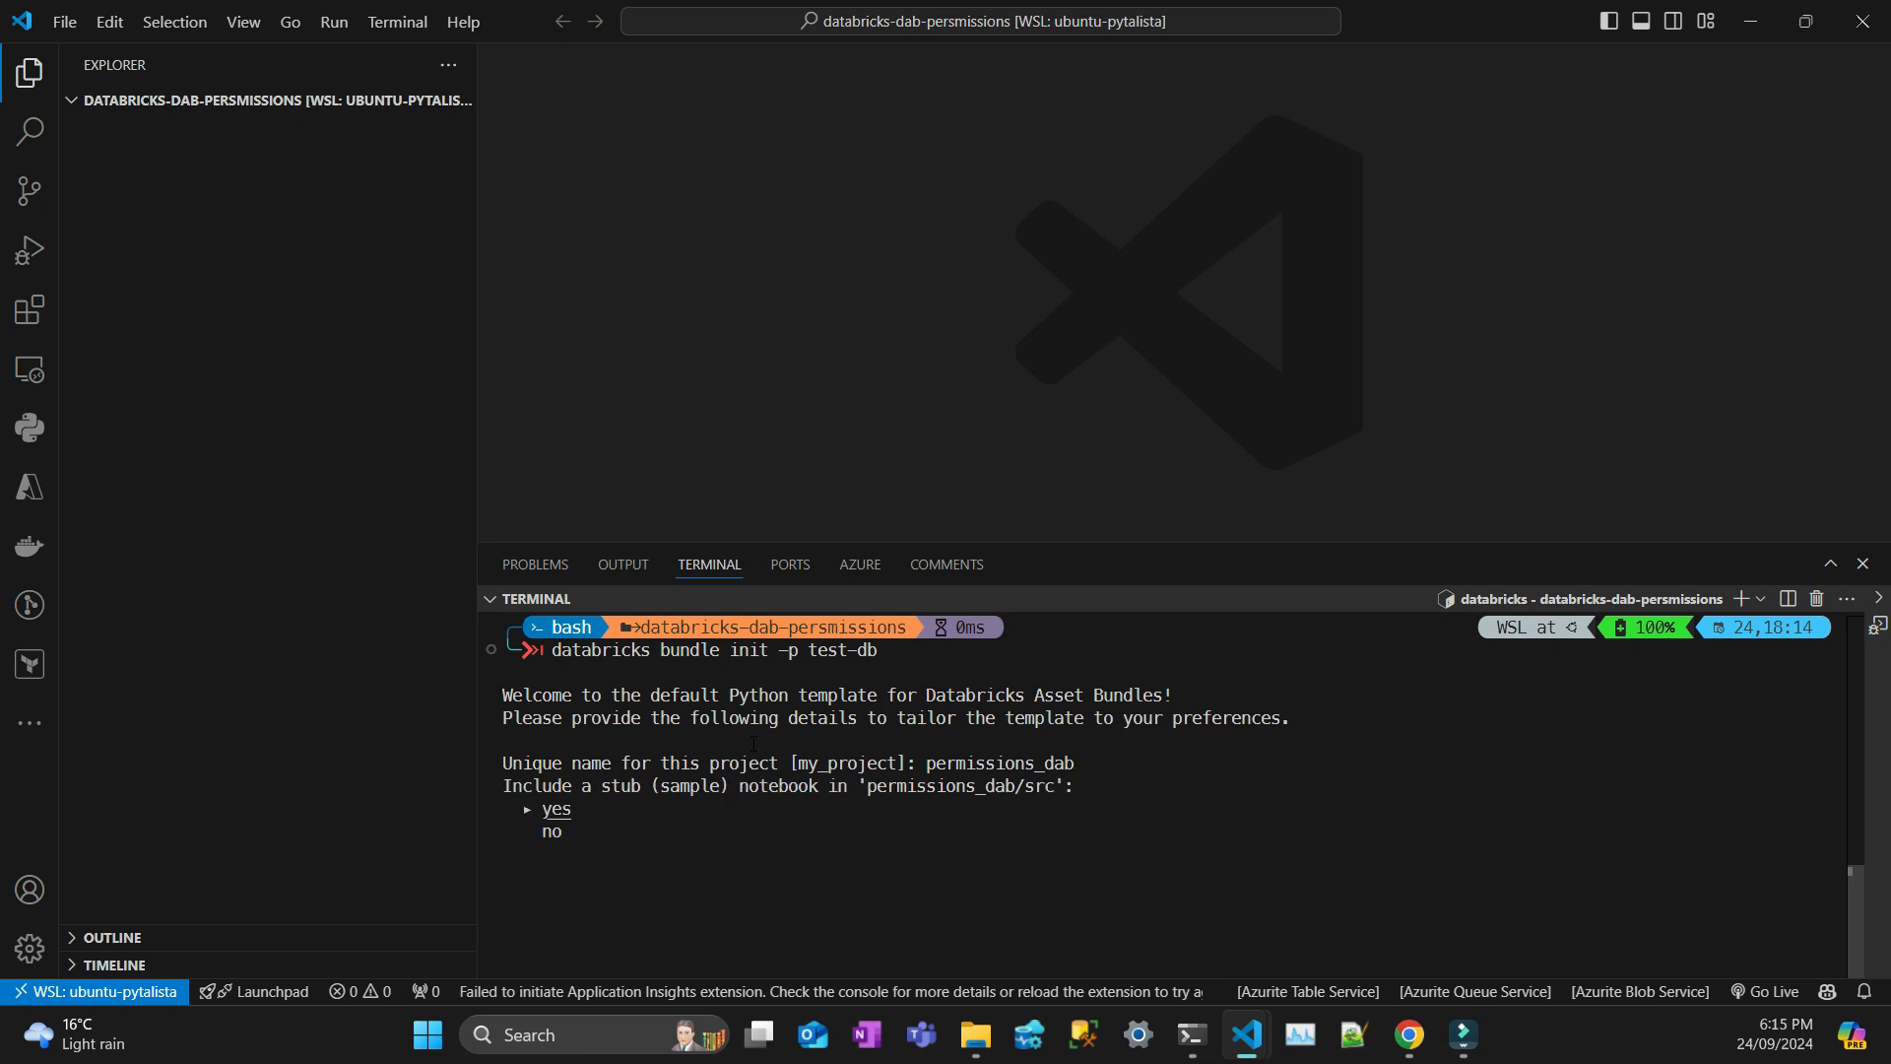
key(Enter)
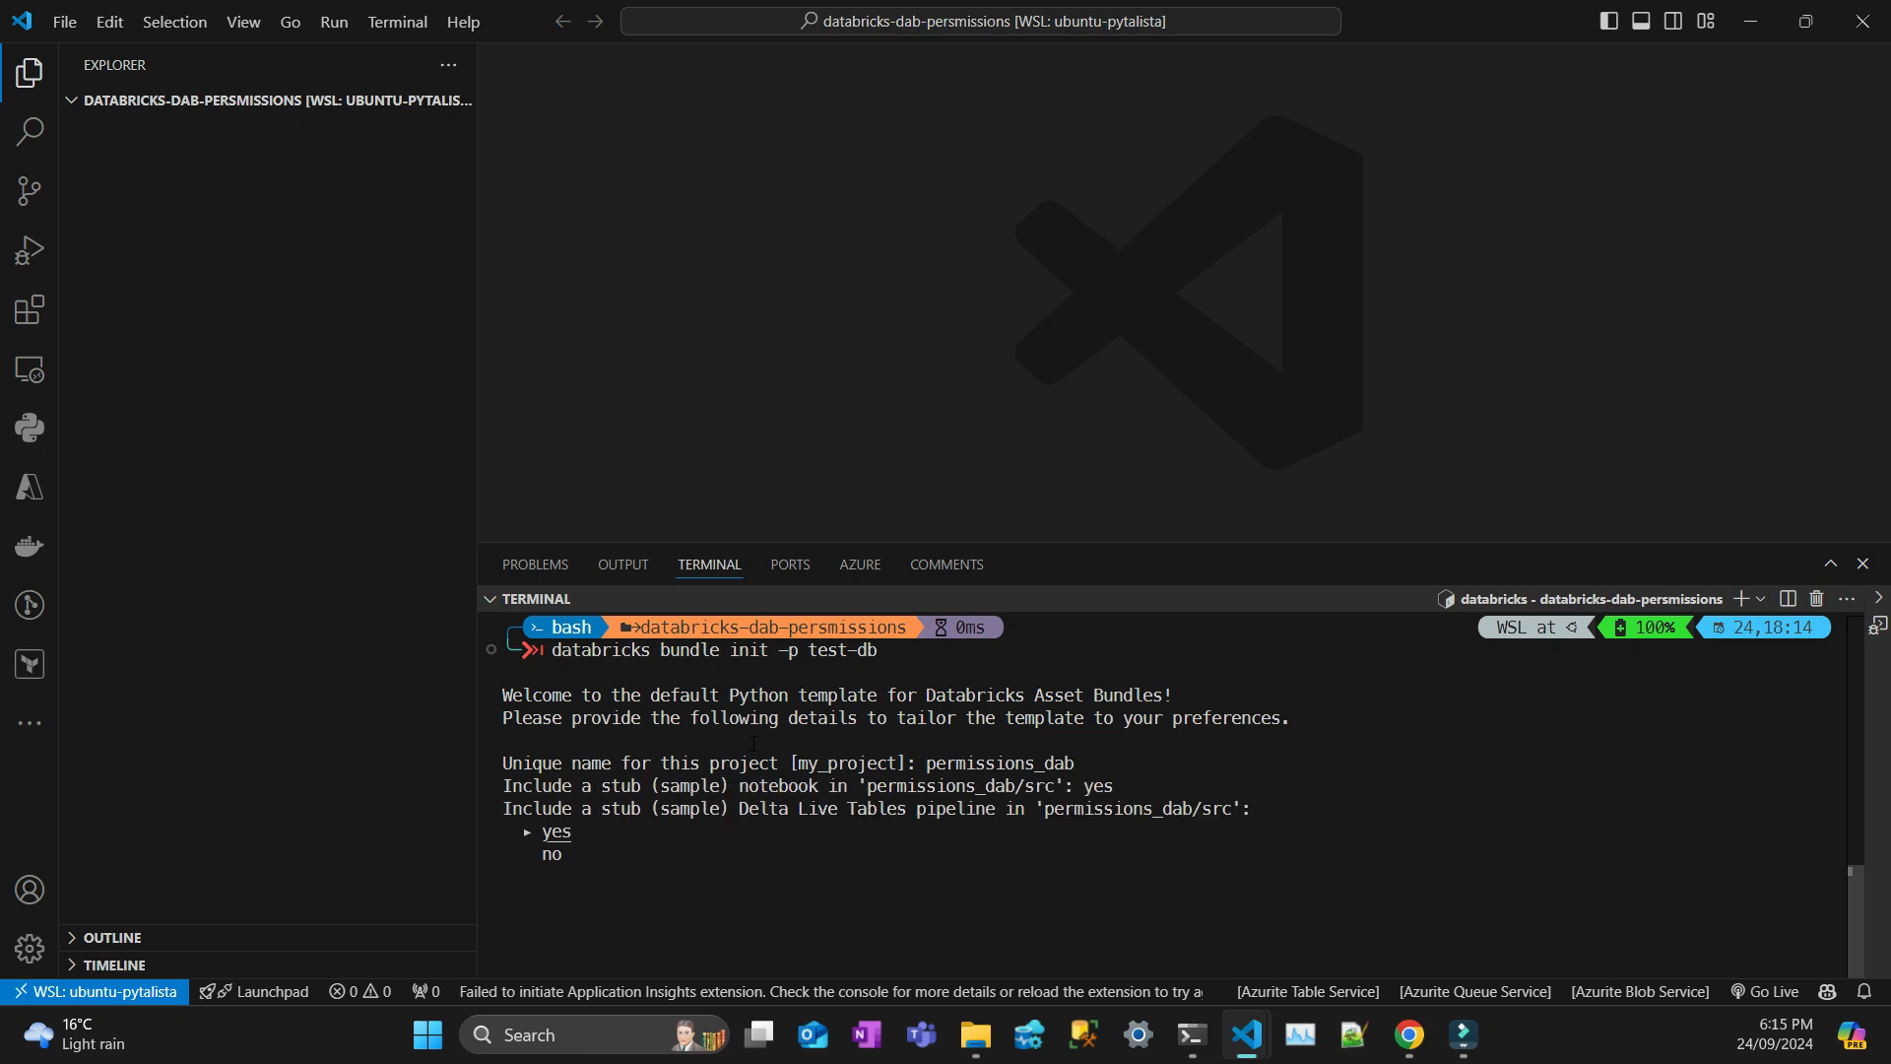
key(down)
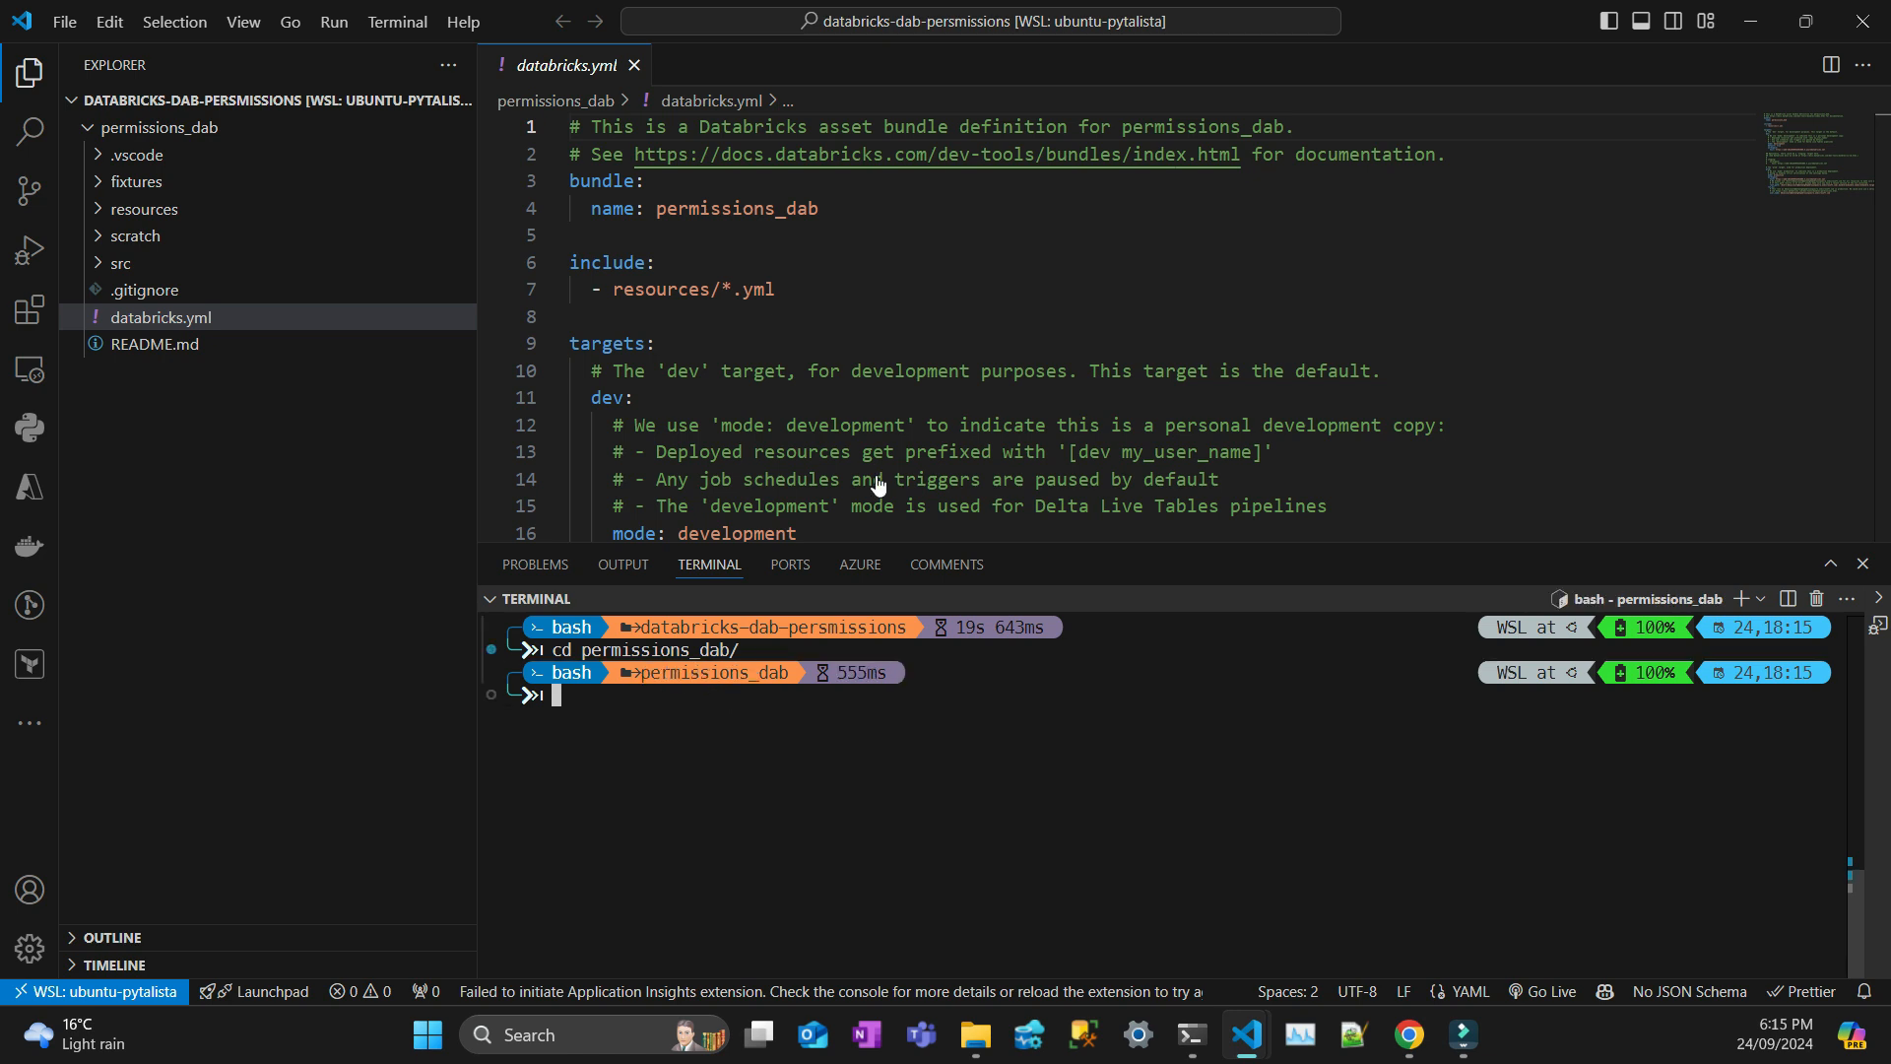
Close databricks.yml, open permissions_dab_job.yml from resources, and add a line below the notebook task
scroll(down, 3)
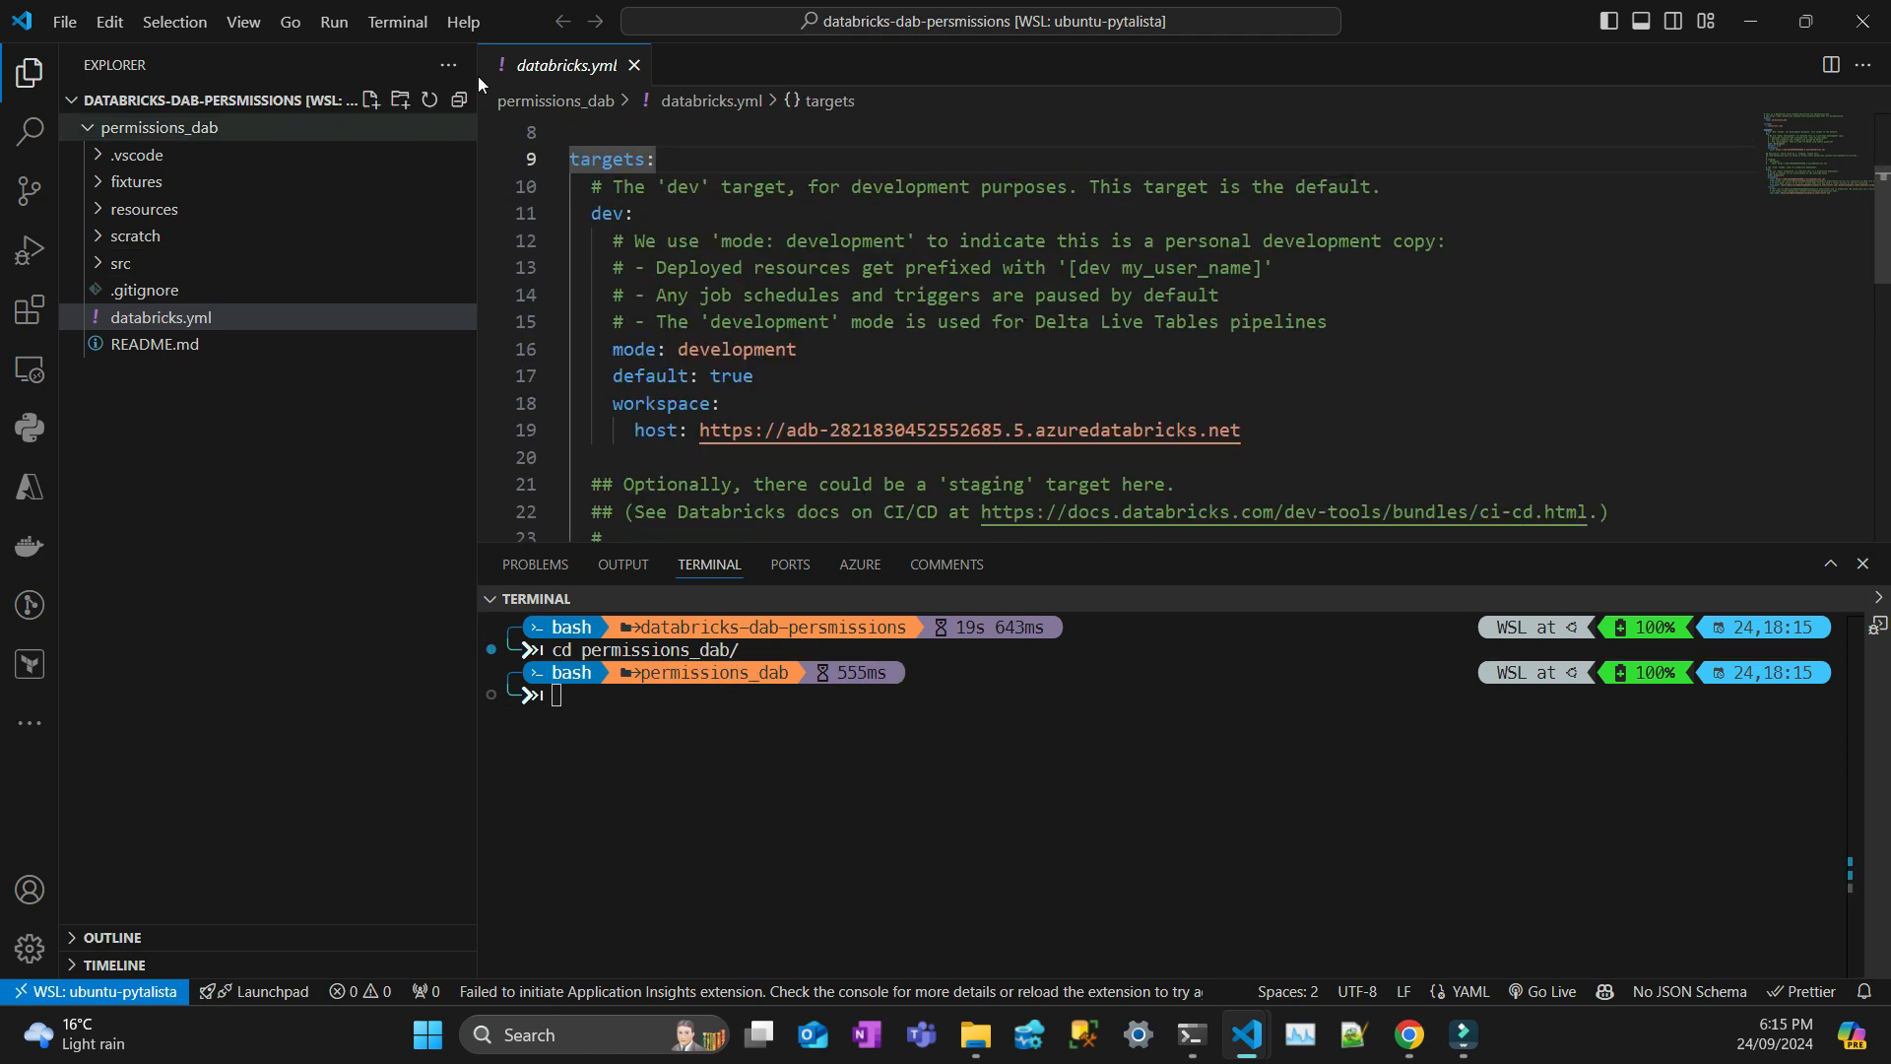
click(632, 65)
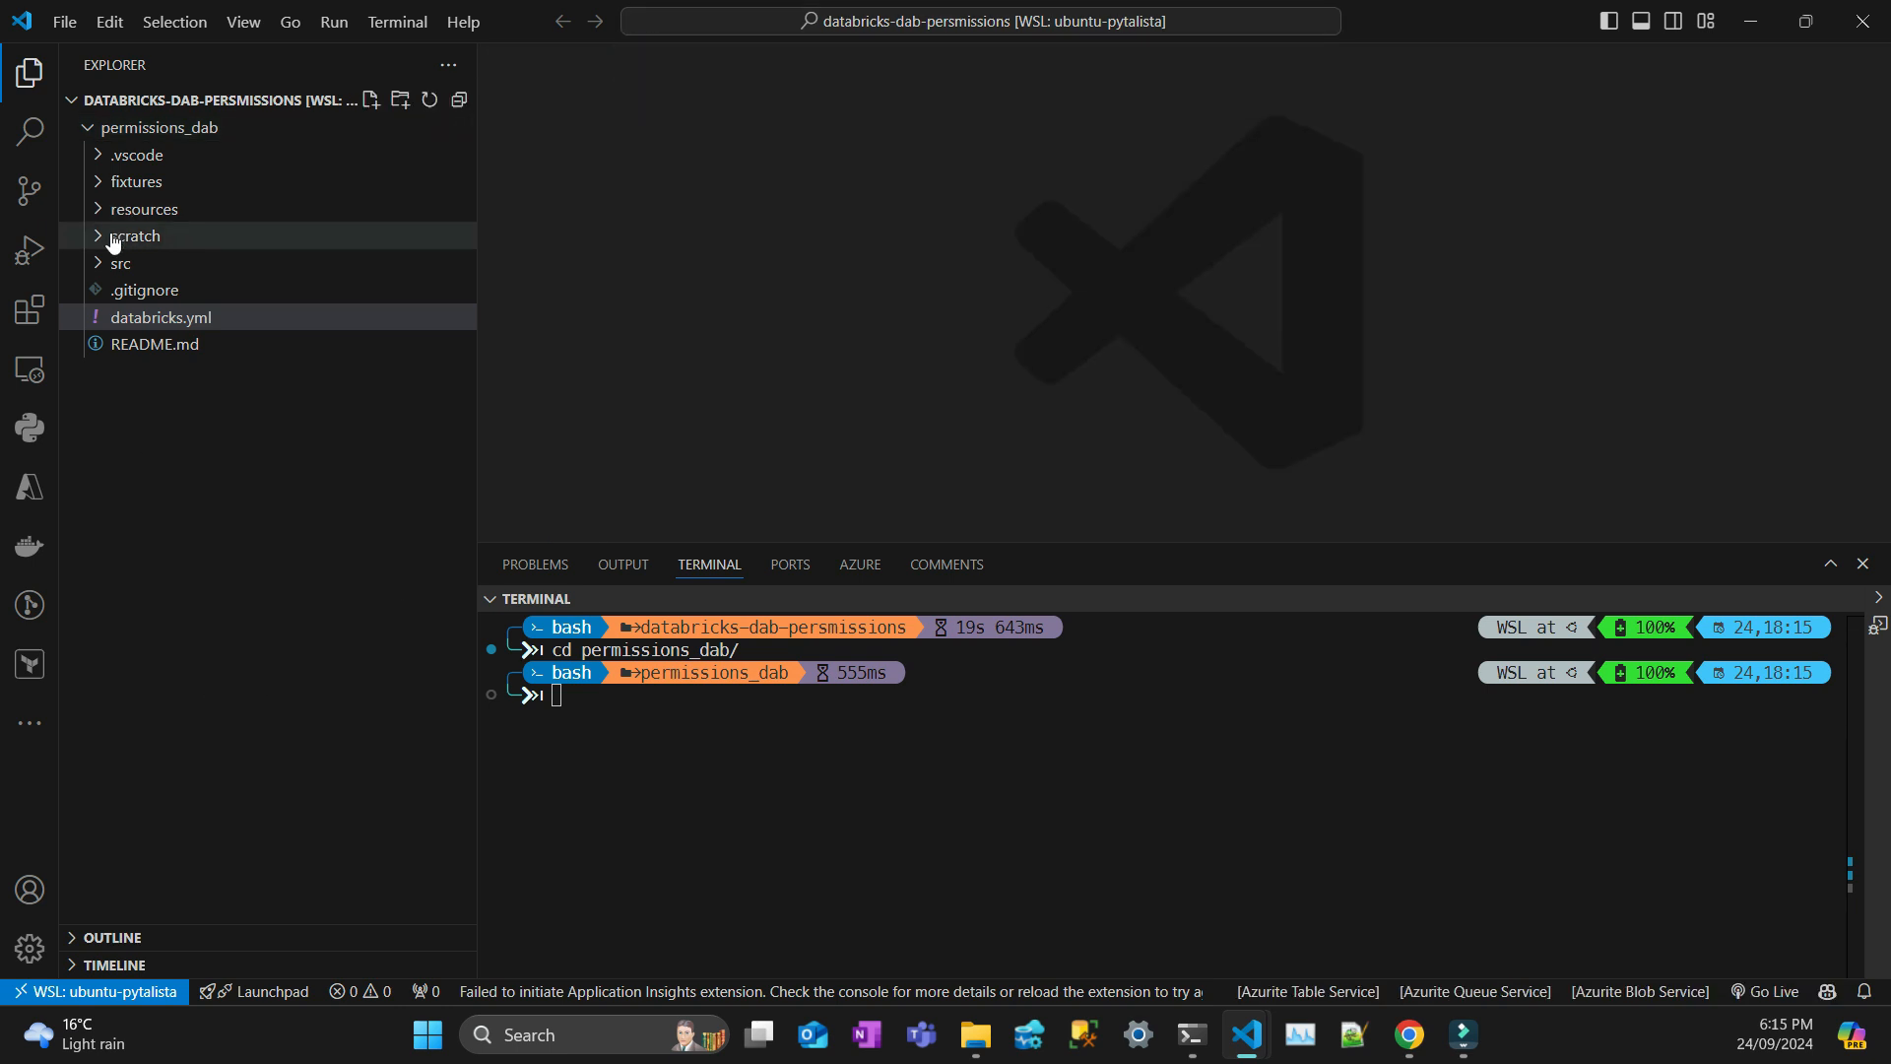
double_click(205, 235)
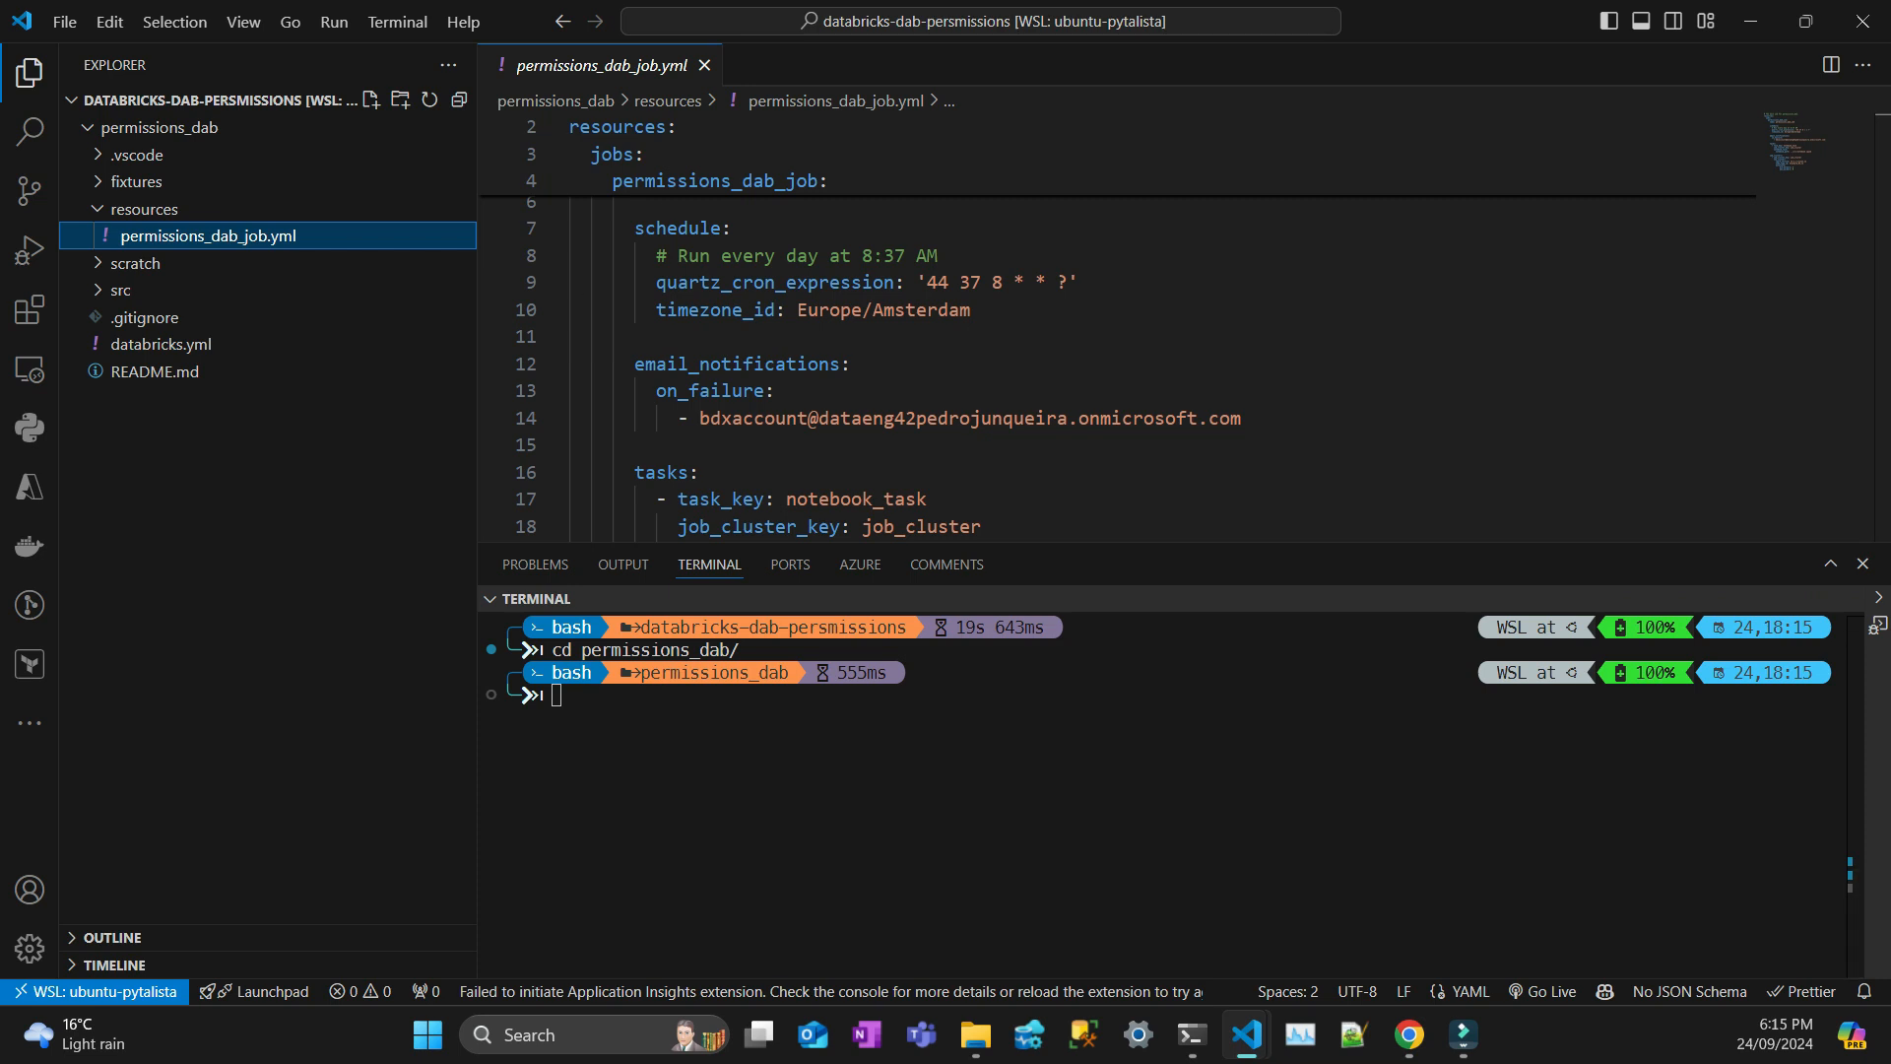
scroll(up, 3)
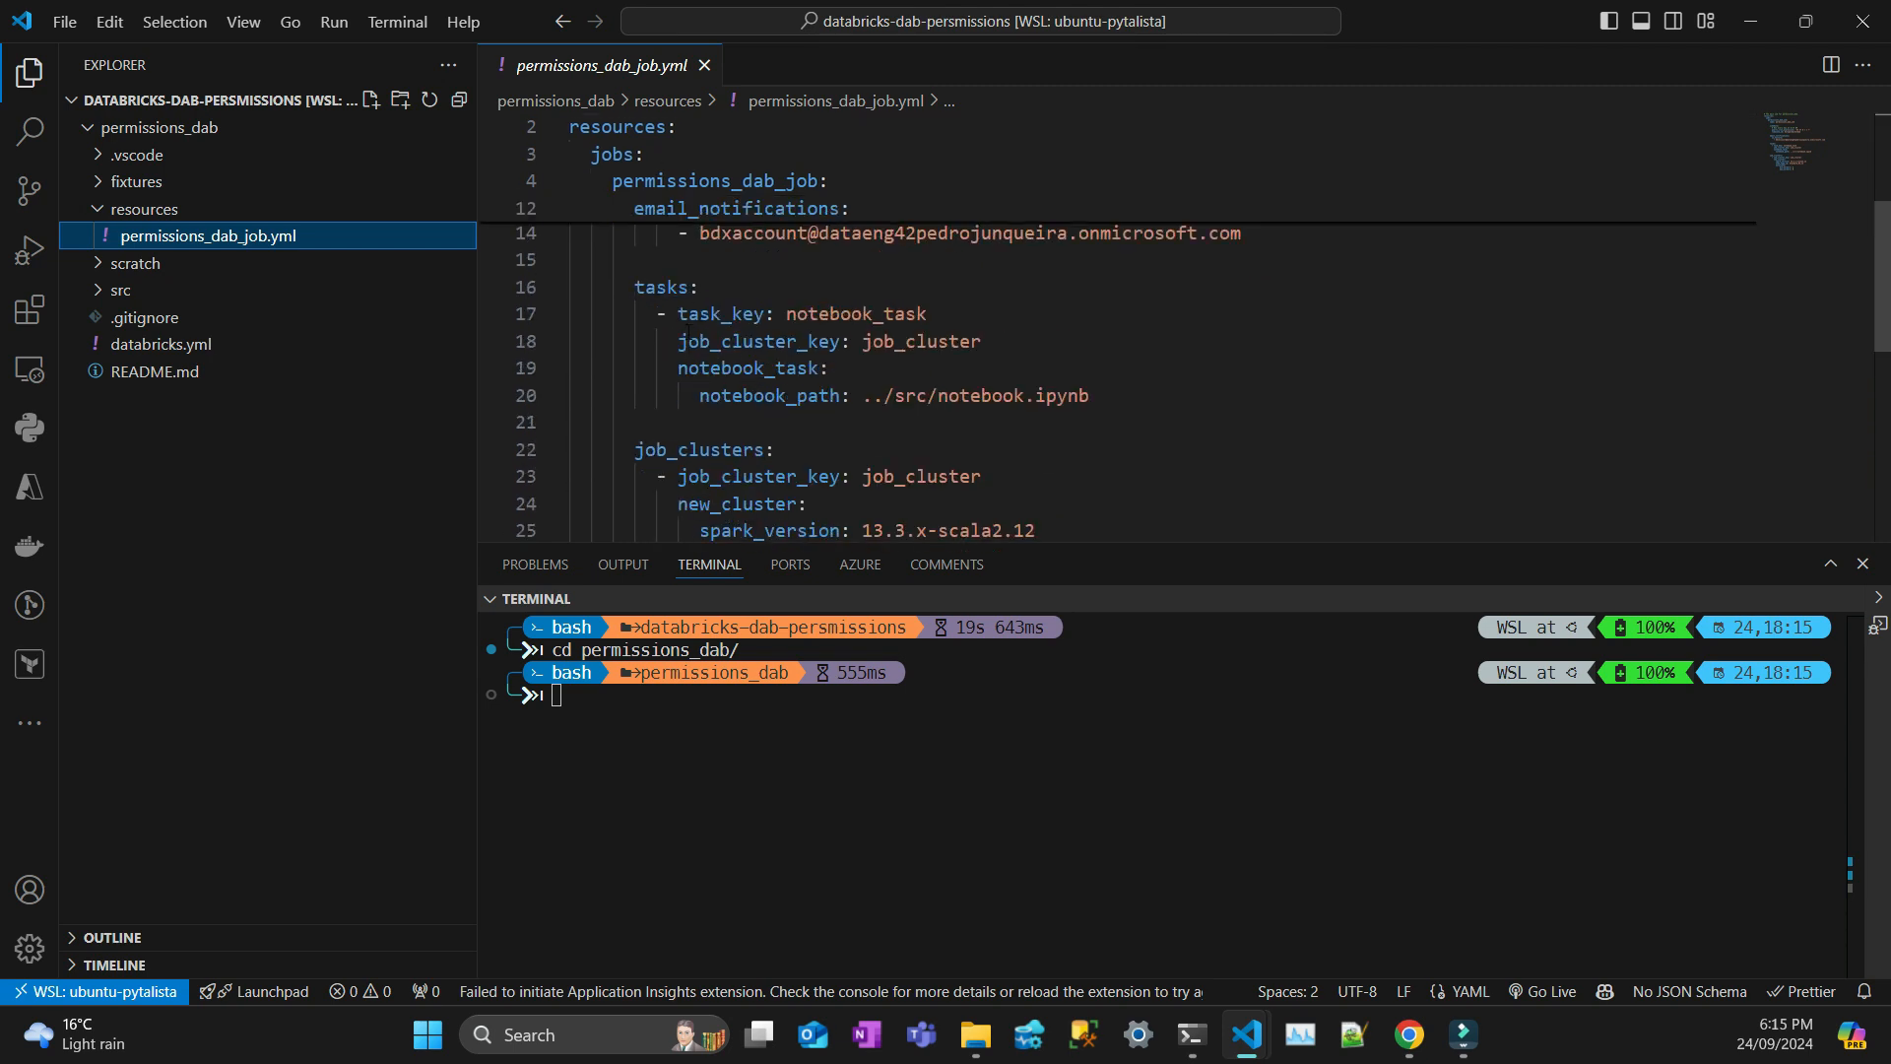
click(974, 396)
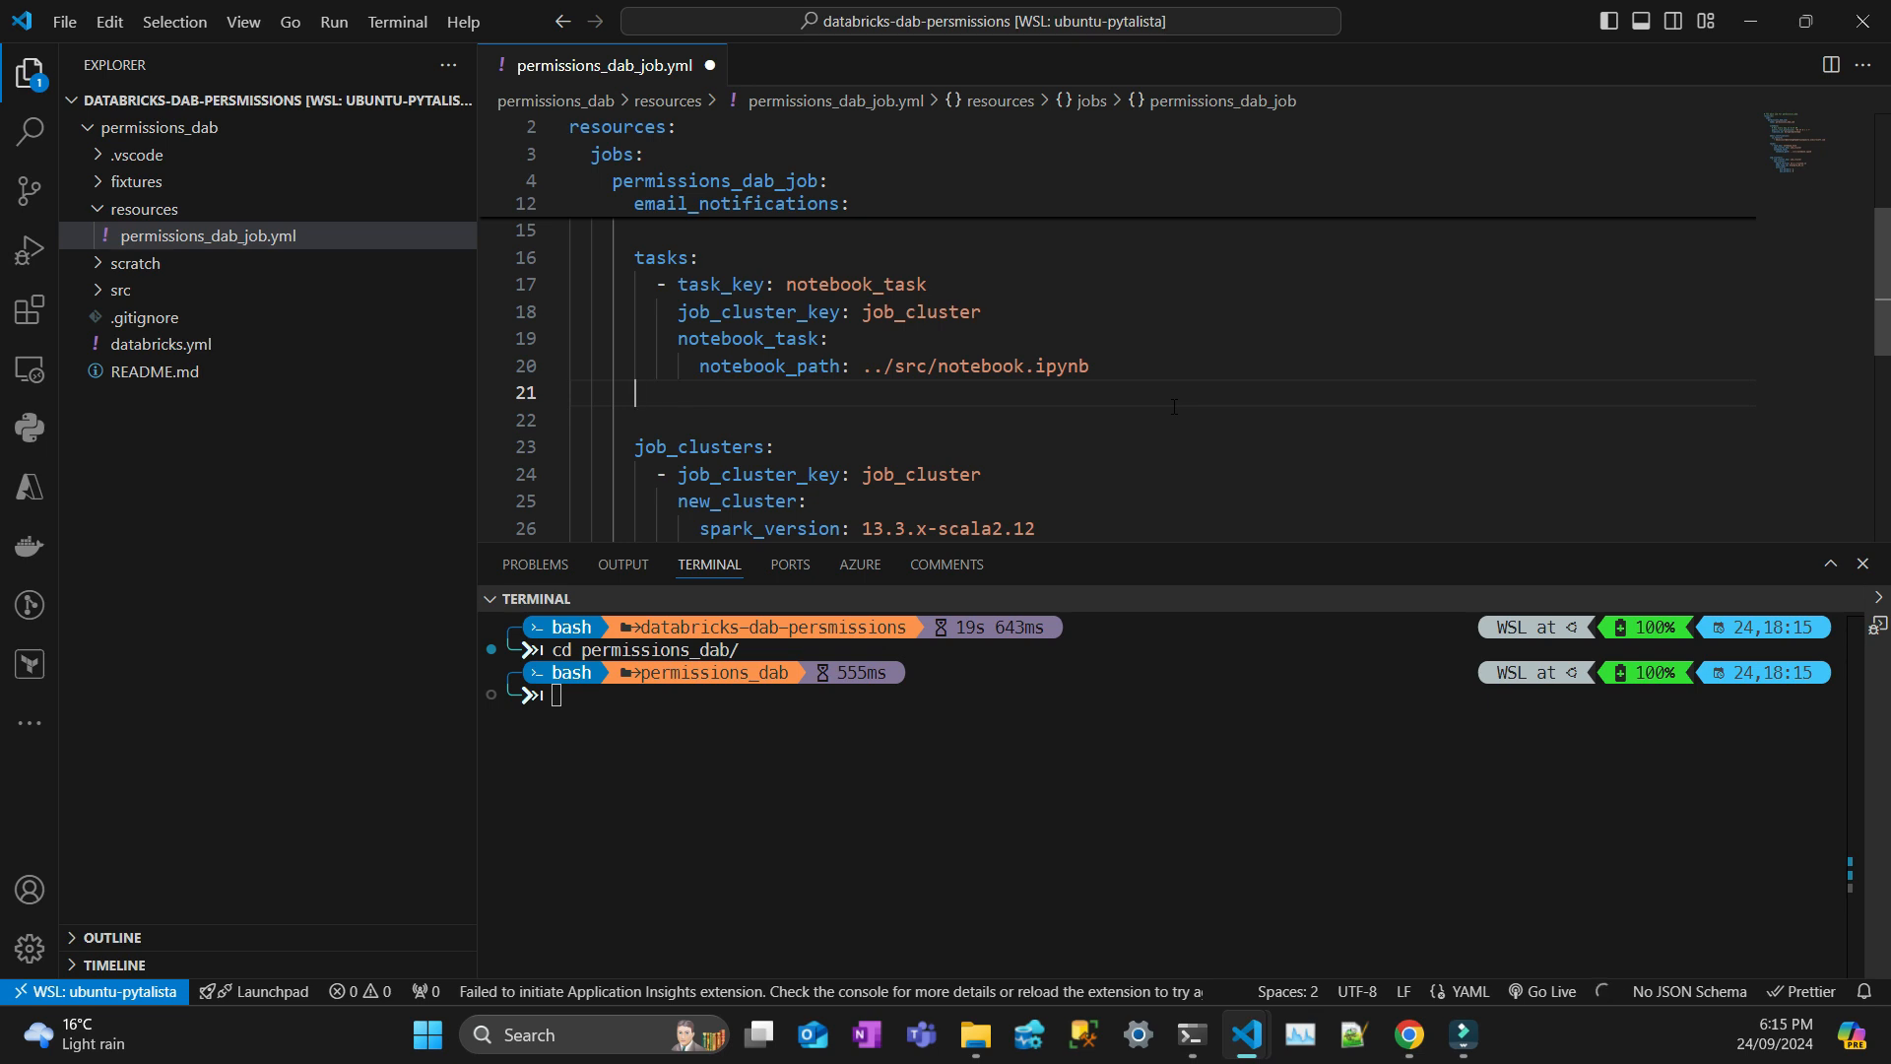
text(persm)
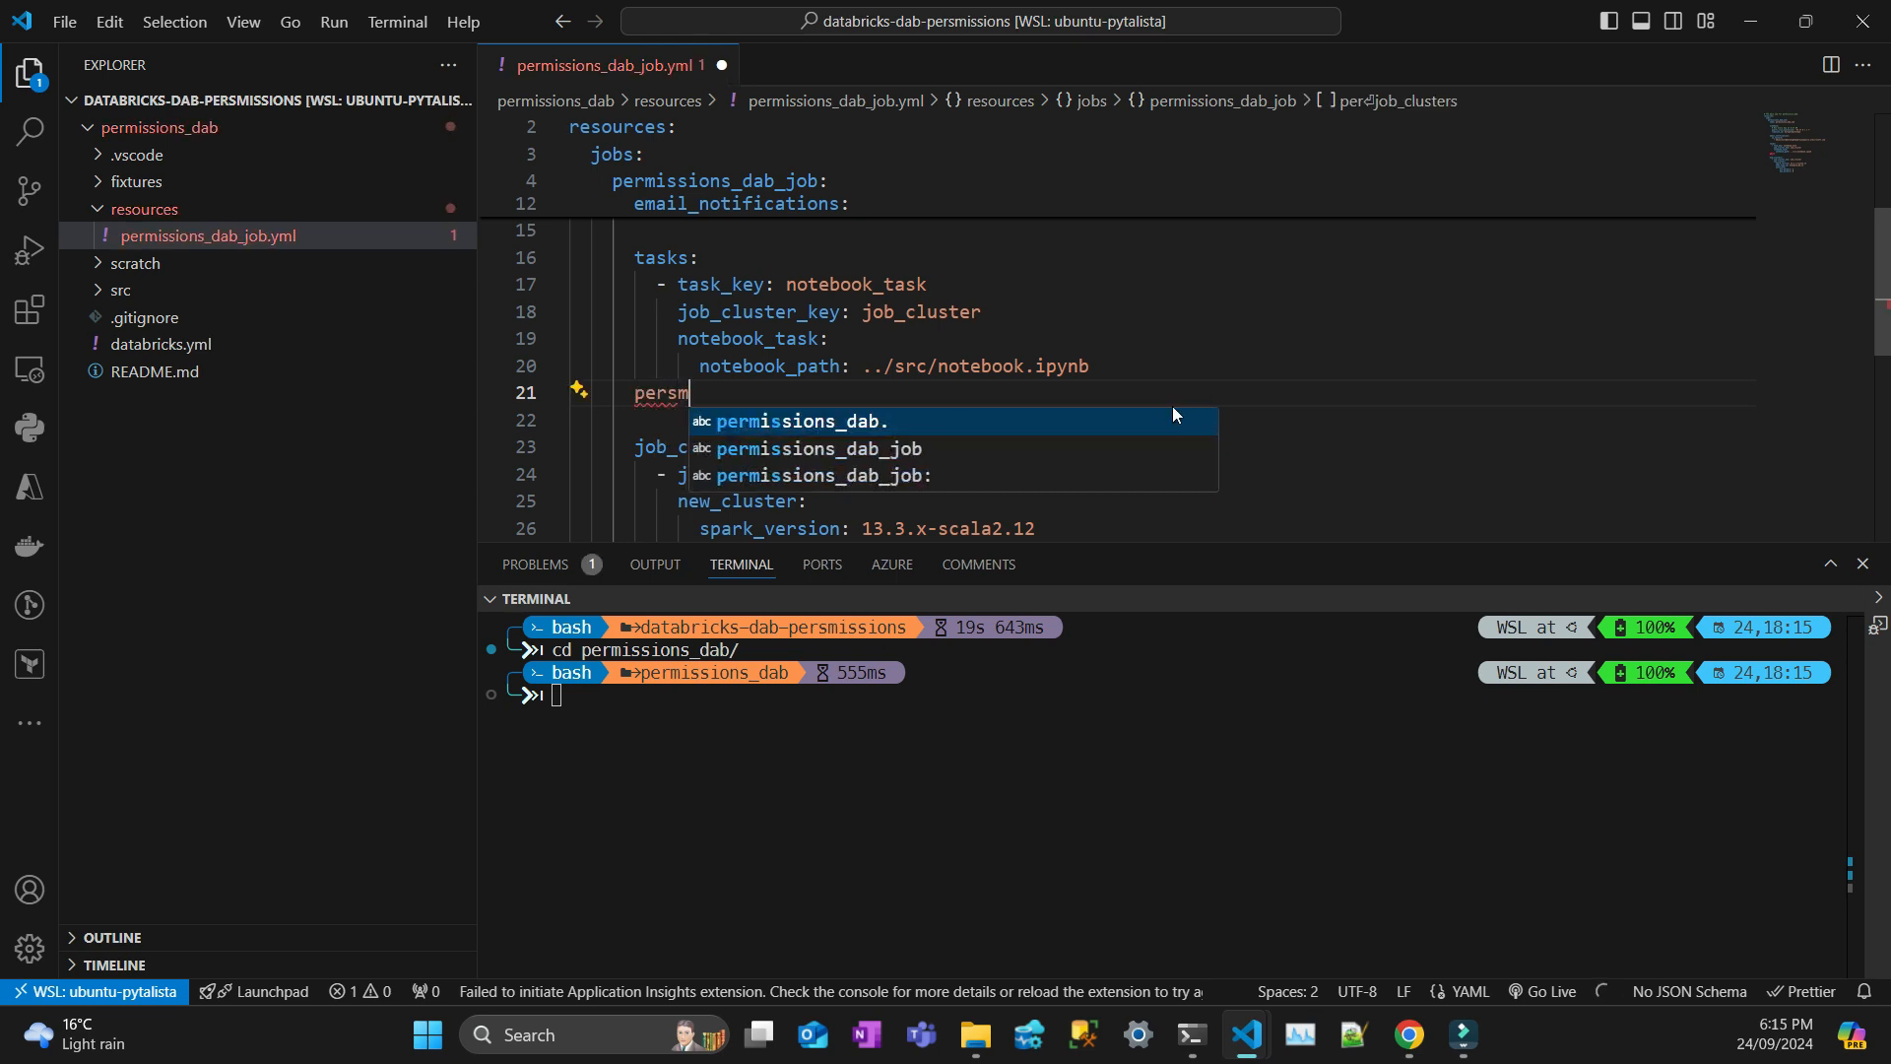
text(is)
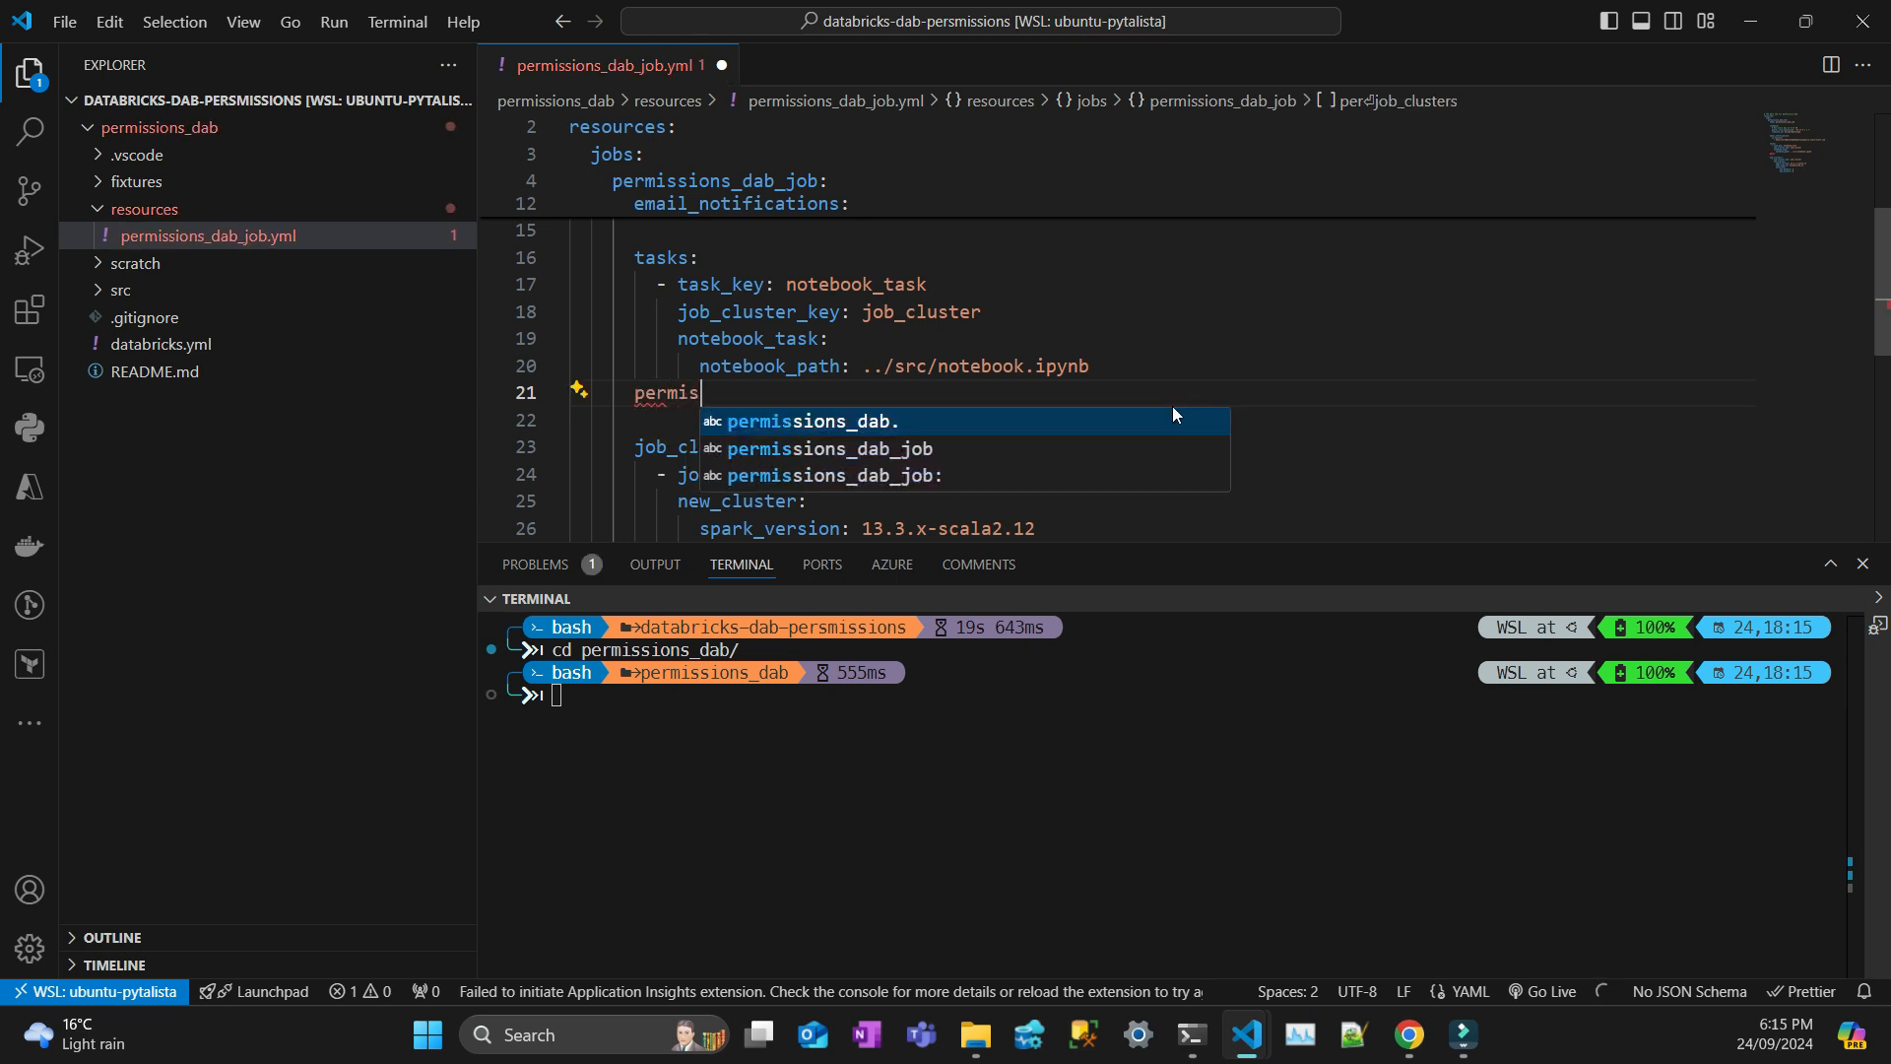
text(sion)
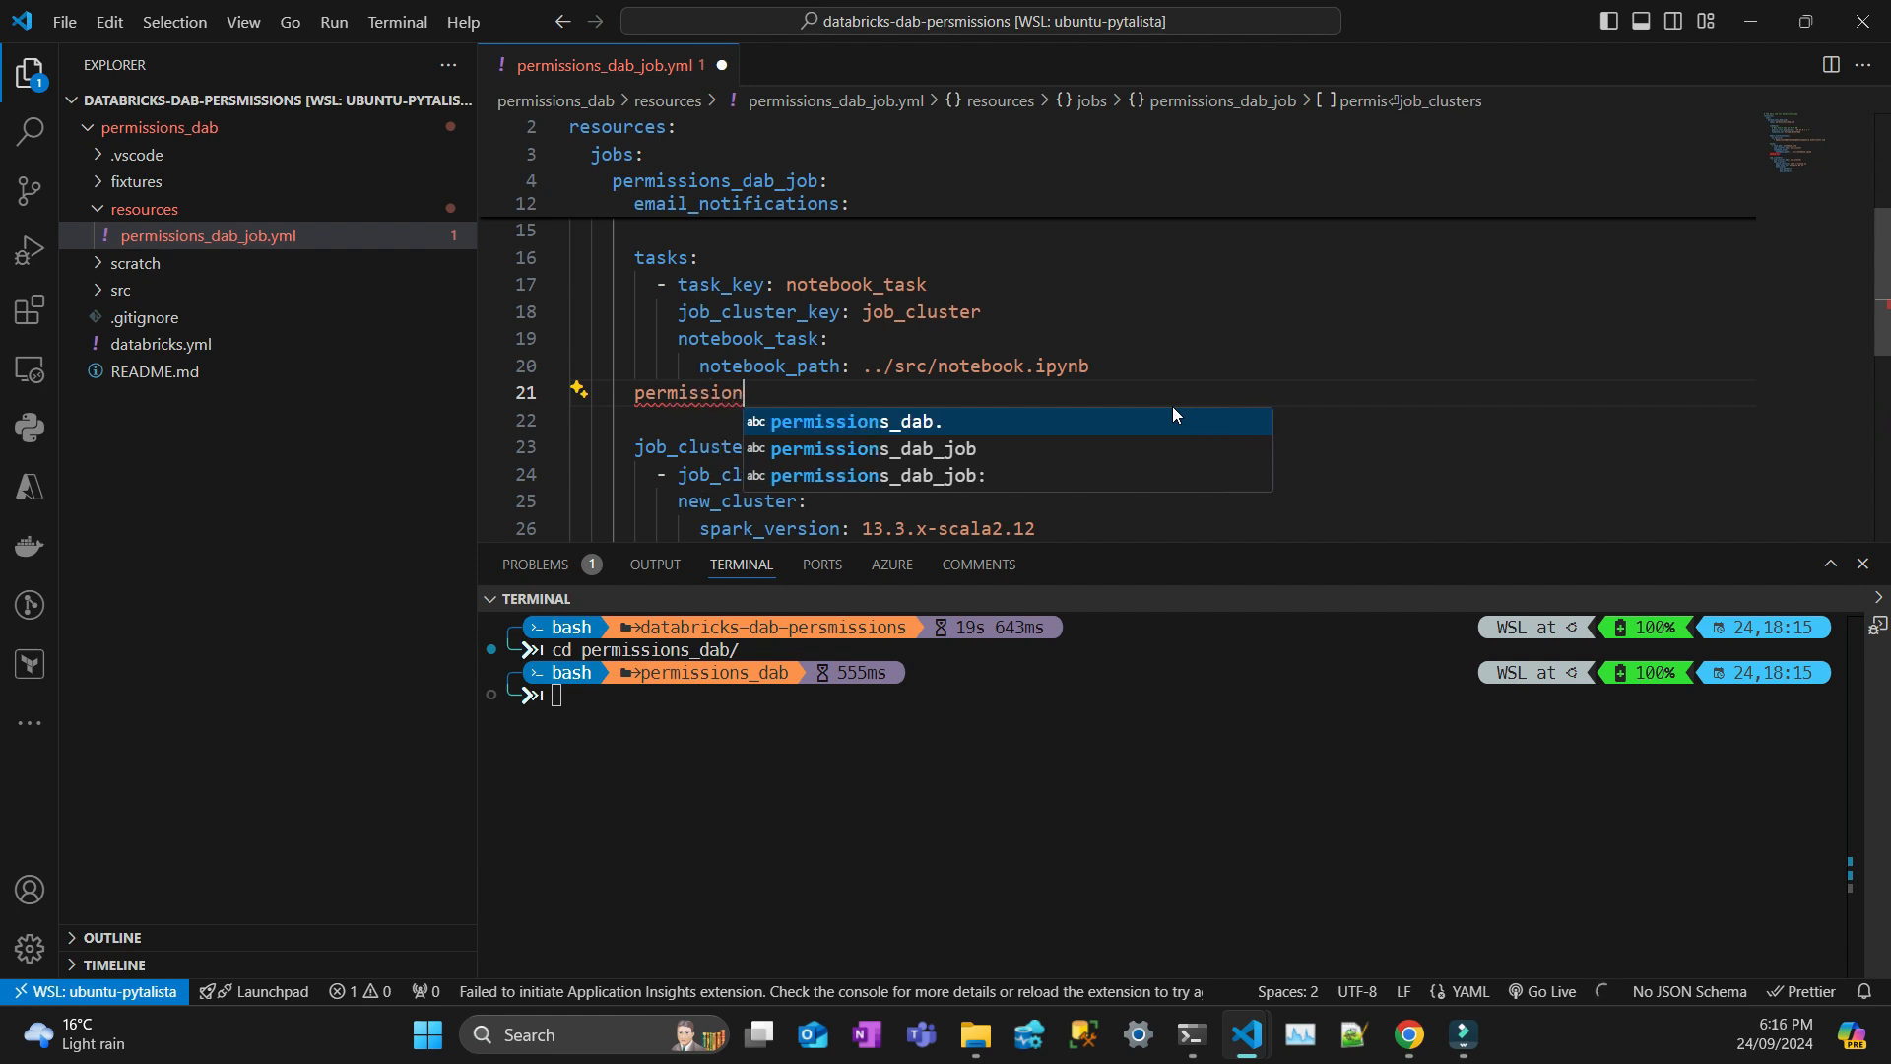
text(s)
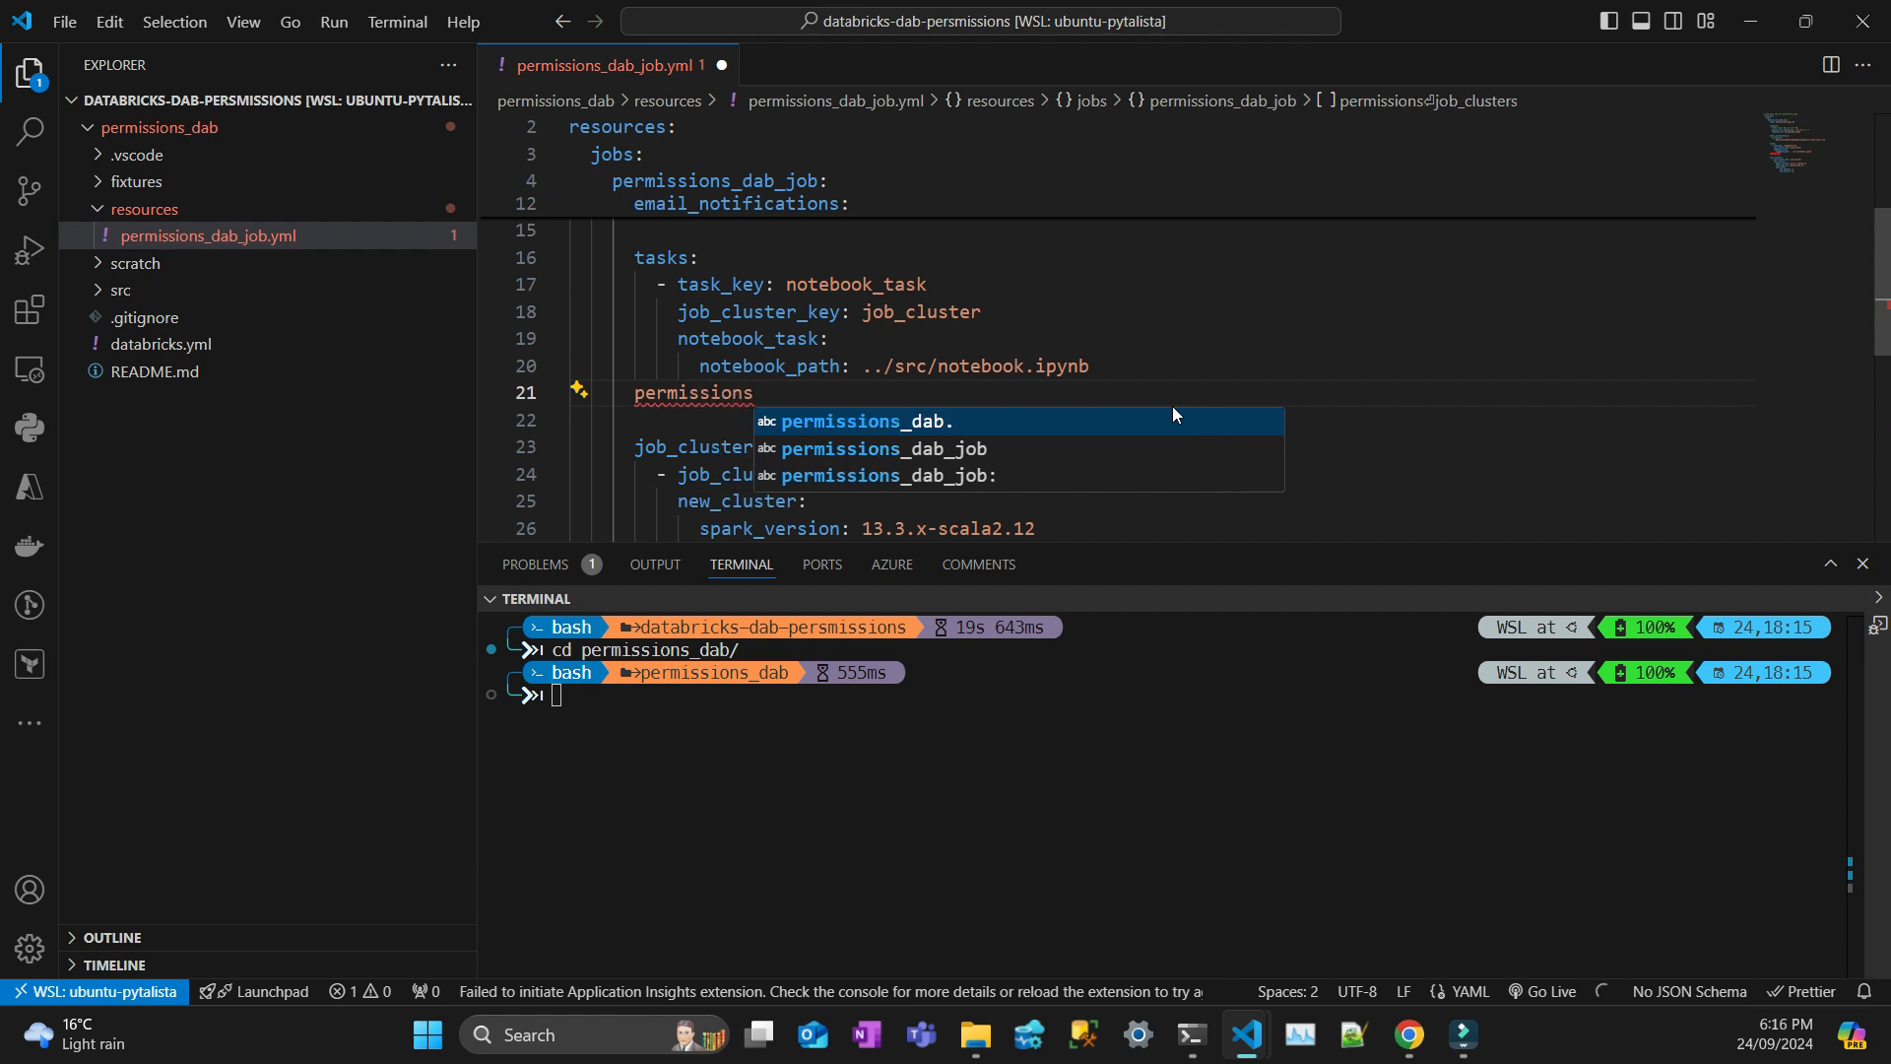
text(:)
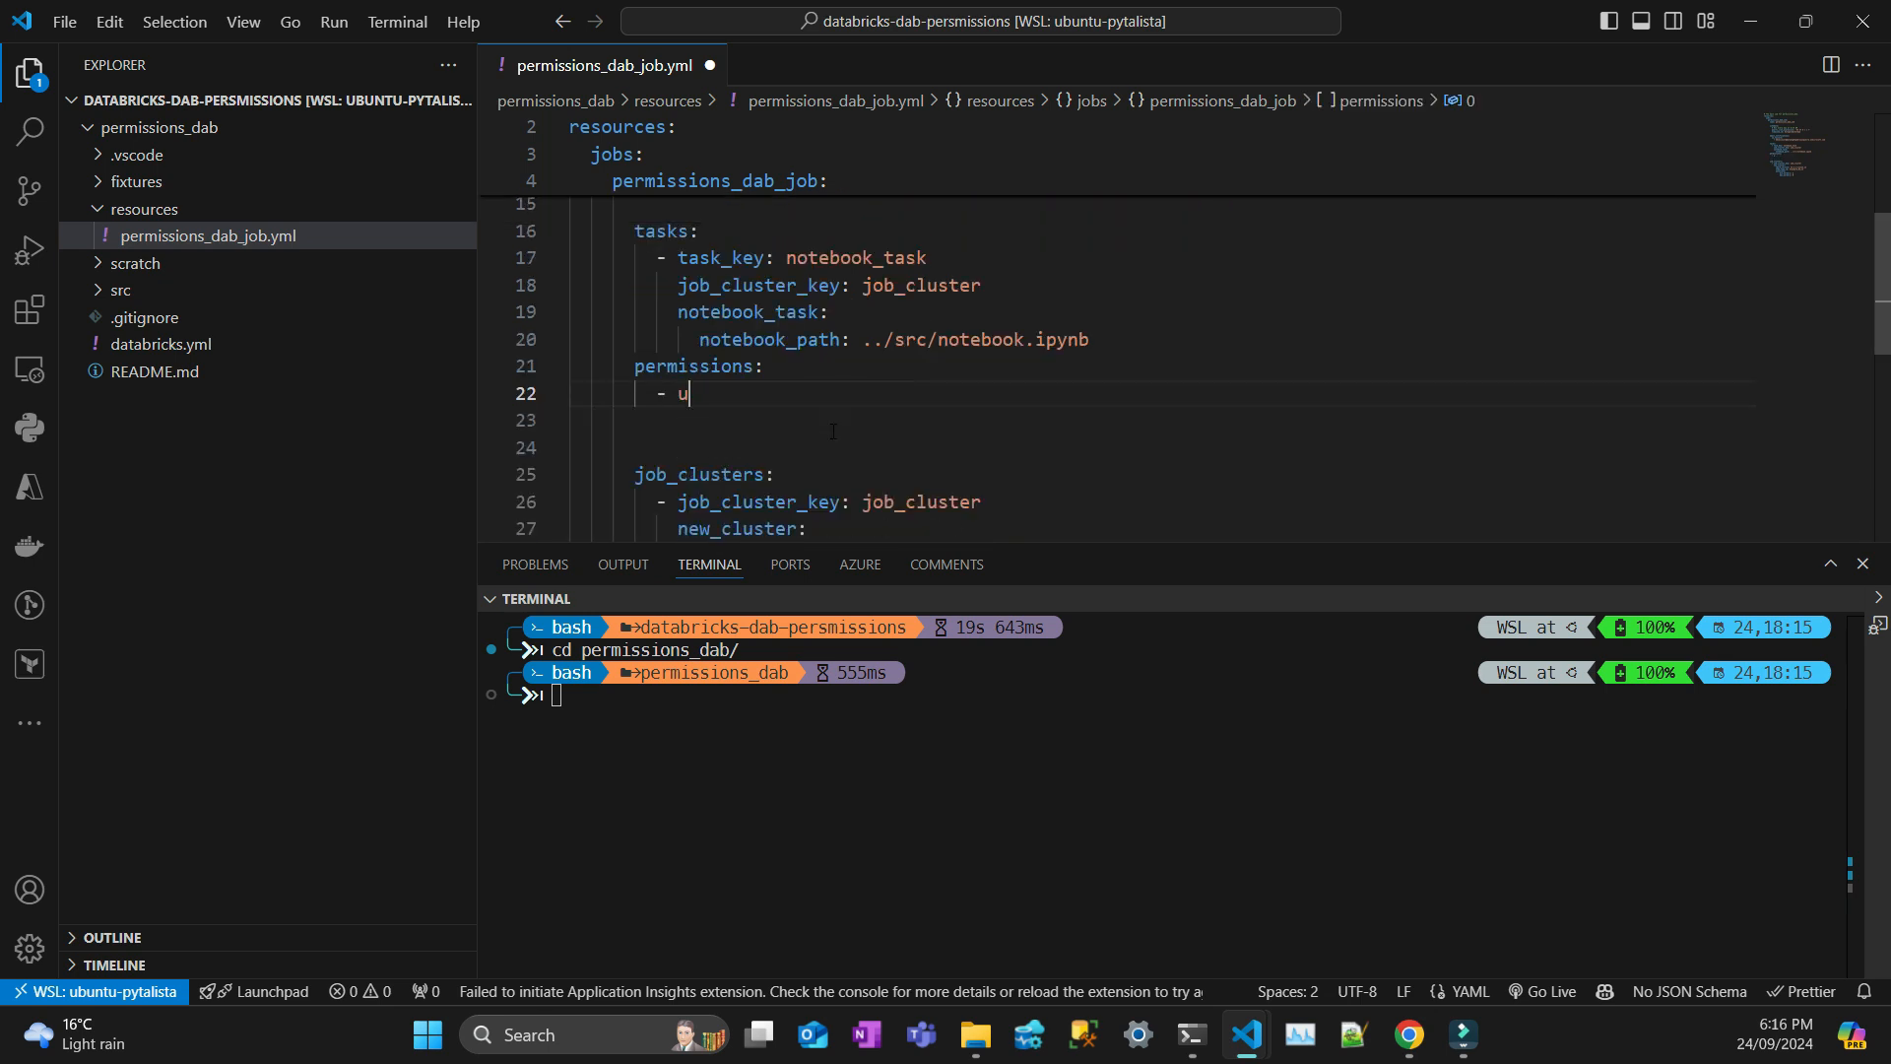
text(ser_name:)
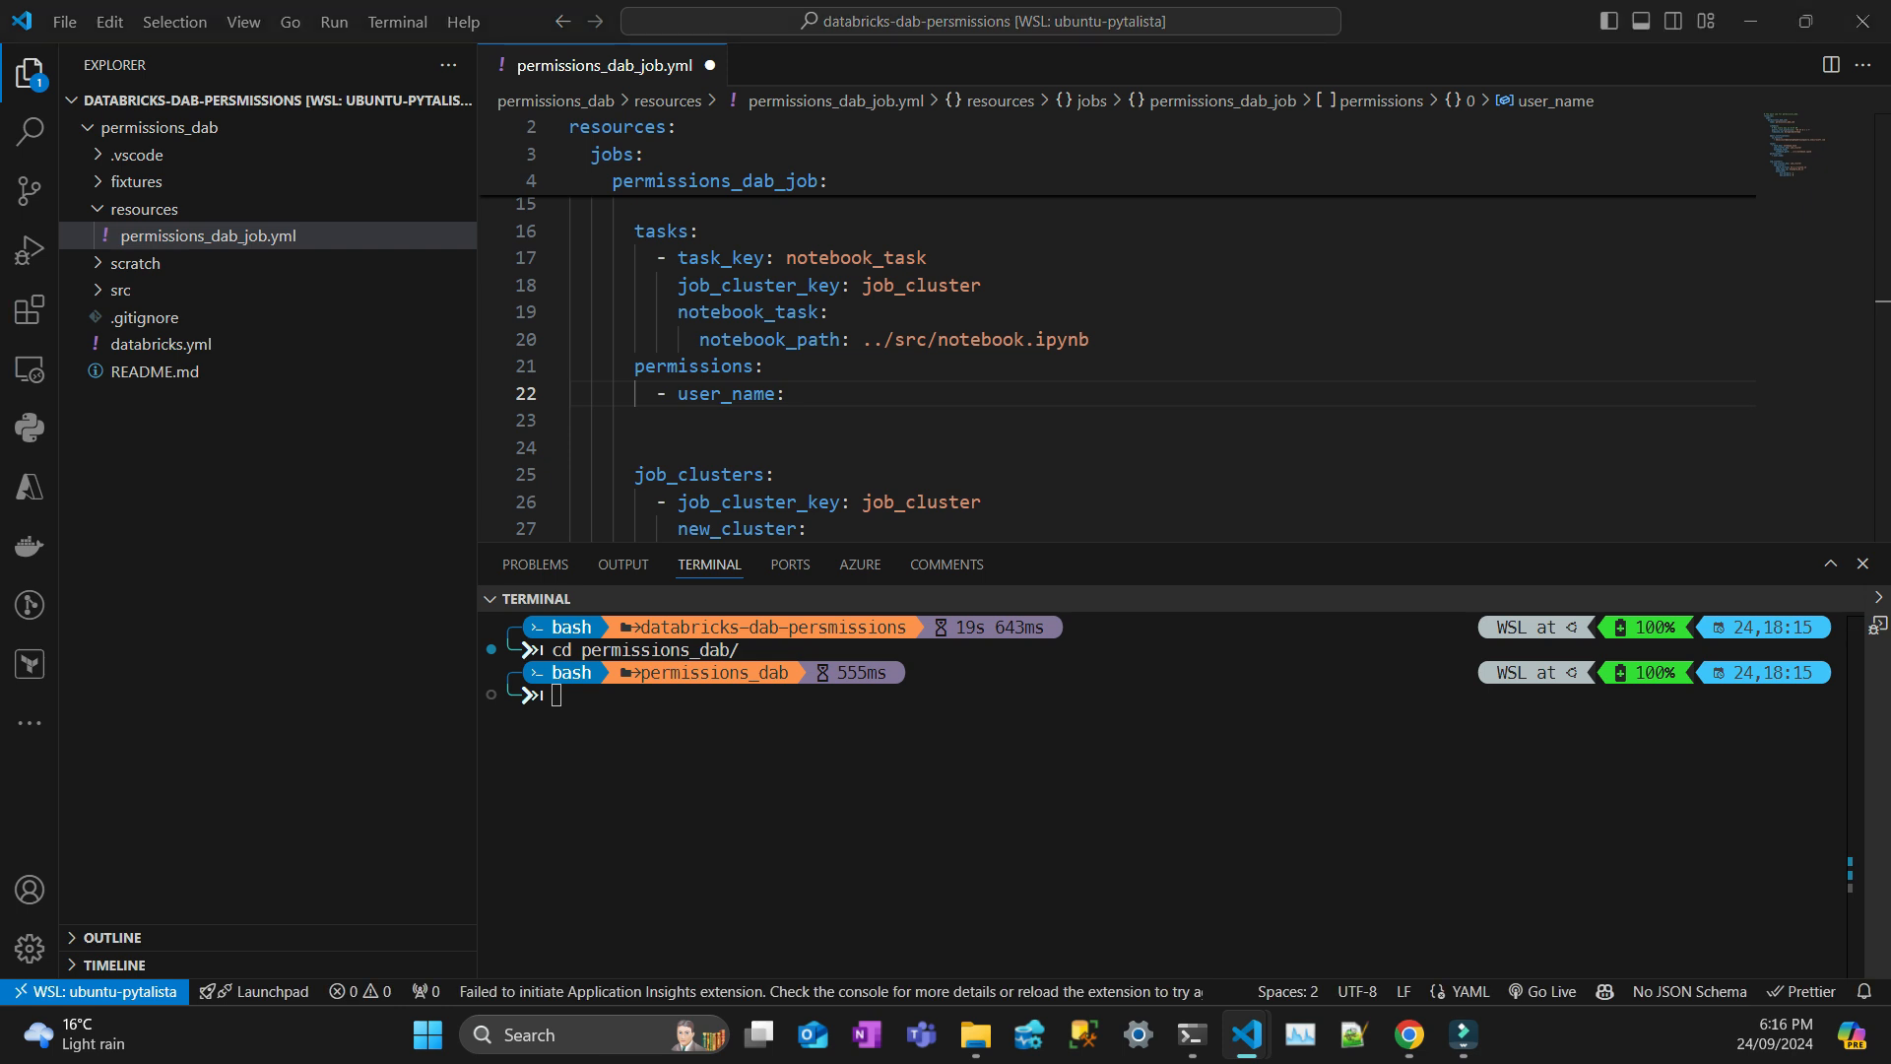
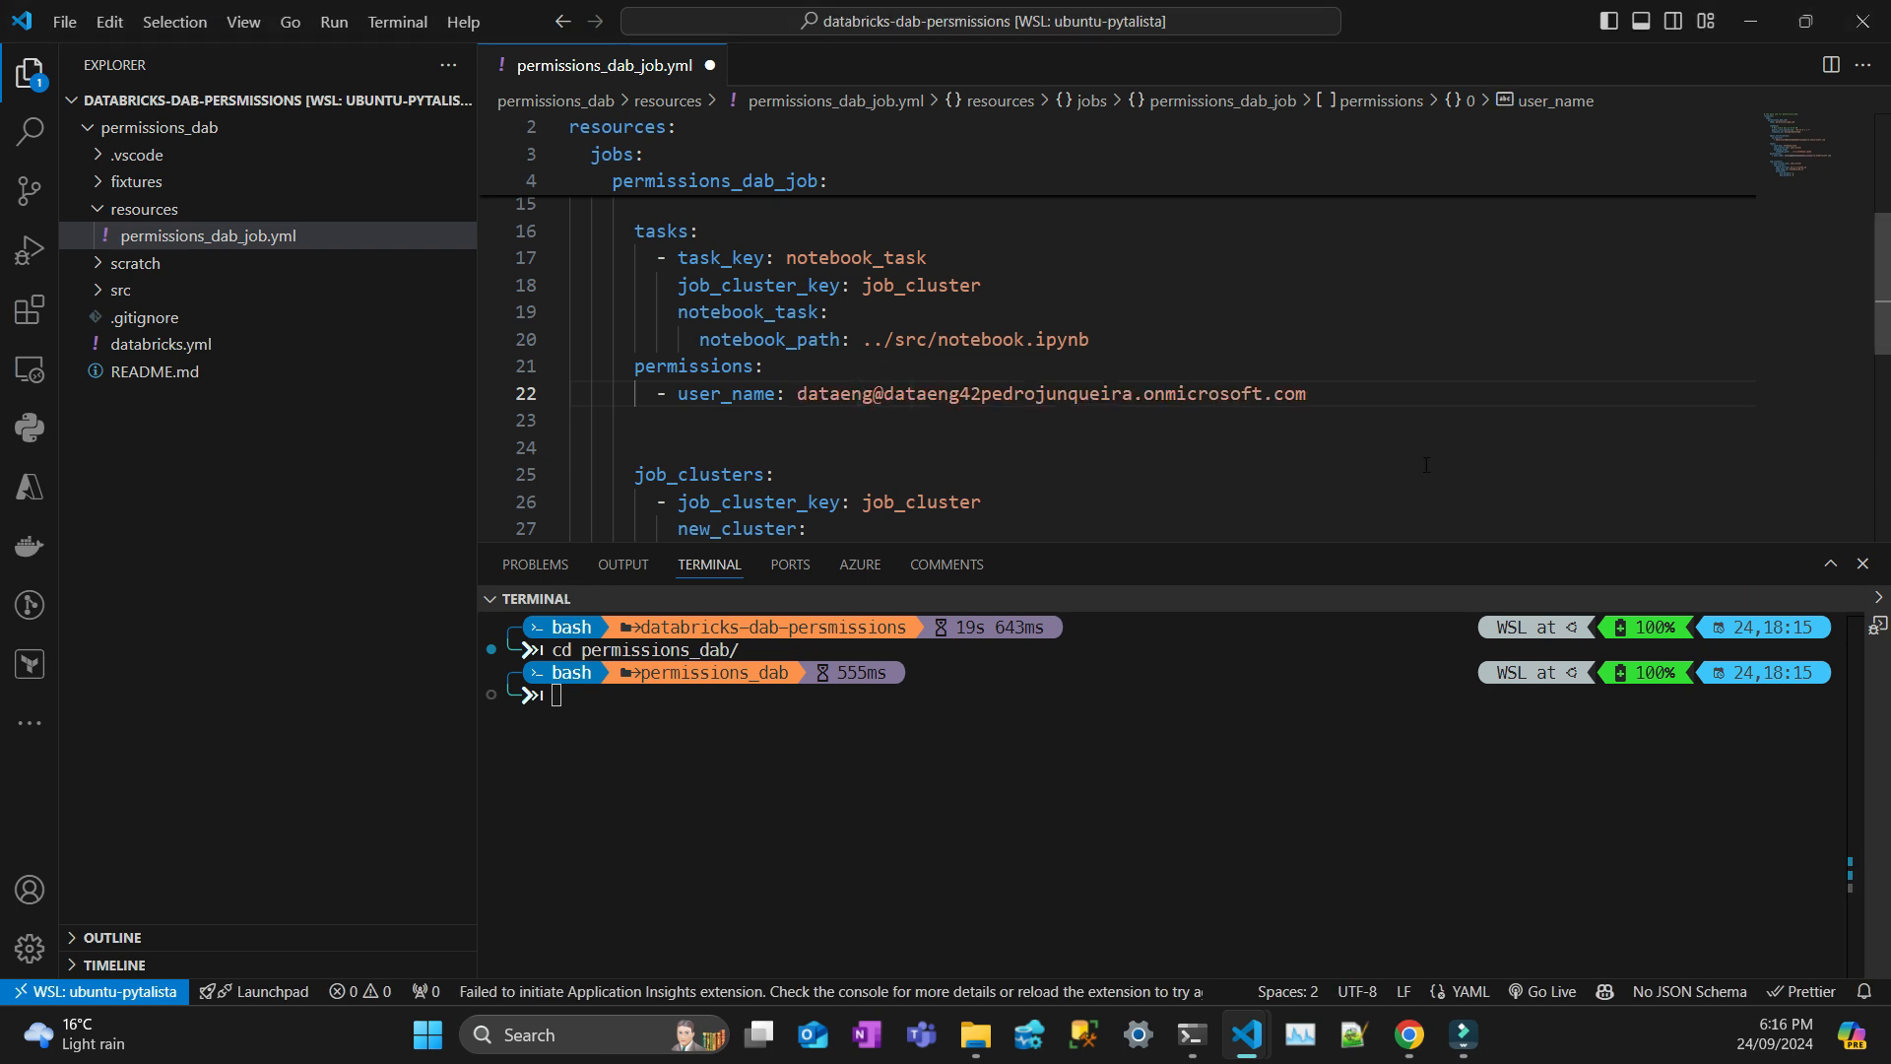
text(permission_level: CAN_RUN)
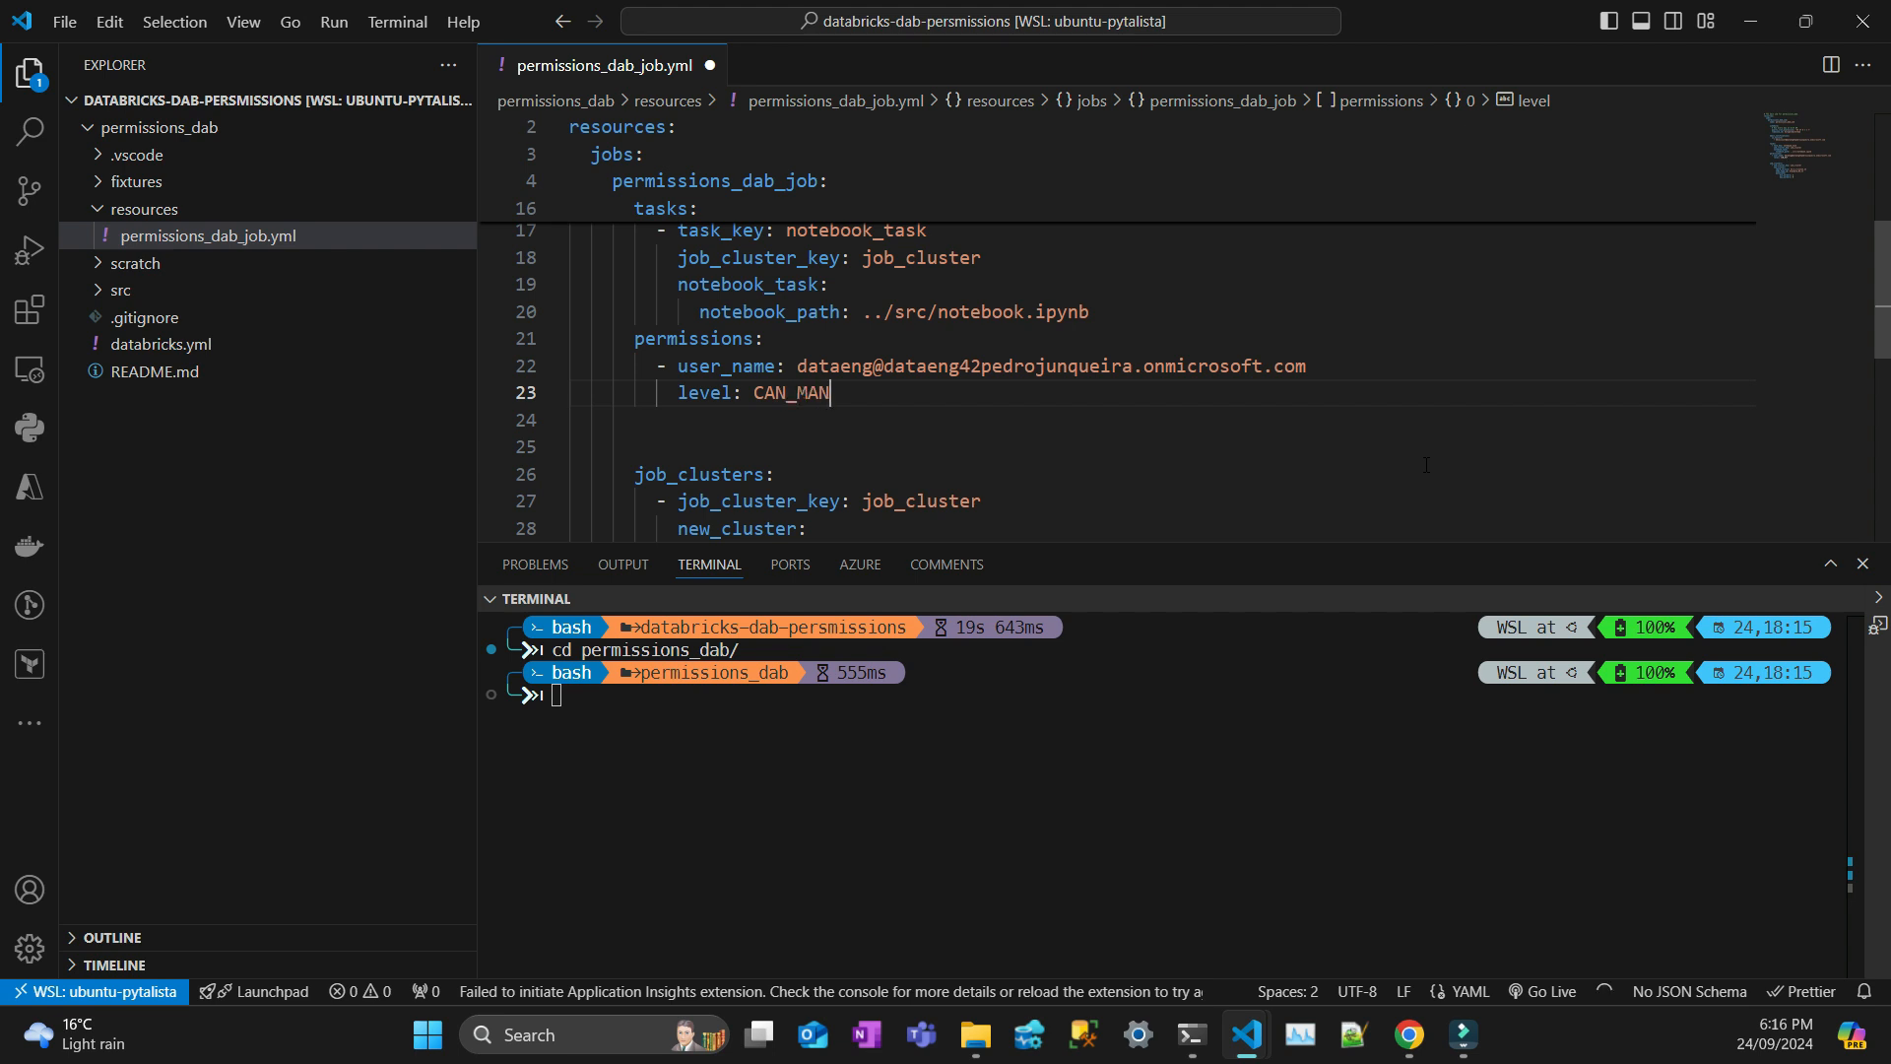
text(AGE)
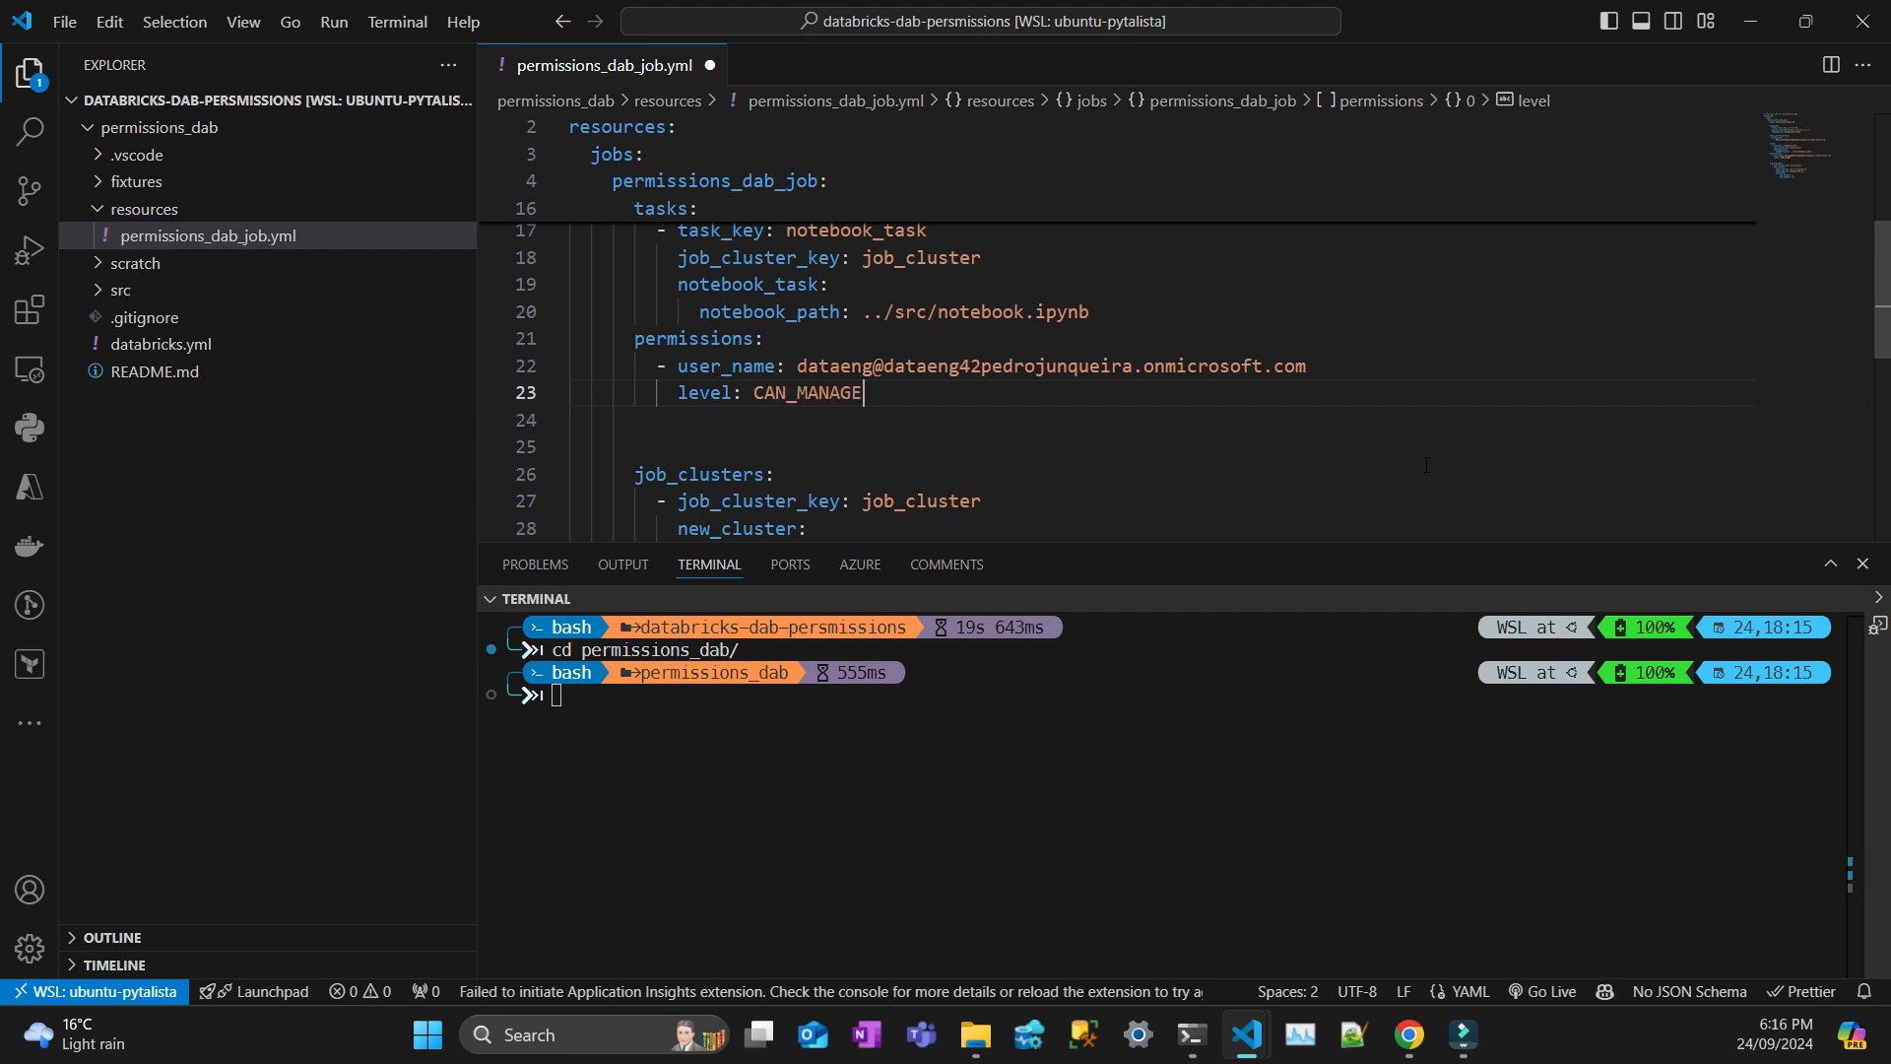
text(_RUN)
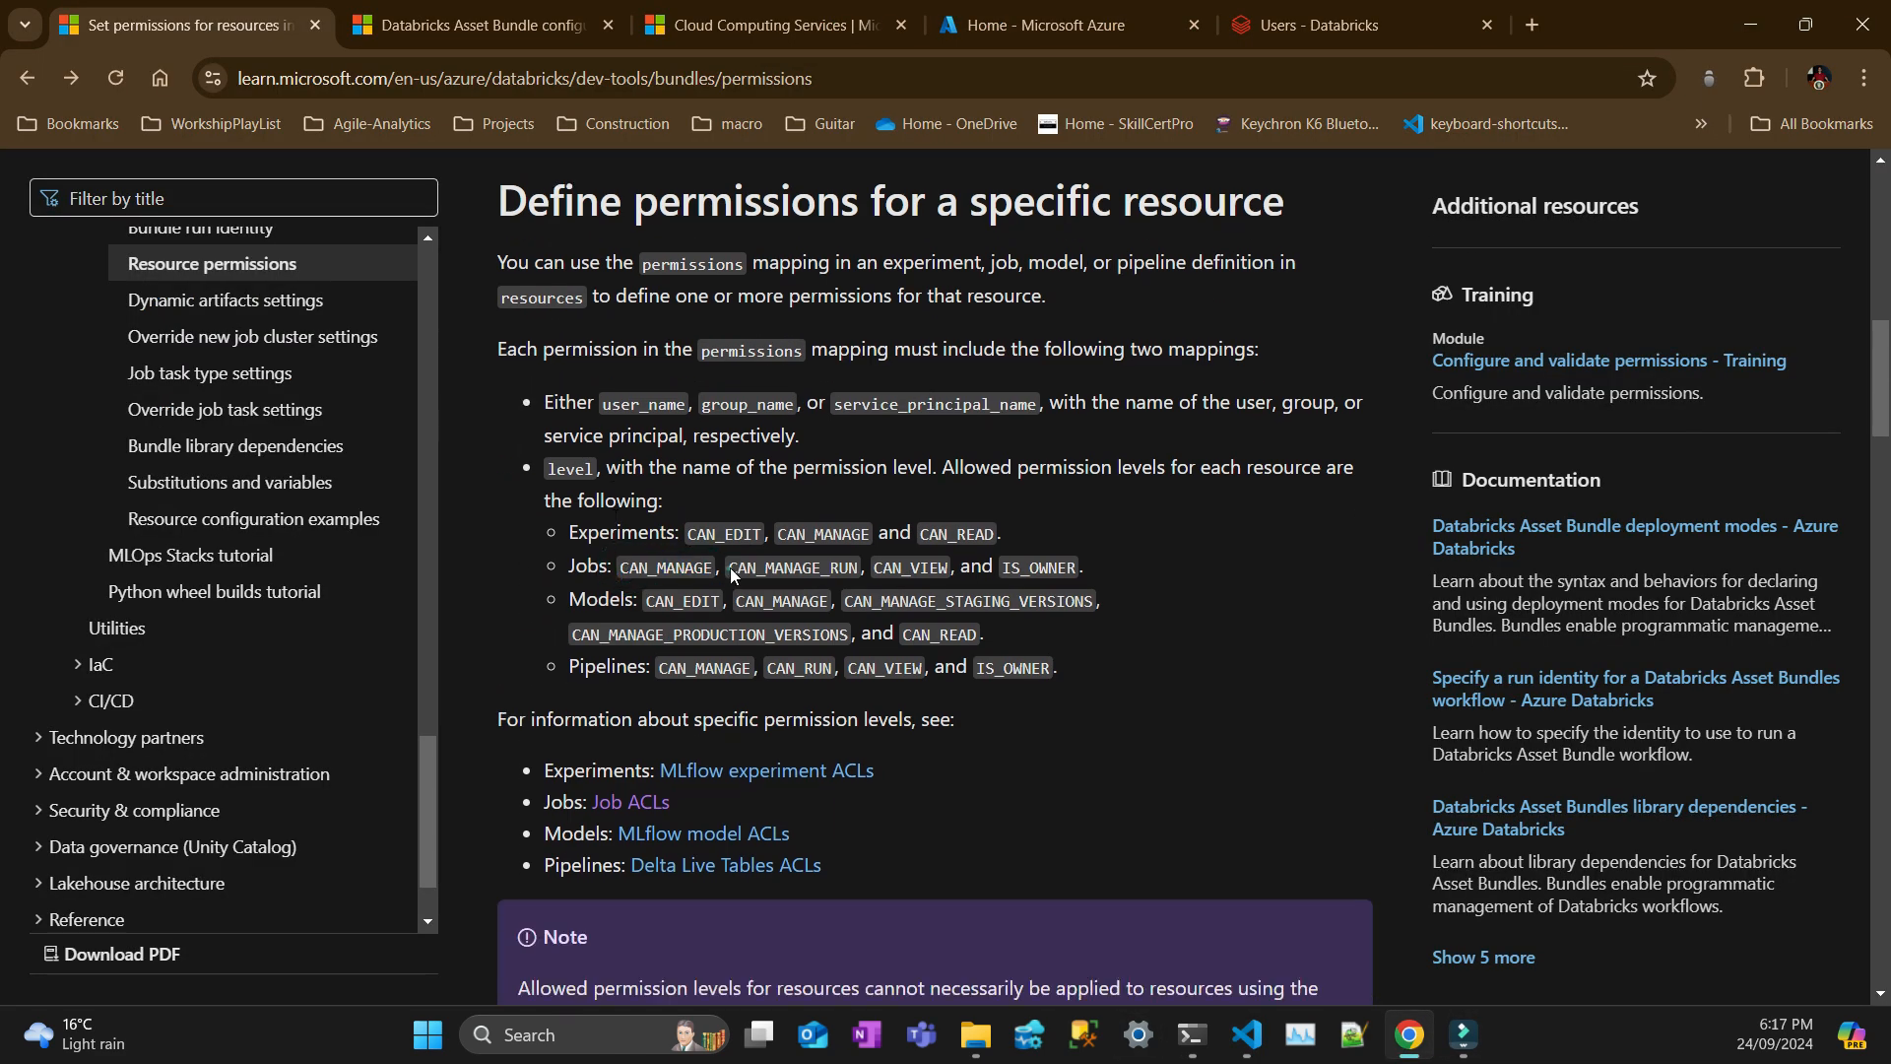
Highlight IS_OWNER among the allowed job permission levels, then return to the job file
double_click(910, 567)
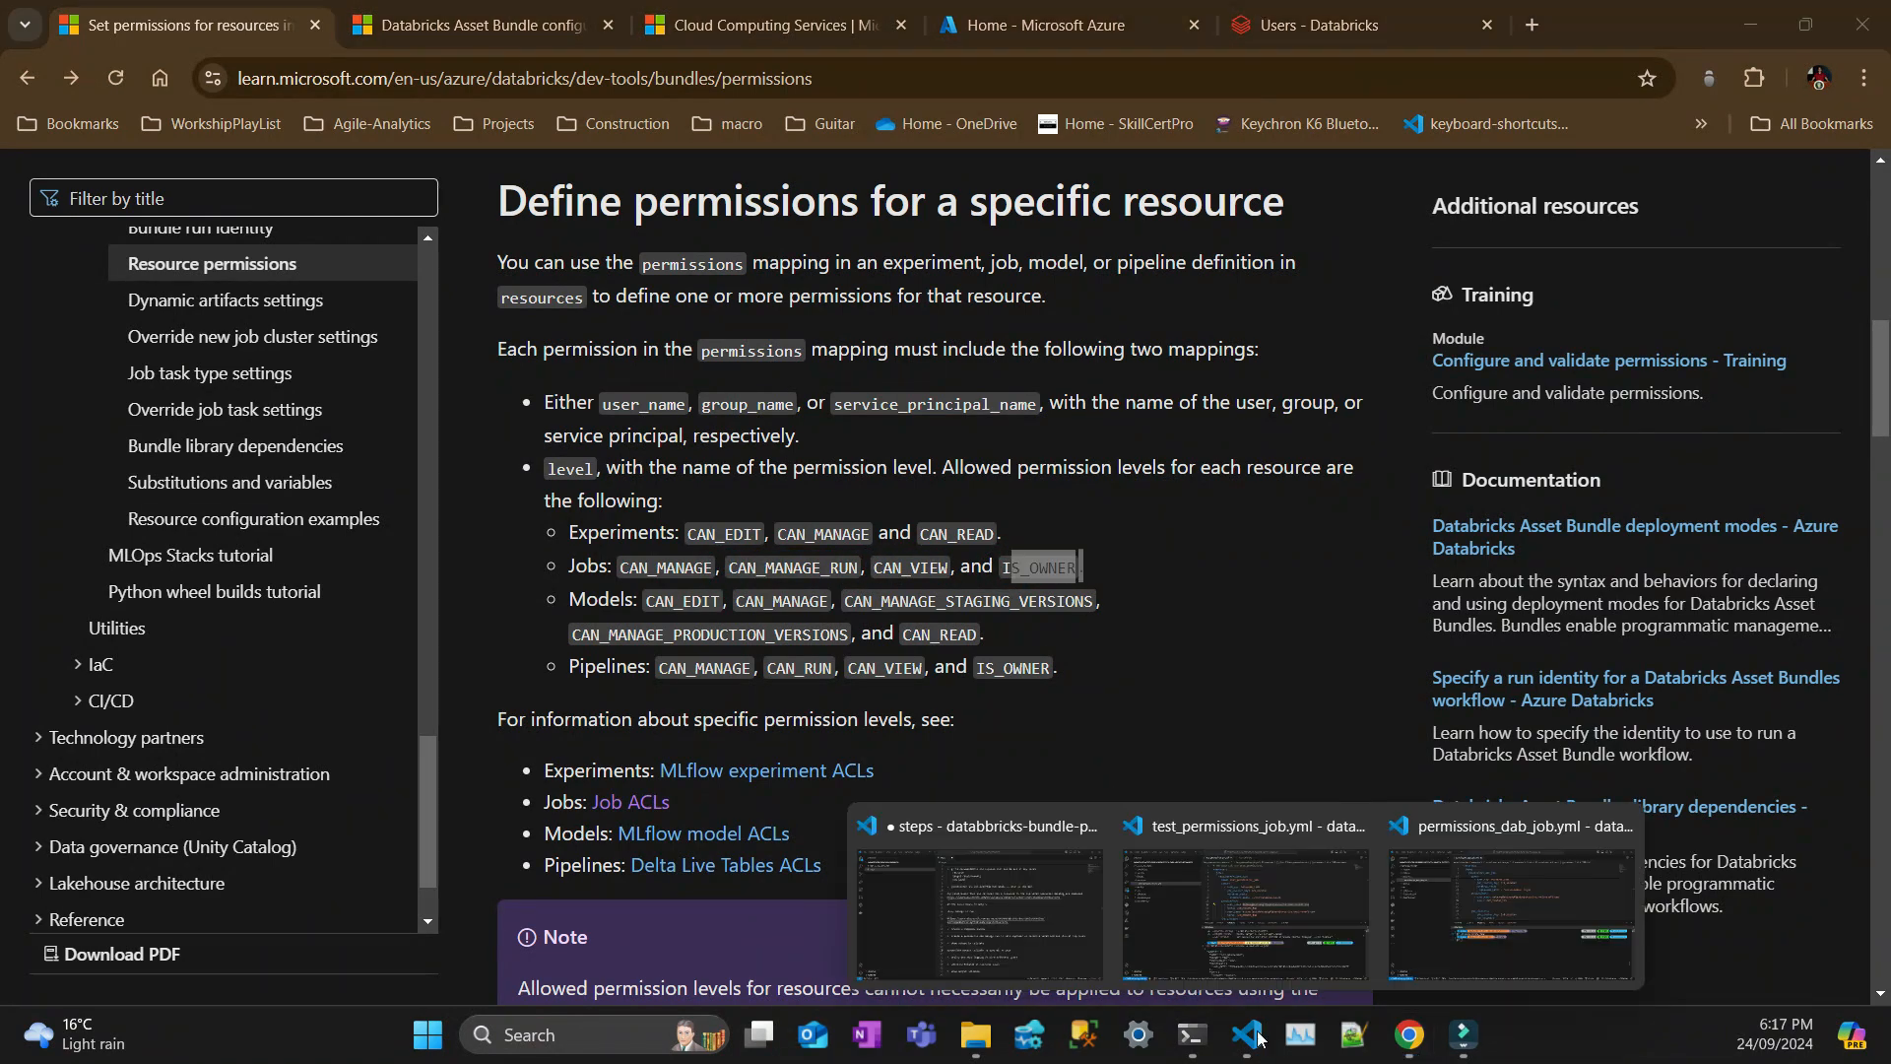
click(1505, 910)
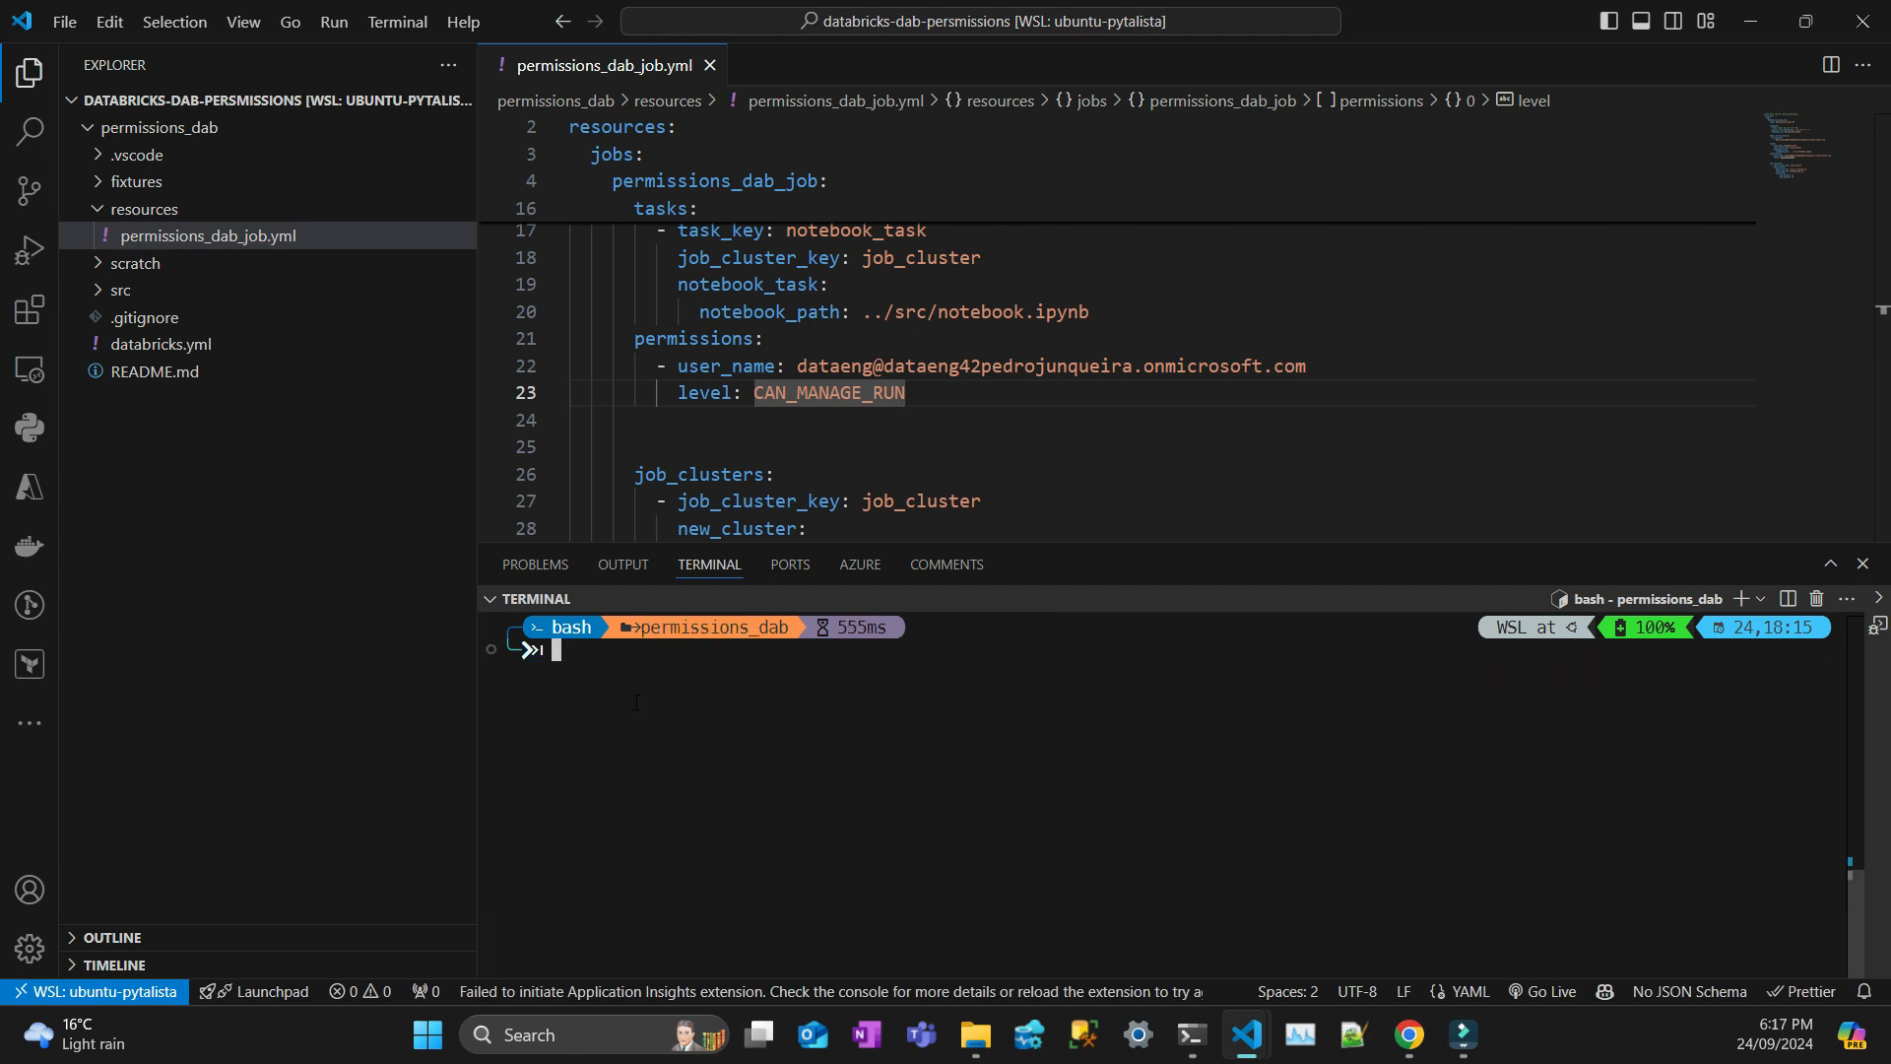
Run 'databricks bundle validate -p test-db', then with JSON output to confirm CAN_MANAGE_RUN
text(databricks bundle validate -p test-db)
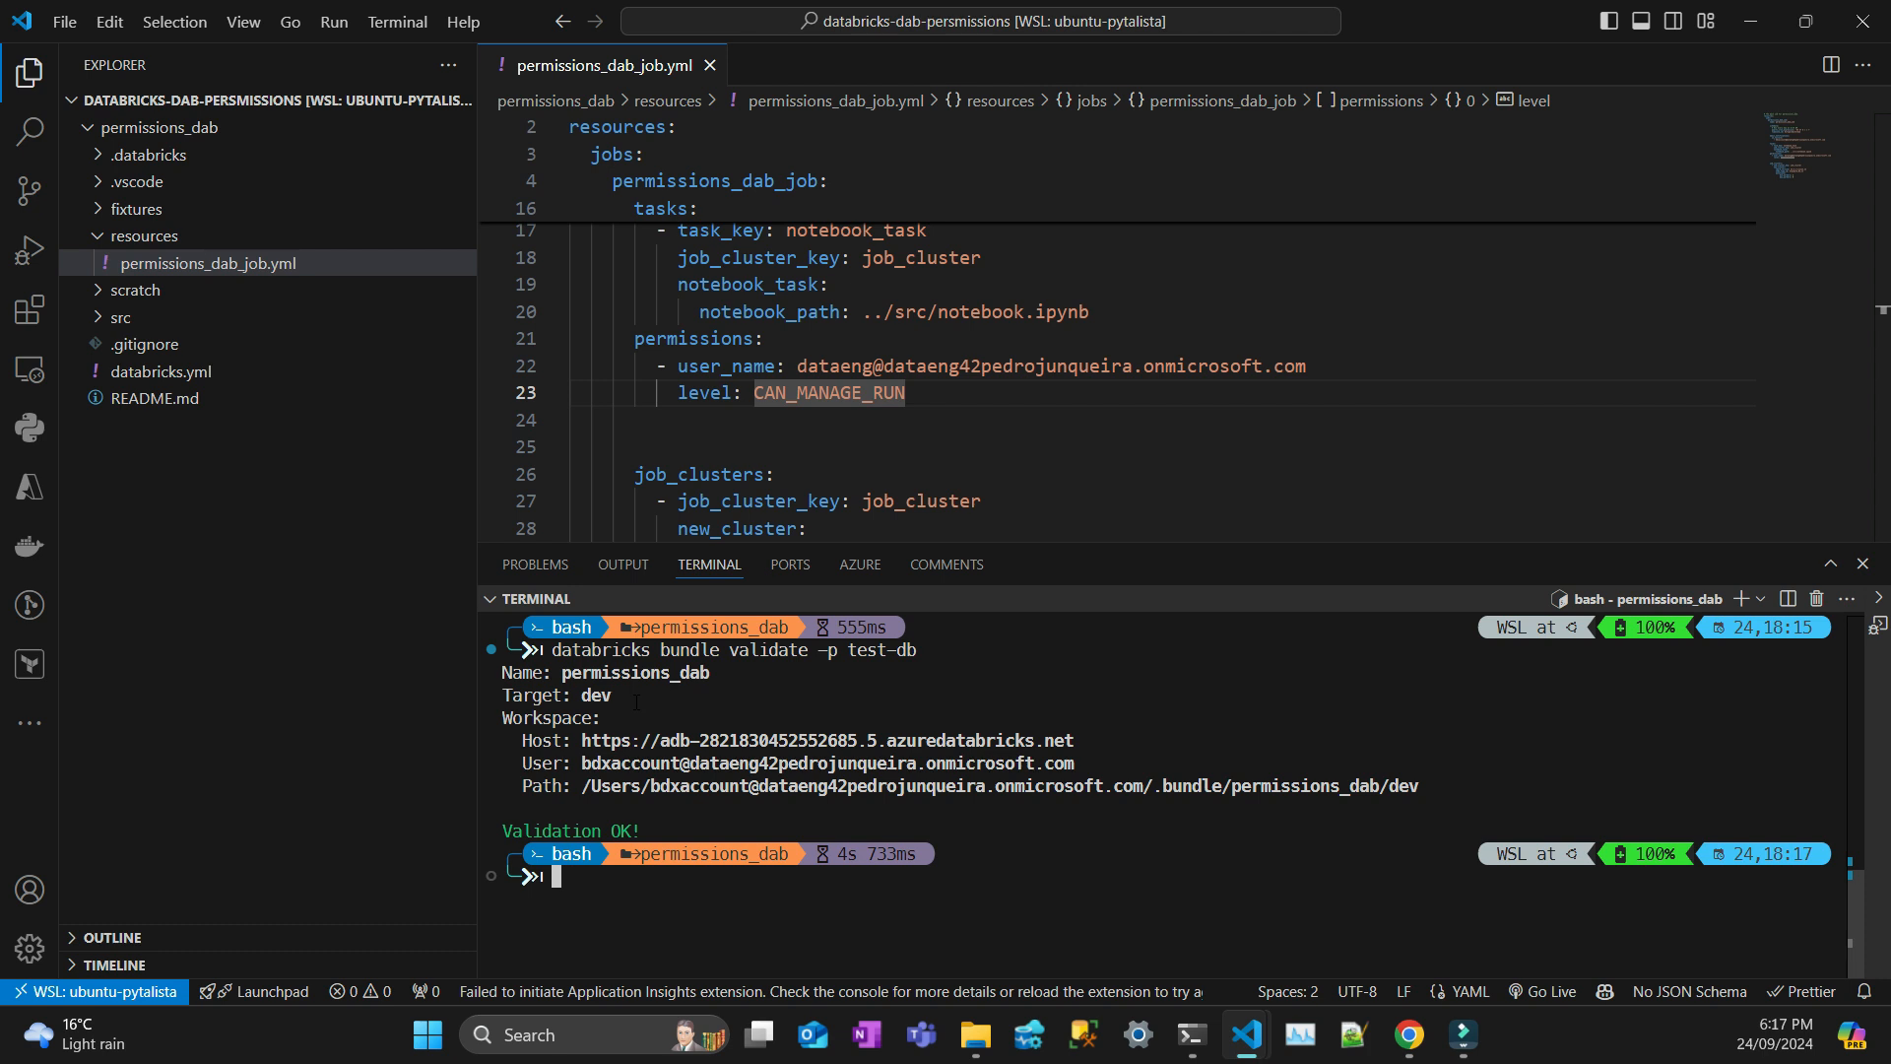
text(databricks bundle validate -p test-db -)
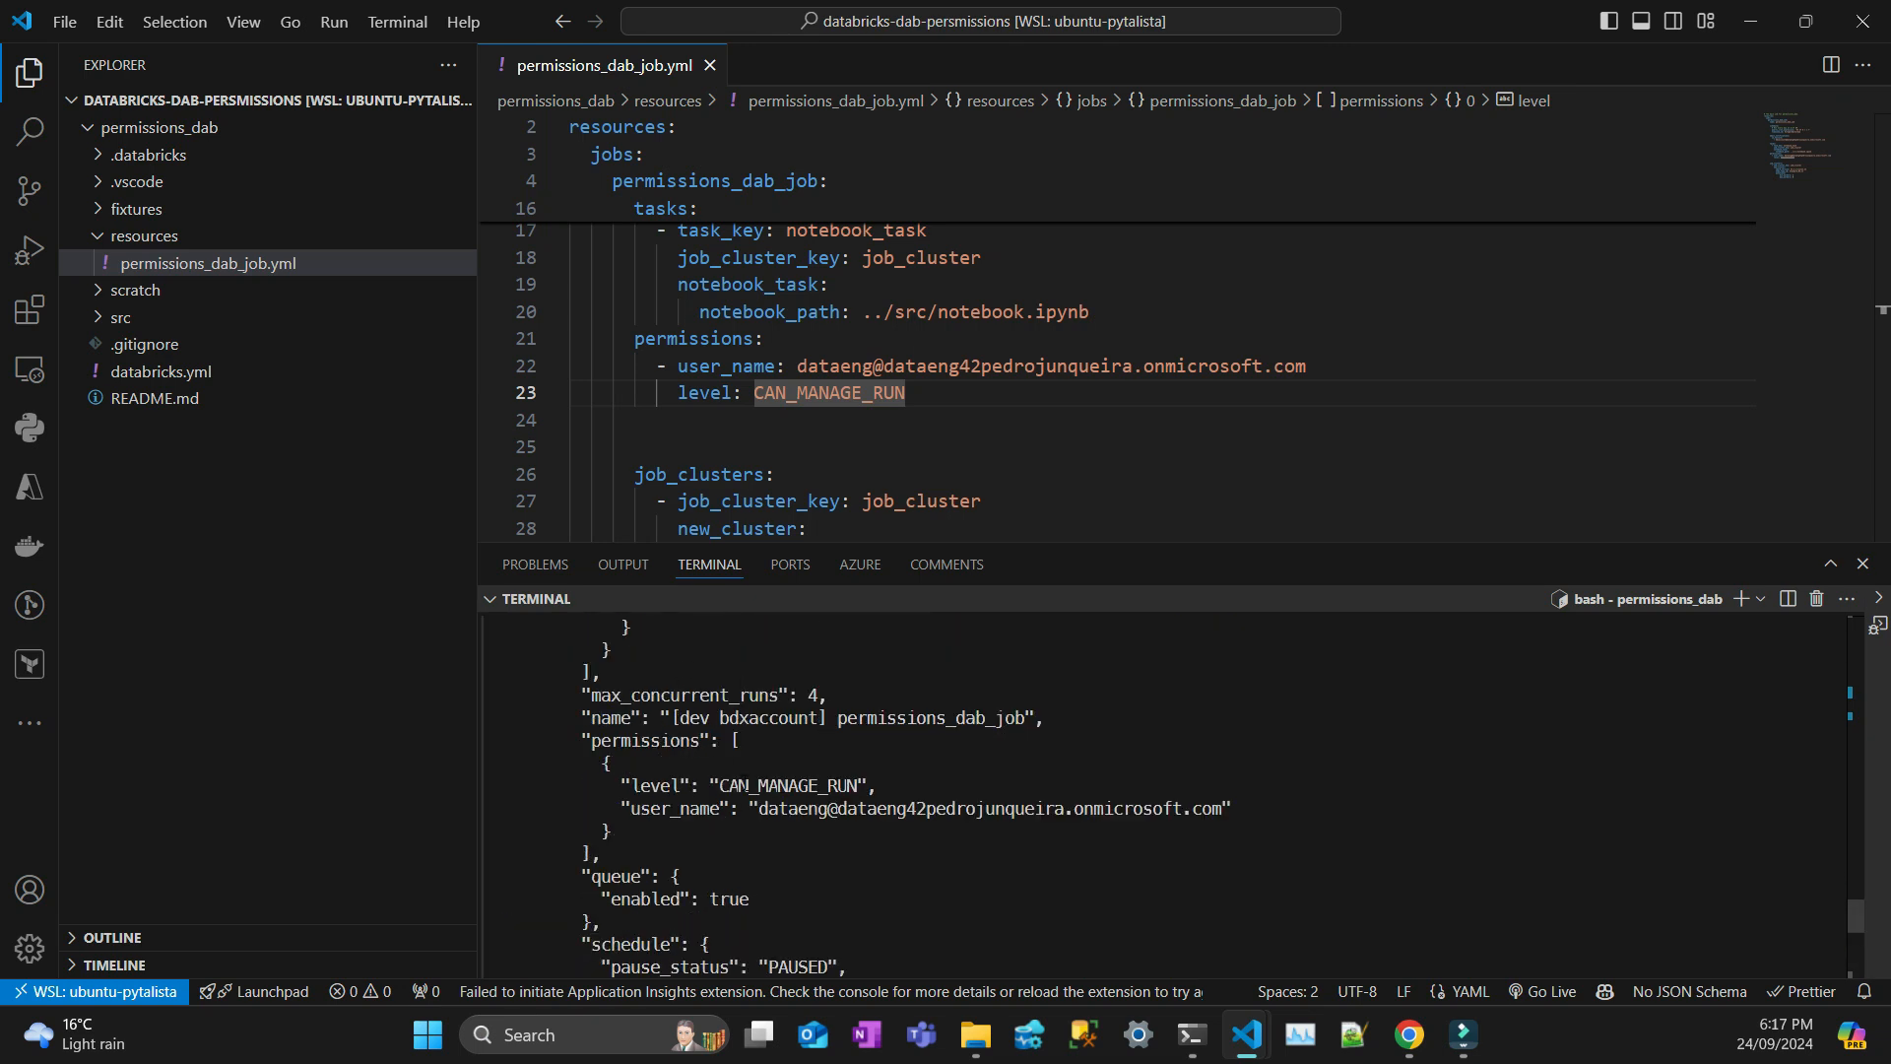
double_click(796, 785)
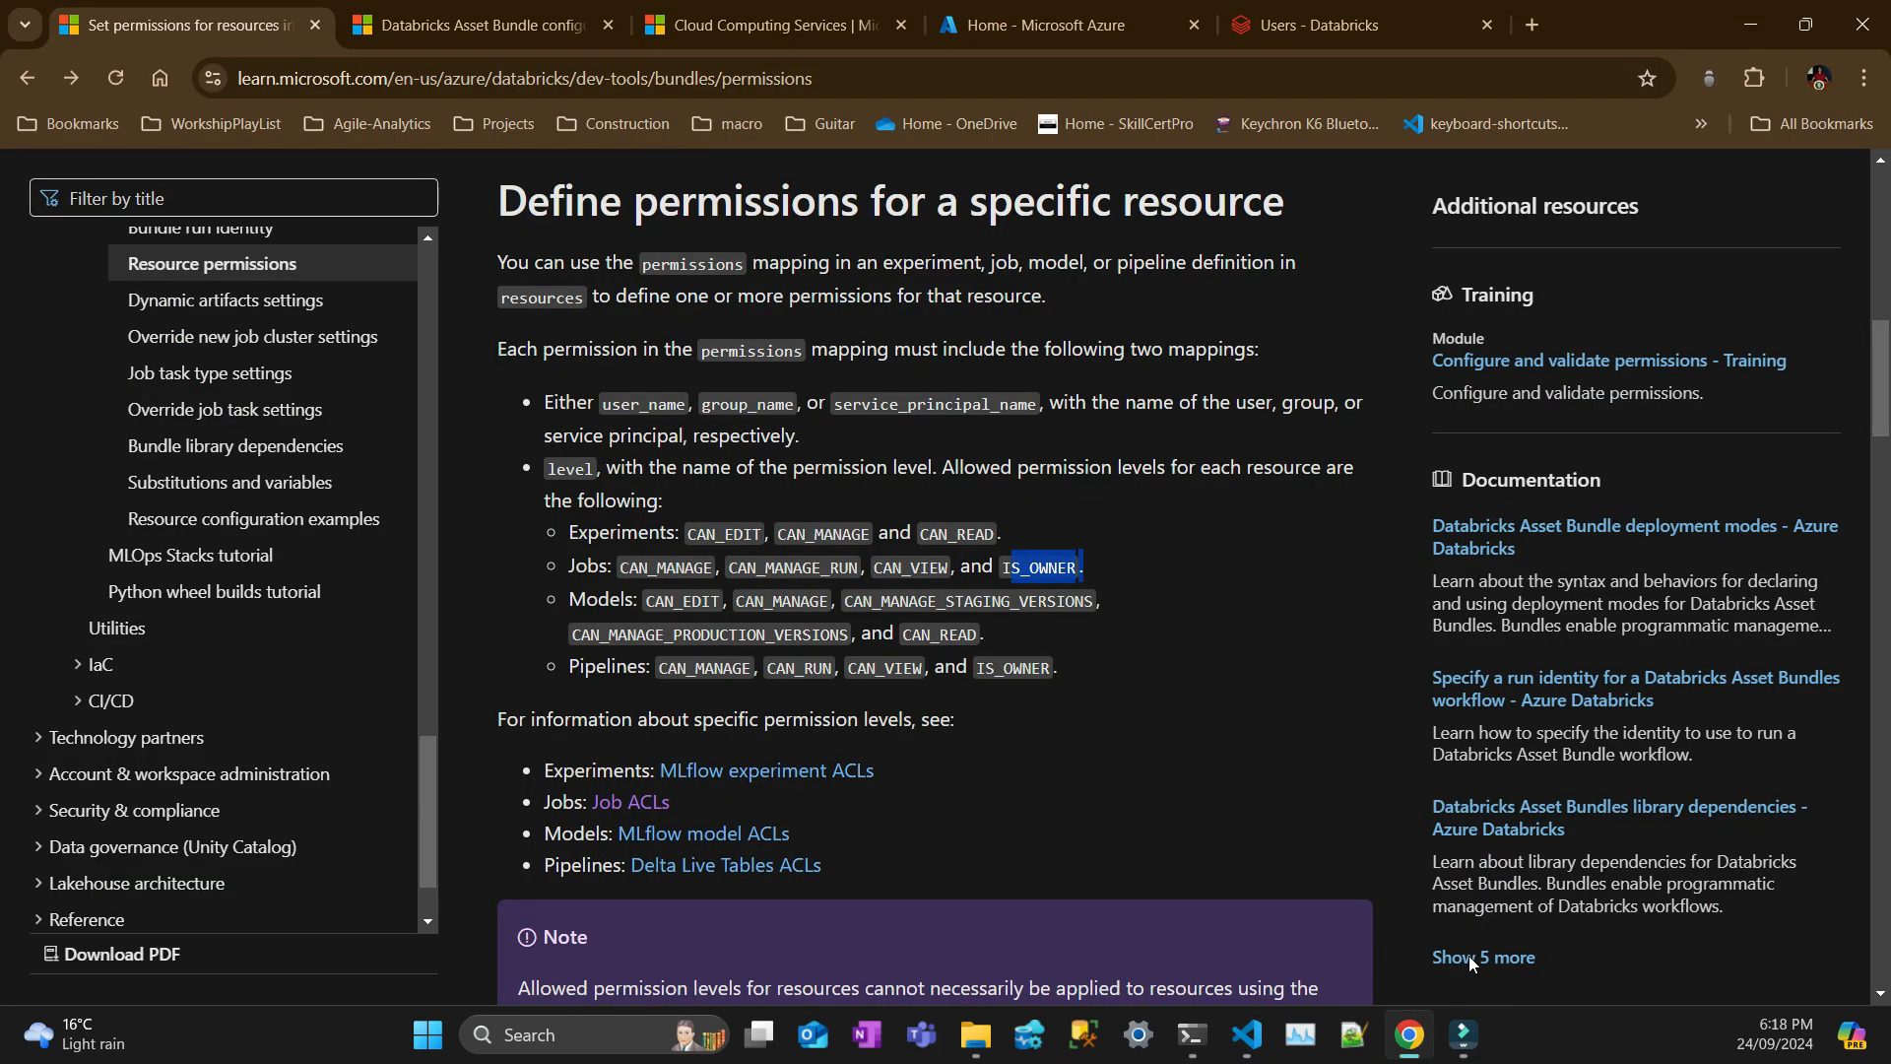
Open the [dev bdxaccount] permissions_dab_job from Workflows in the Databricks workspace
click(1350, 23)
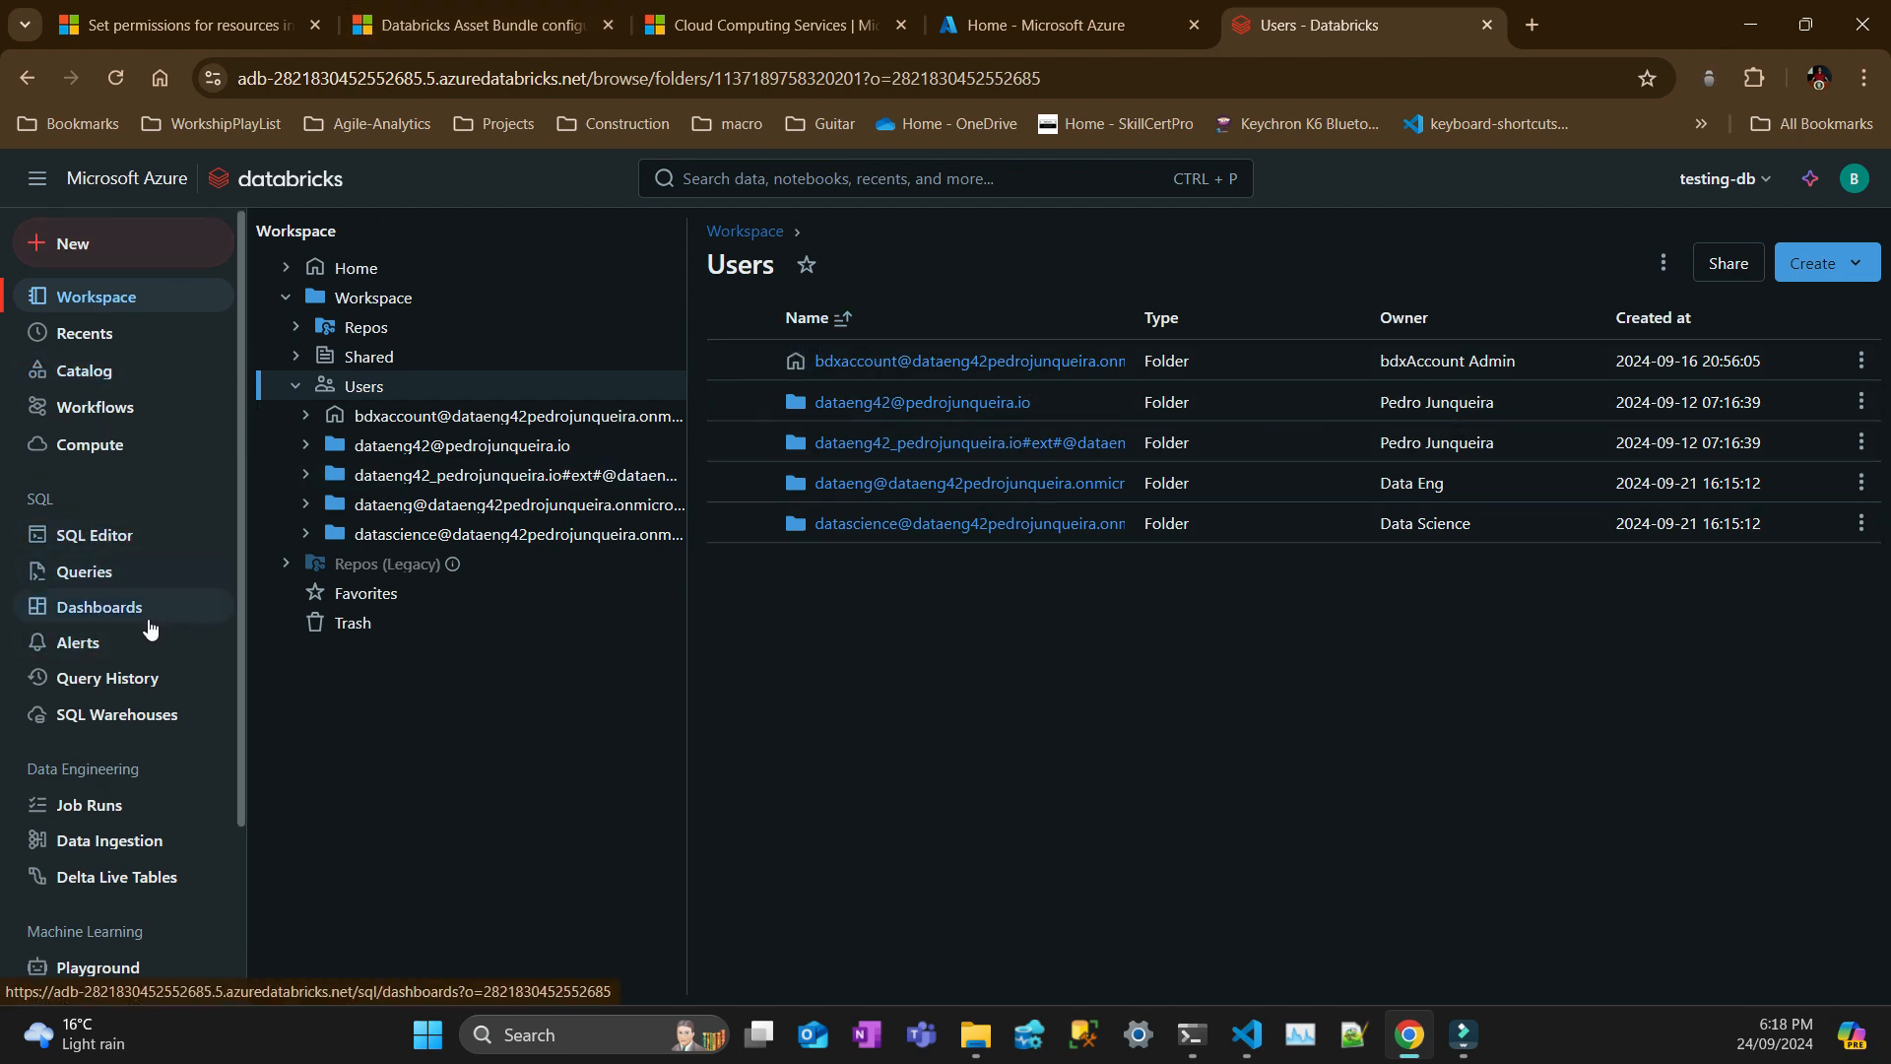
mouse_move(95, 407)
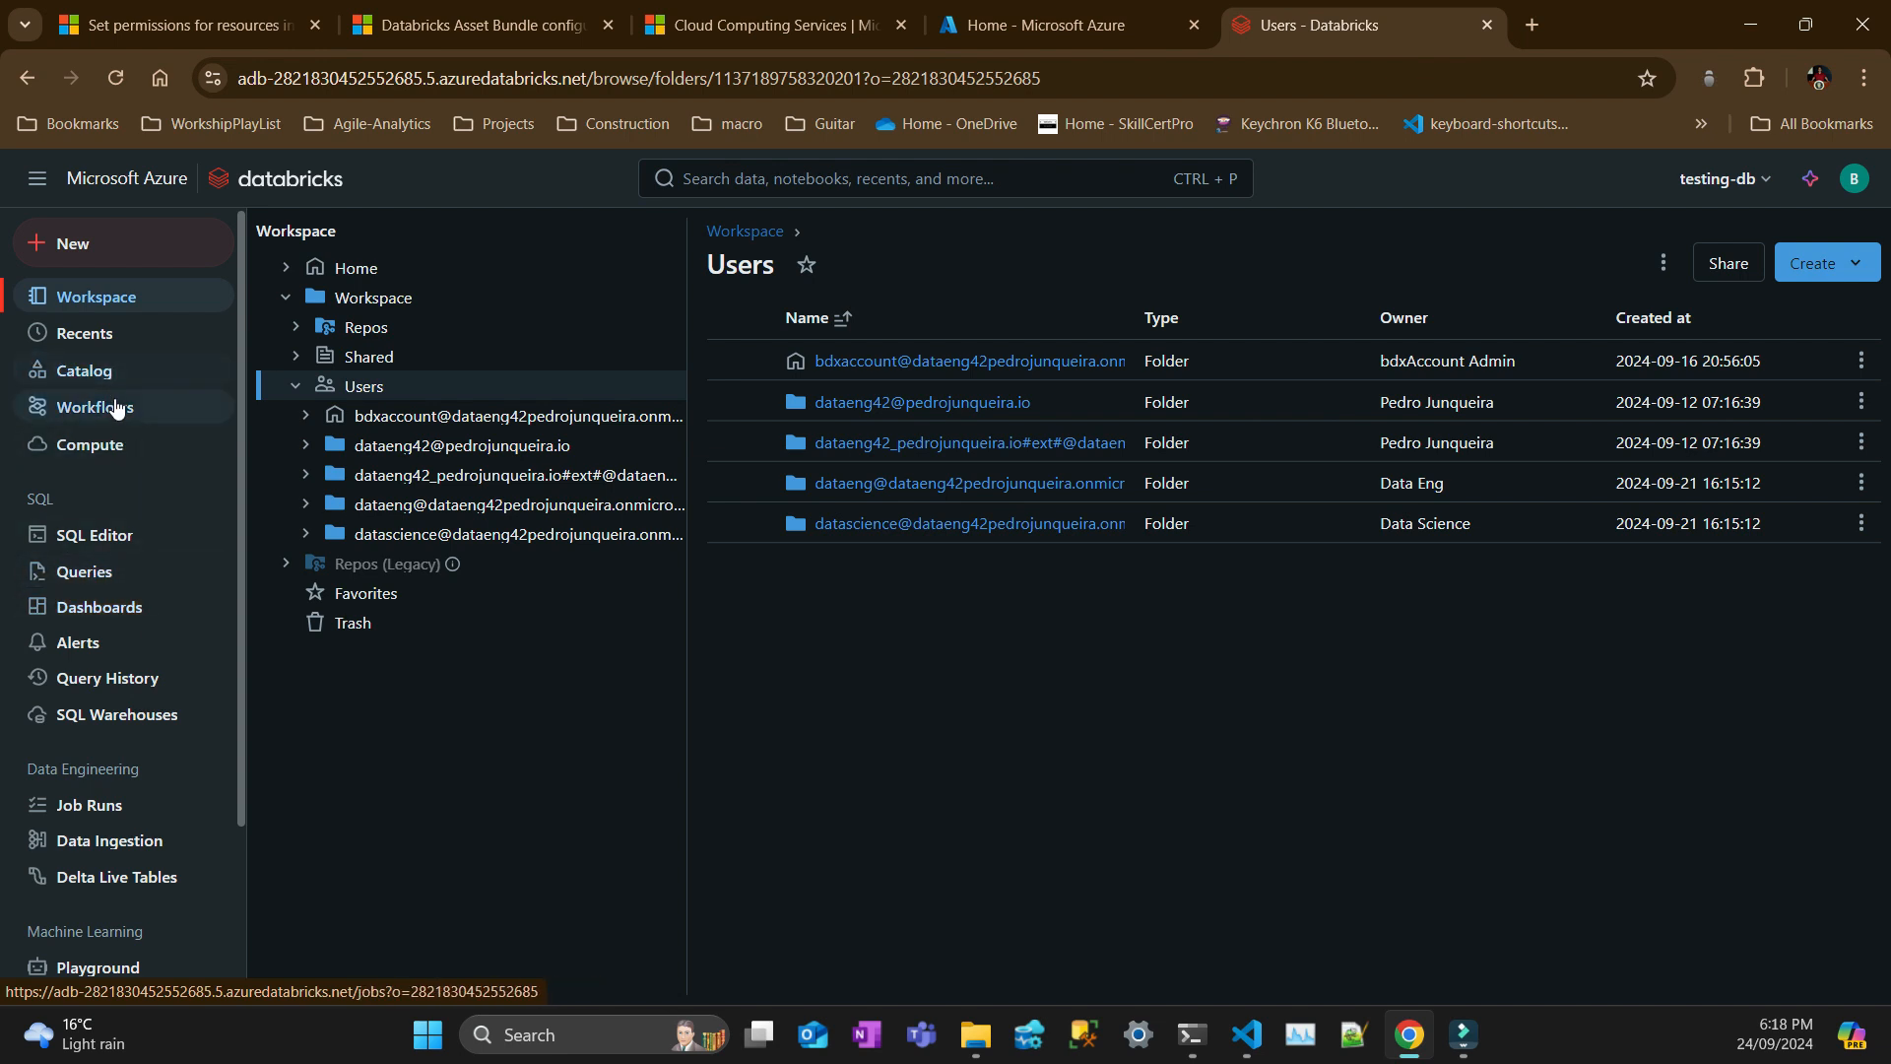
click(95, 407)
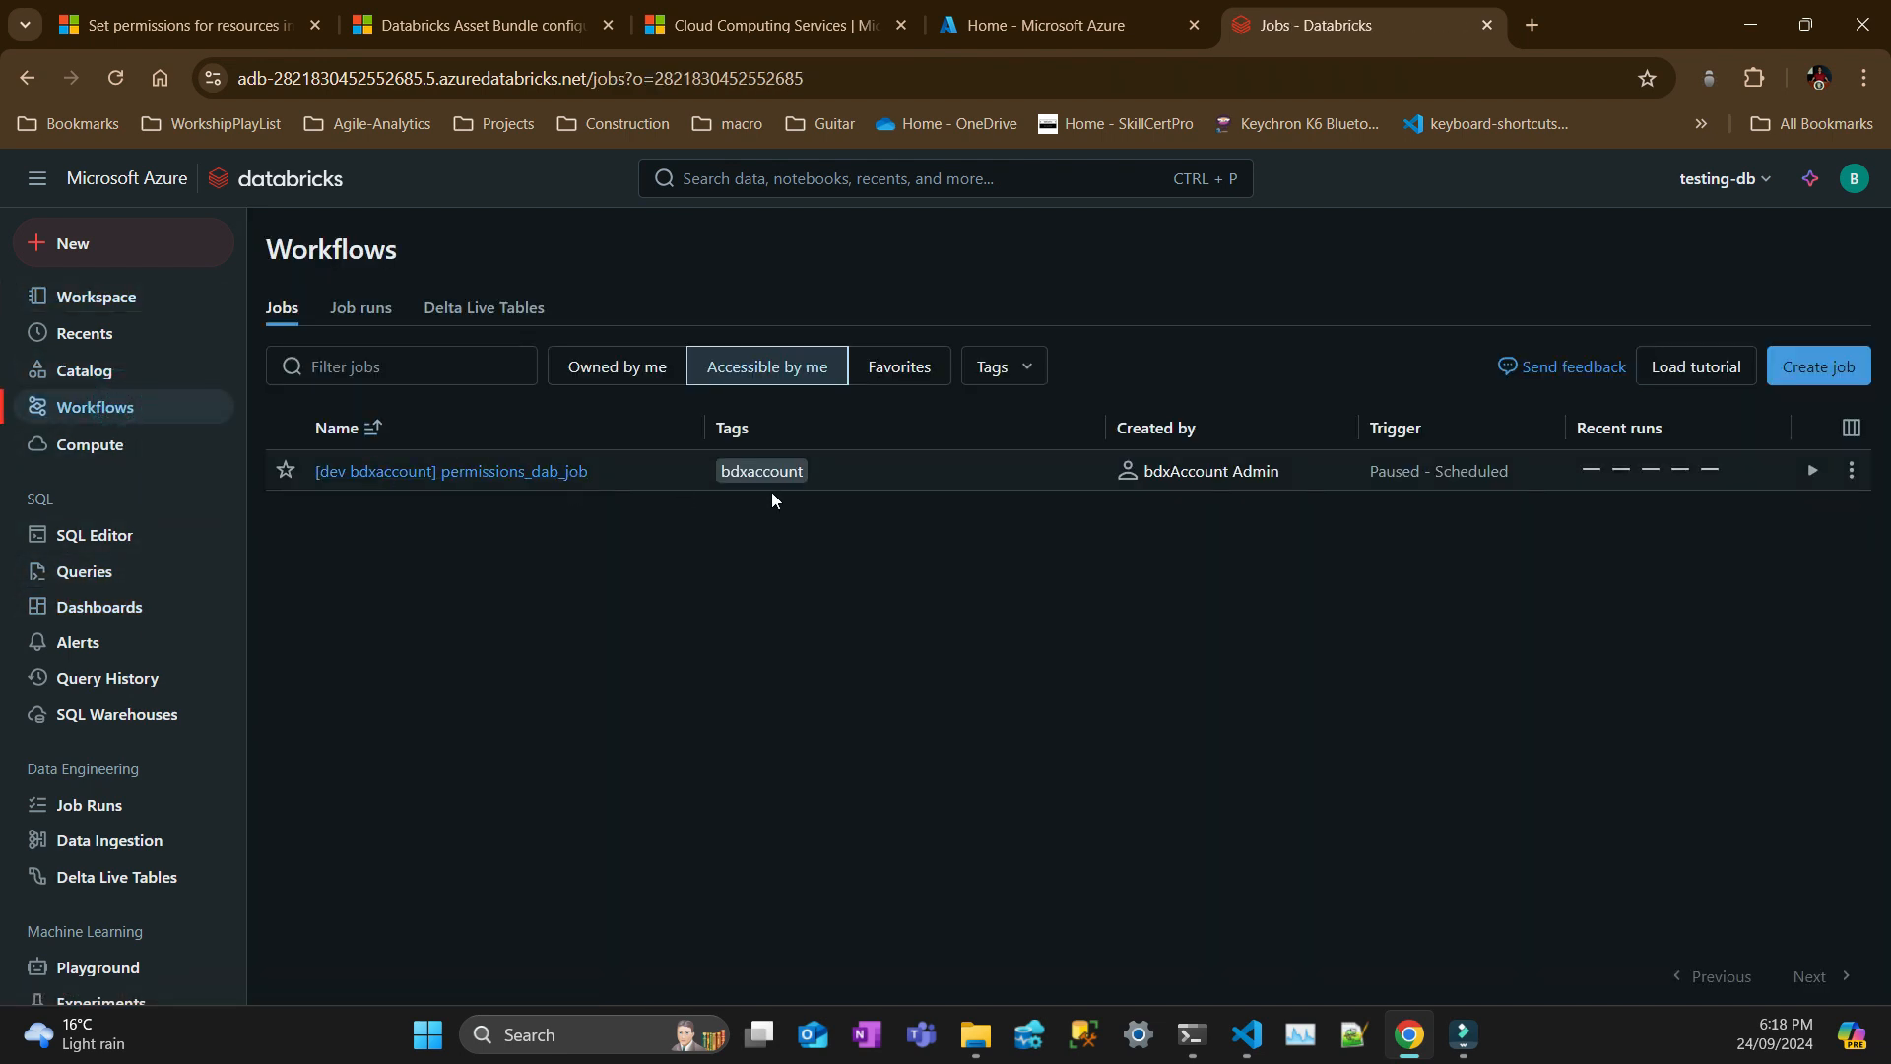
mouse_move(1195, 471)
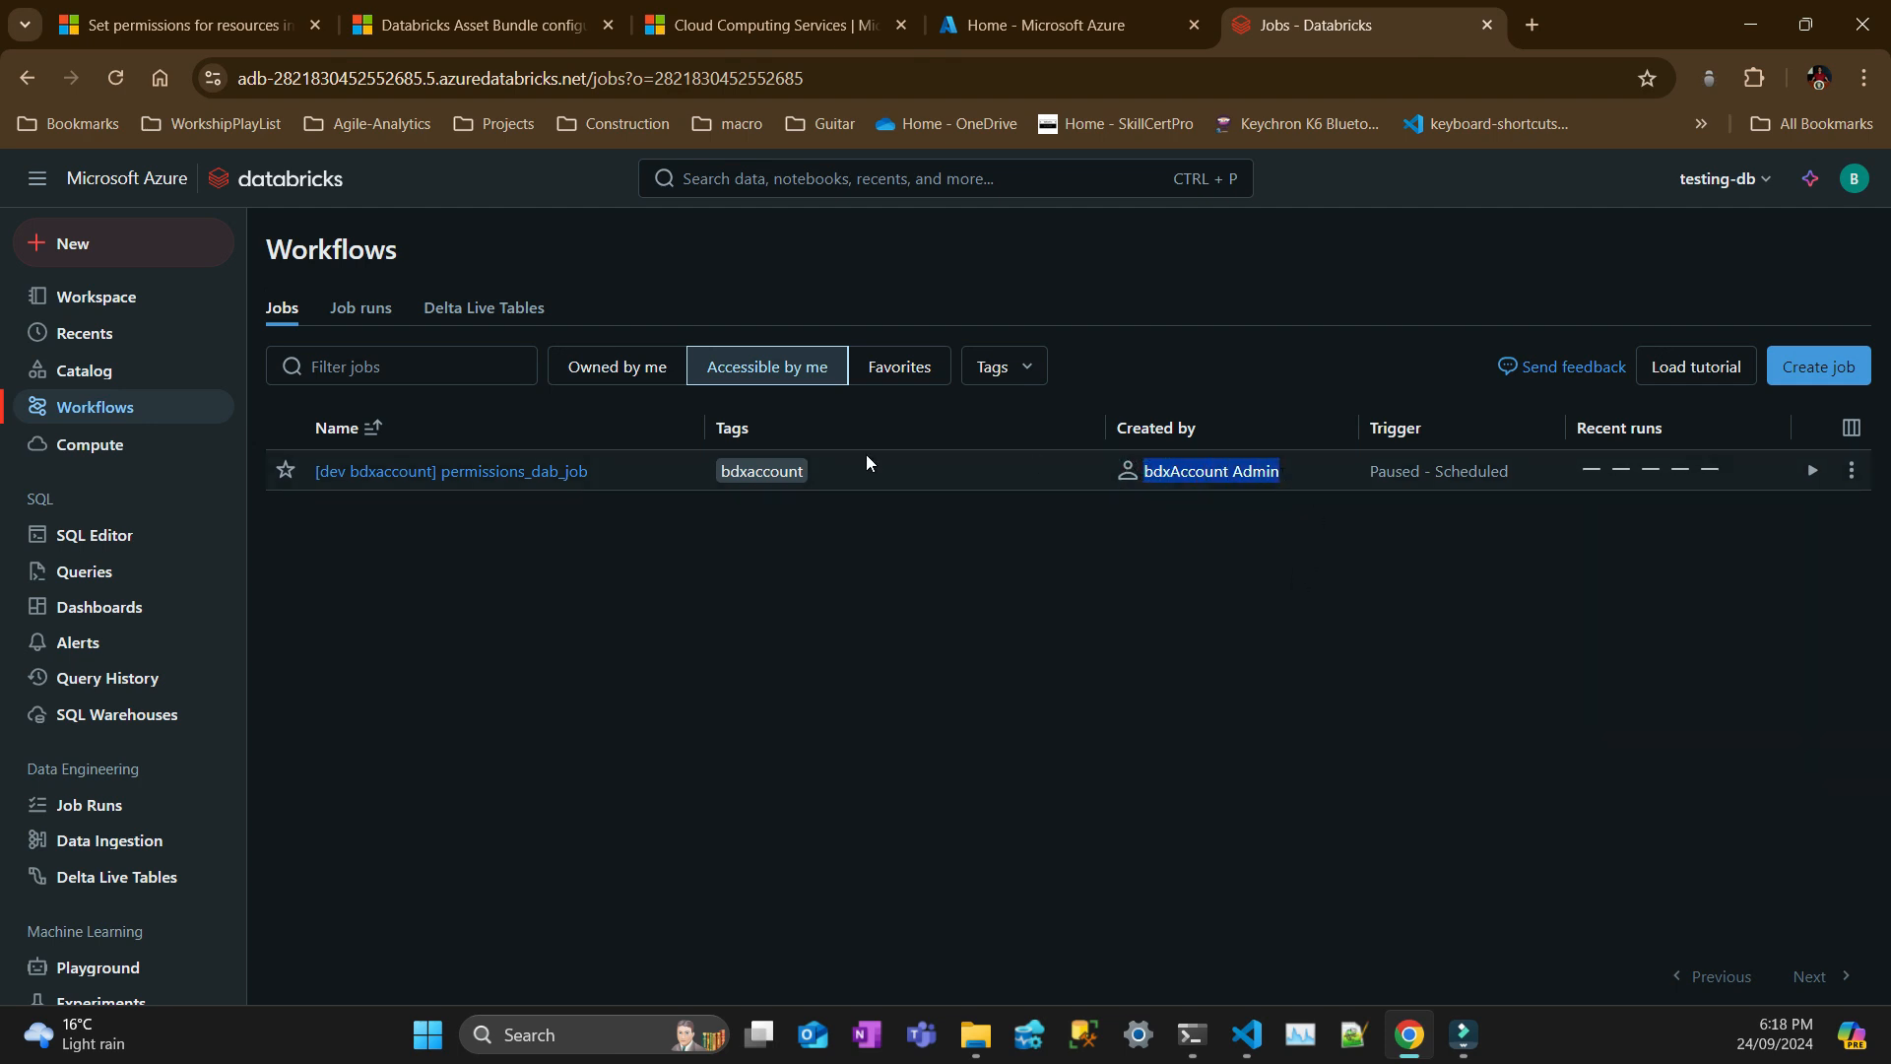
mouse_move(1236, 676)
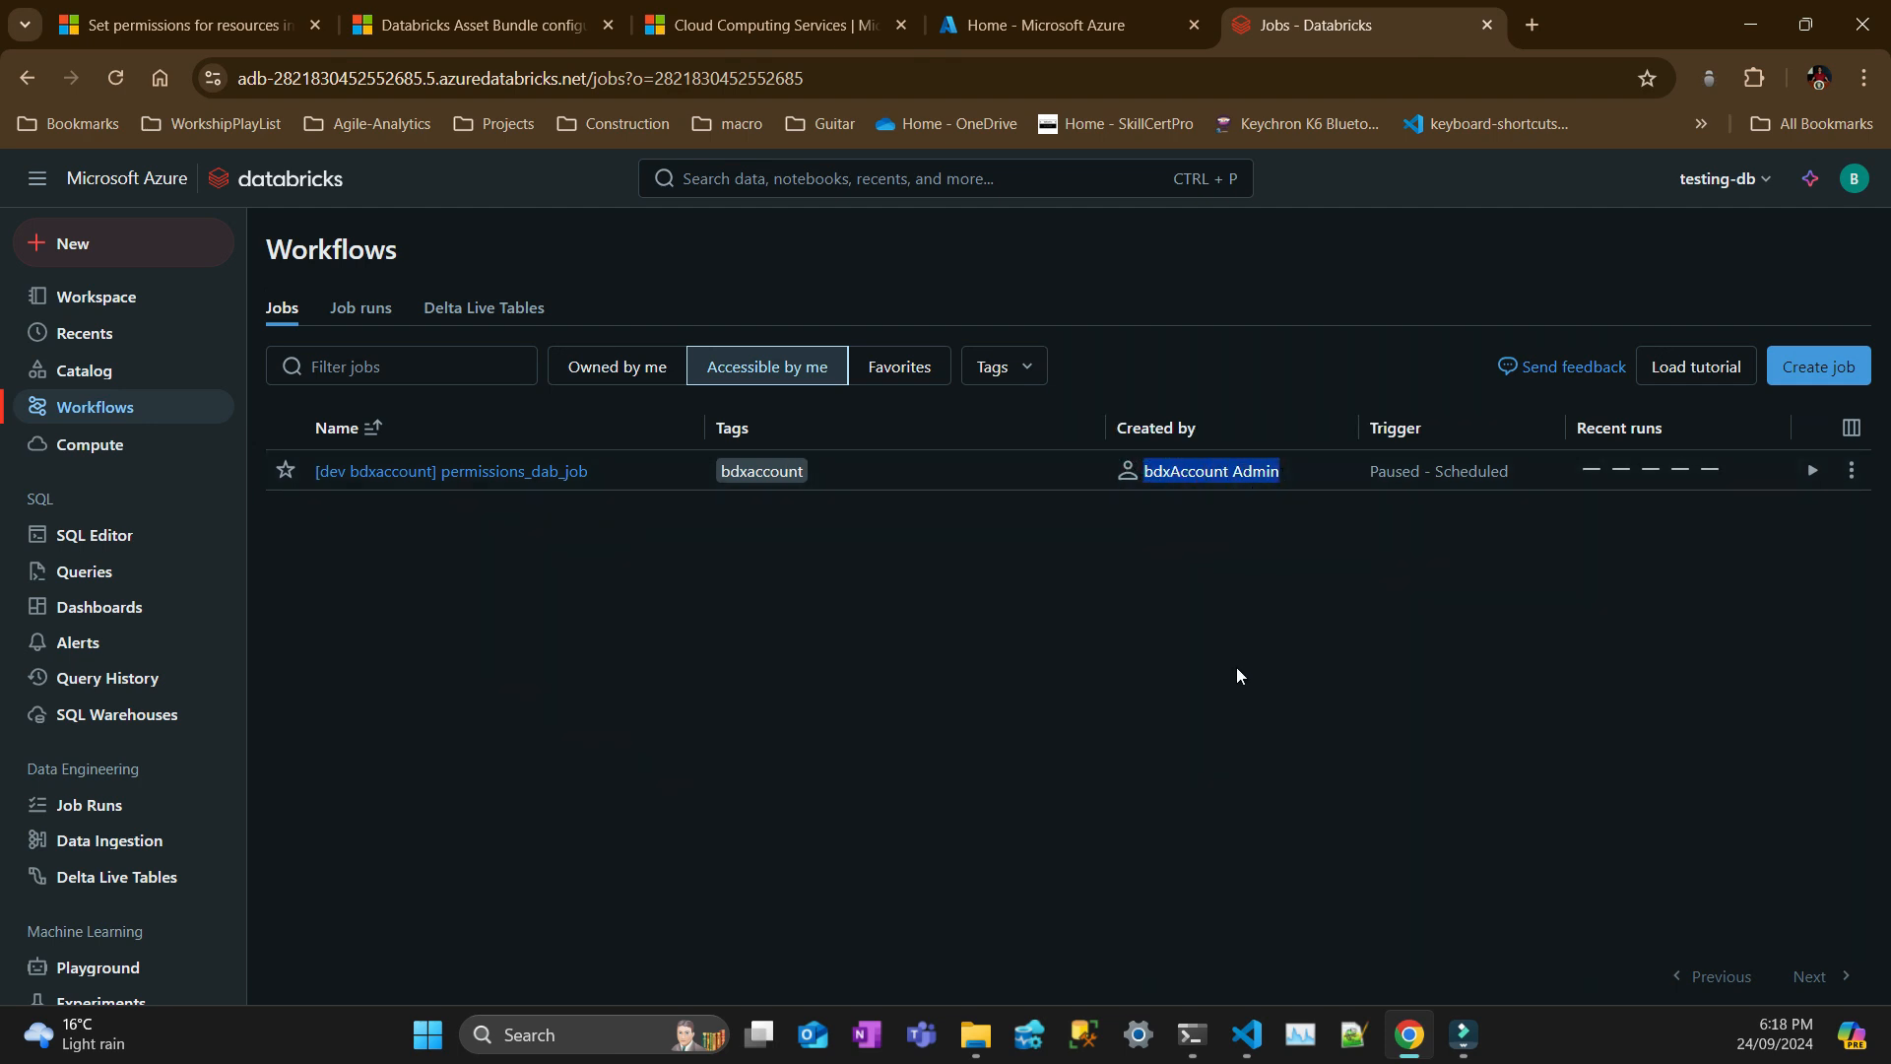
mouse_move(1334, 585)
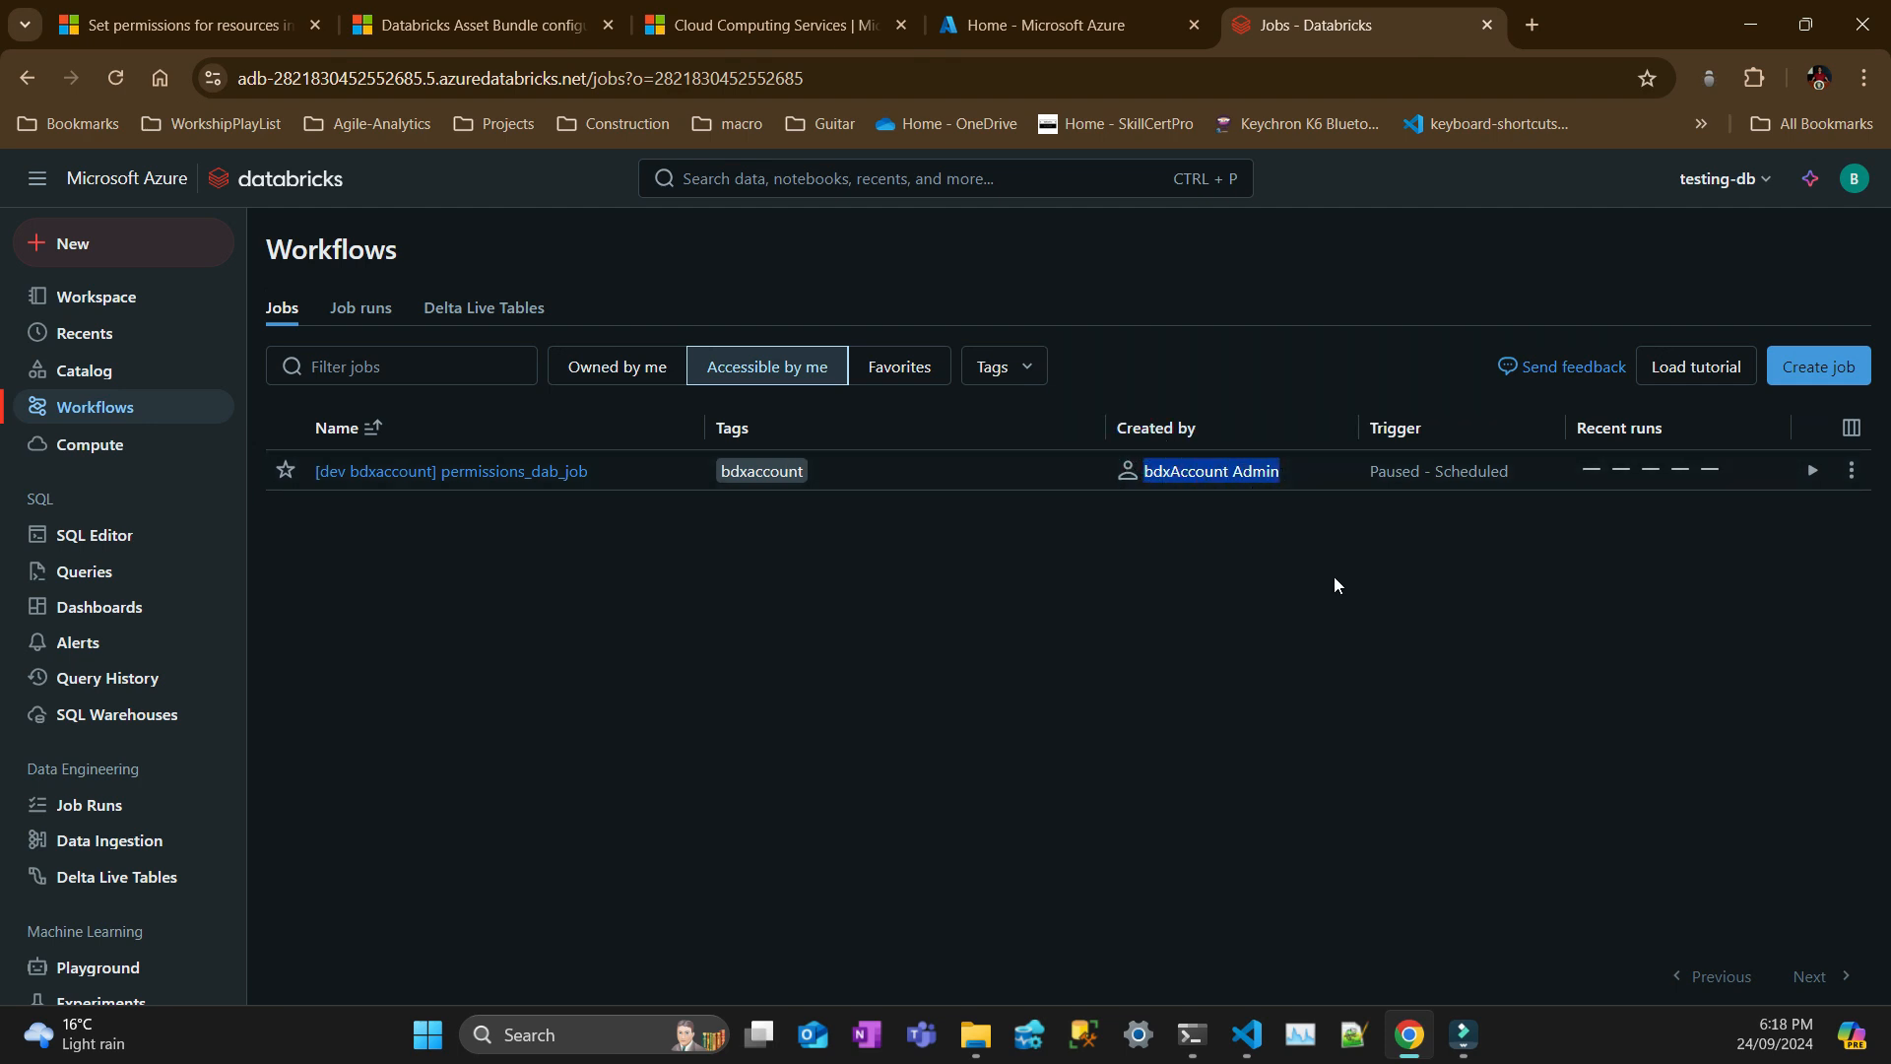
click(451, 471)
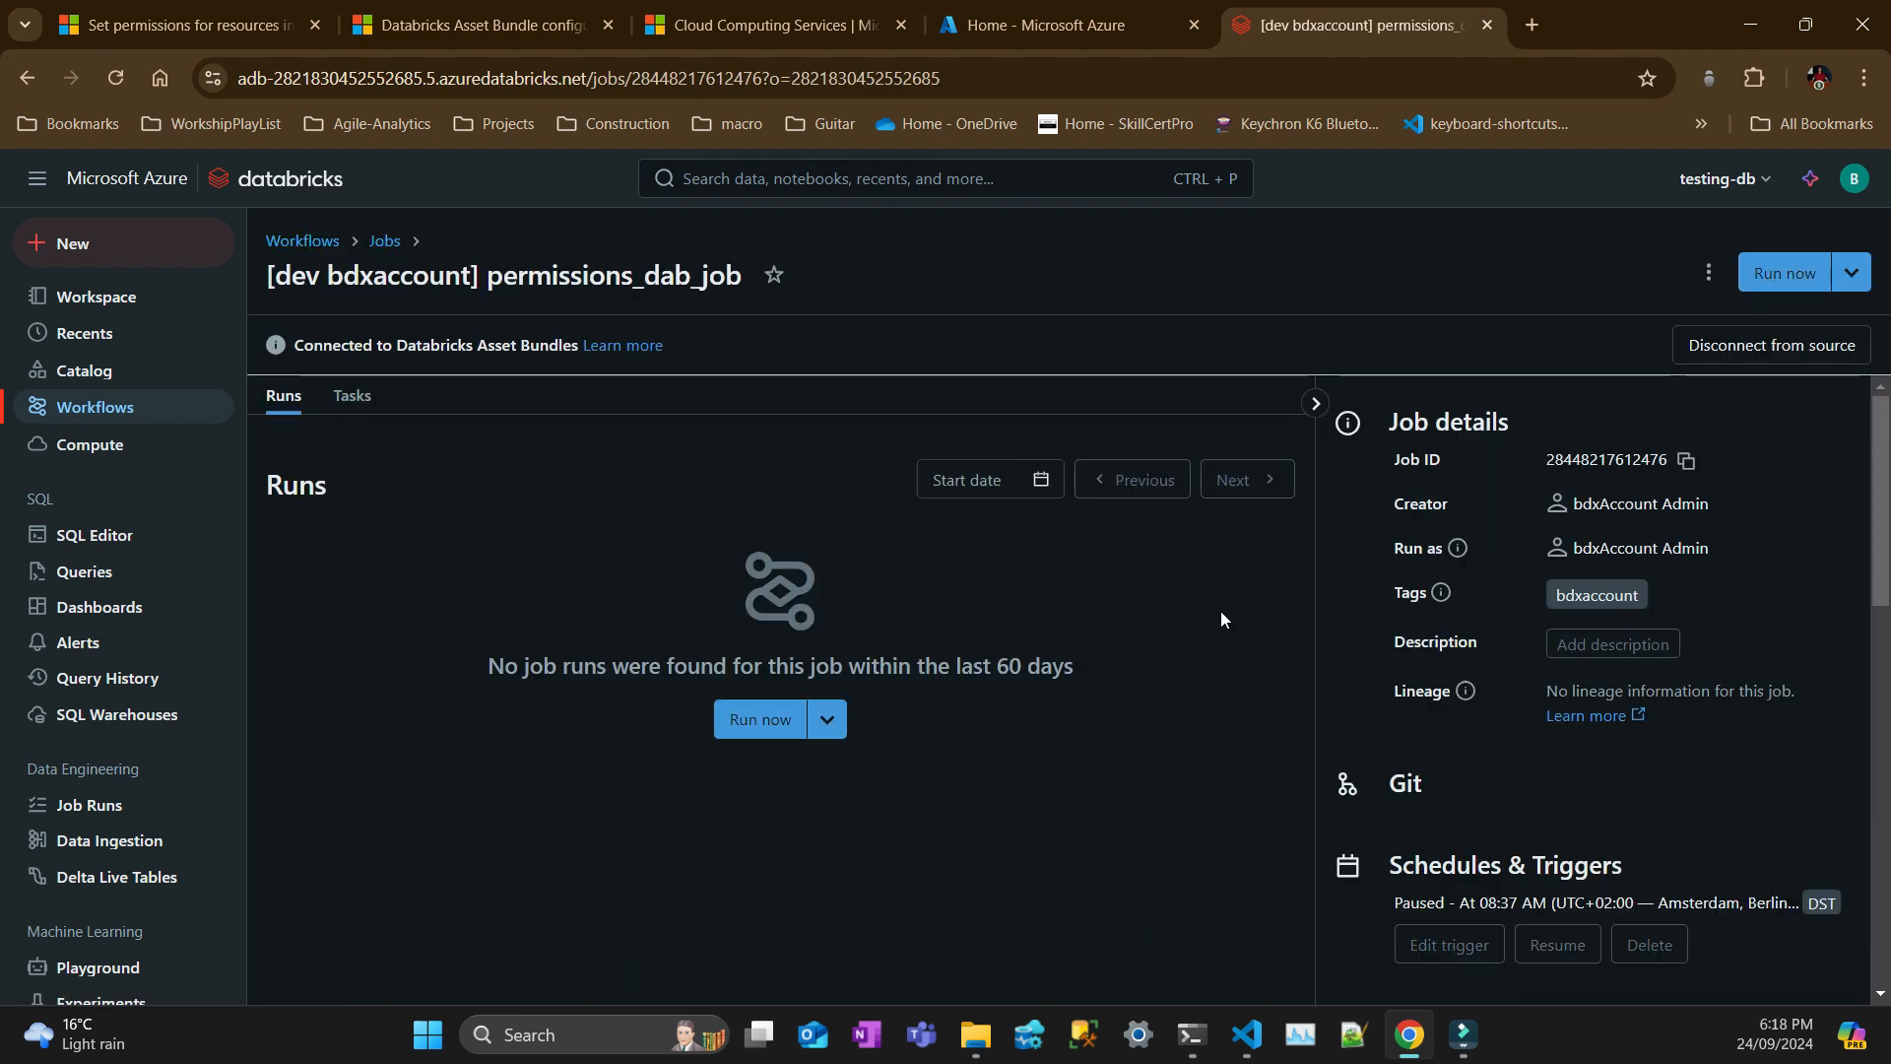
Review the job's Permissions entries, highlighting admins Can Manage, then go back to VS Code
scroll(down, 3)
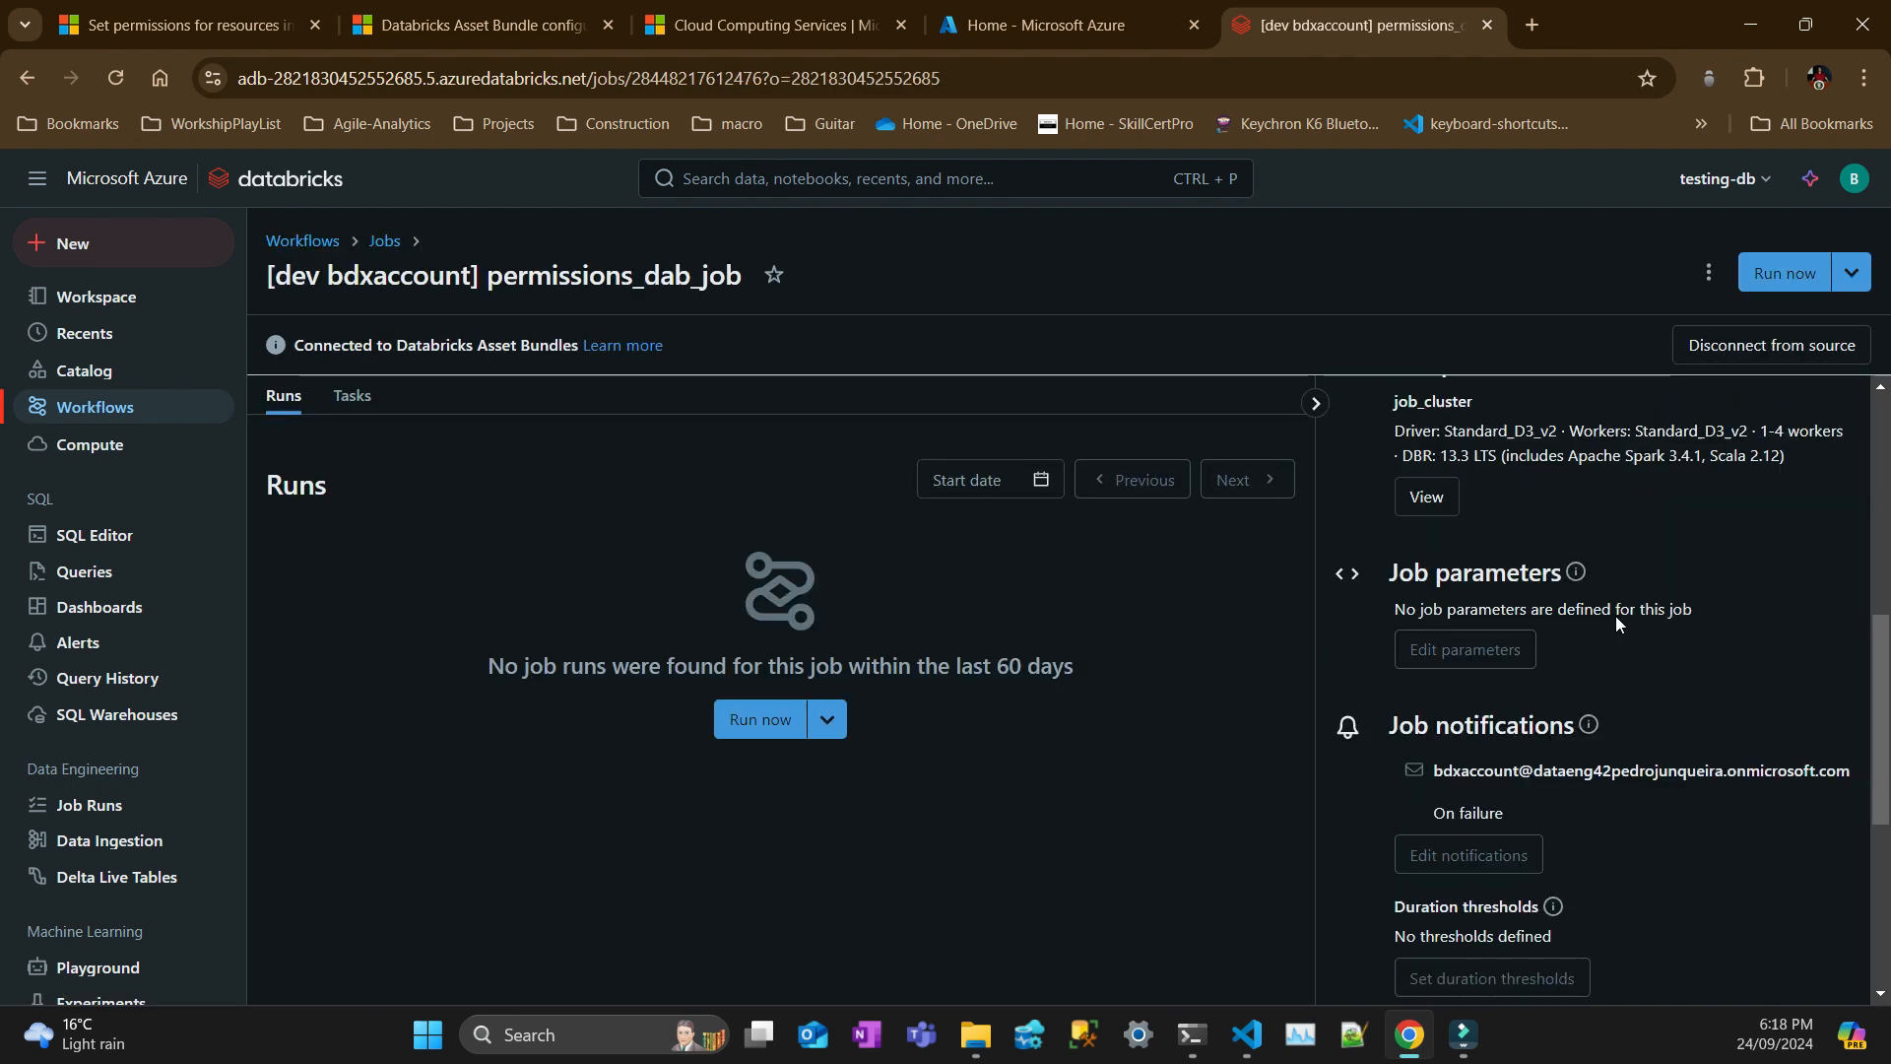
scroll(down, 3)
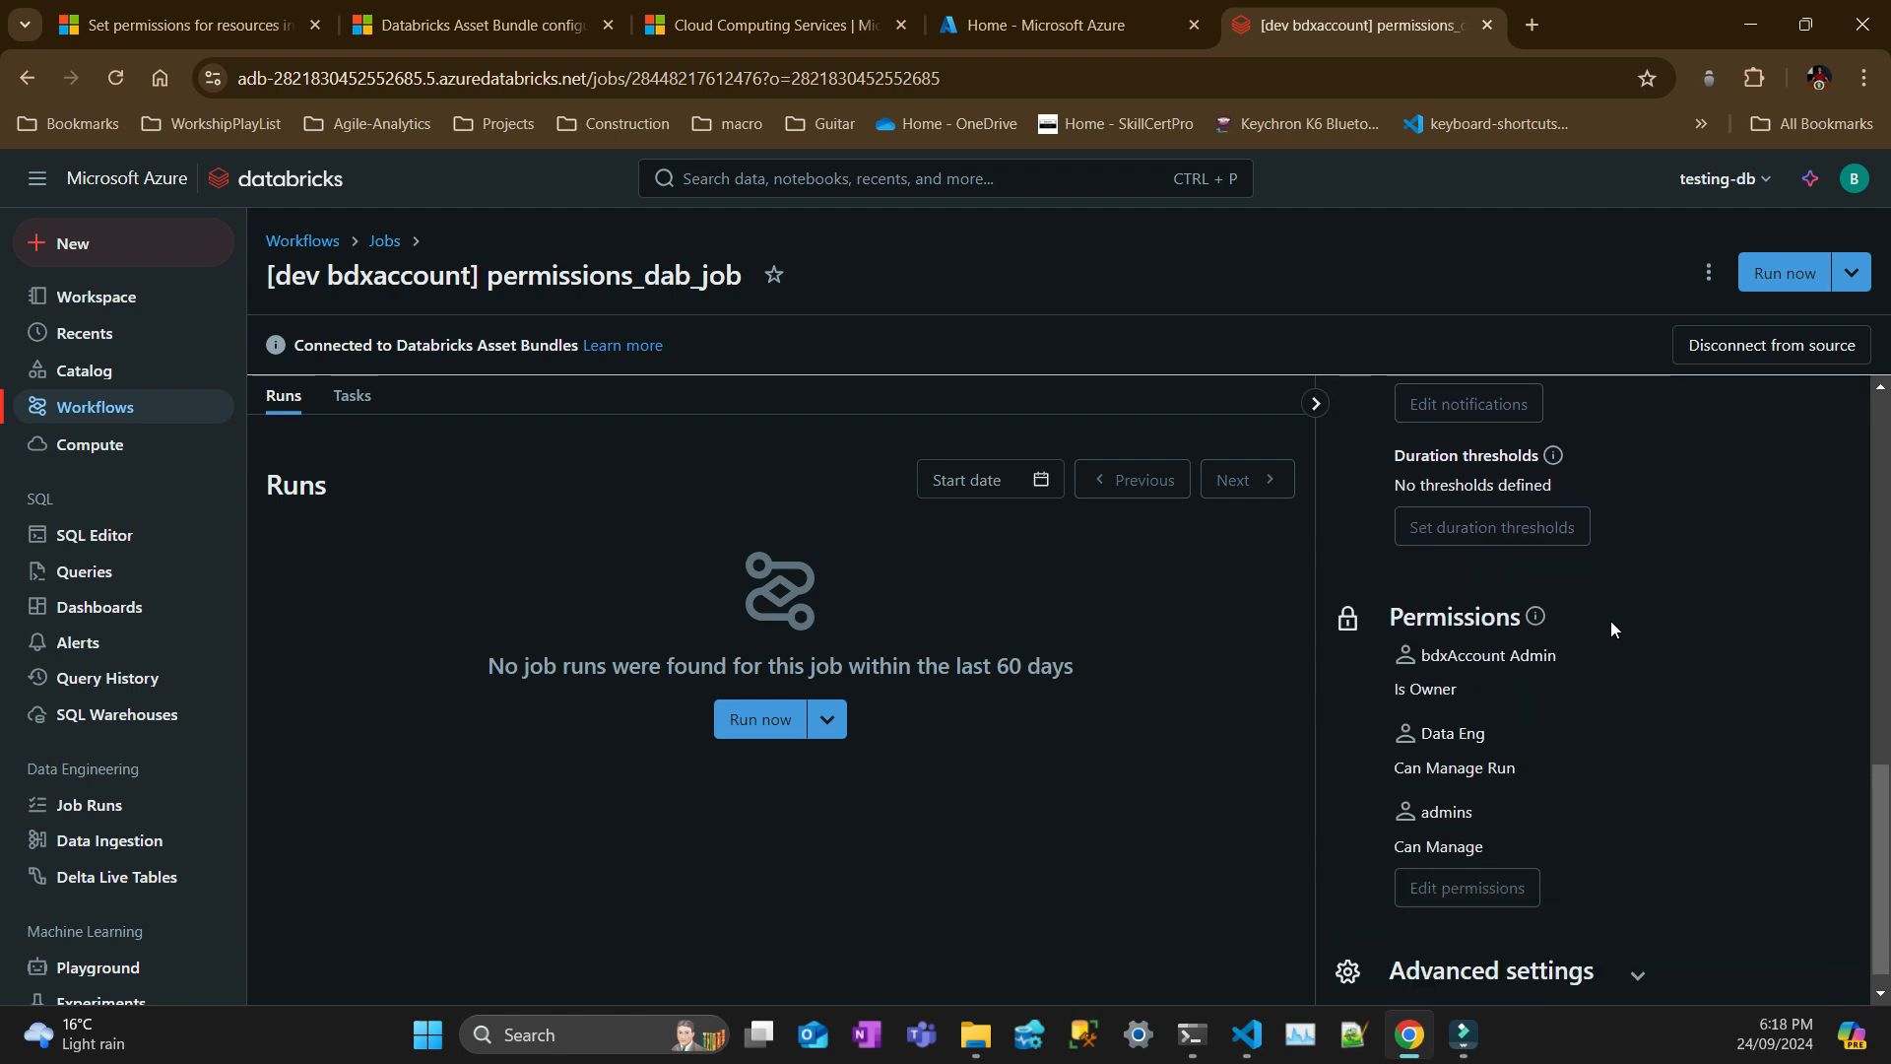
double_click(1487, 655)
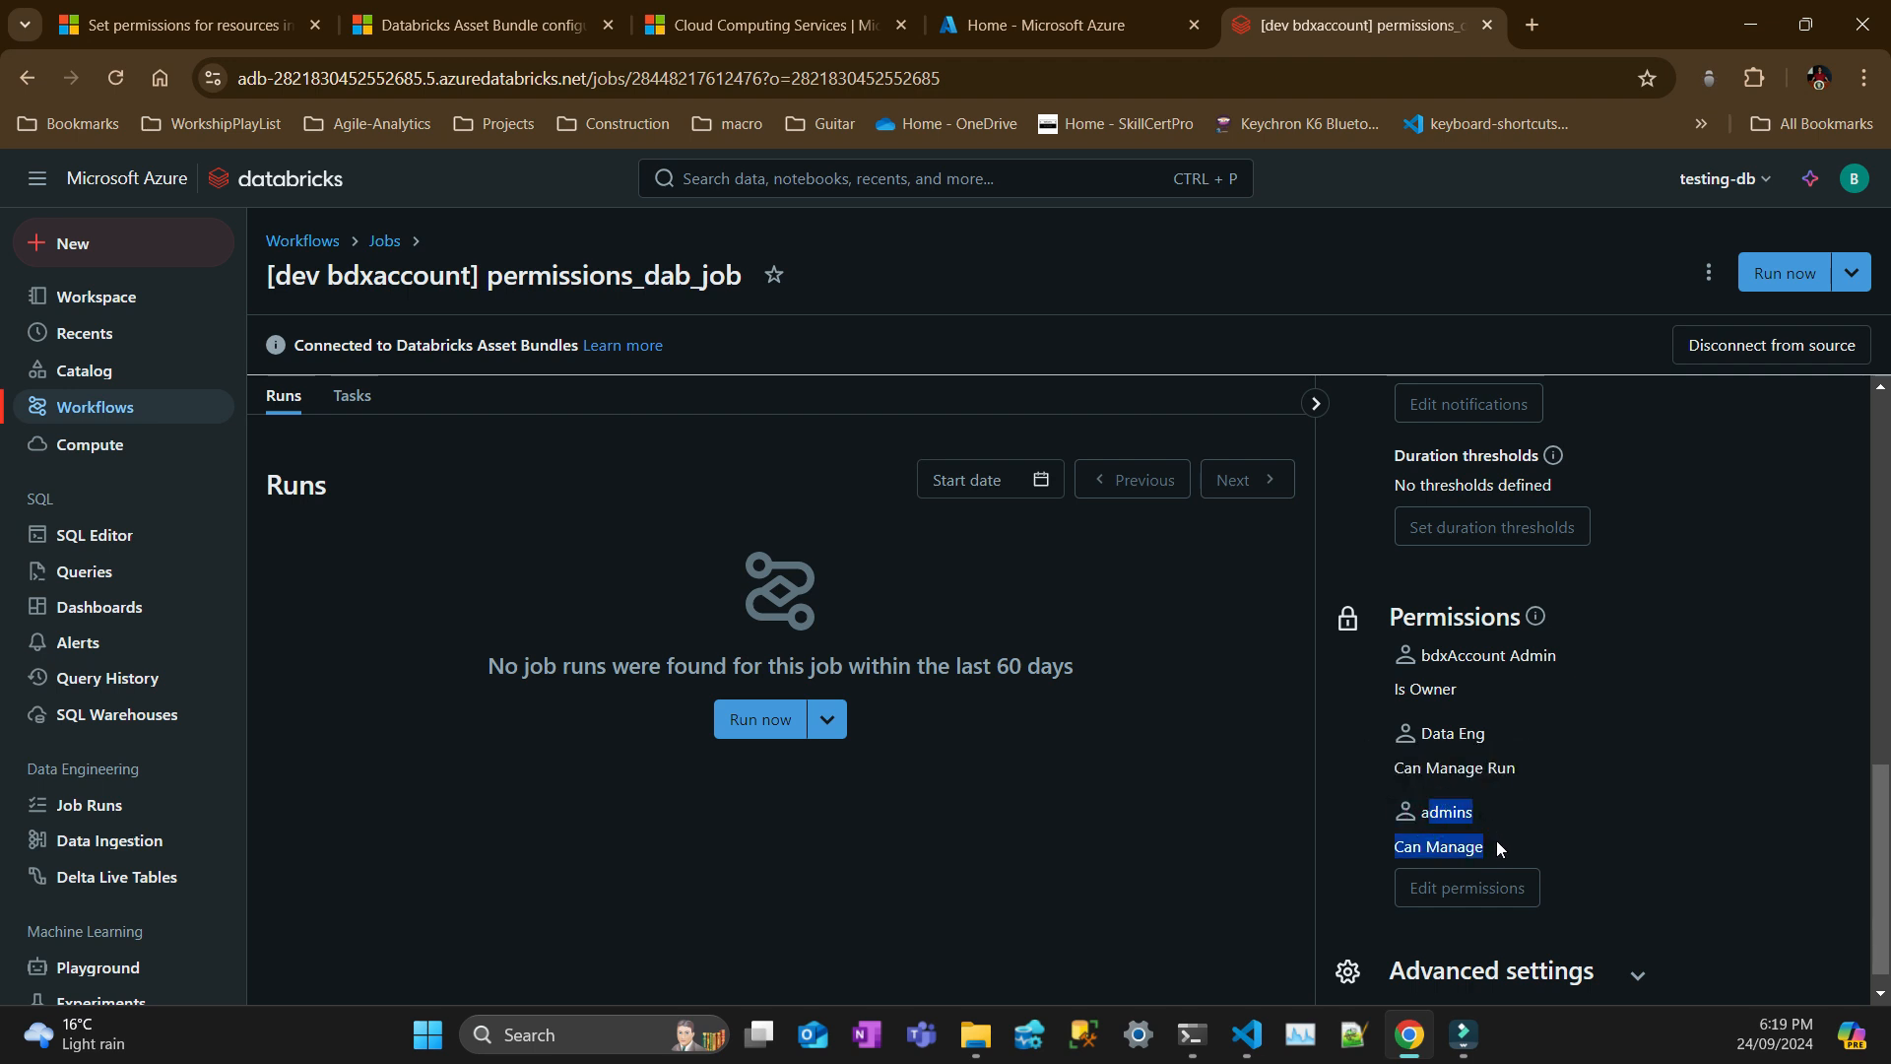
click(1478, 844)
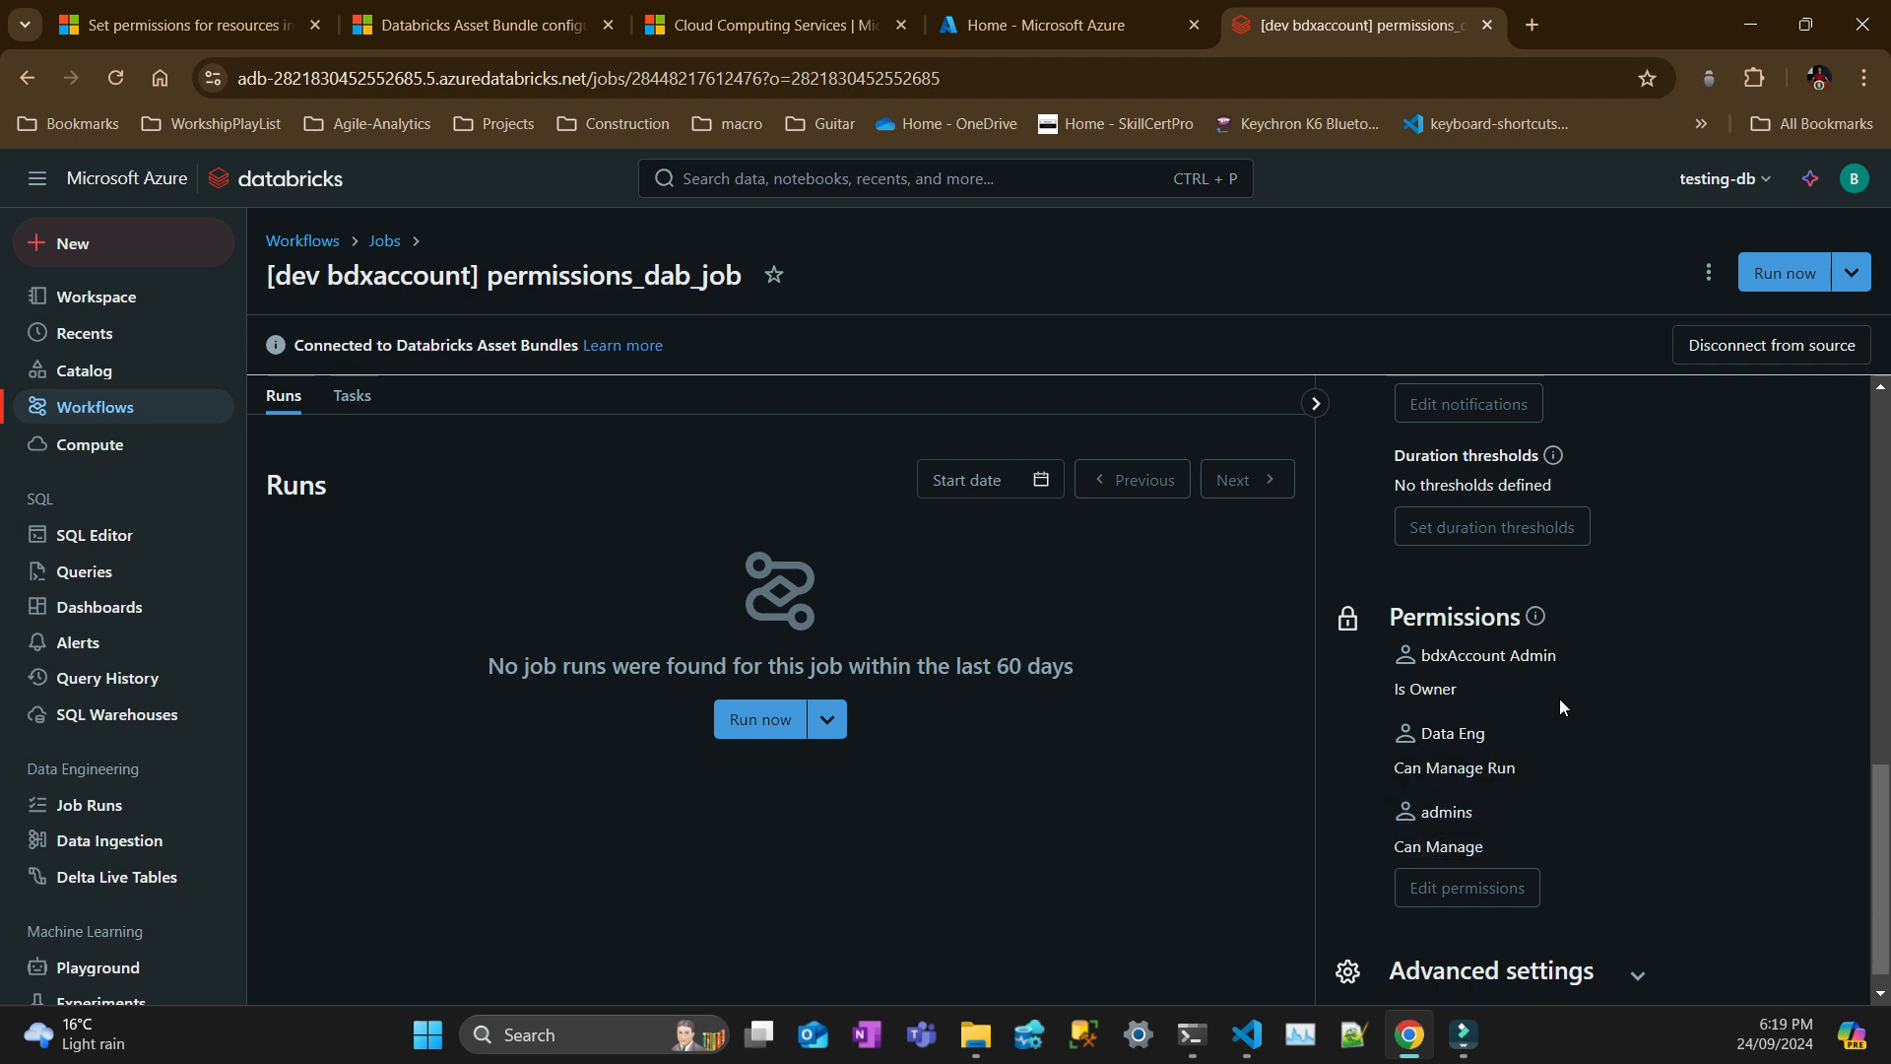
mouse_move(1420, 748)
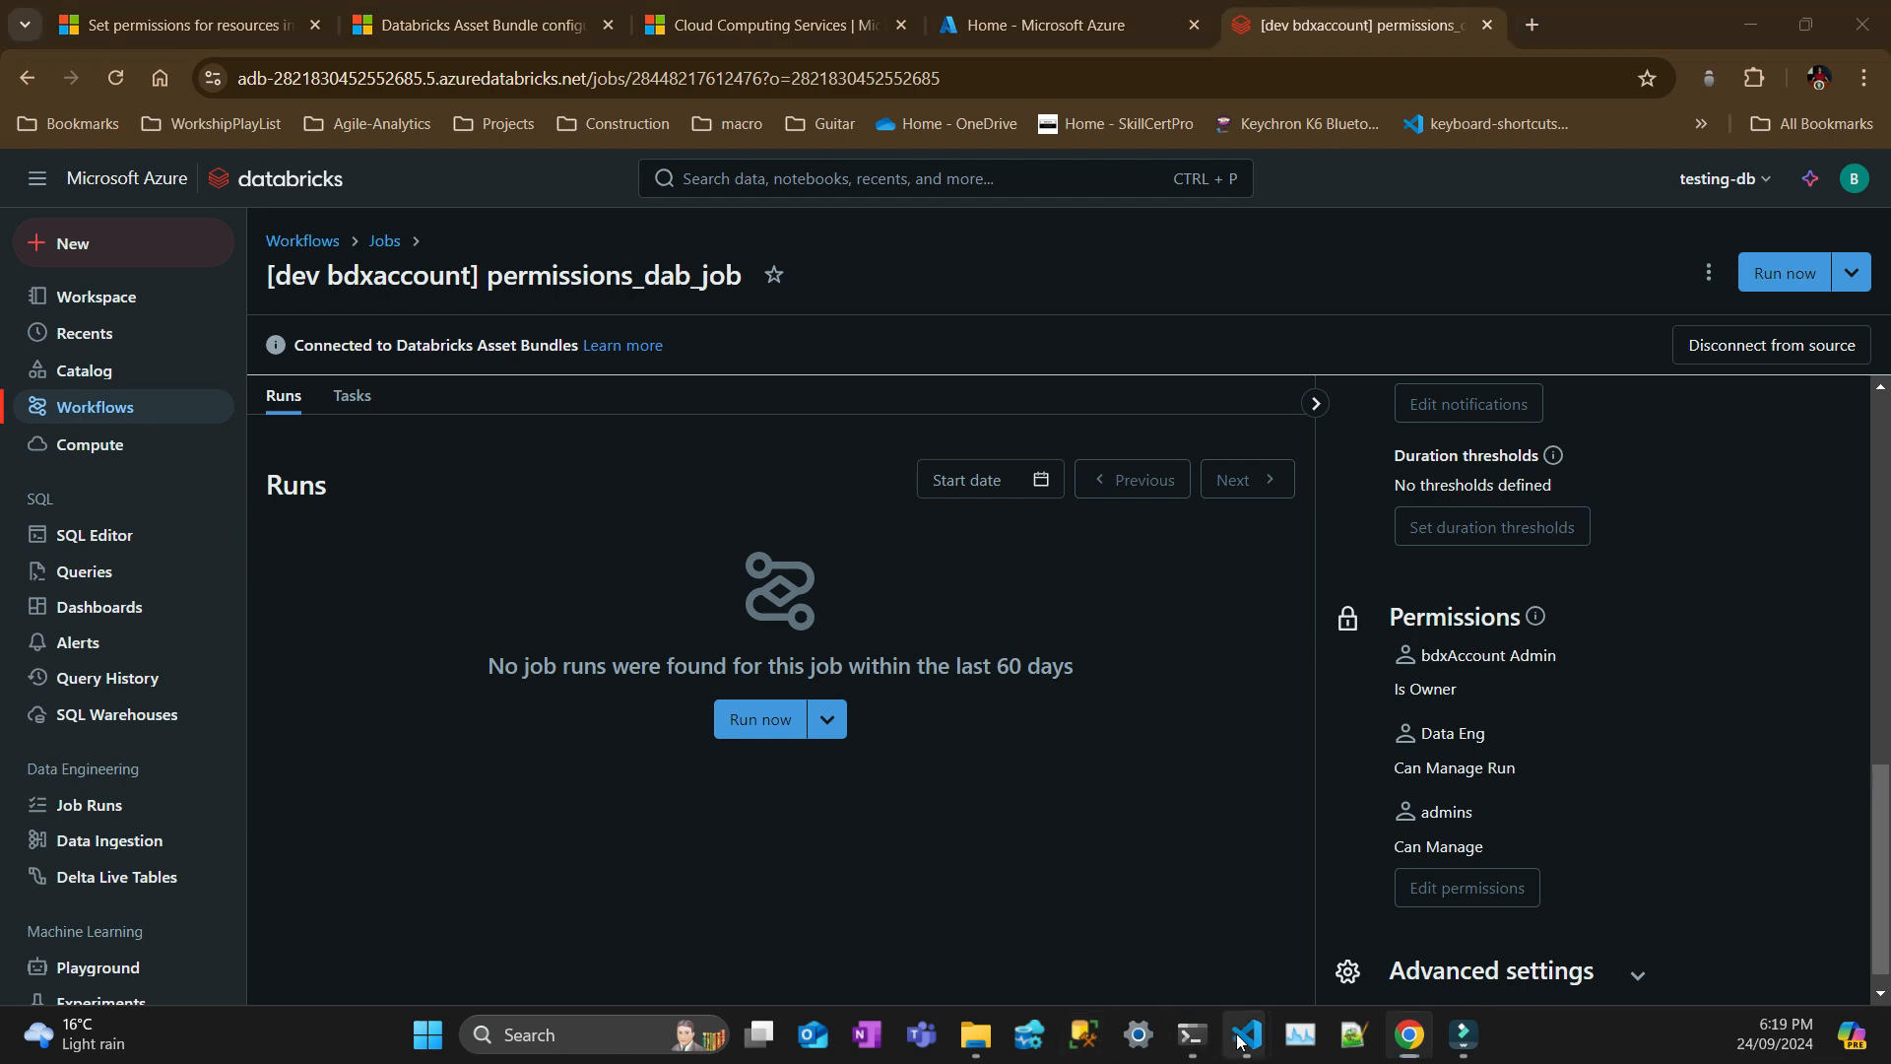
click(1245, 1033)
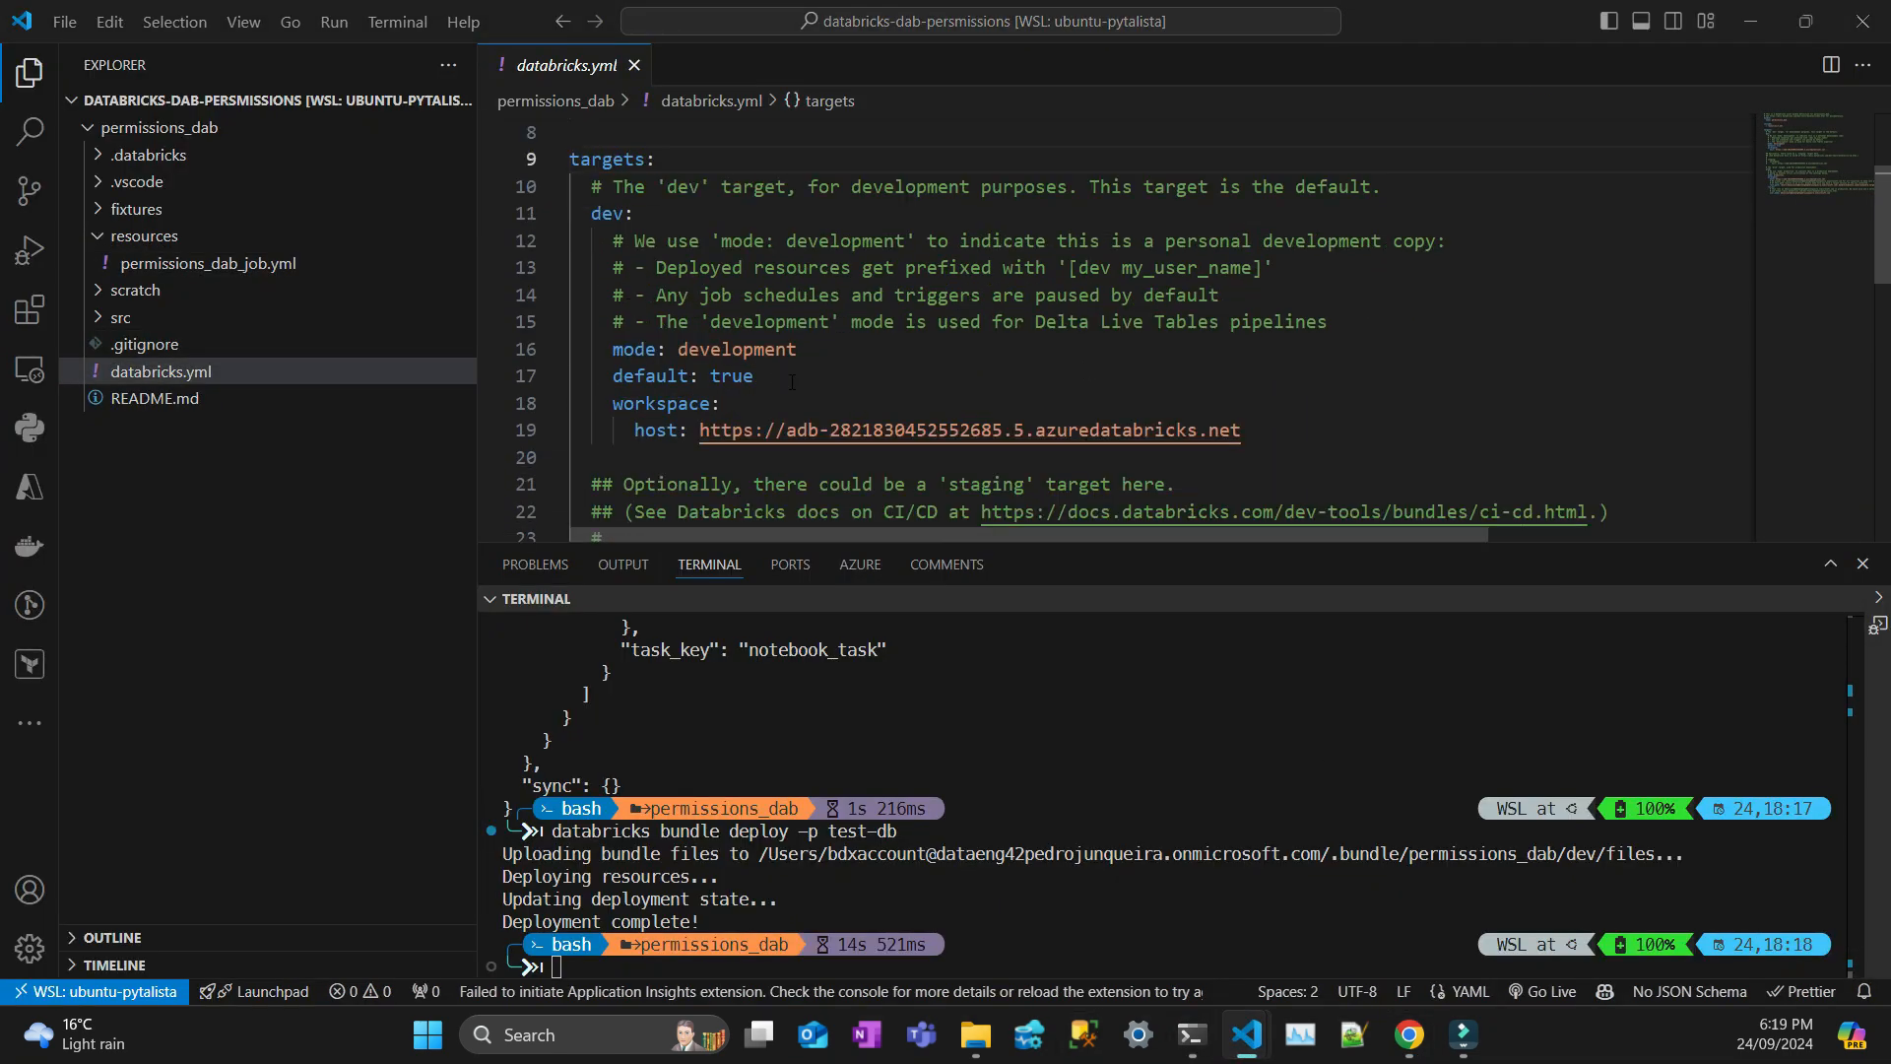
scroll(down, 3)
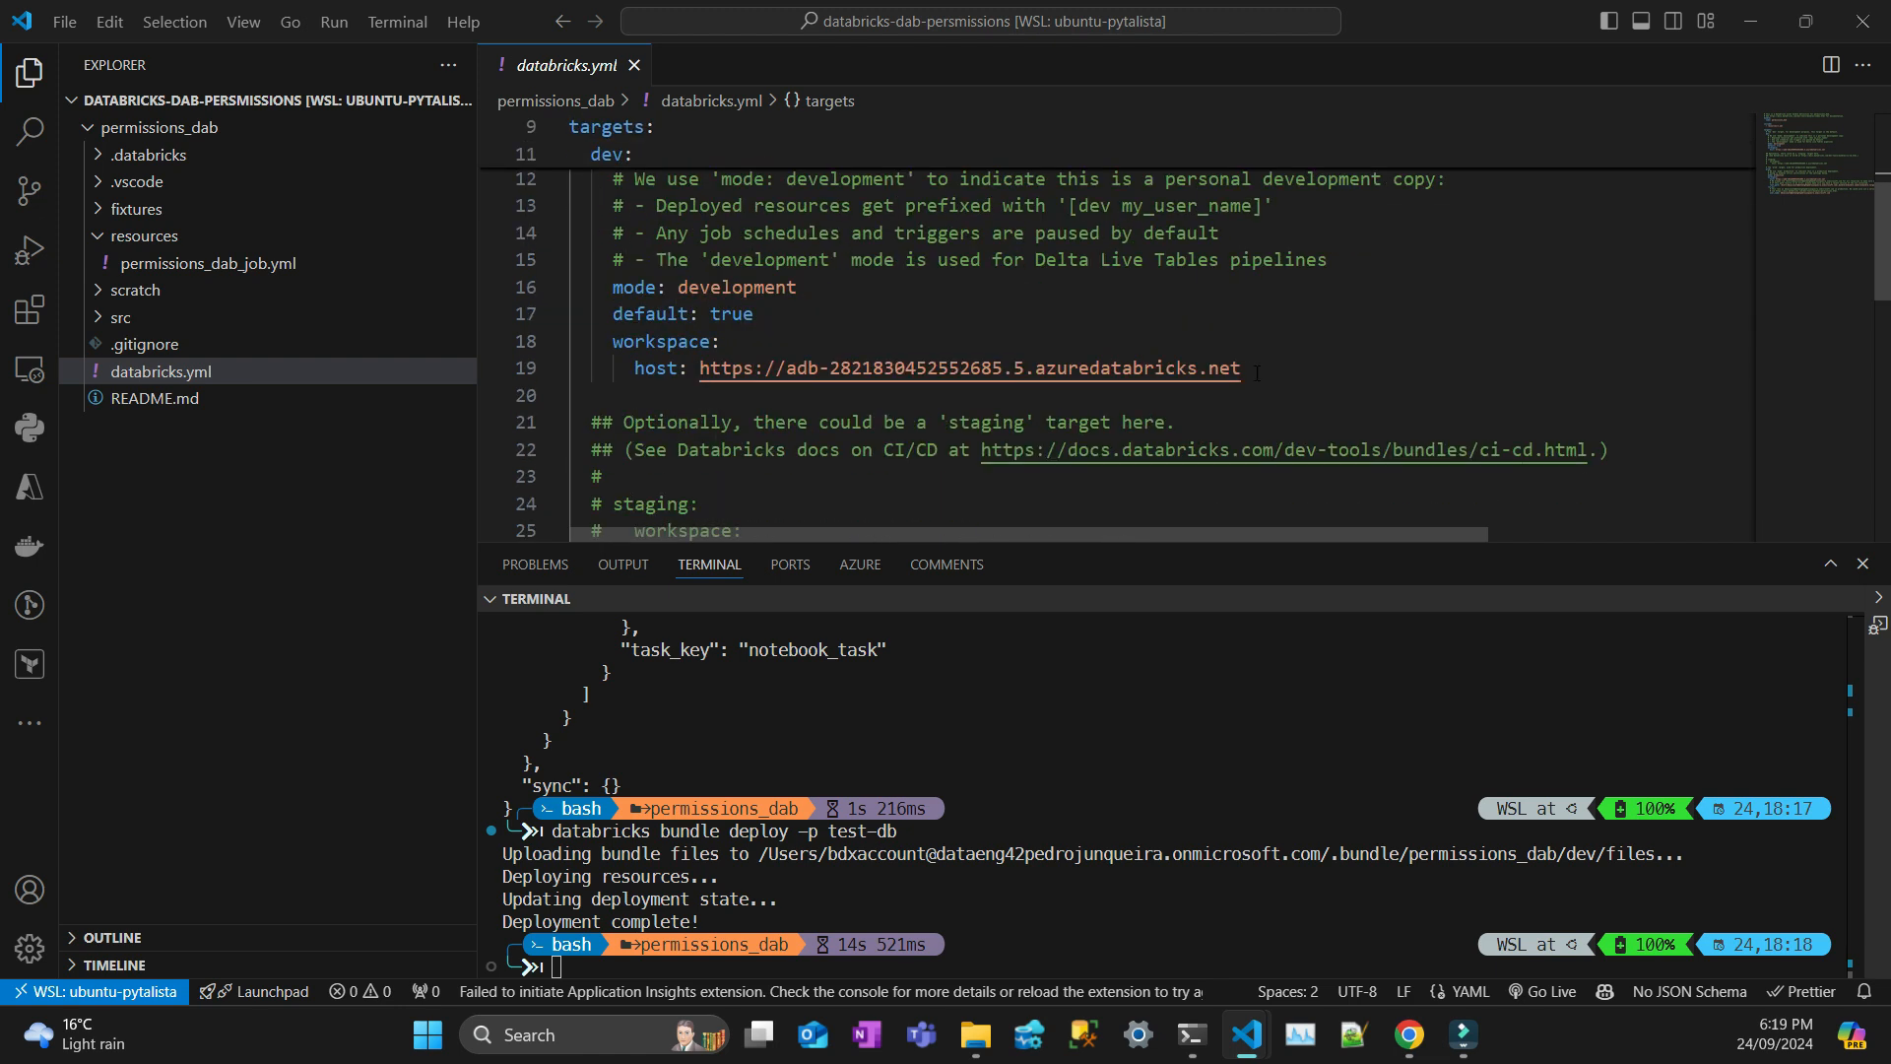
text(# We always use /)
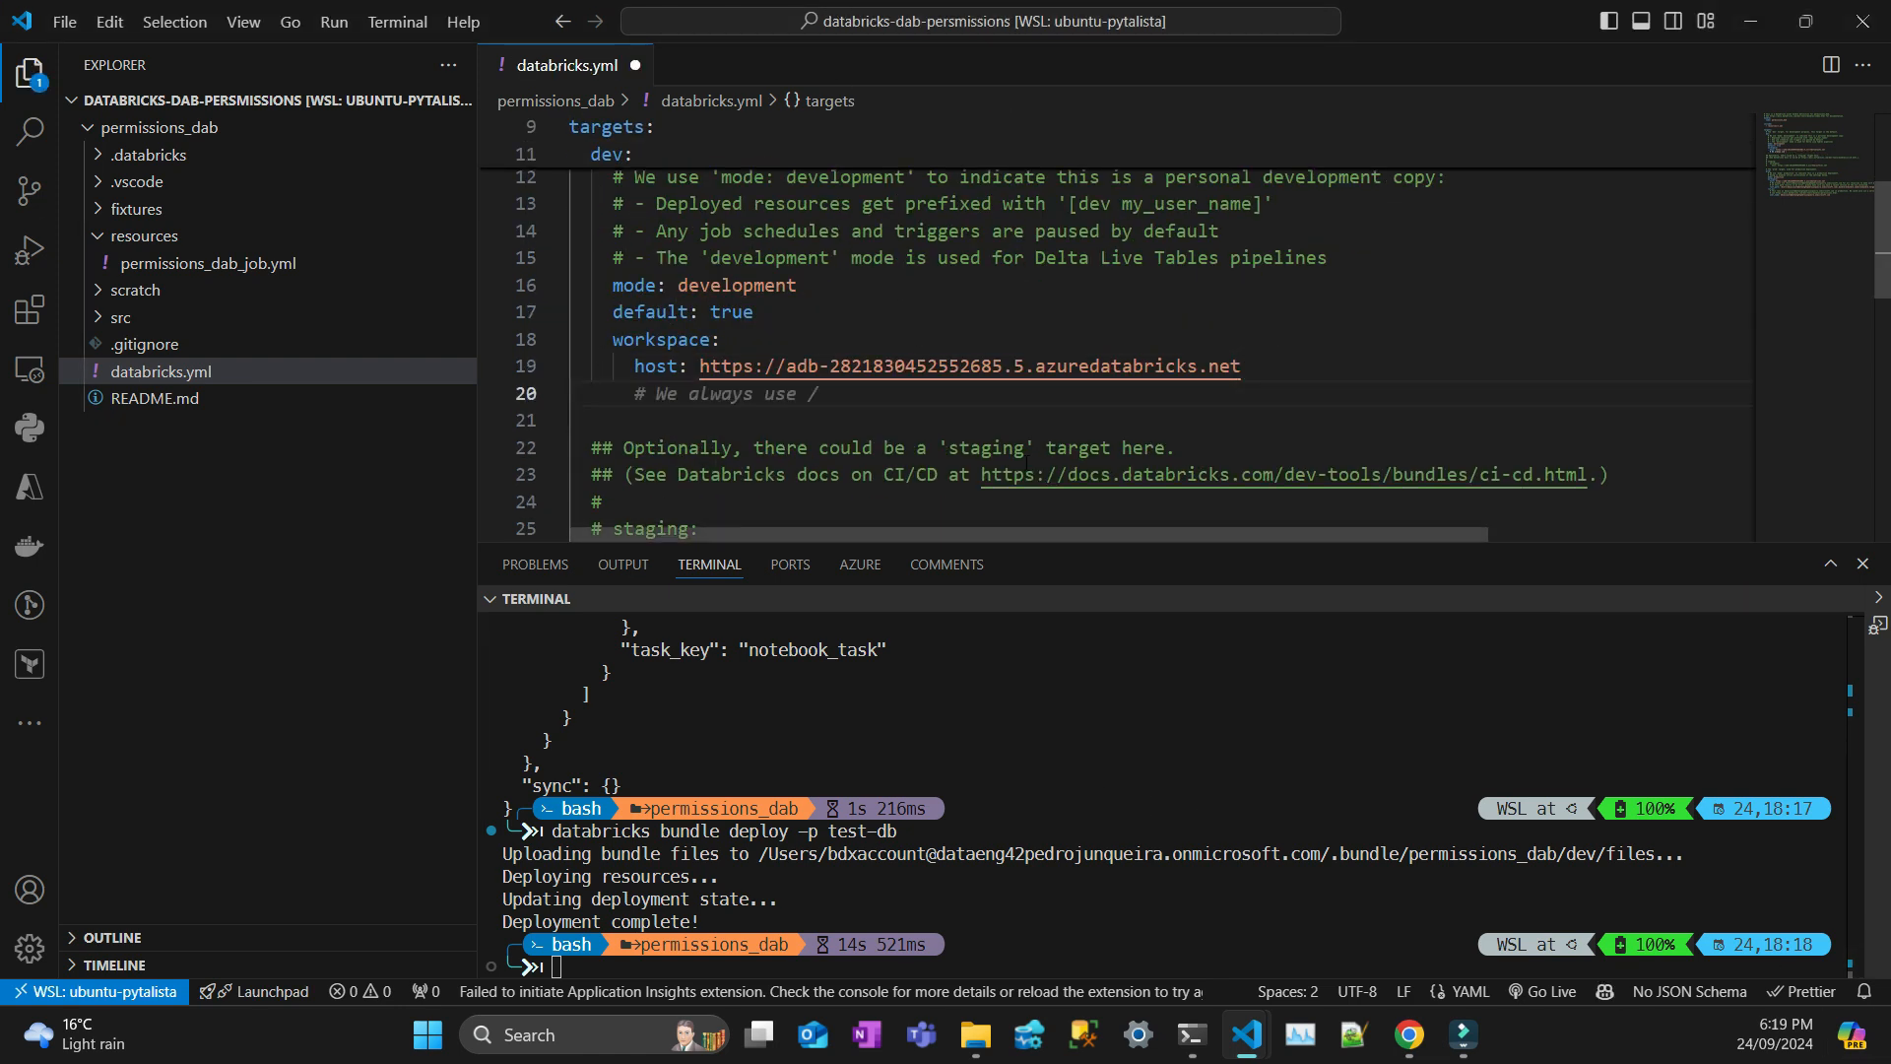
text(permi)
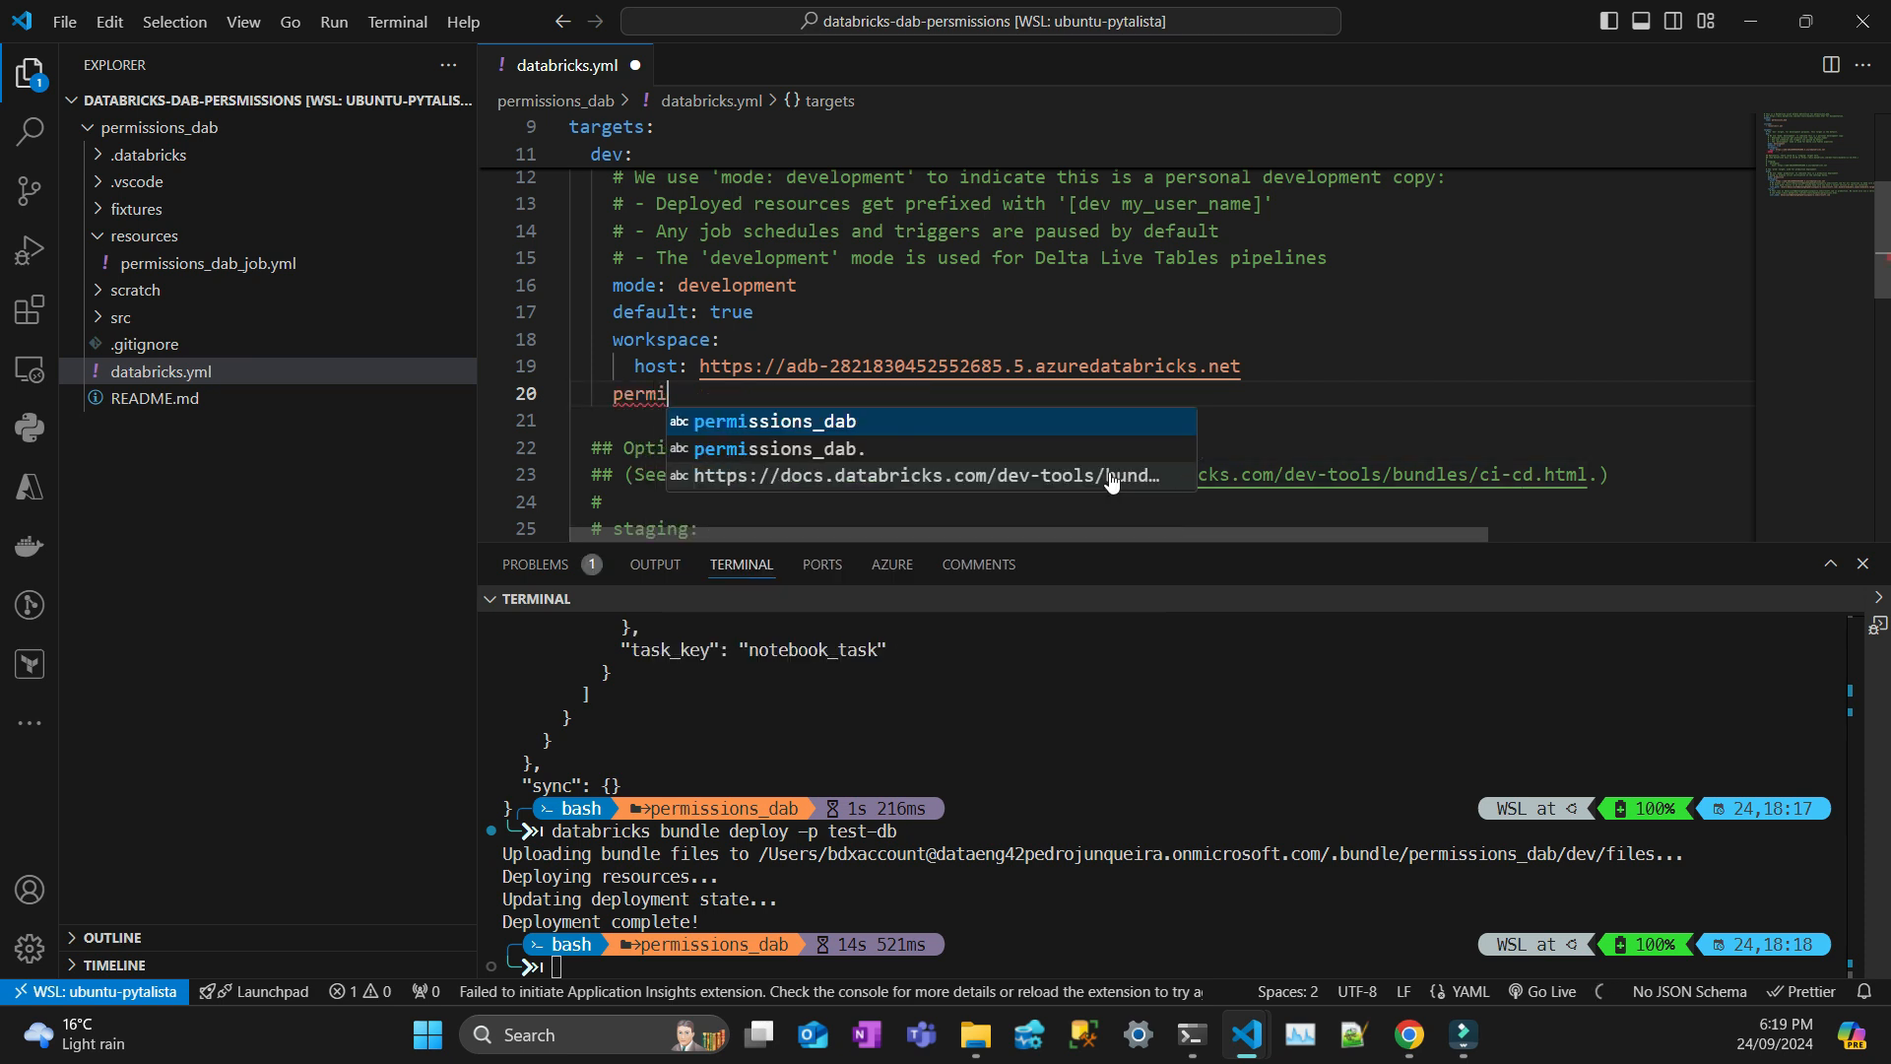
text(ssions:)
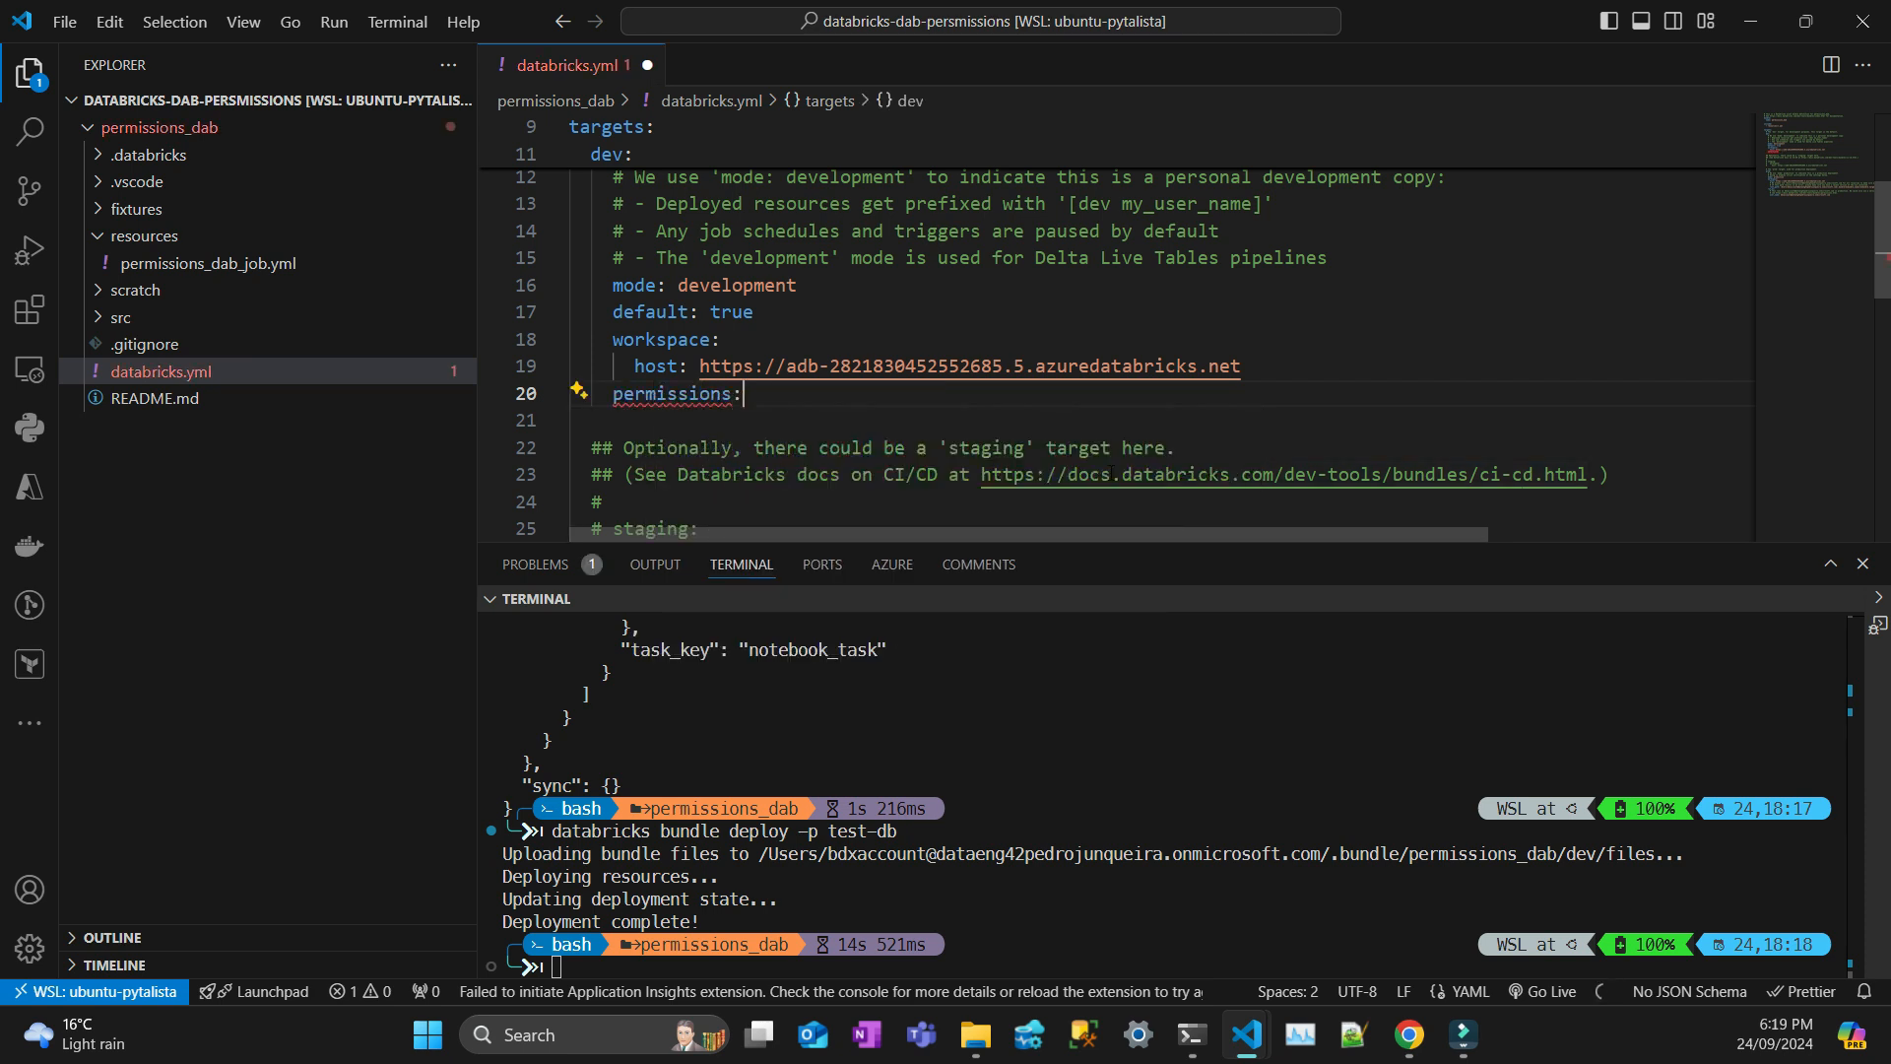
key(enter)
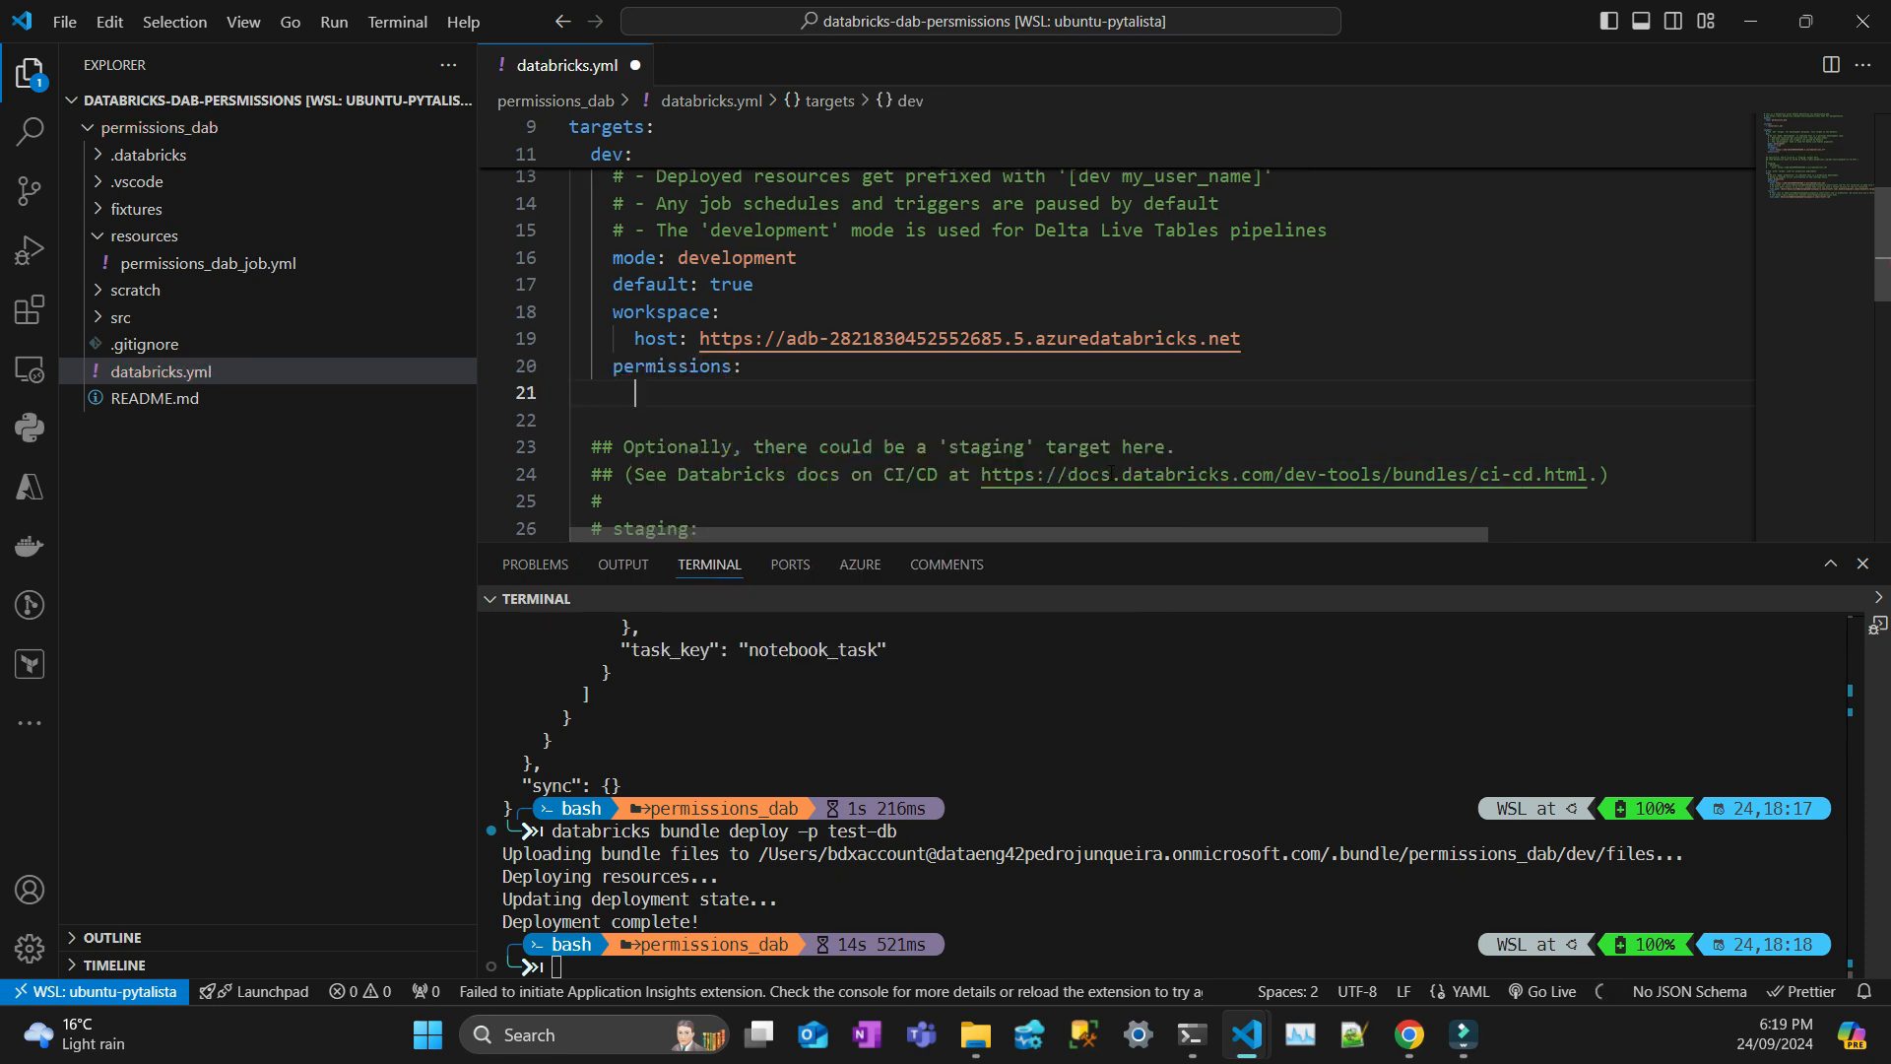
text(- use)
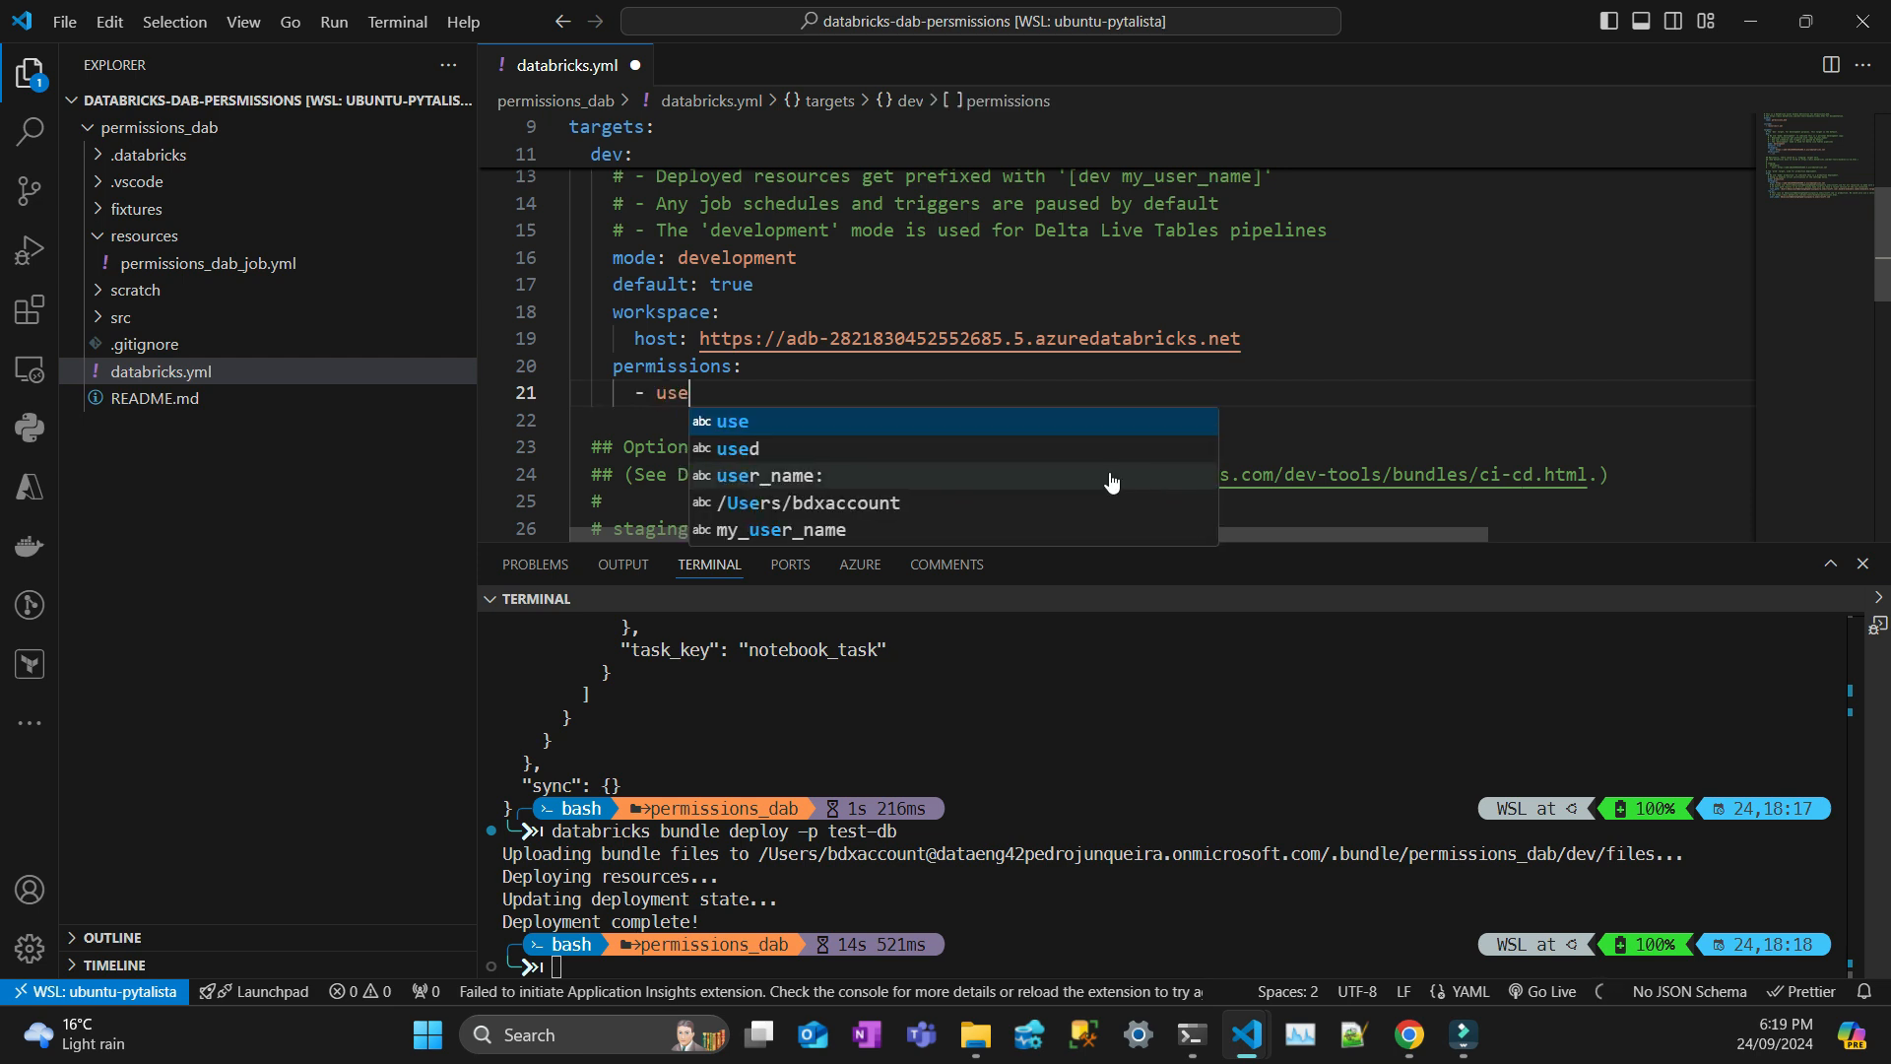
click(770, 474)
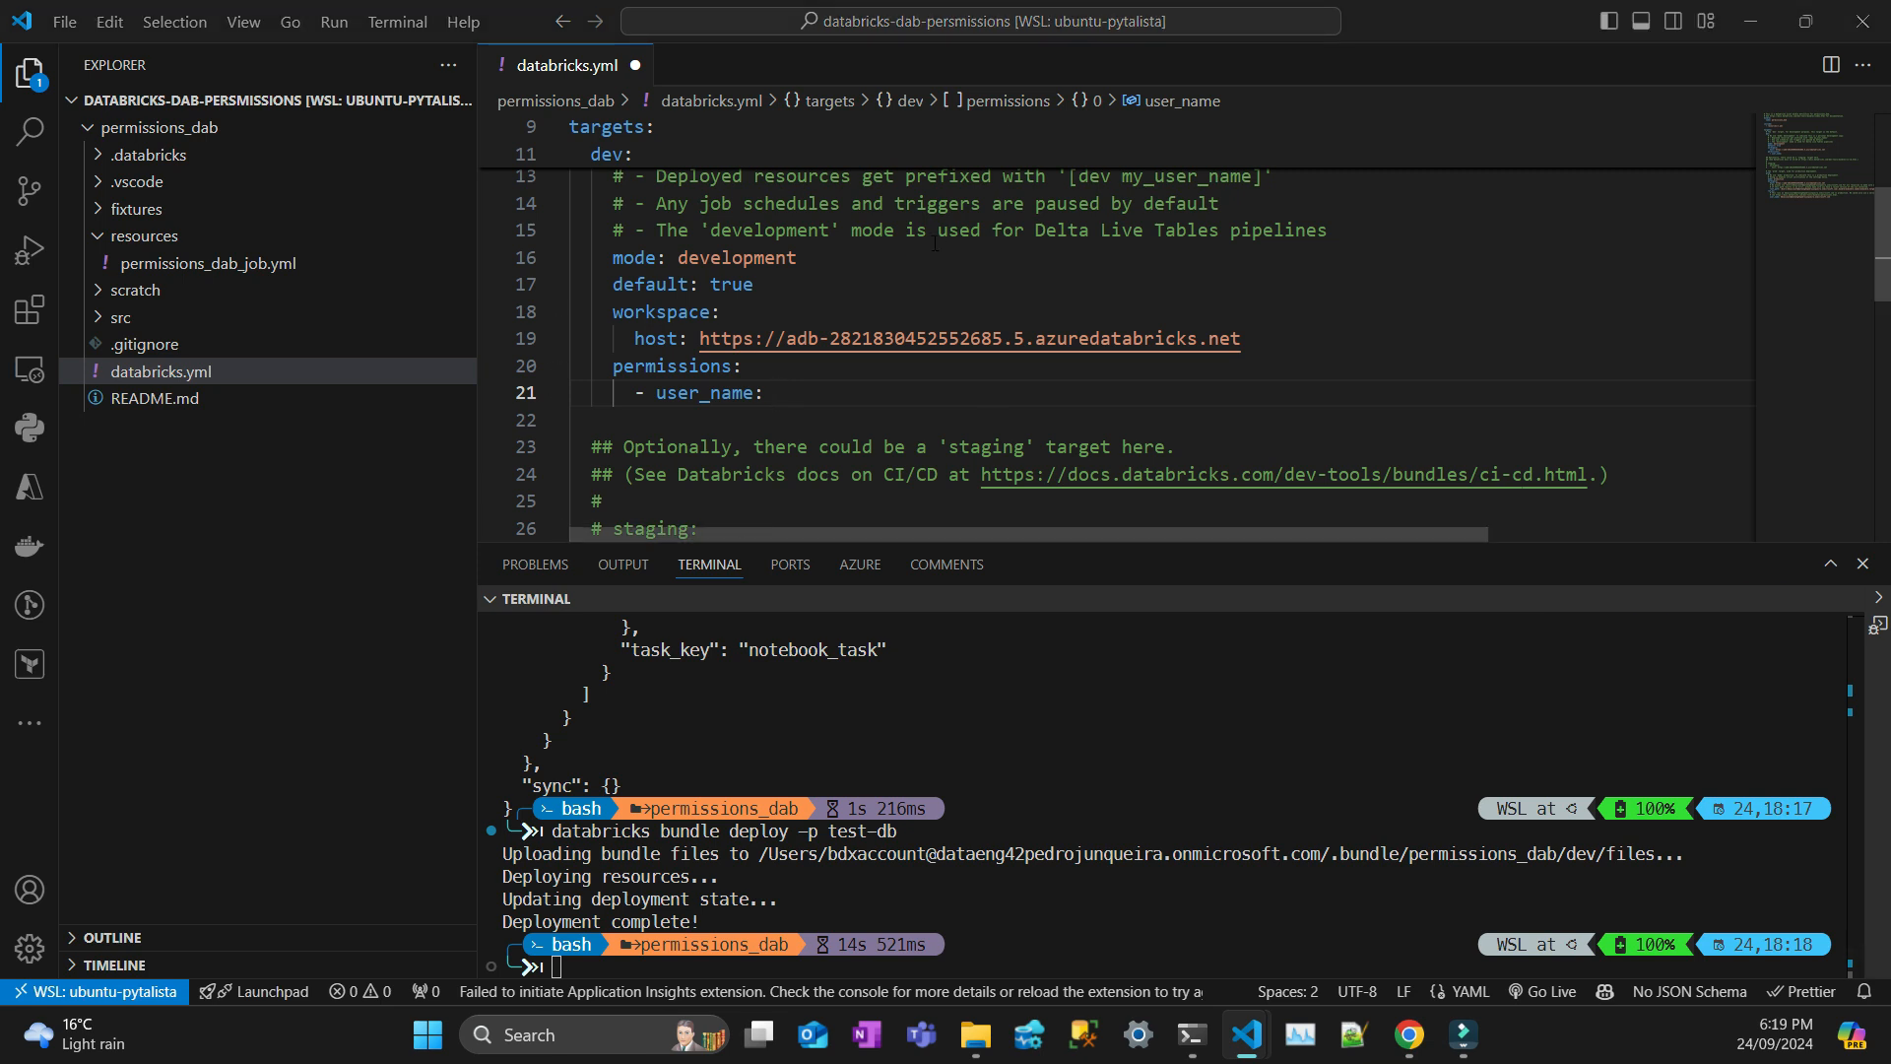
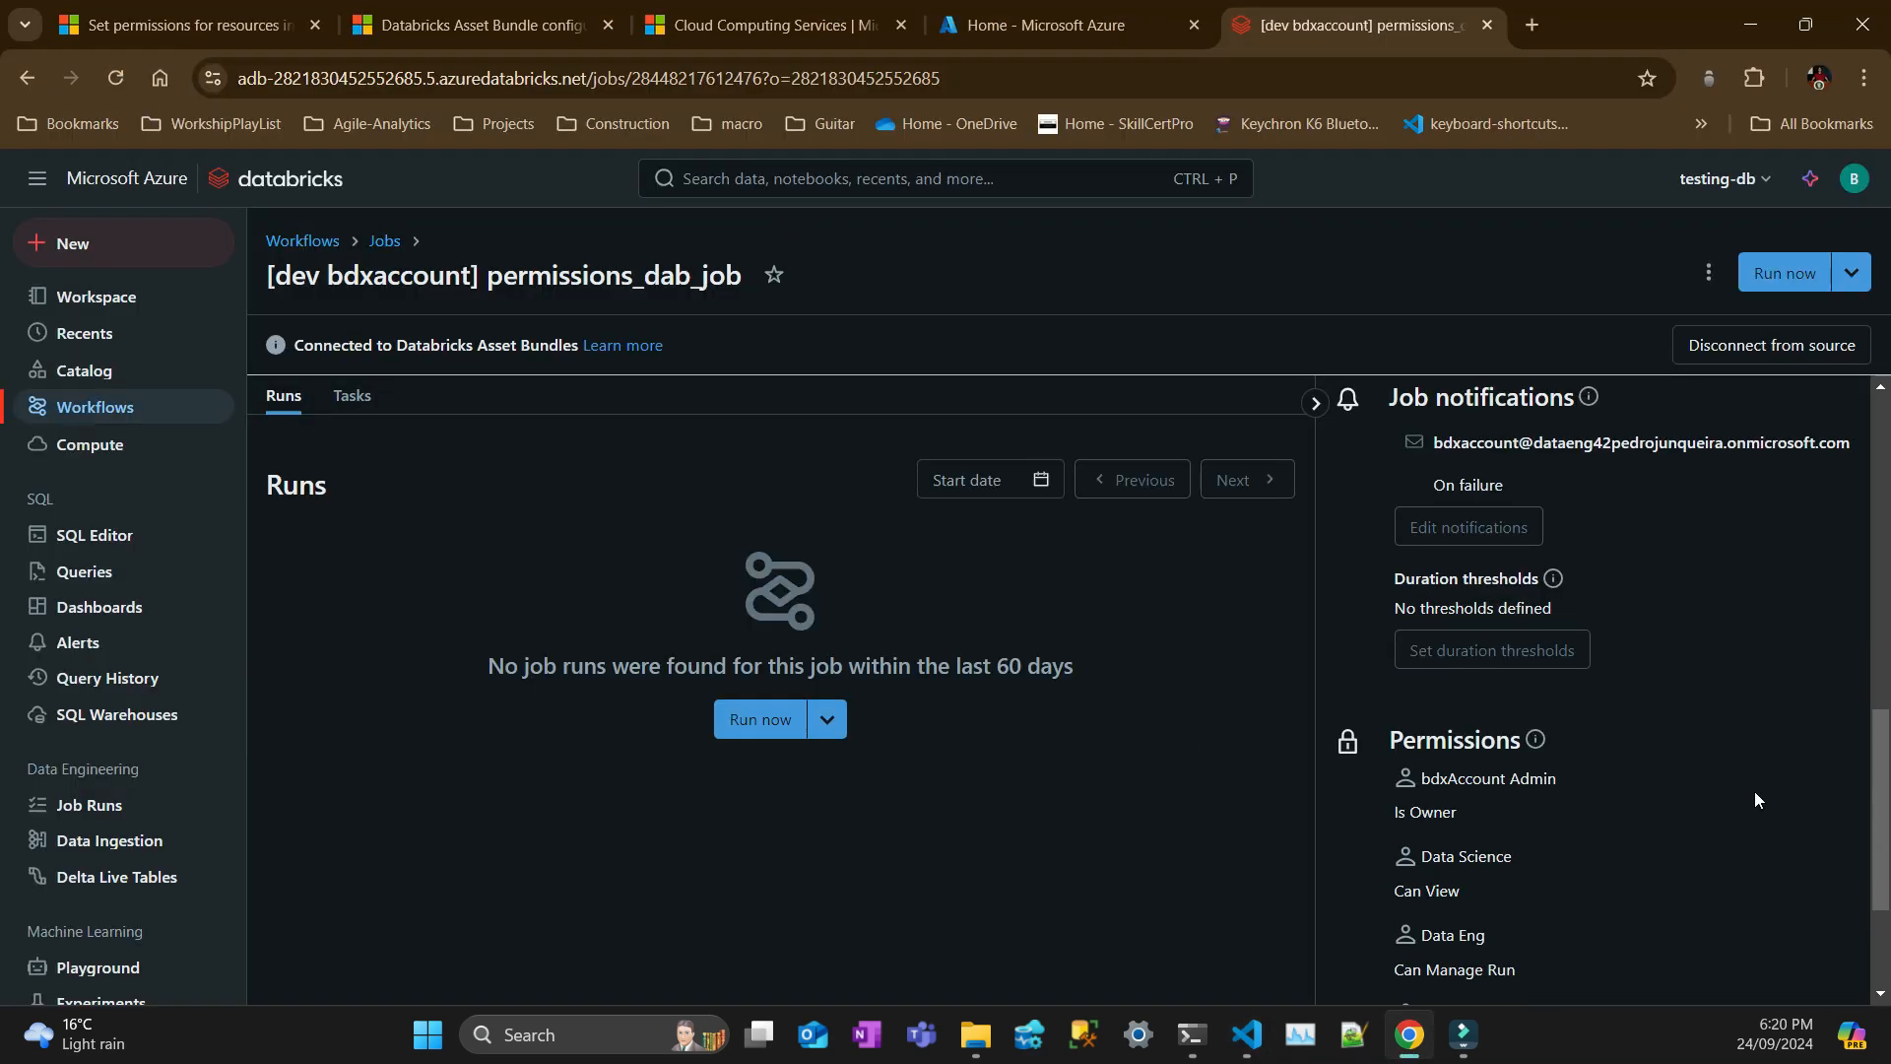
Highlight Data Science's Can View permission on permissions_dab_job, then open Chrome's menu
scroll(down, 3)
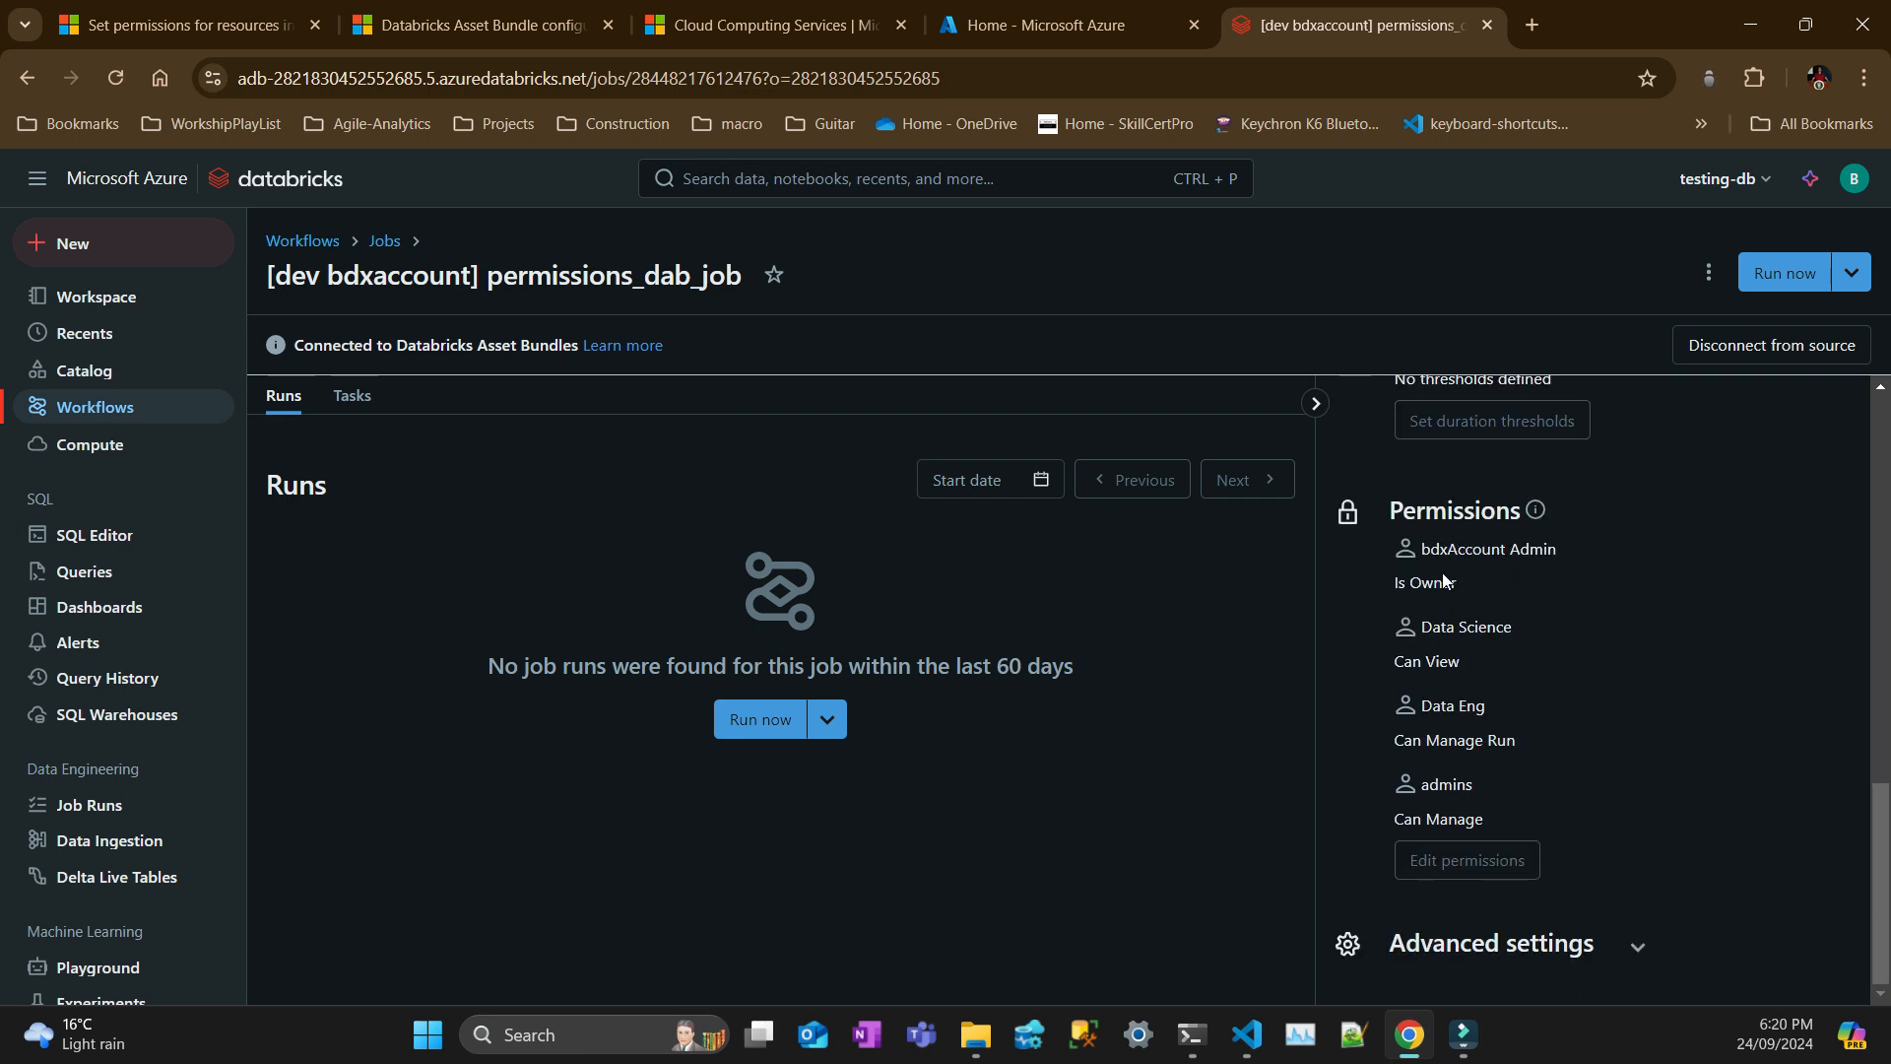
double_click(1425, 661)
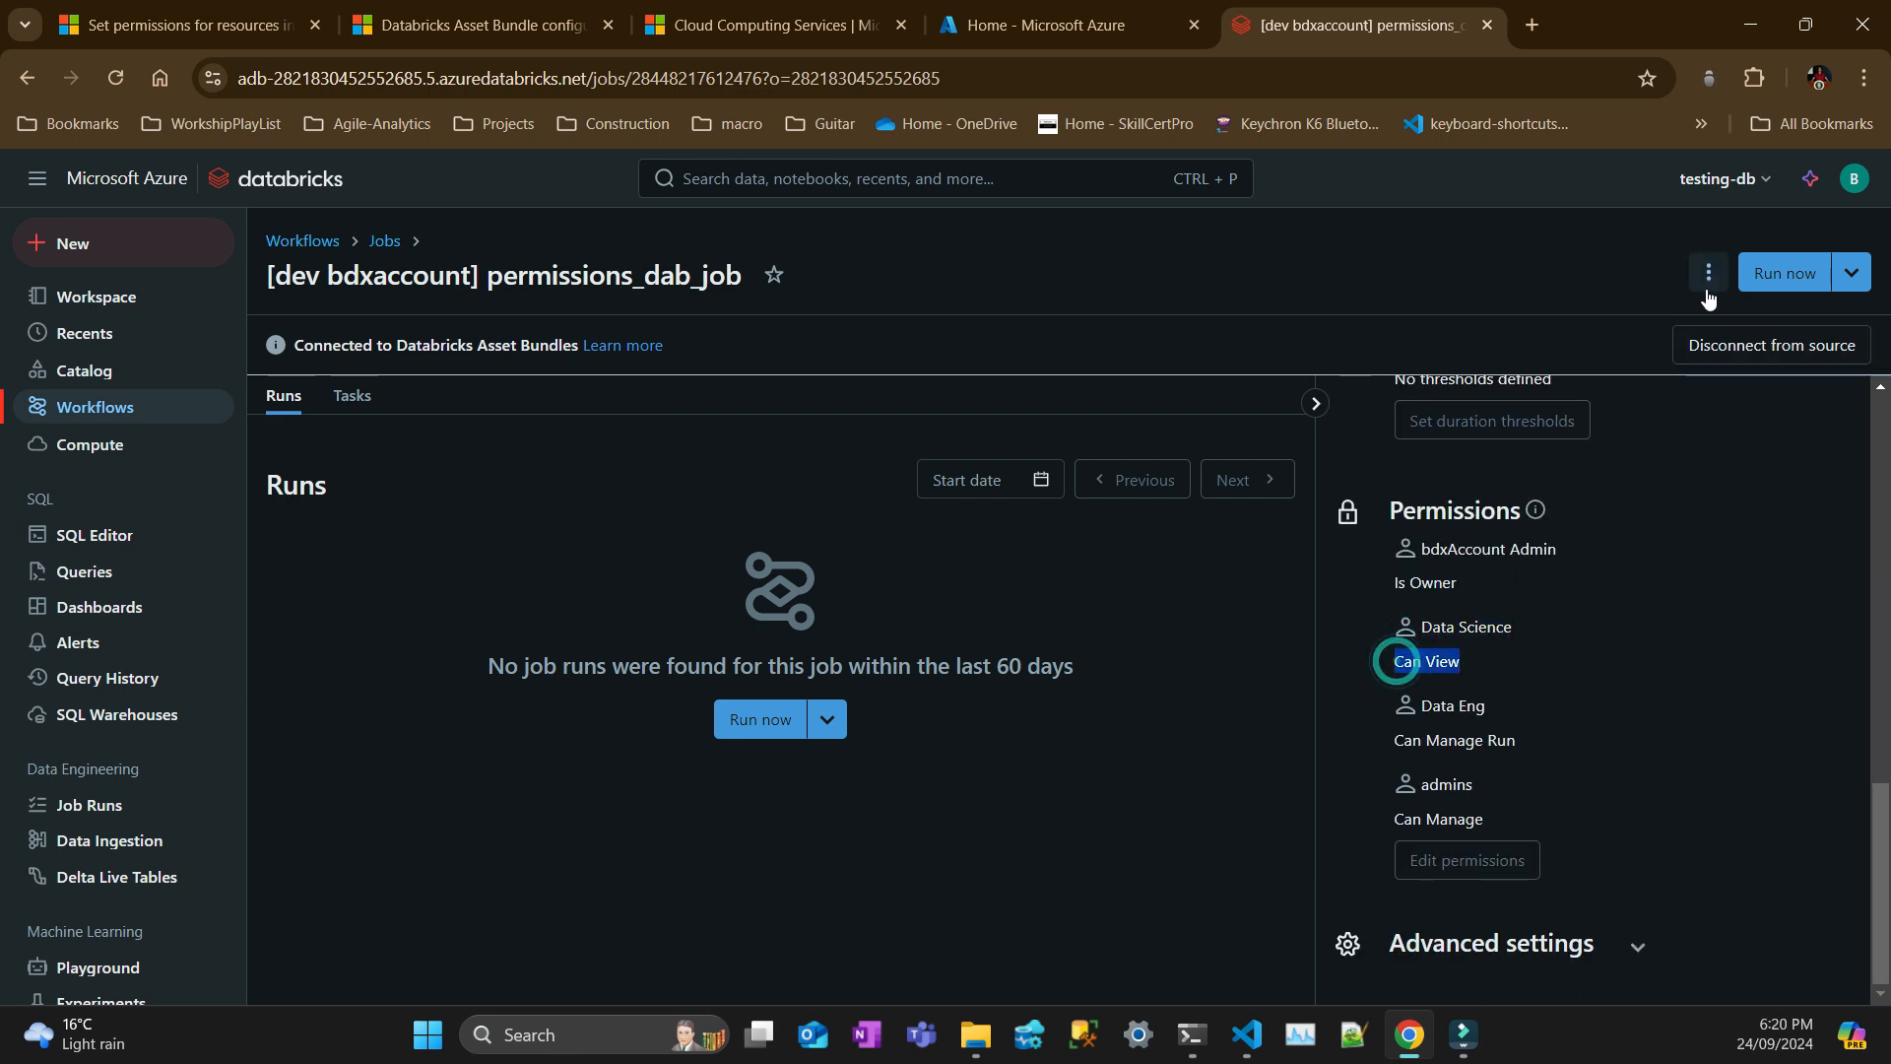
click(1718, 179)
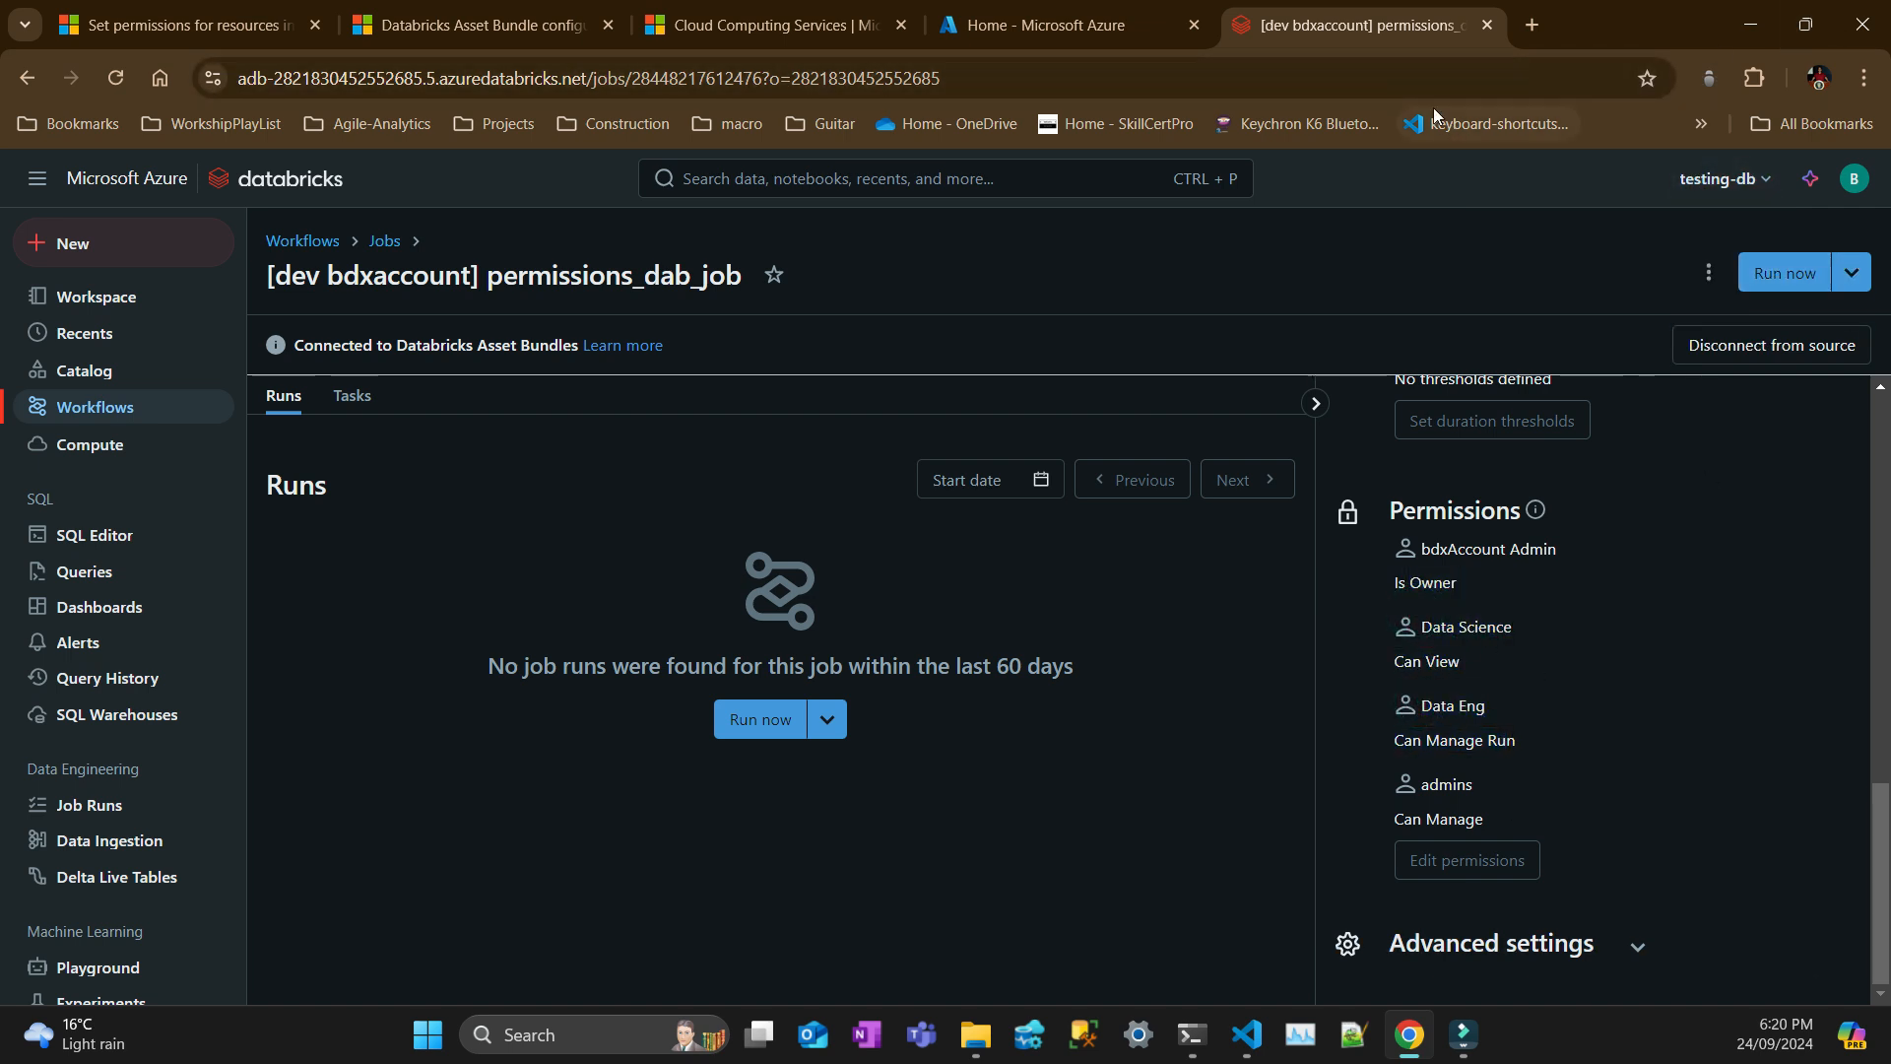
click(1861, 77)
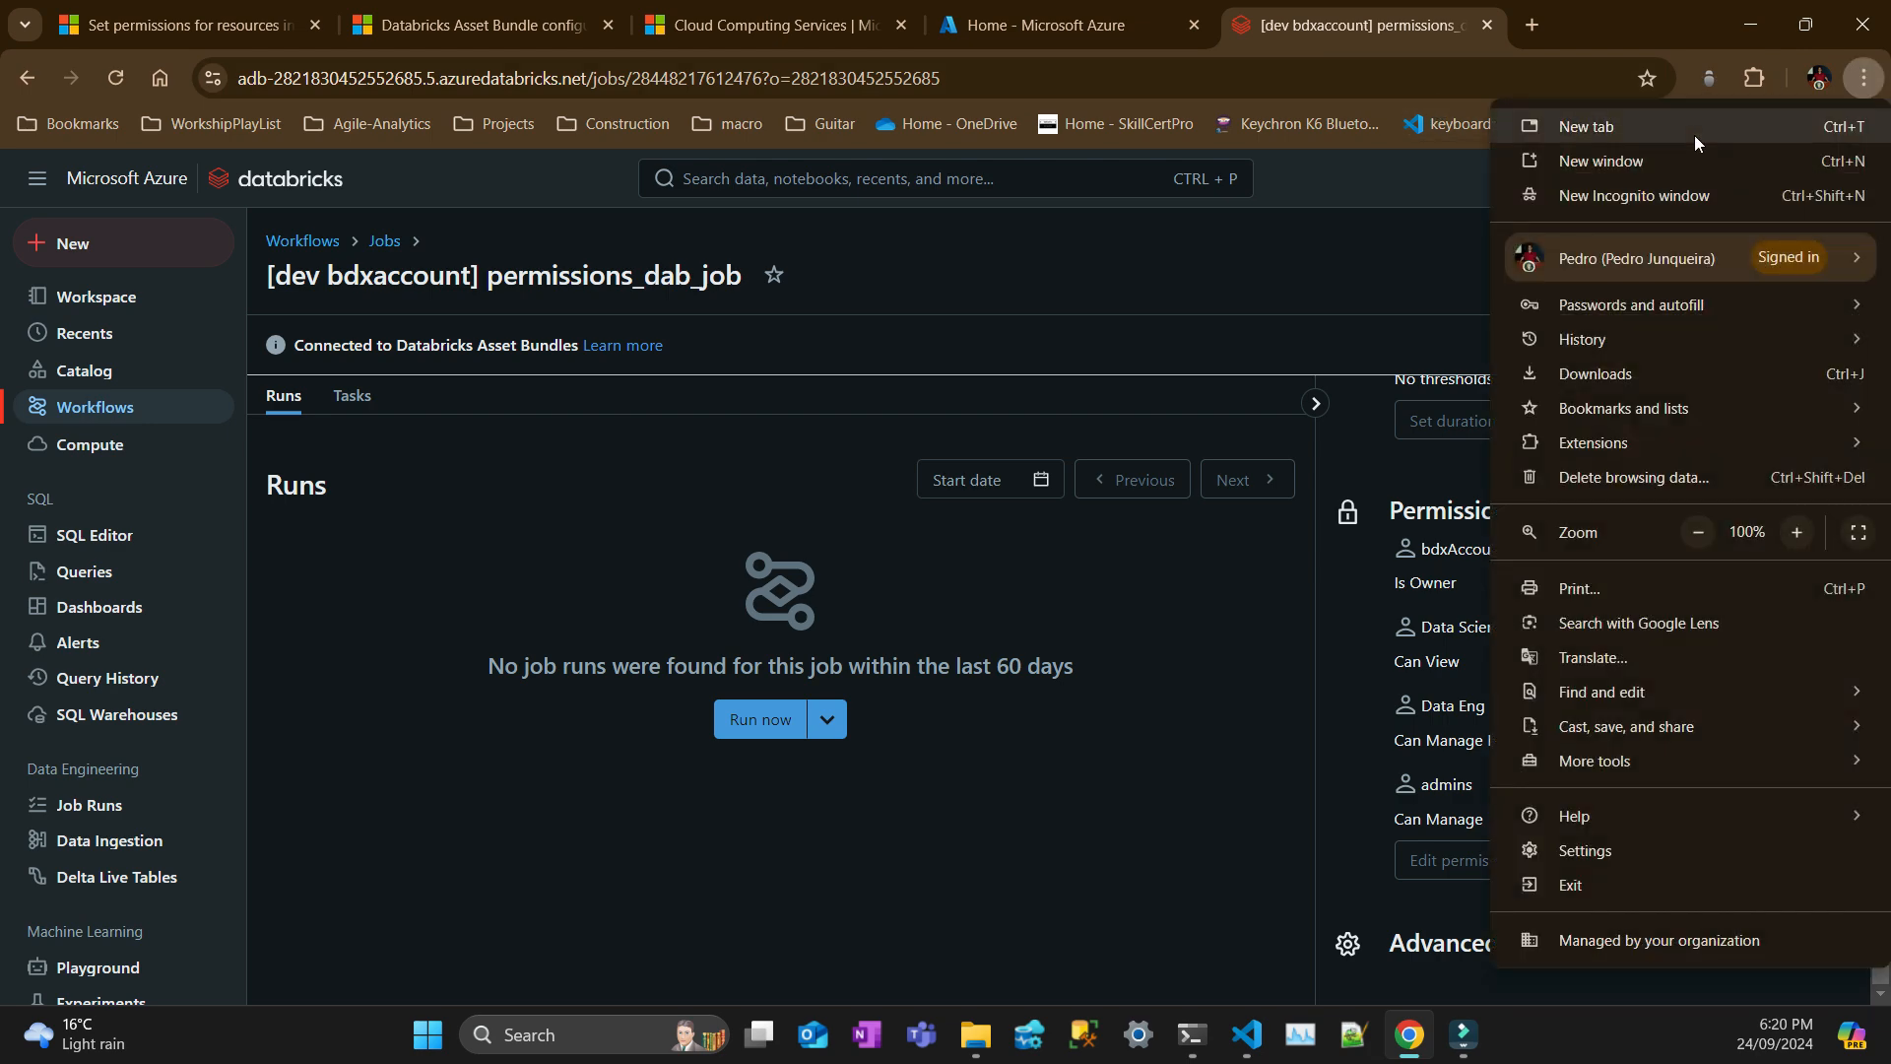
In an incognito window, open permissions_dab_job from Workflows and scroll to its Permissions
click(1634, 196)
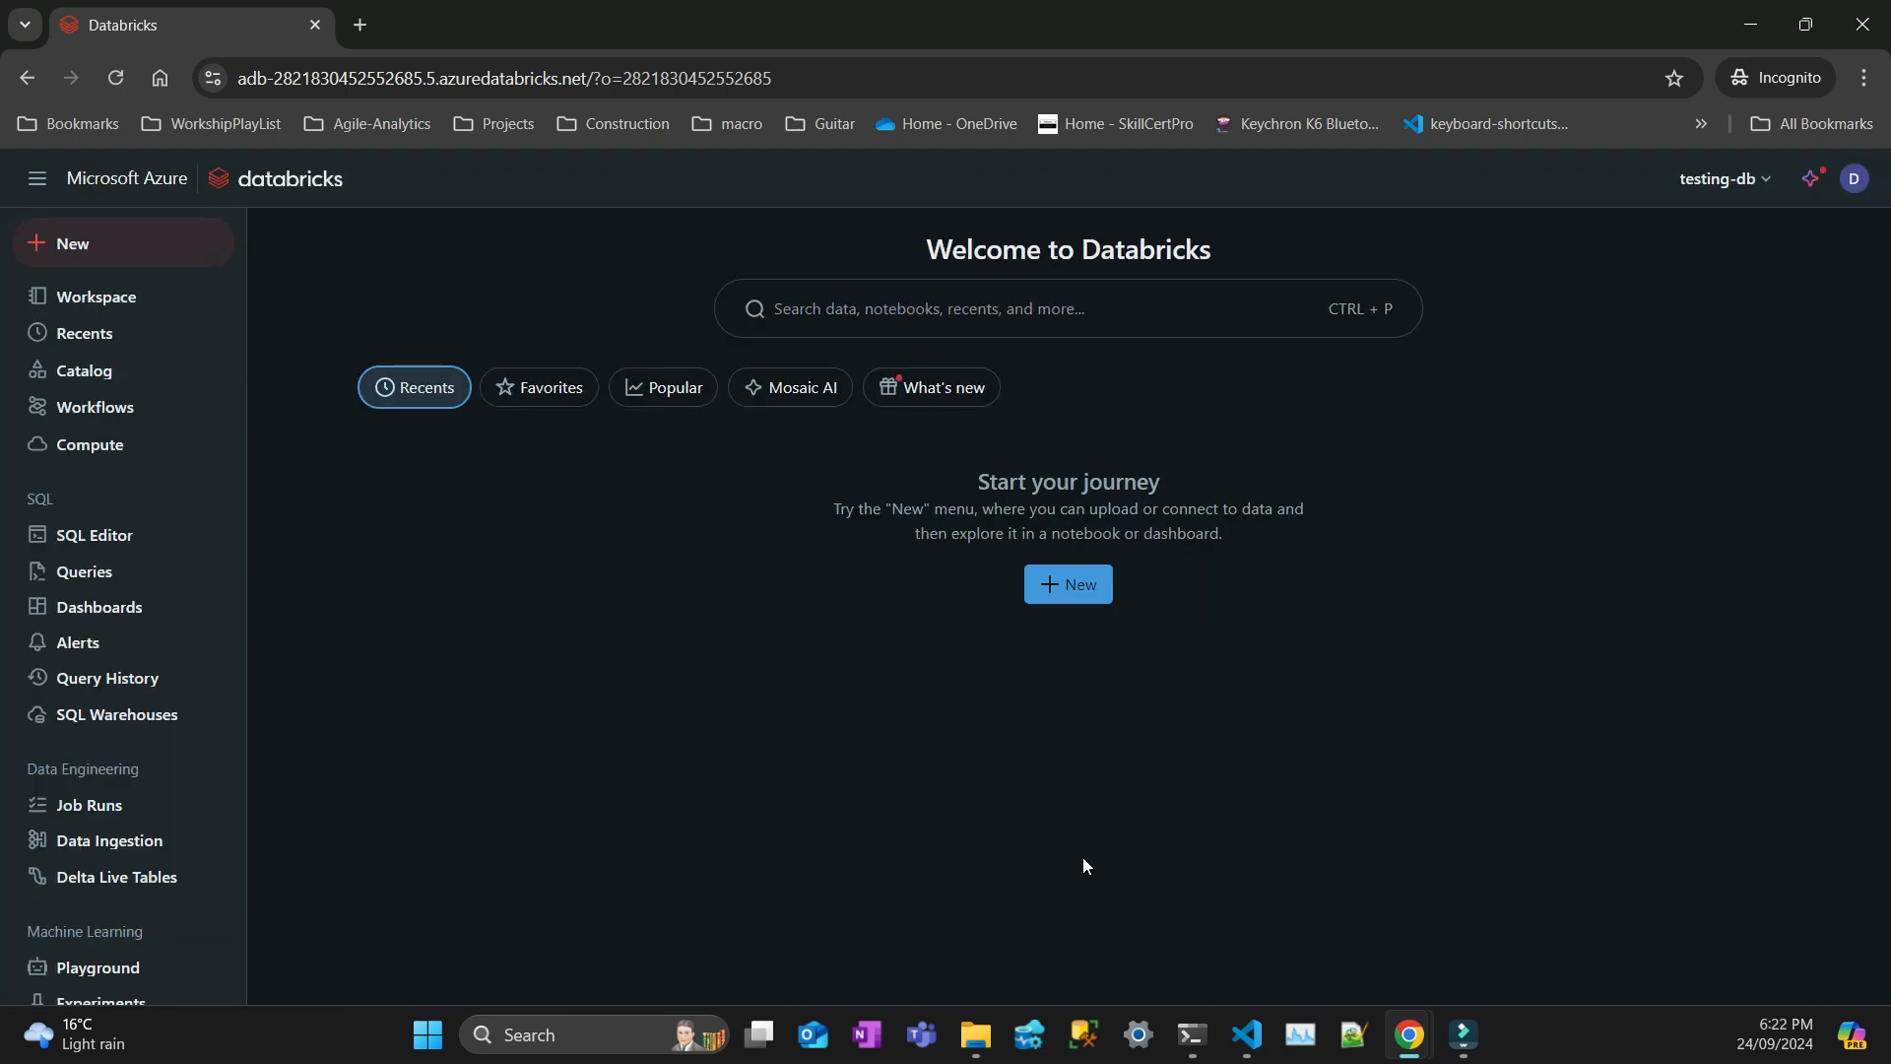
mouse_move(1854, 179)
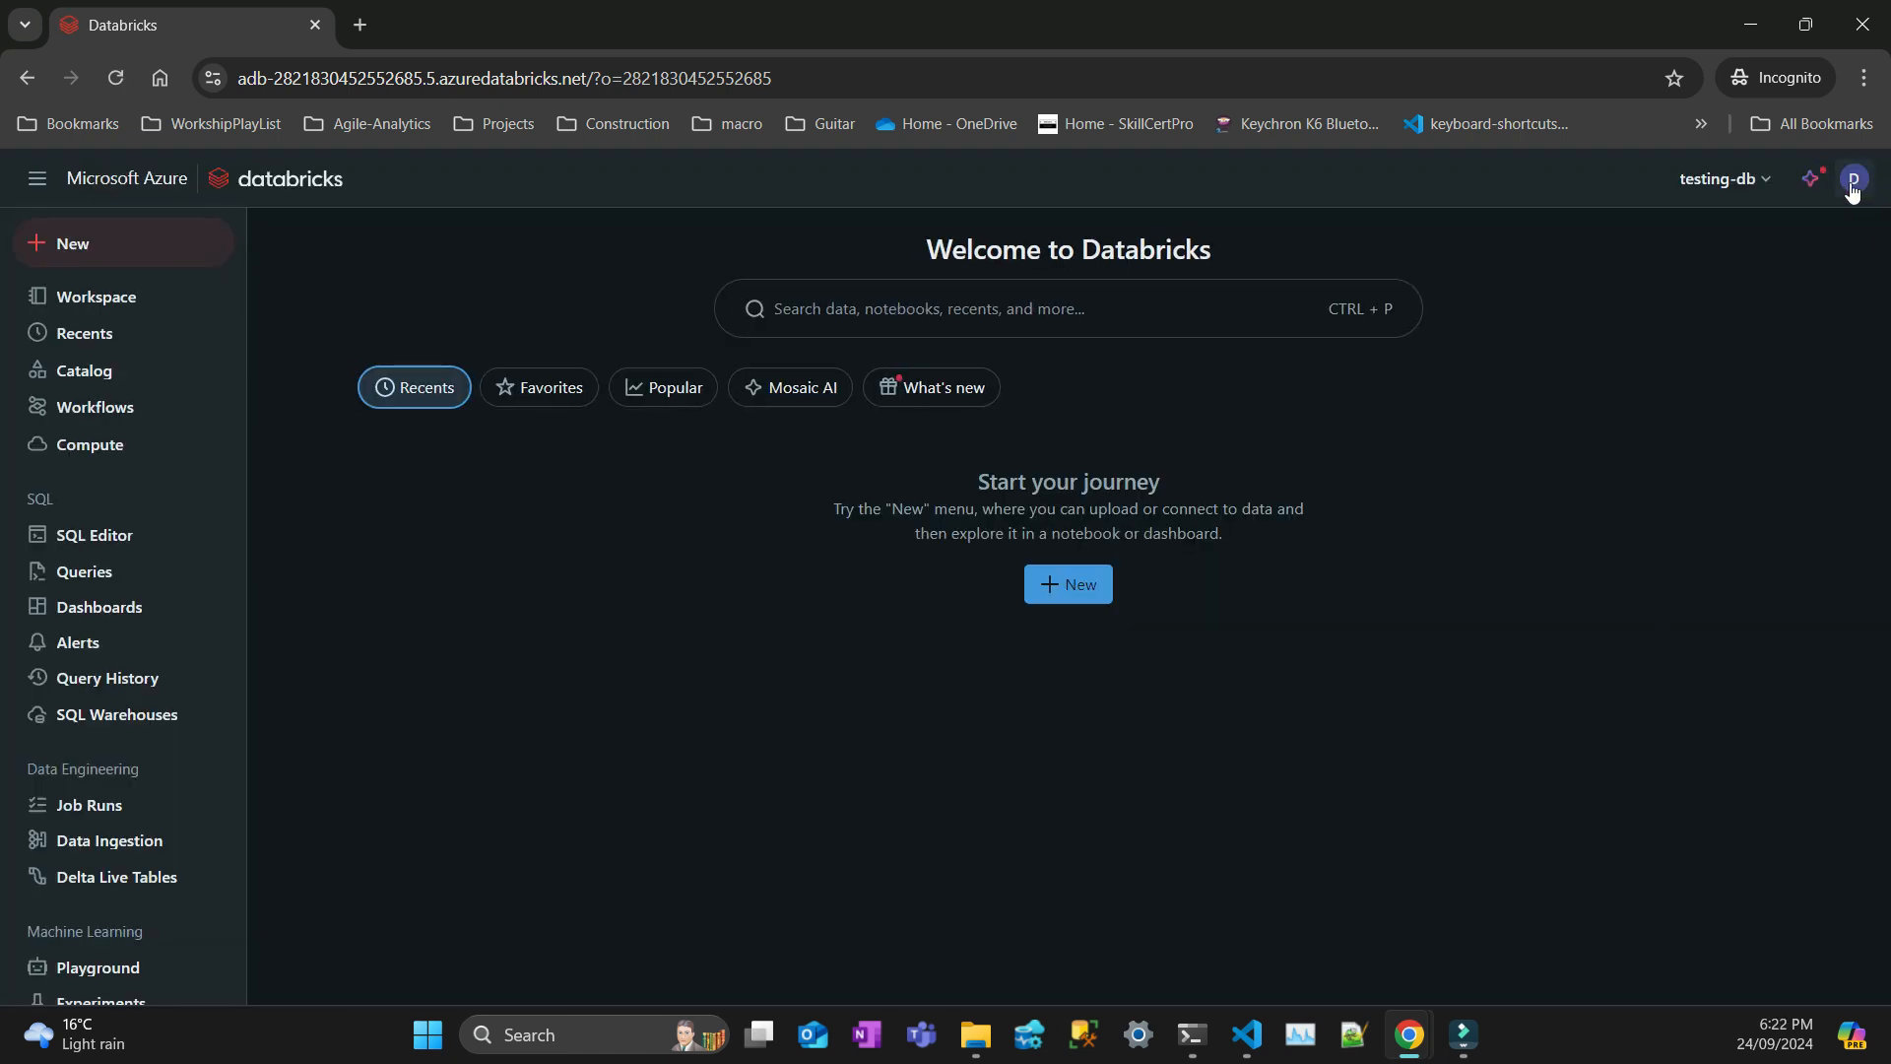
click(1854, 178)
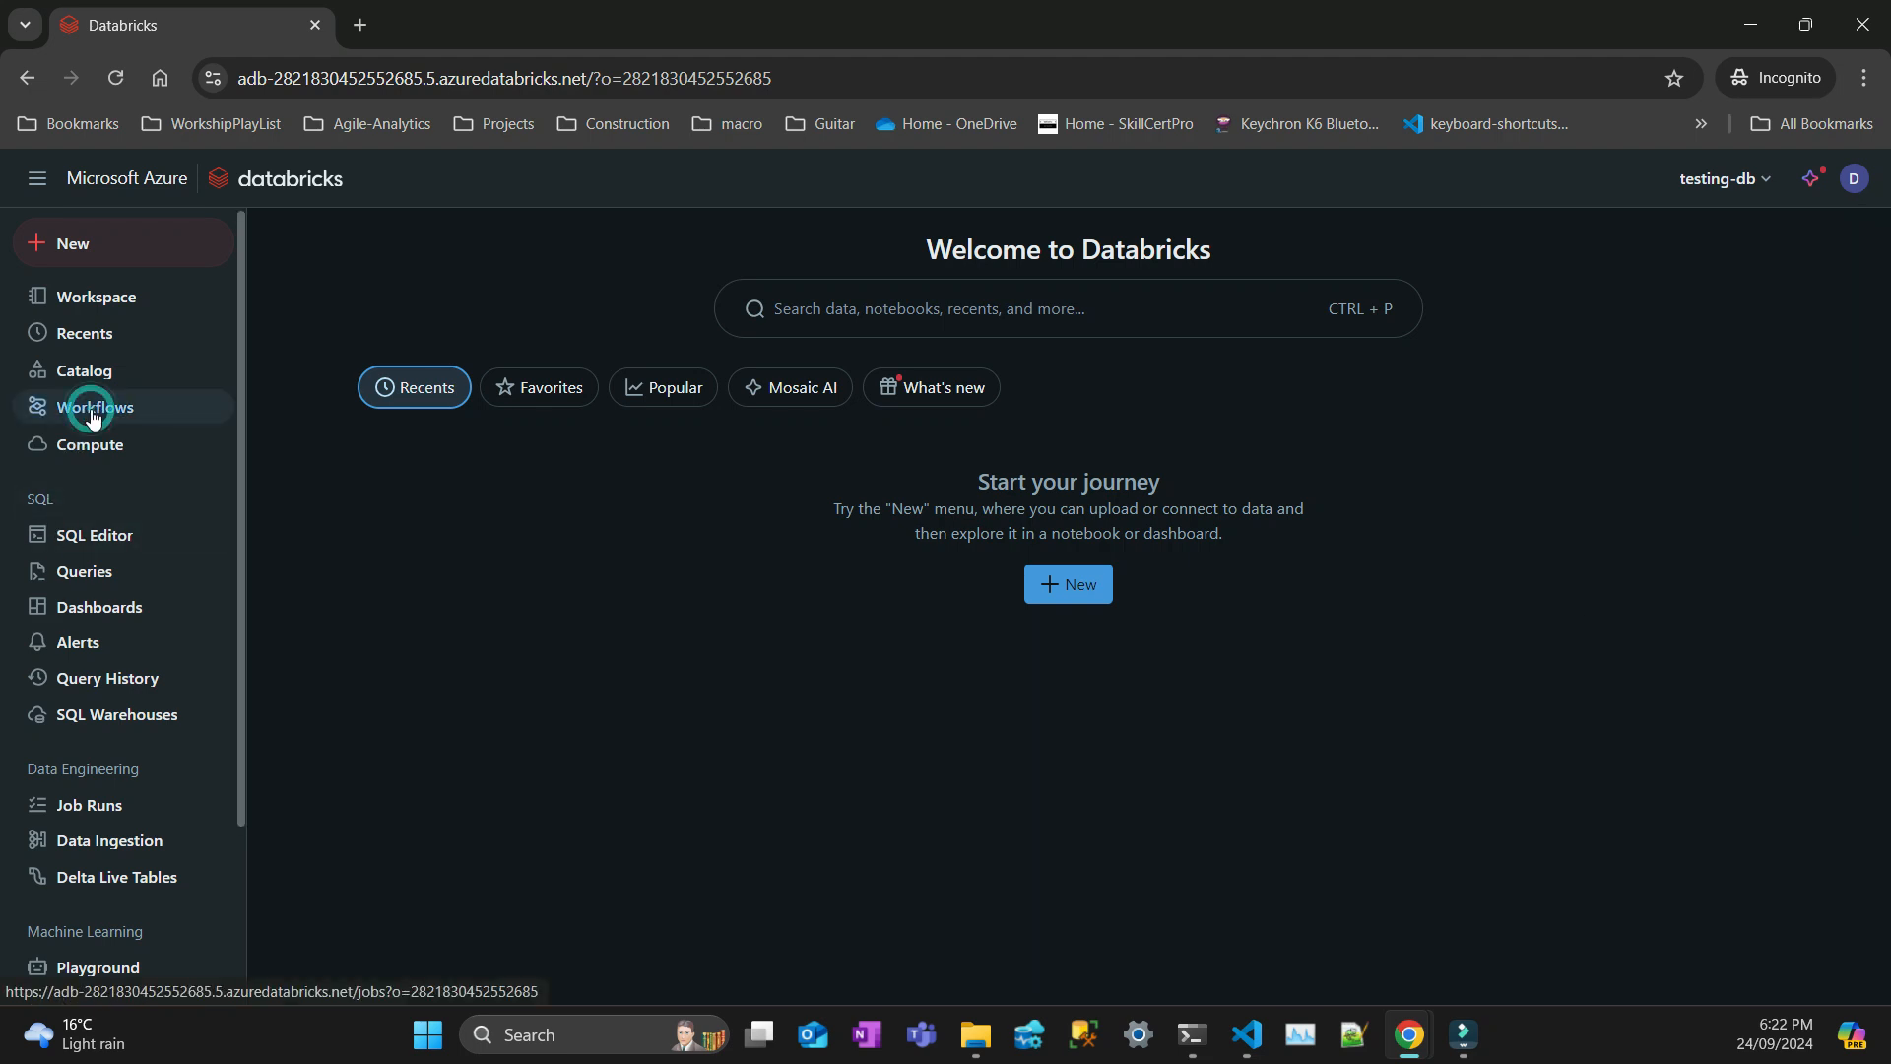
click(94, 408)
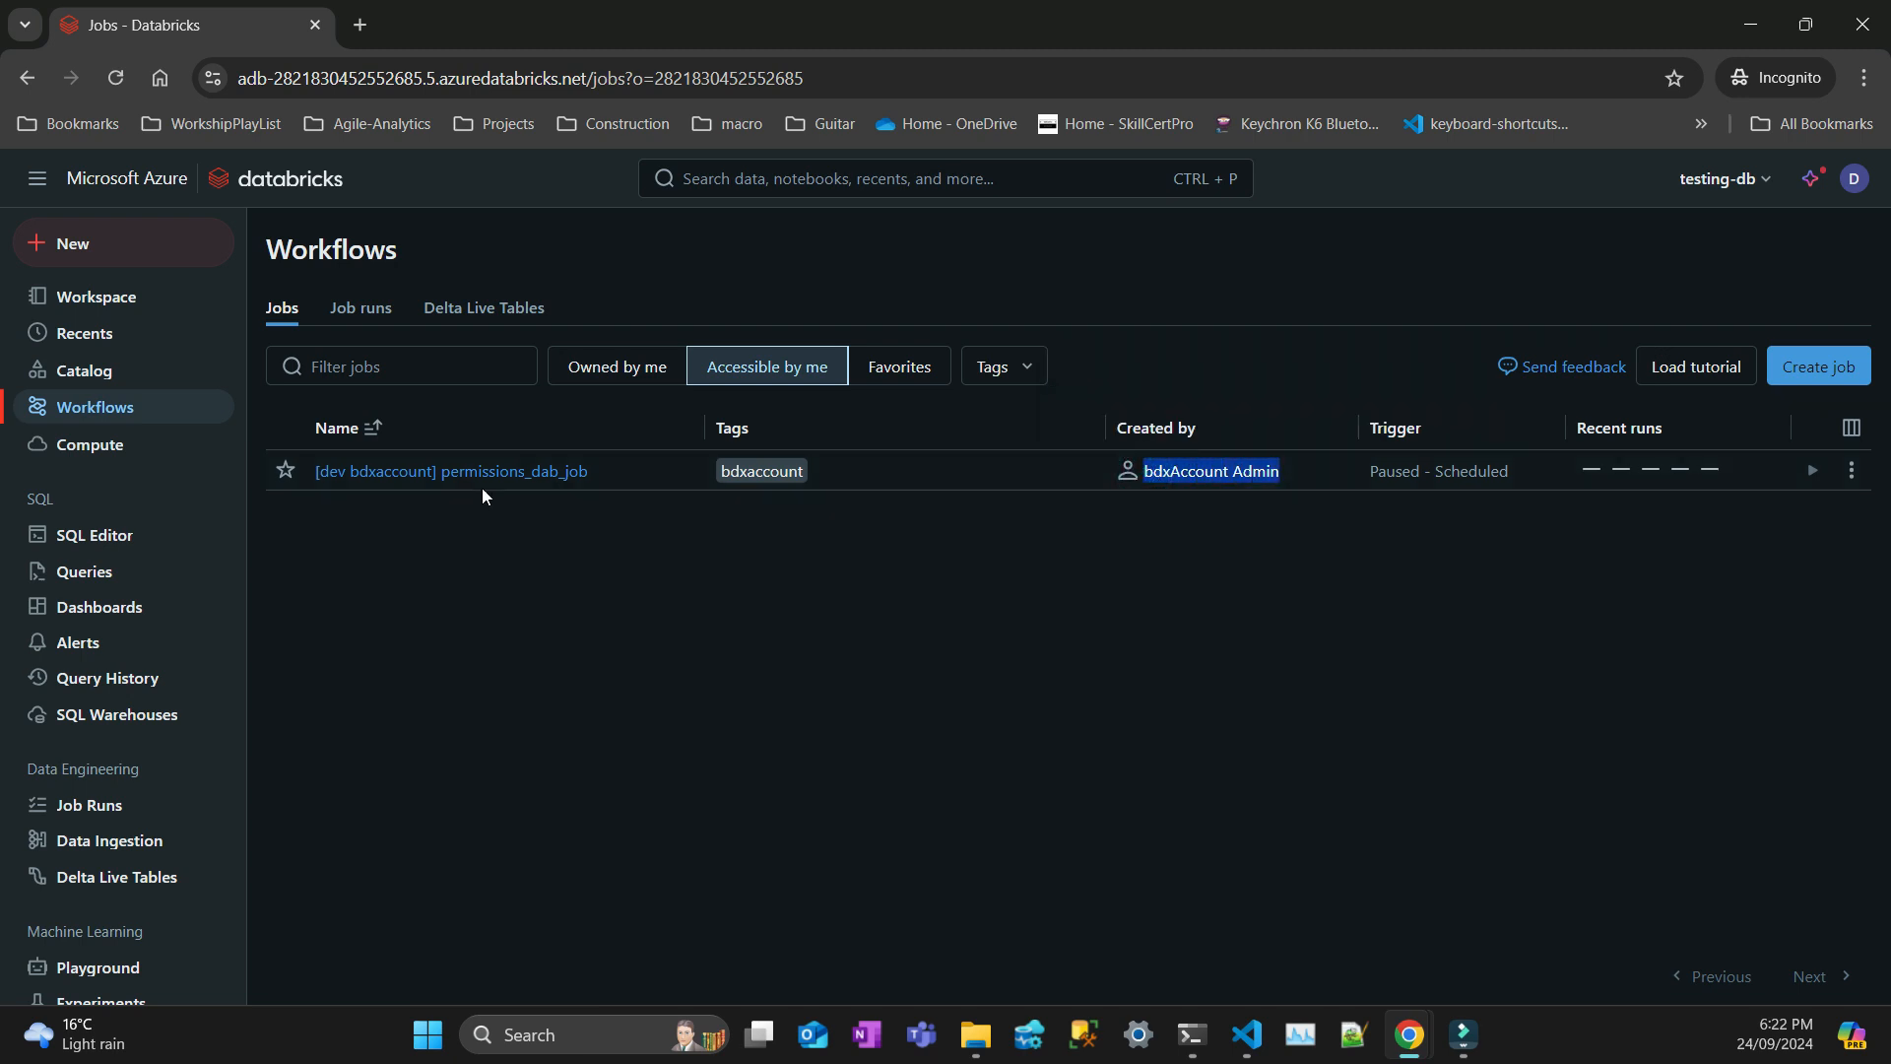
click(450, 470)
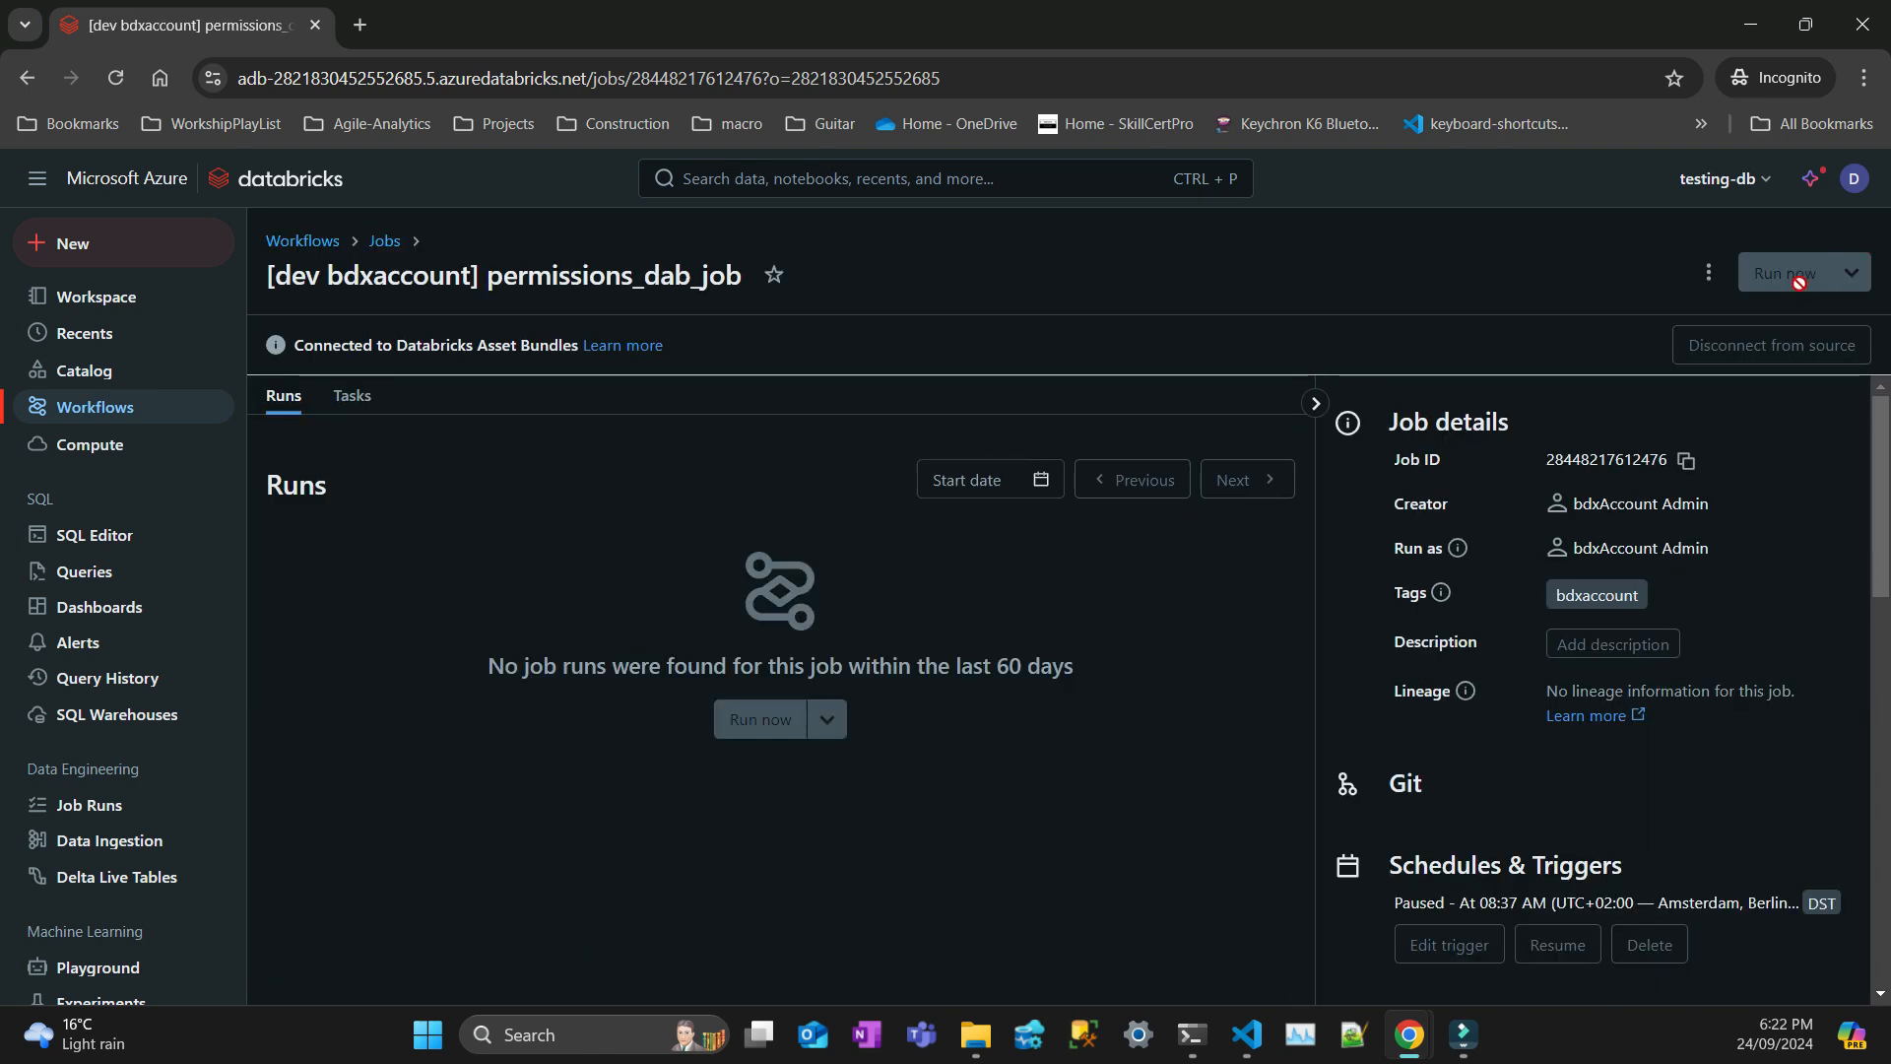
scroll(down, 3)
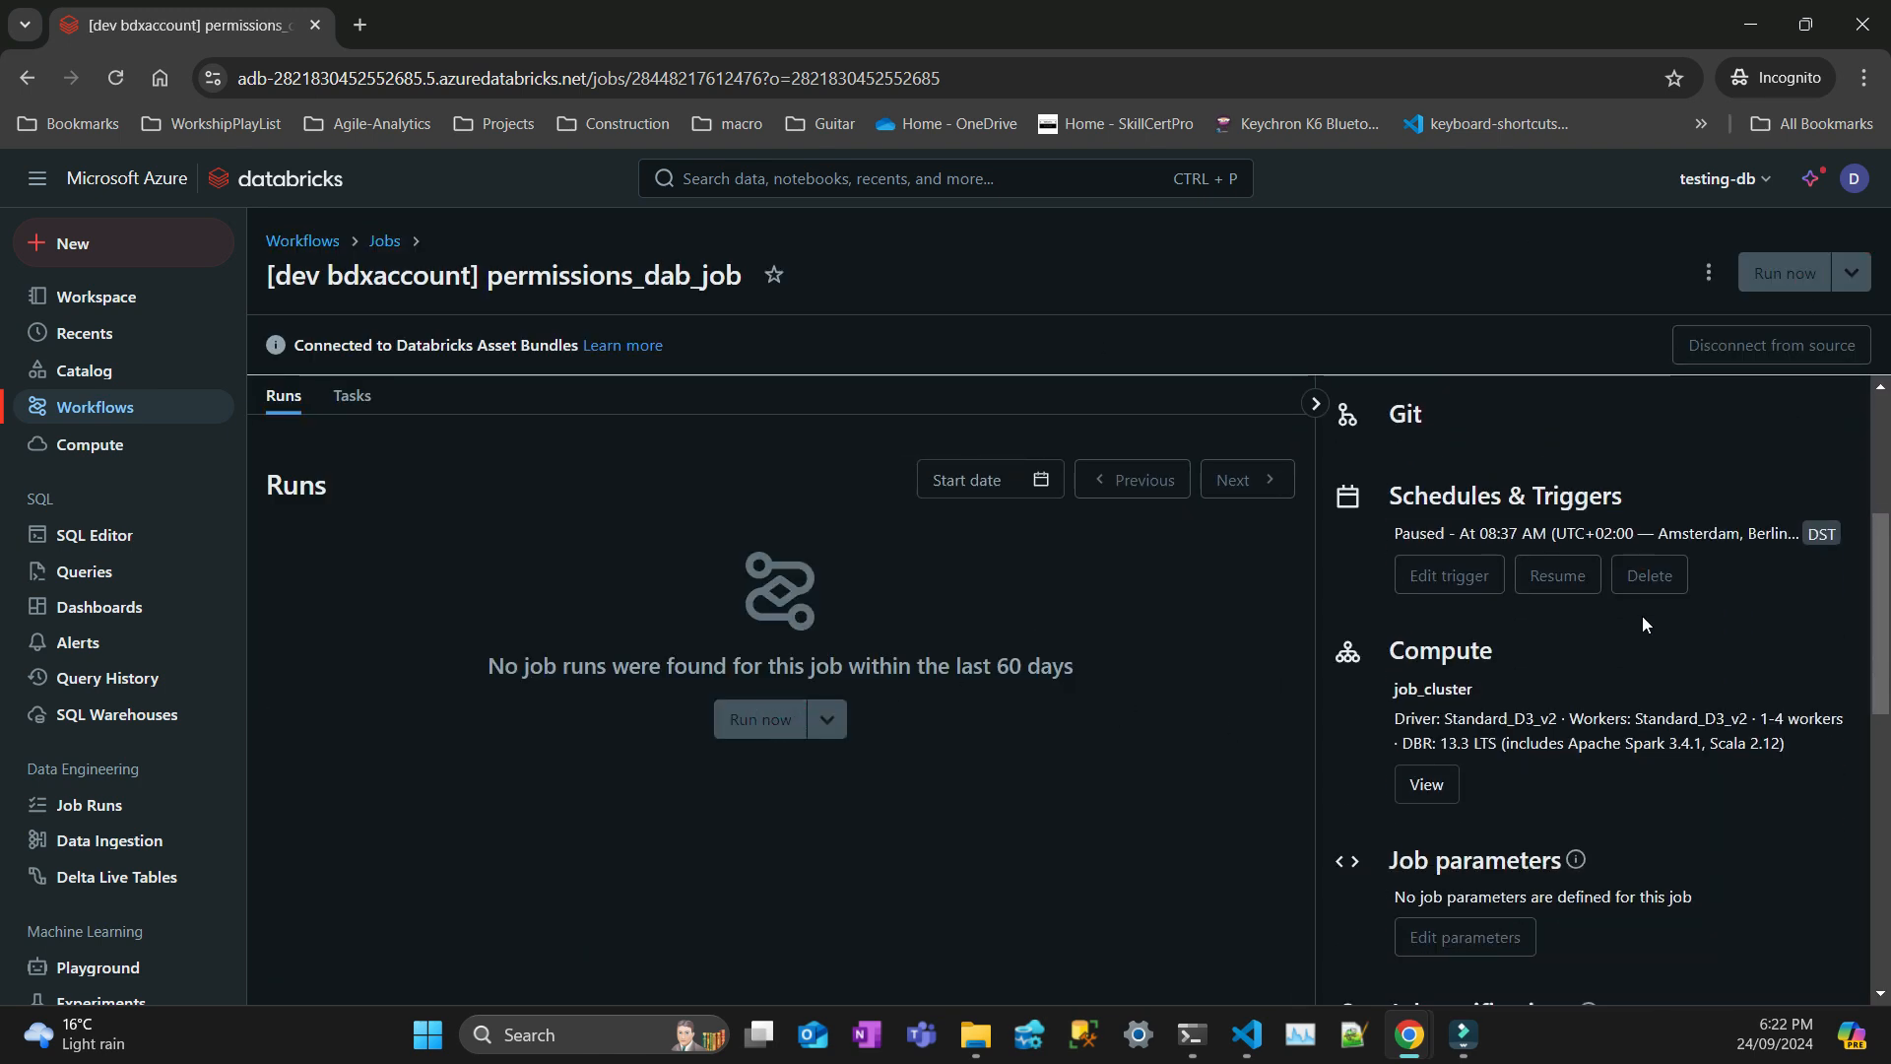
scroll(down, 3)
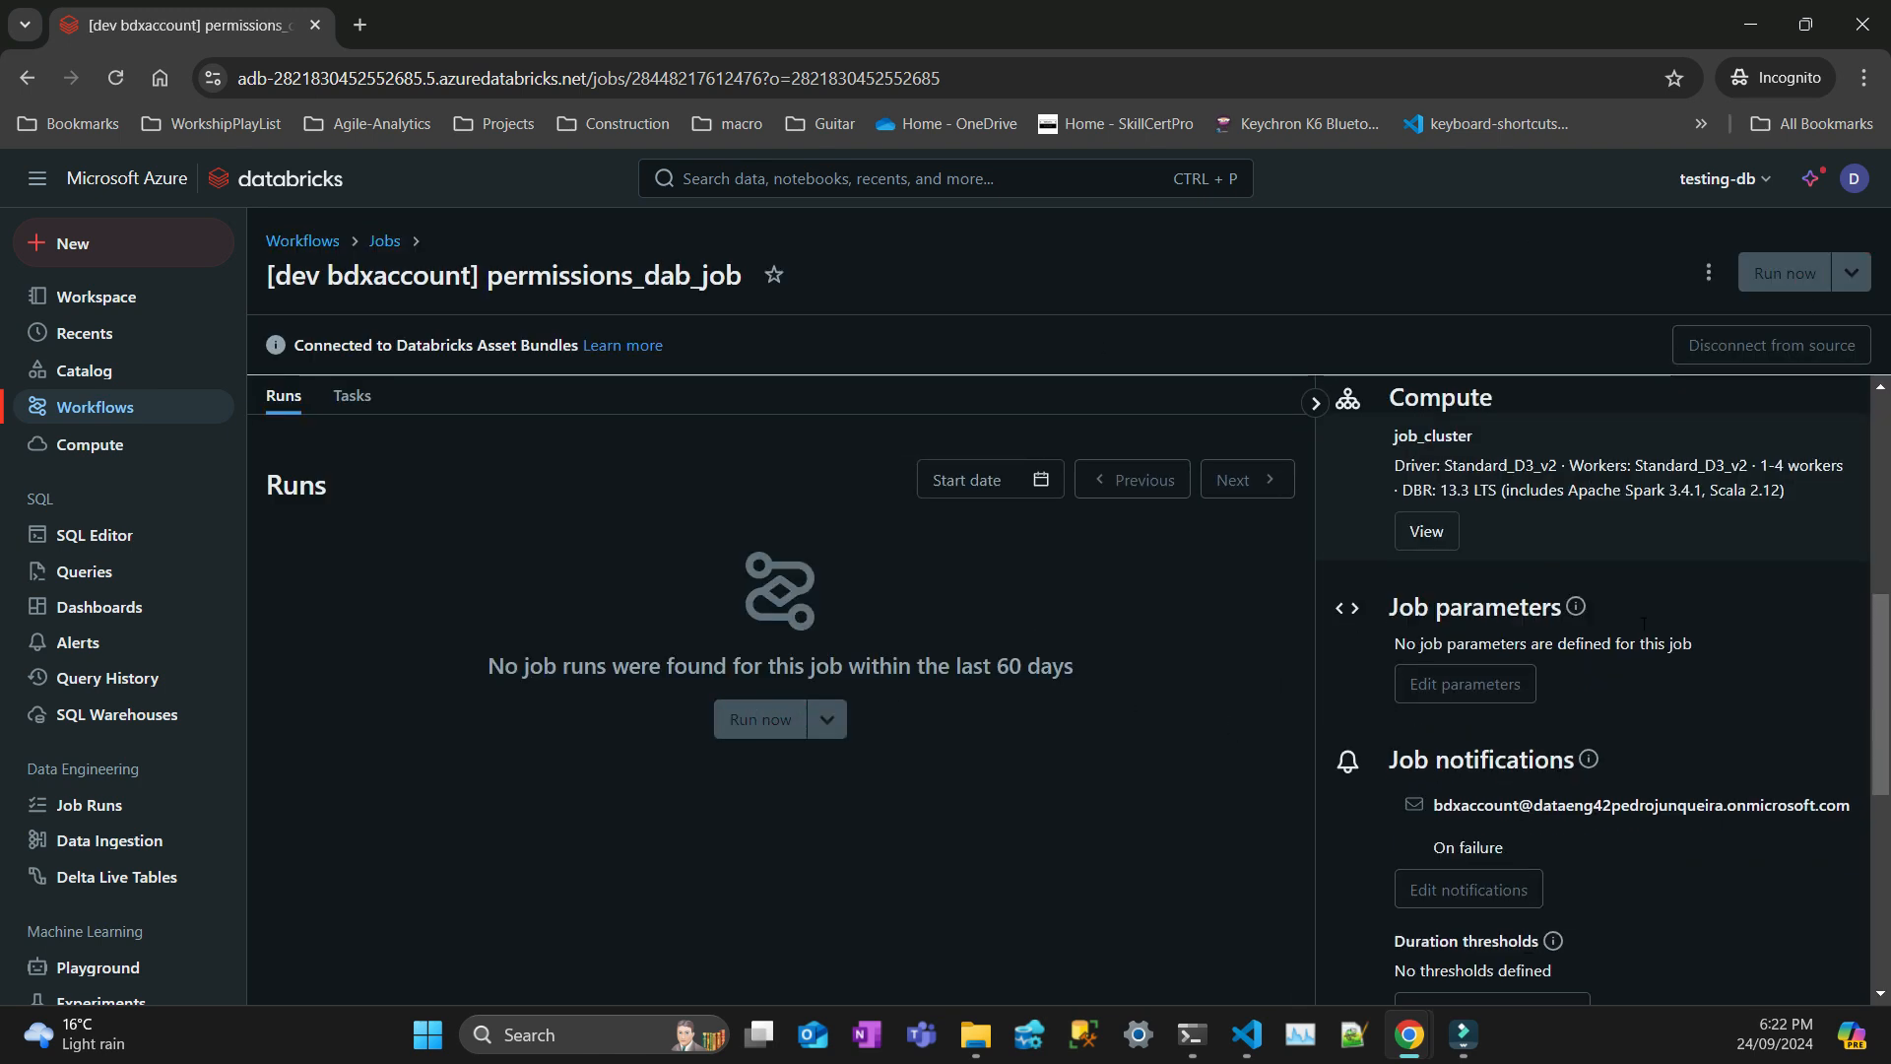
scroll(down, 3)
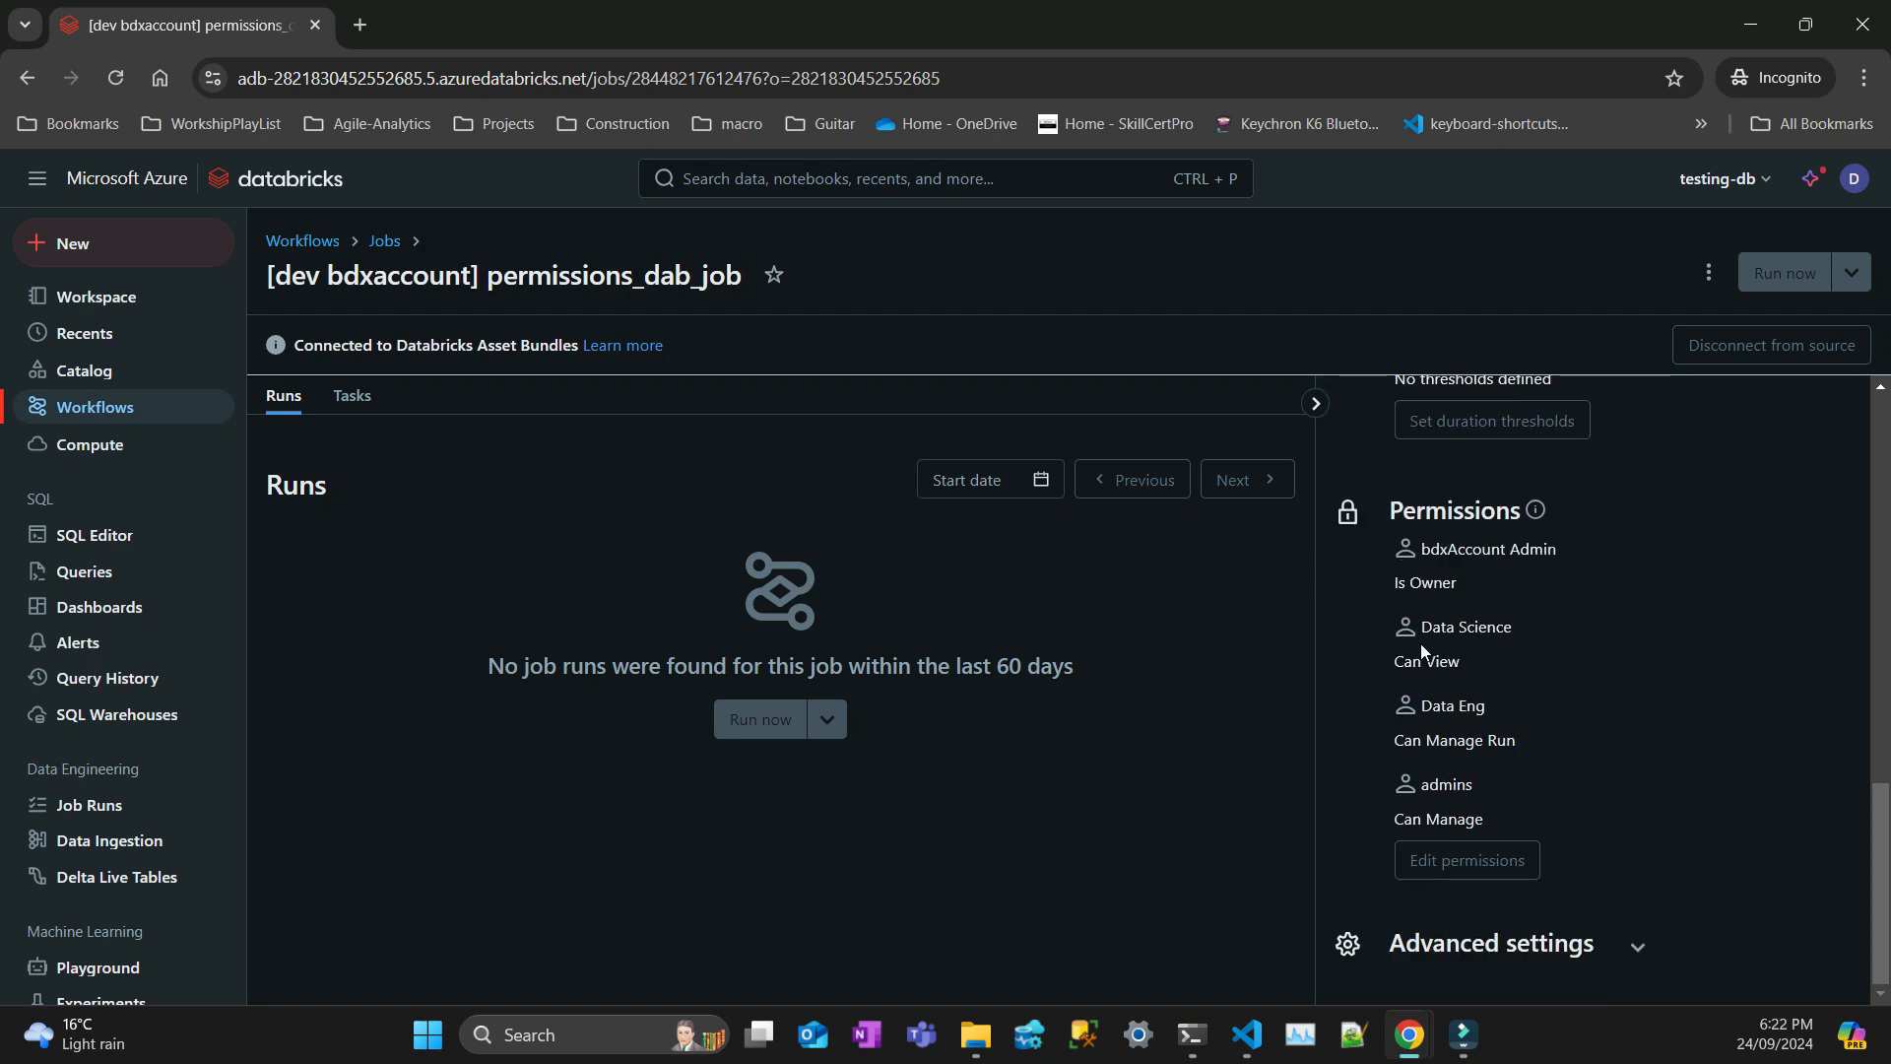
mouse_move(1601, 631)
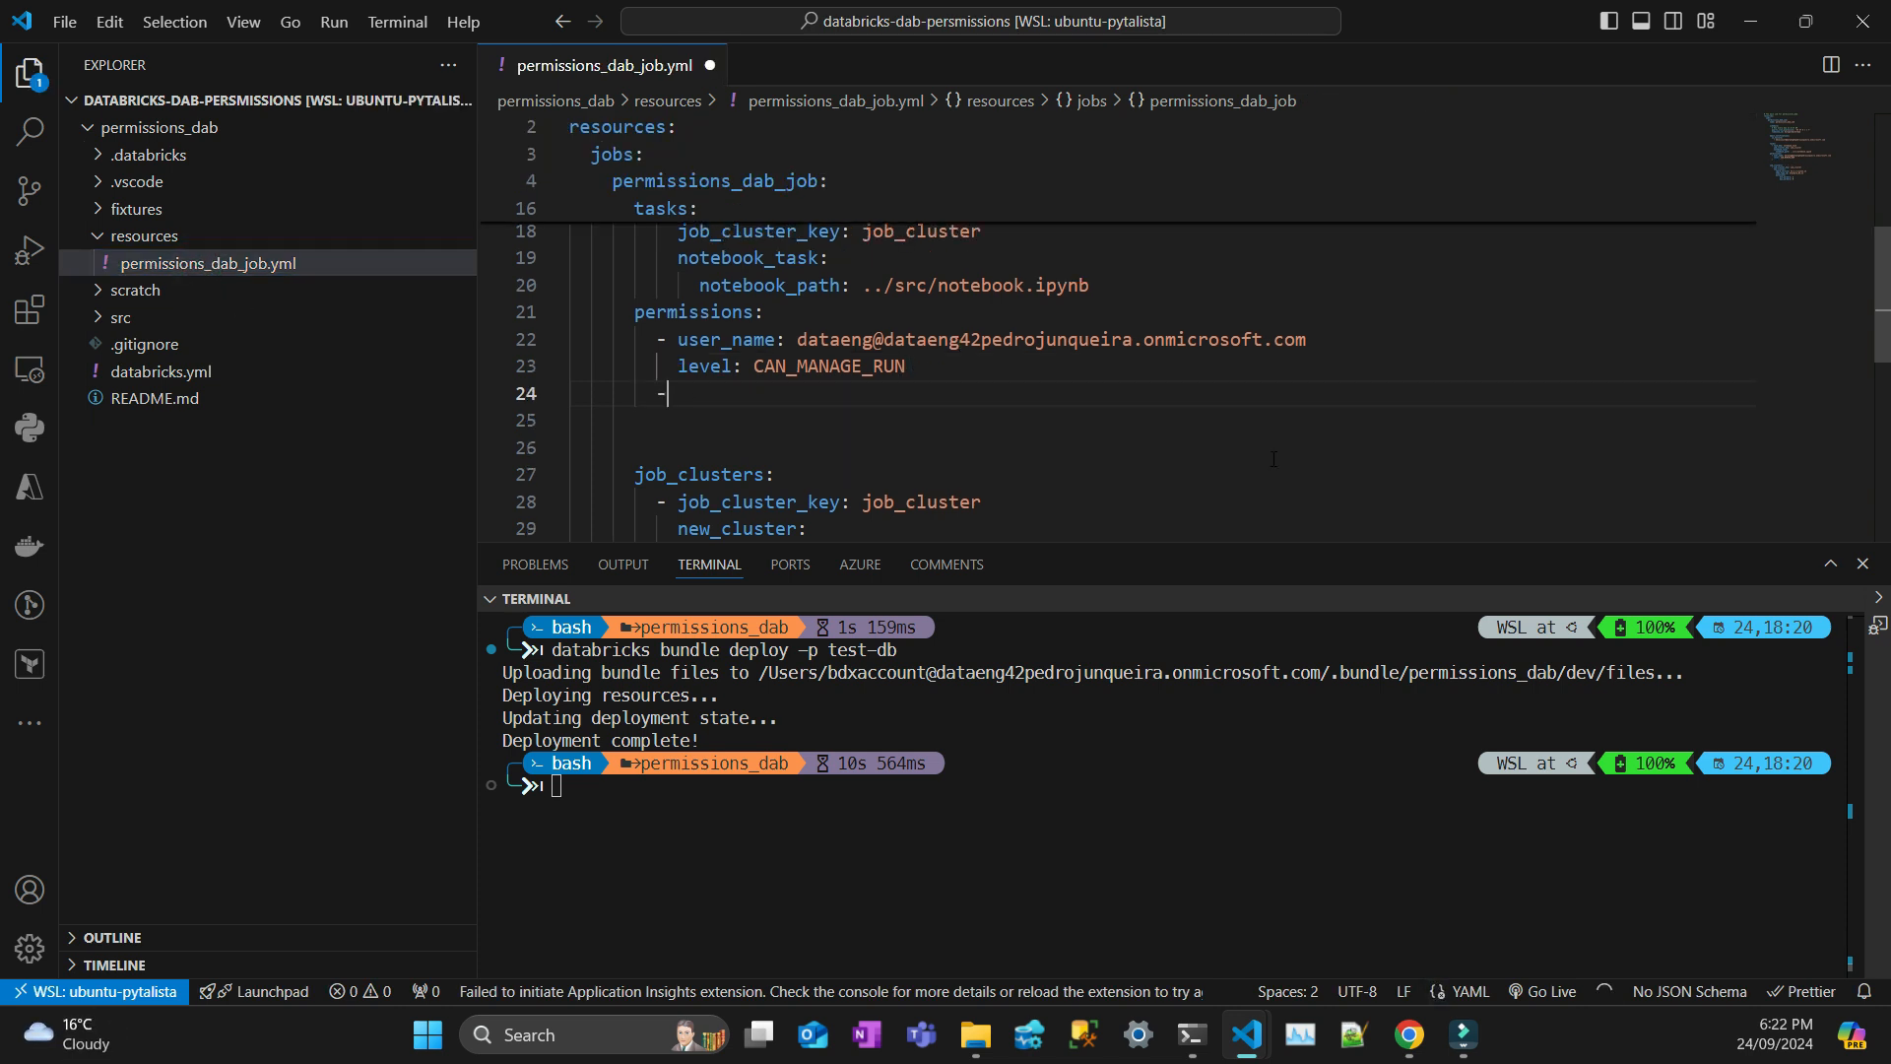
text(user_name:)
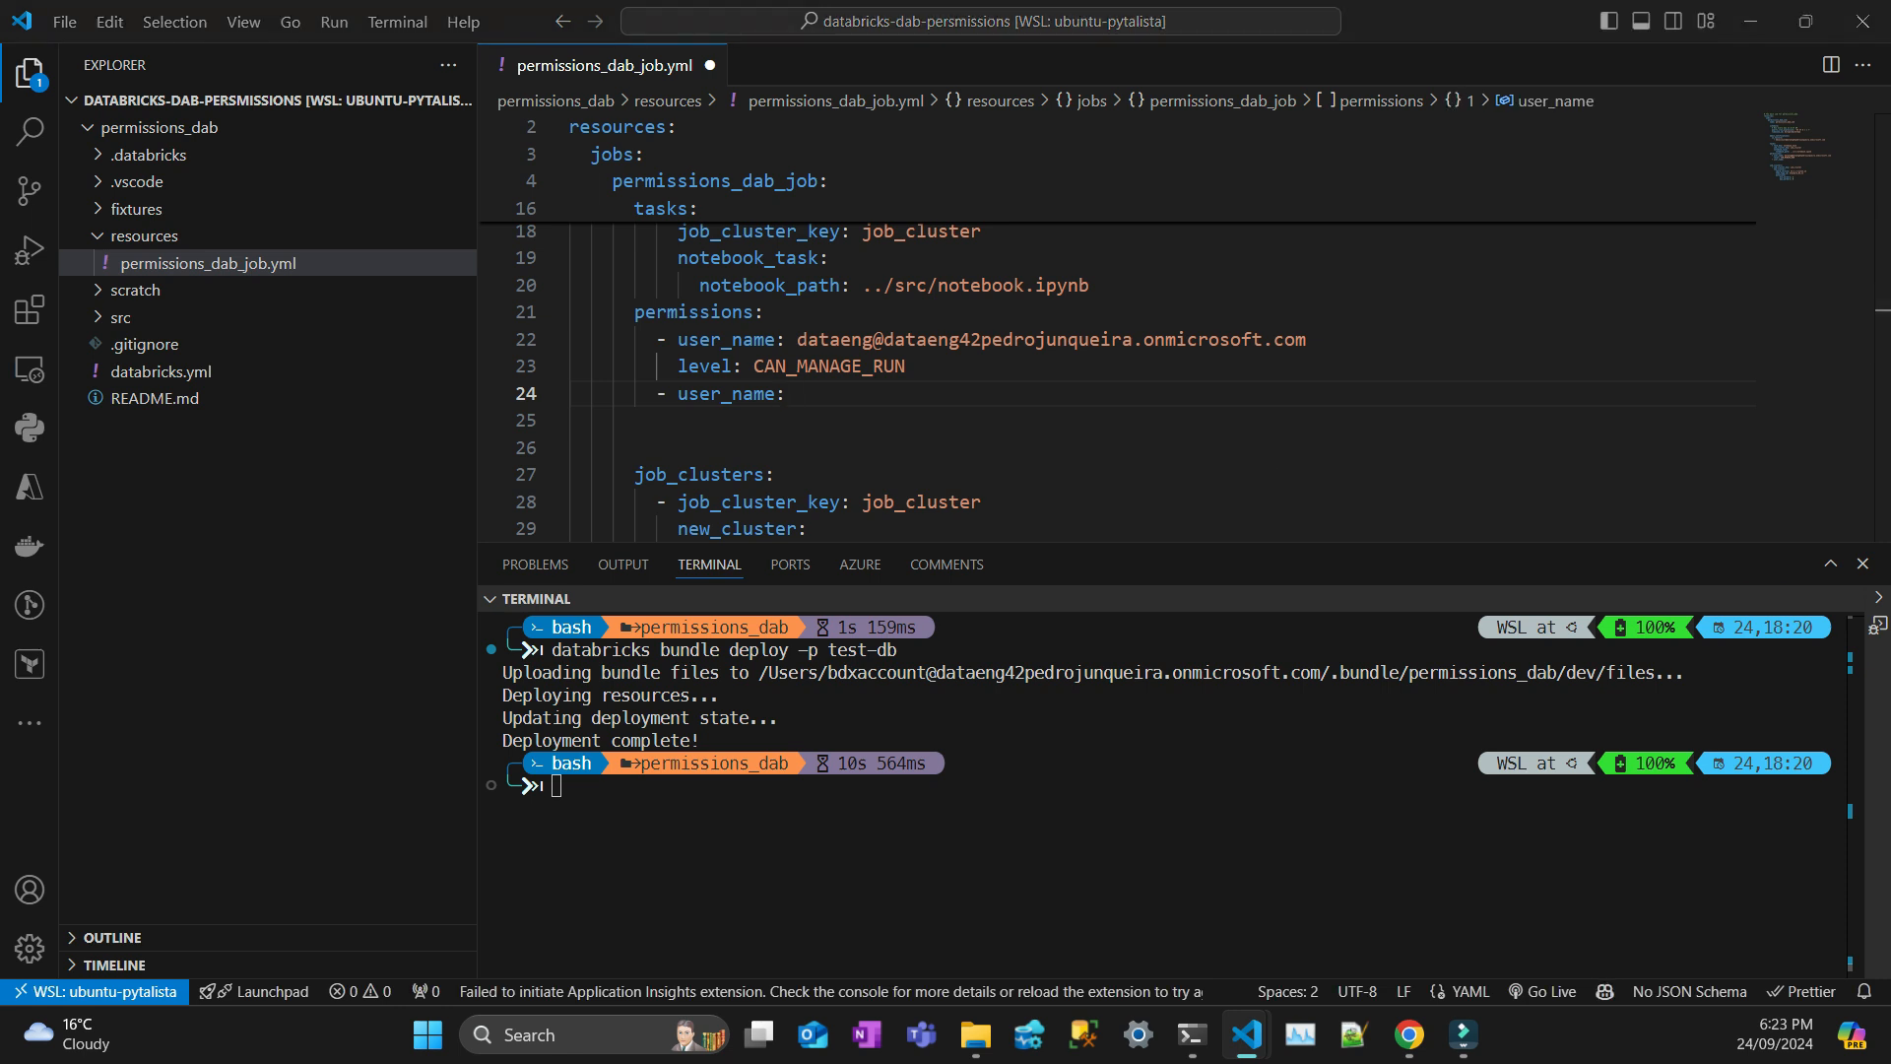
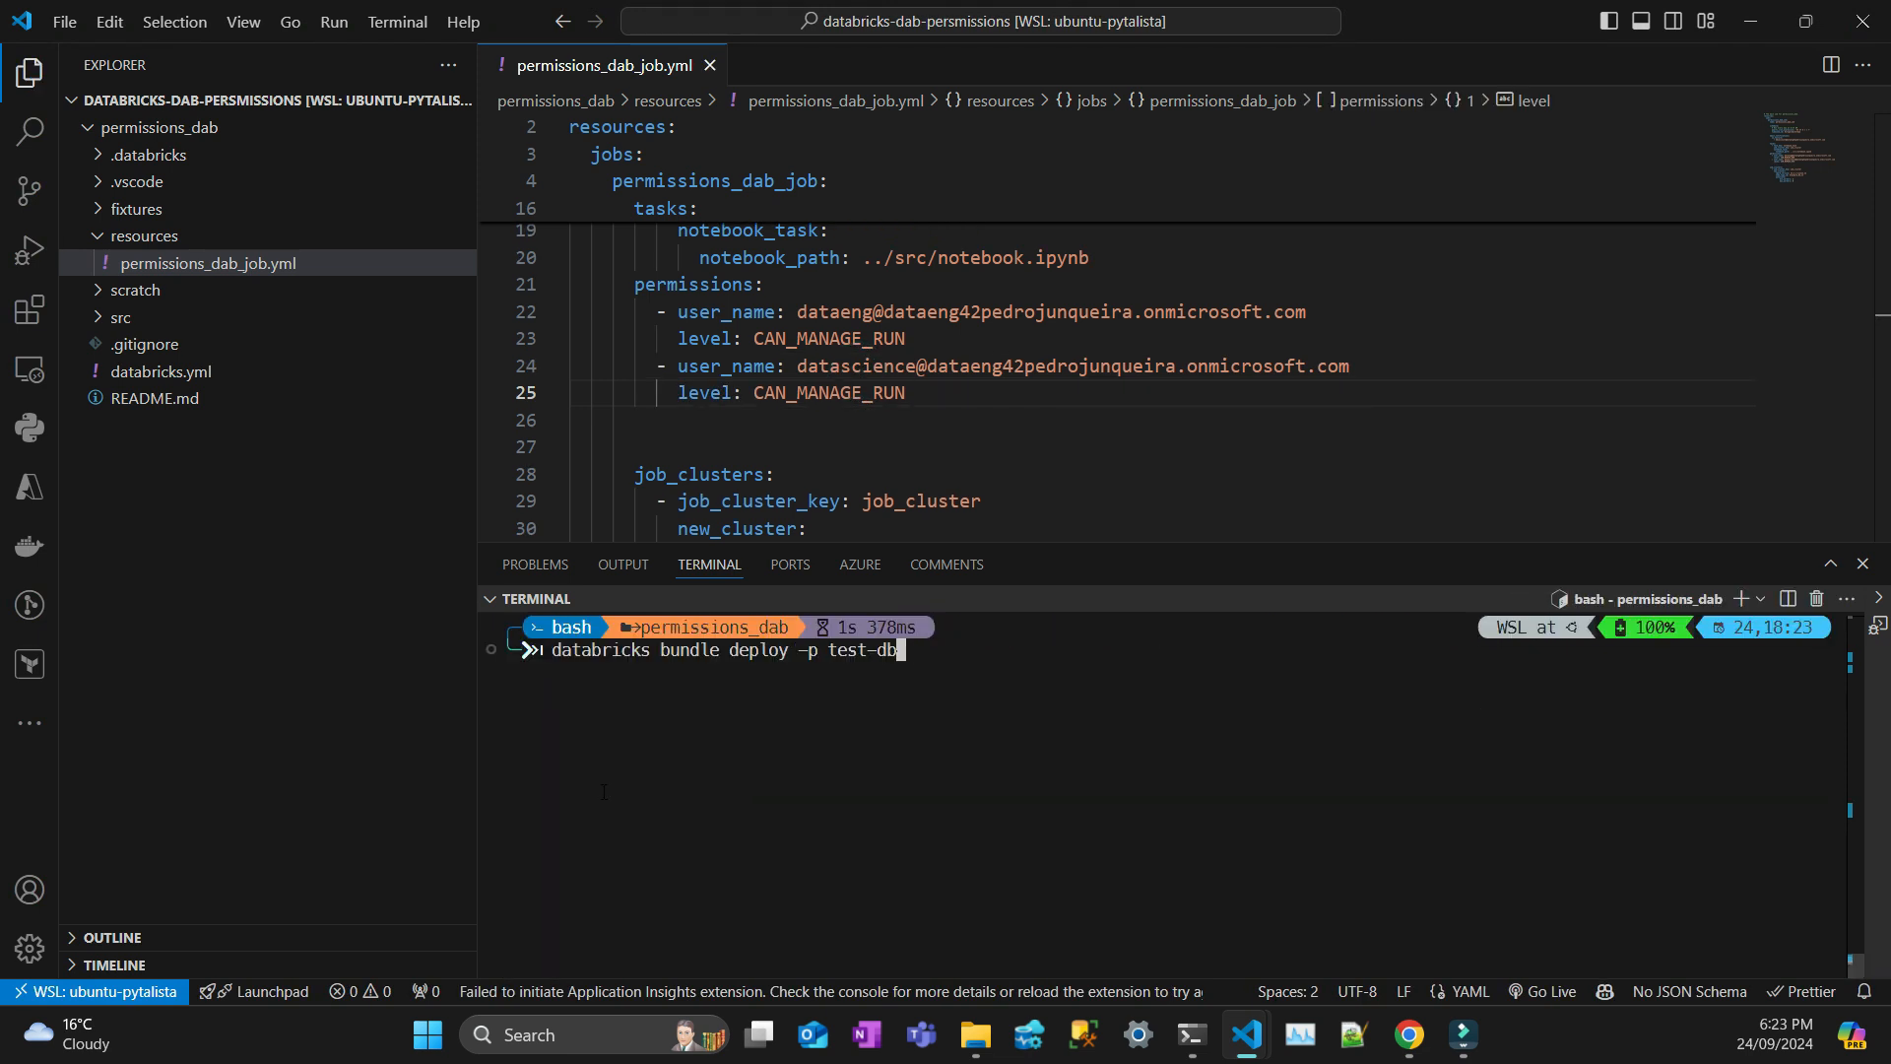
text(validate)
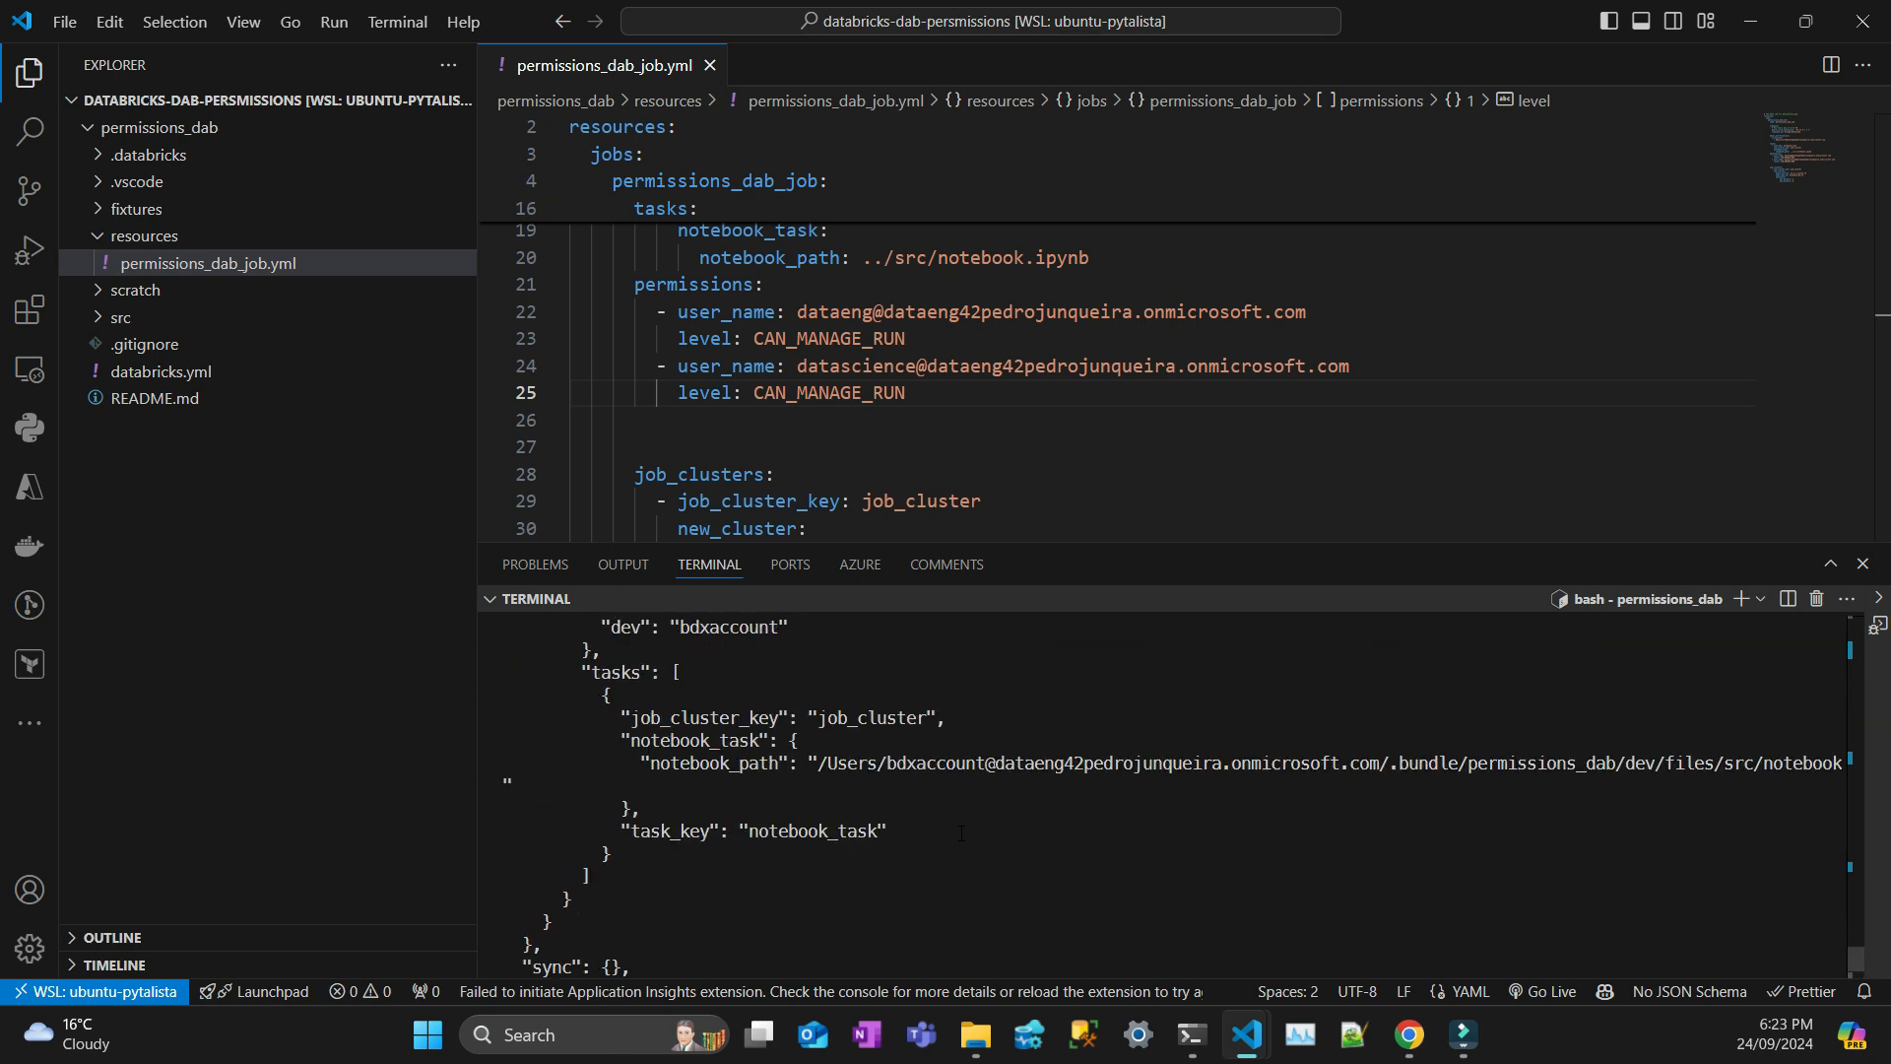
scroll(down, 3)
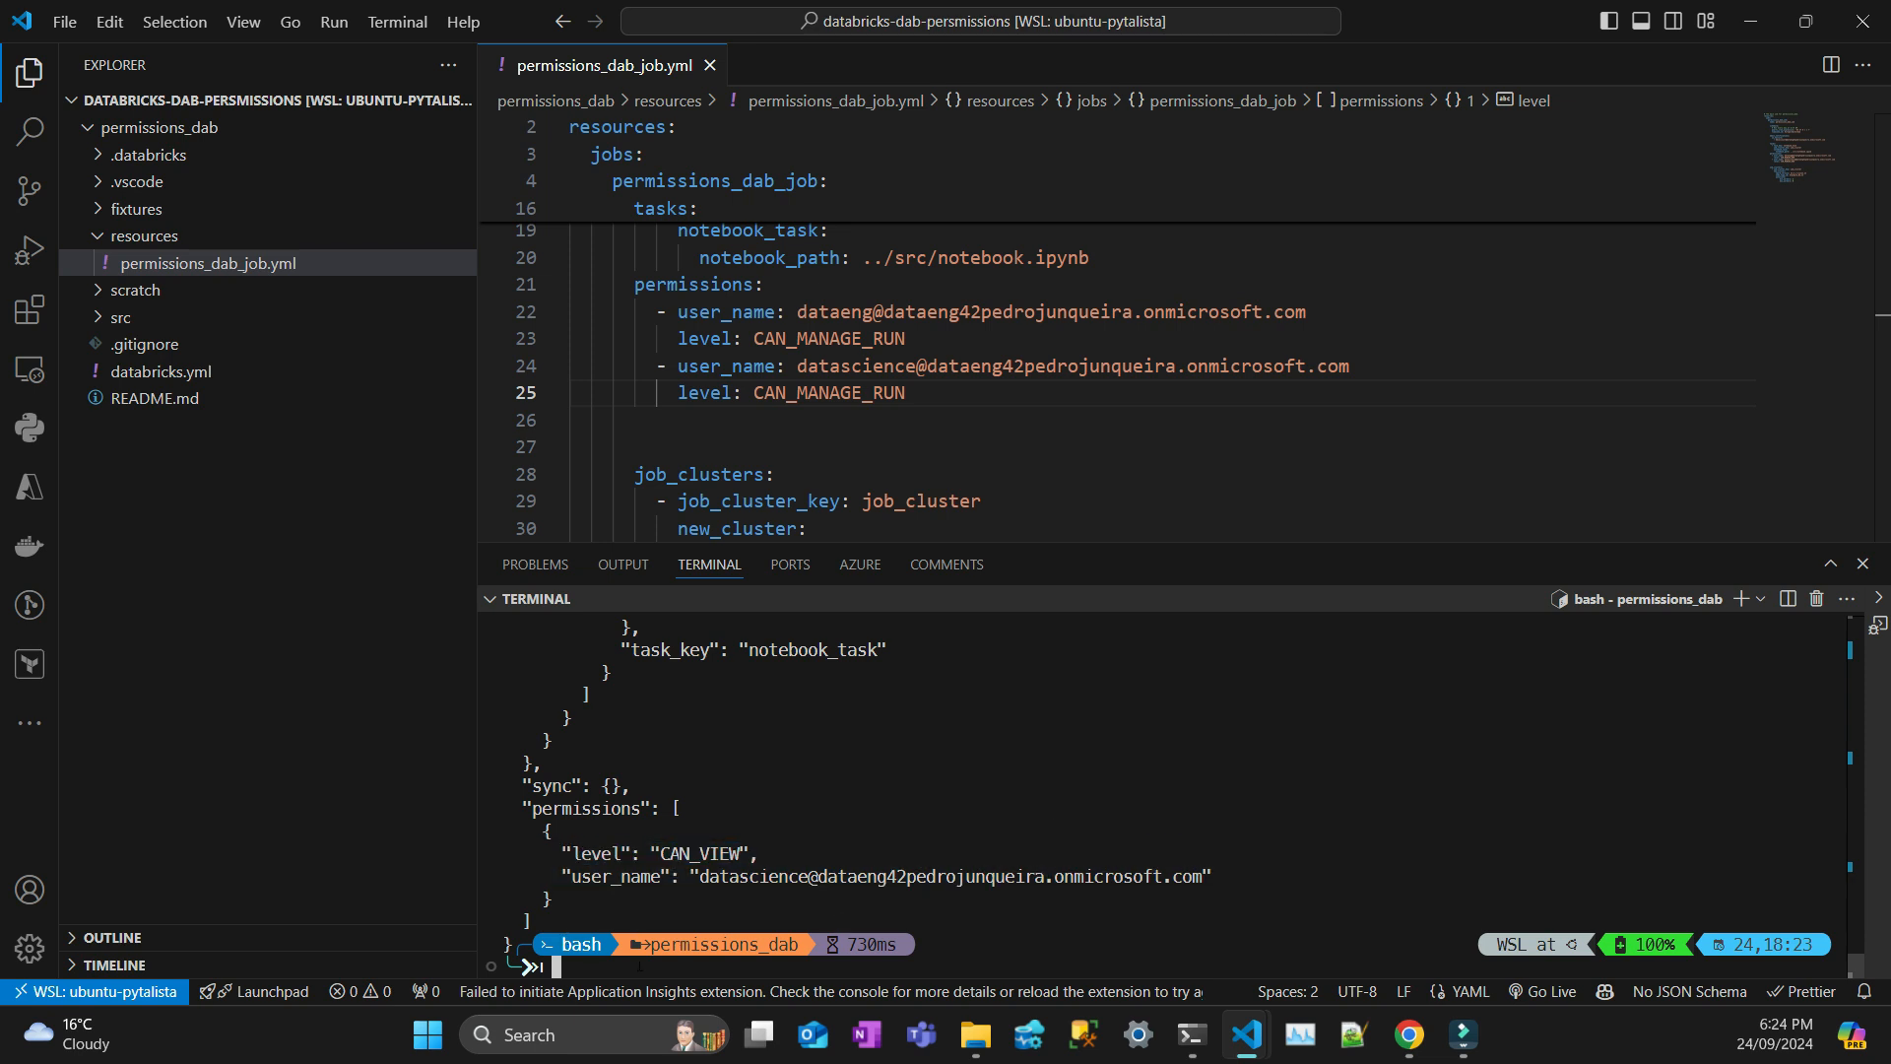
text(databricks bundle validate -p test-db -o json)
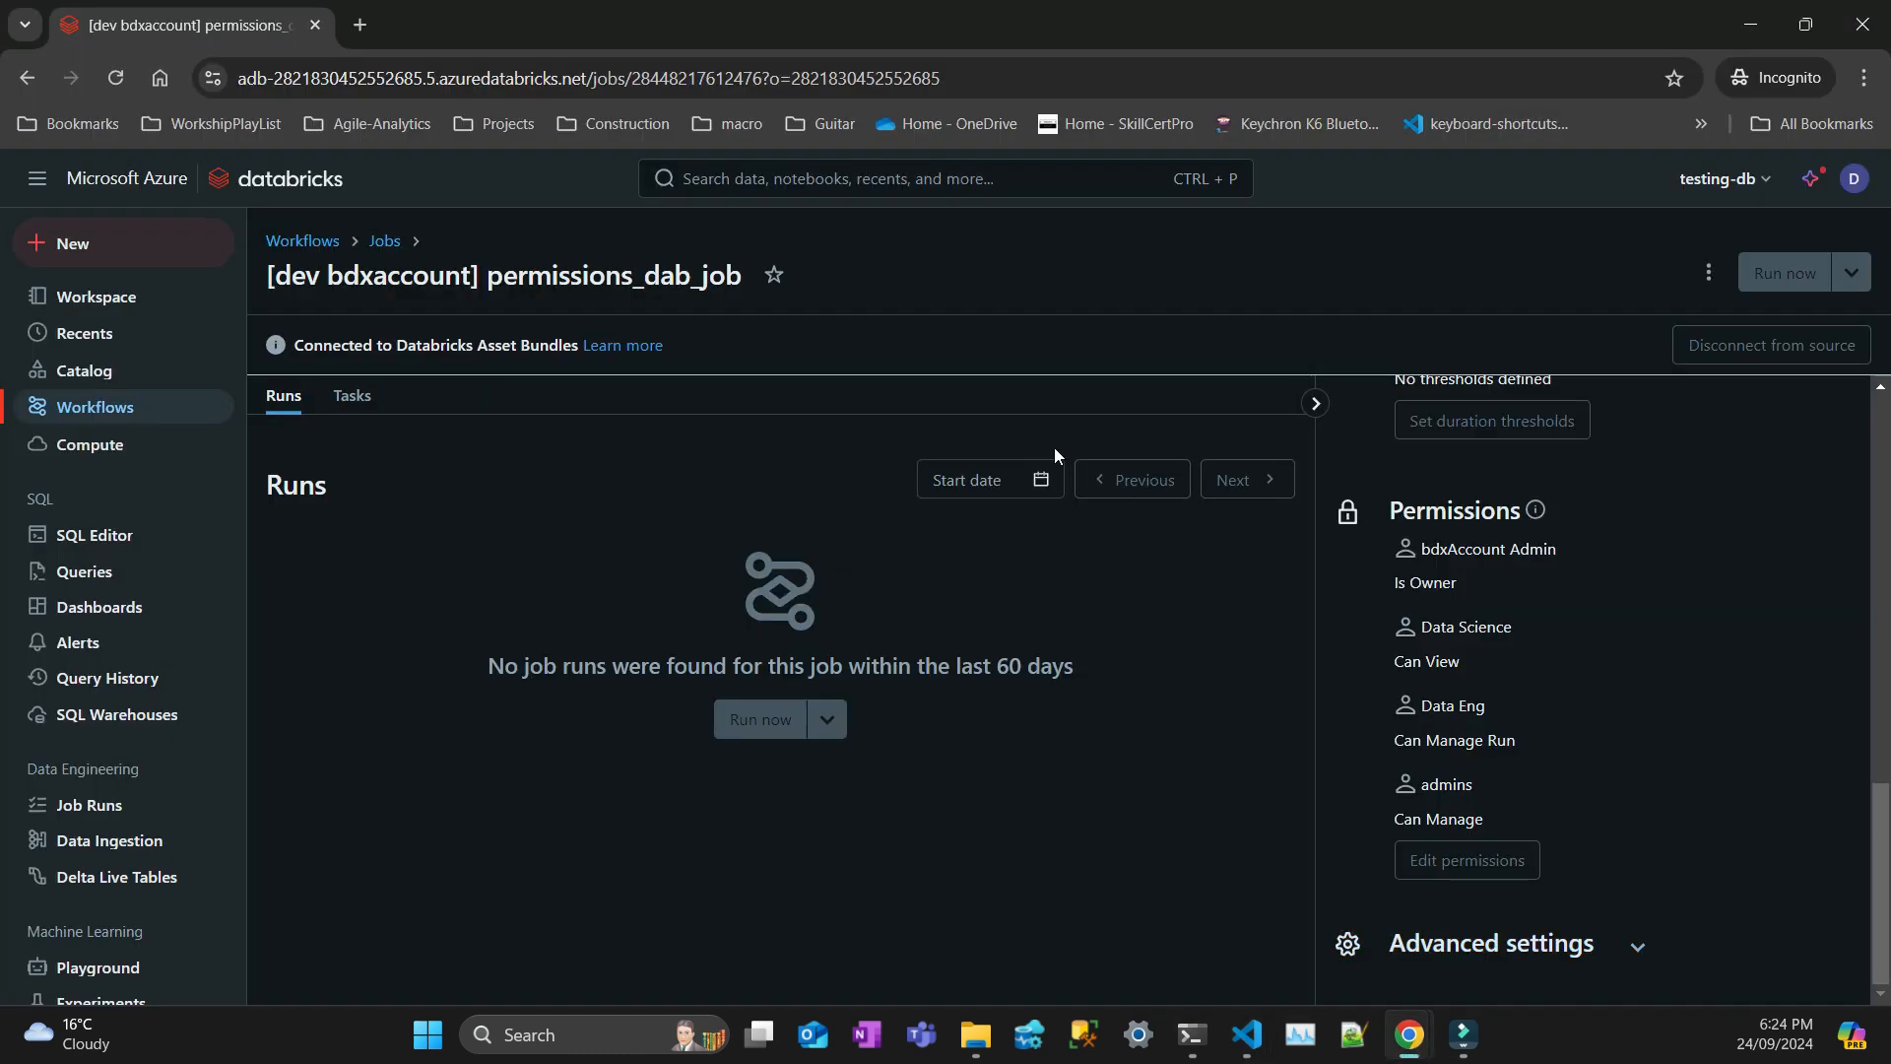
mouse_move(256, 179)
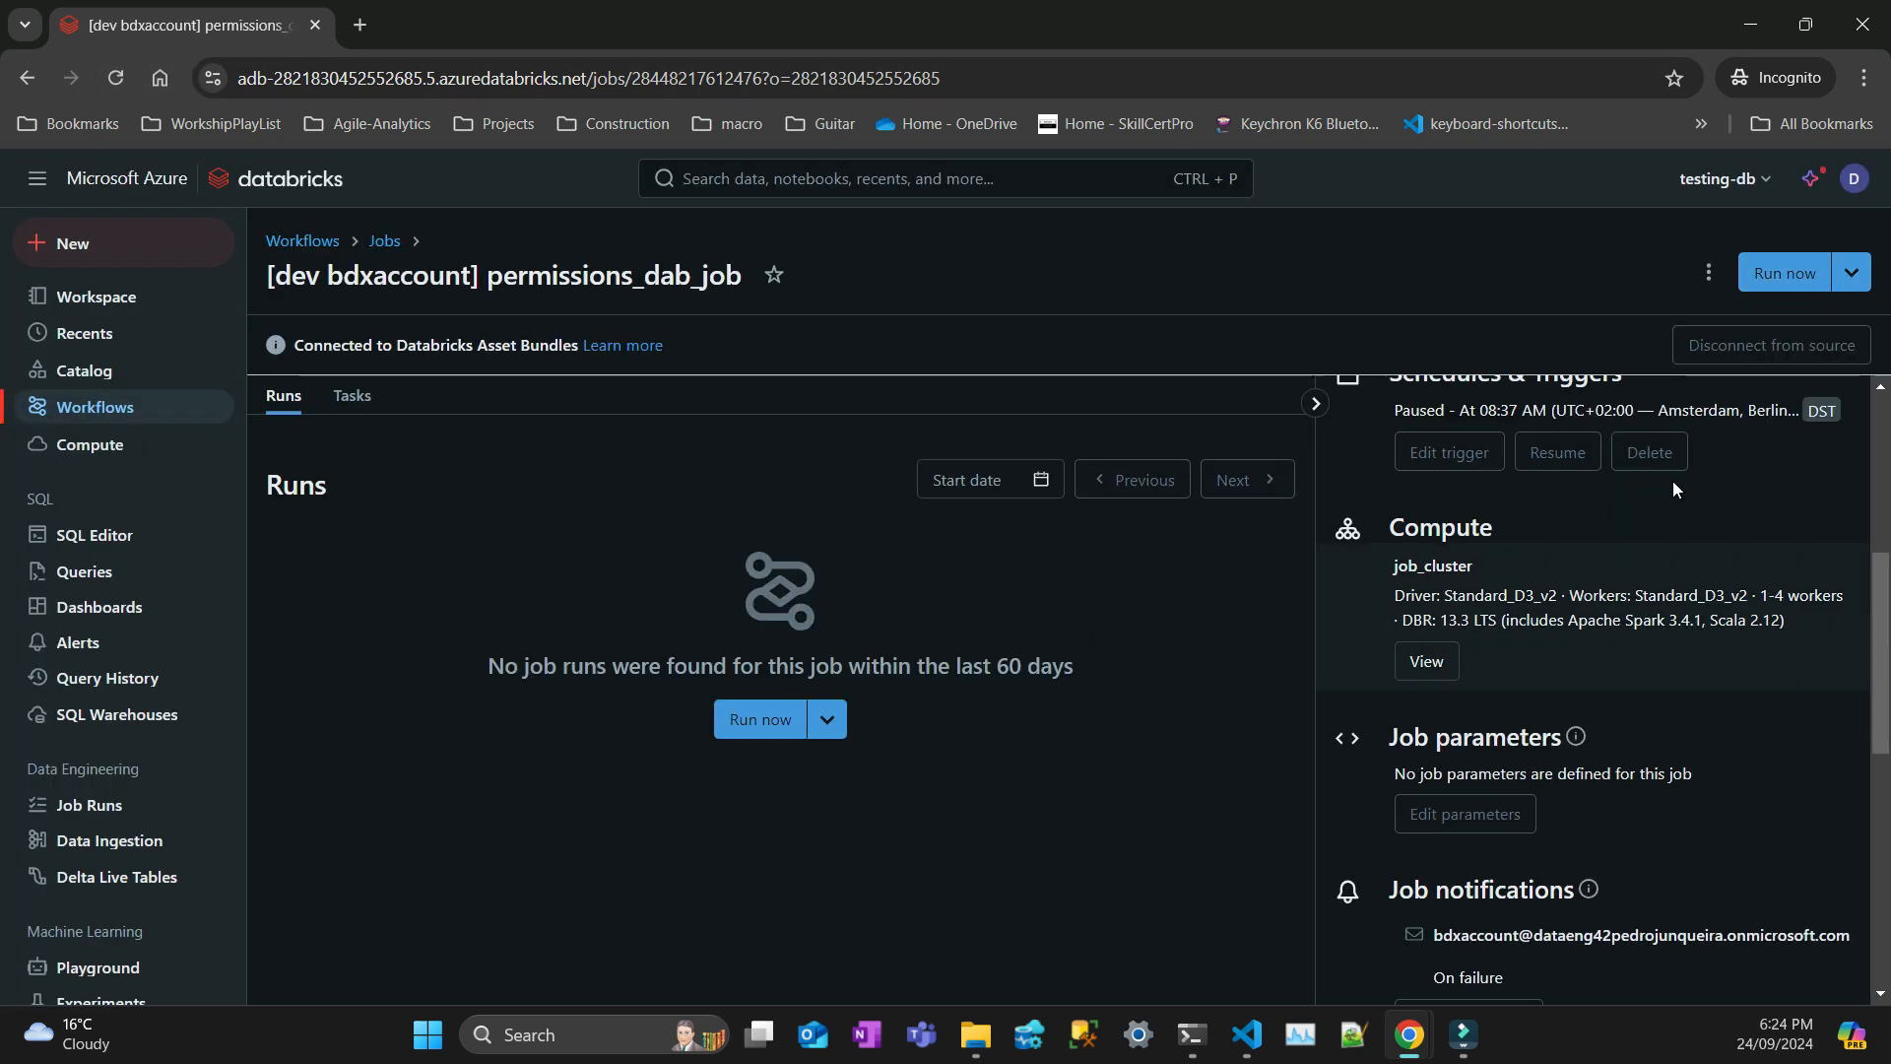
Scroll the job's panel to Permissions to see Data Science with Can Manage Run
scroll(down, 3)
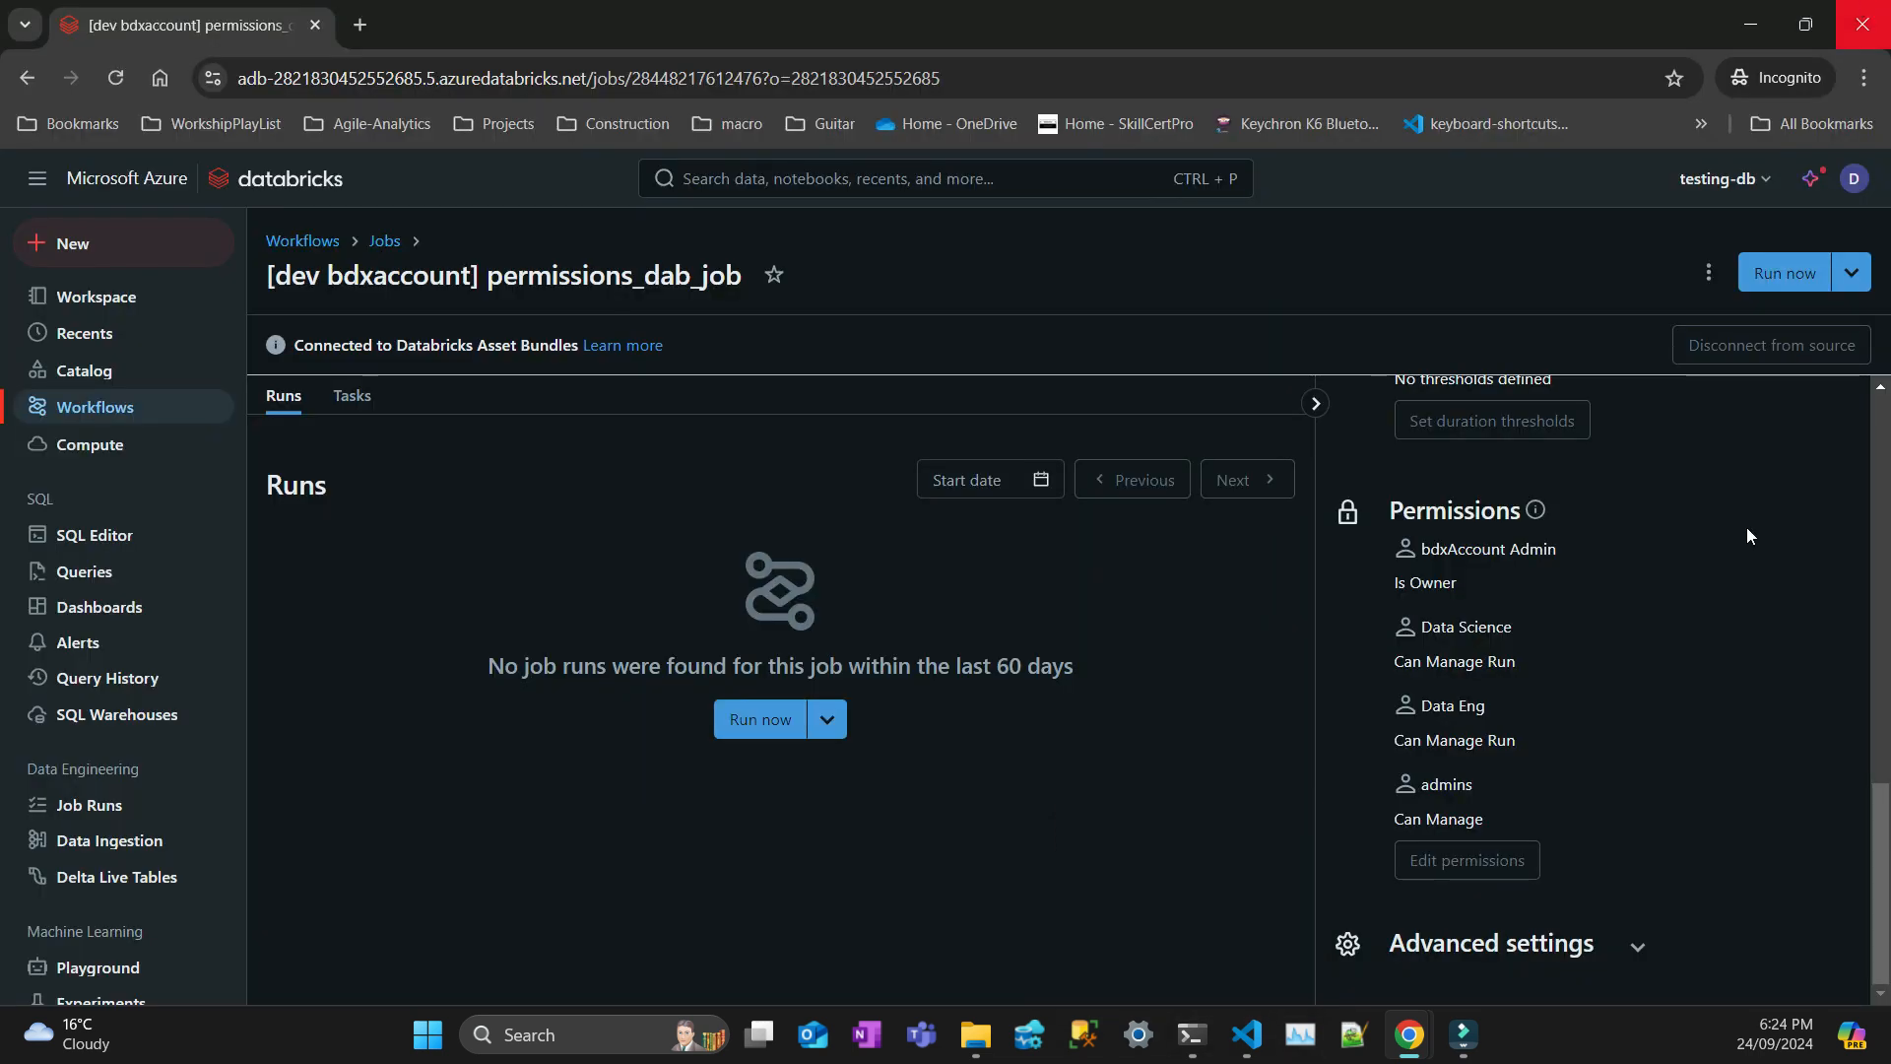
mouse_move(1408, 1033)
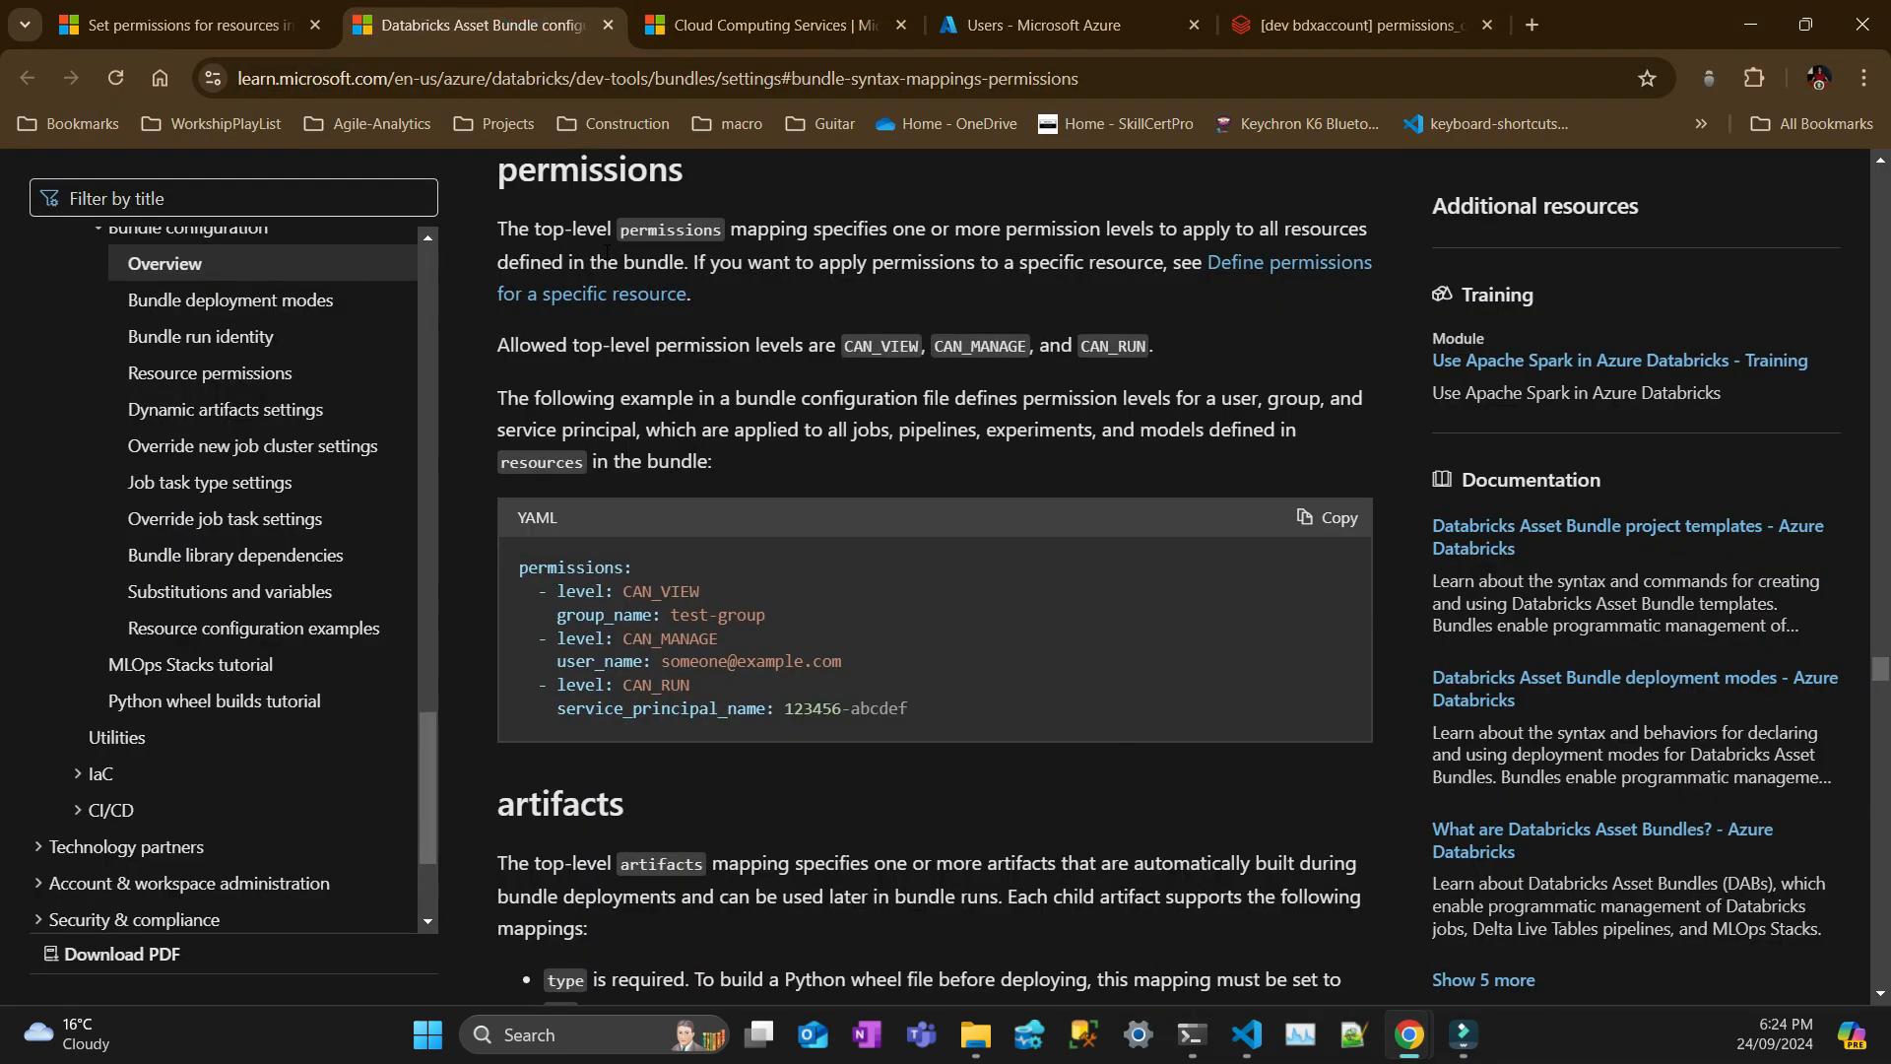
Highlight CAN_VIEW in the YAML example and among the allowed top-level permission levels
double_click(881, 344)
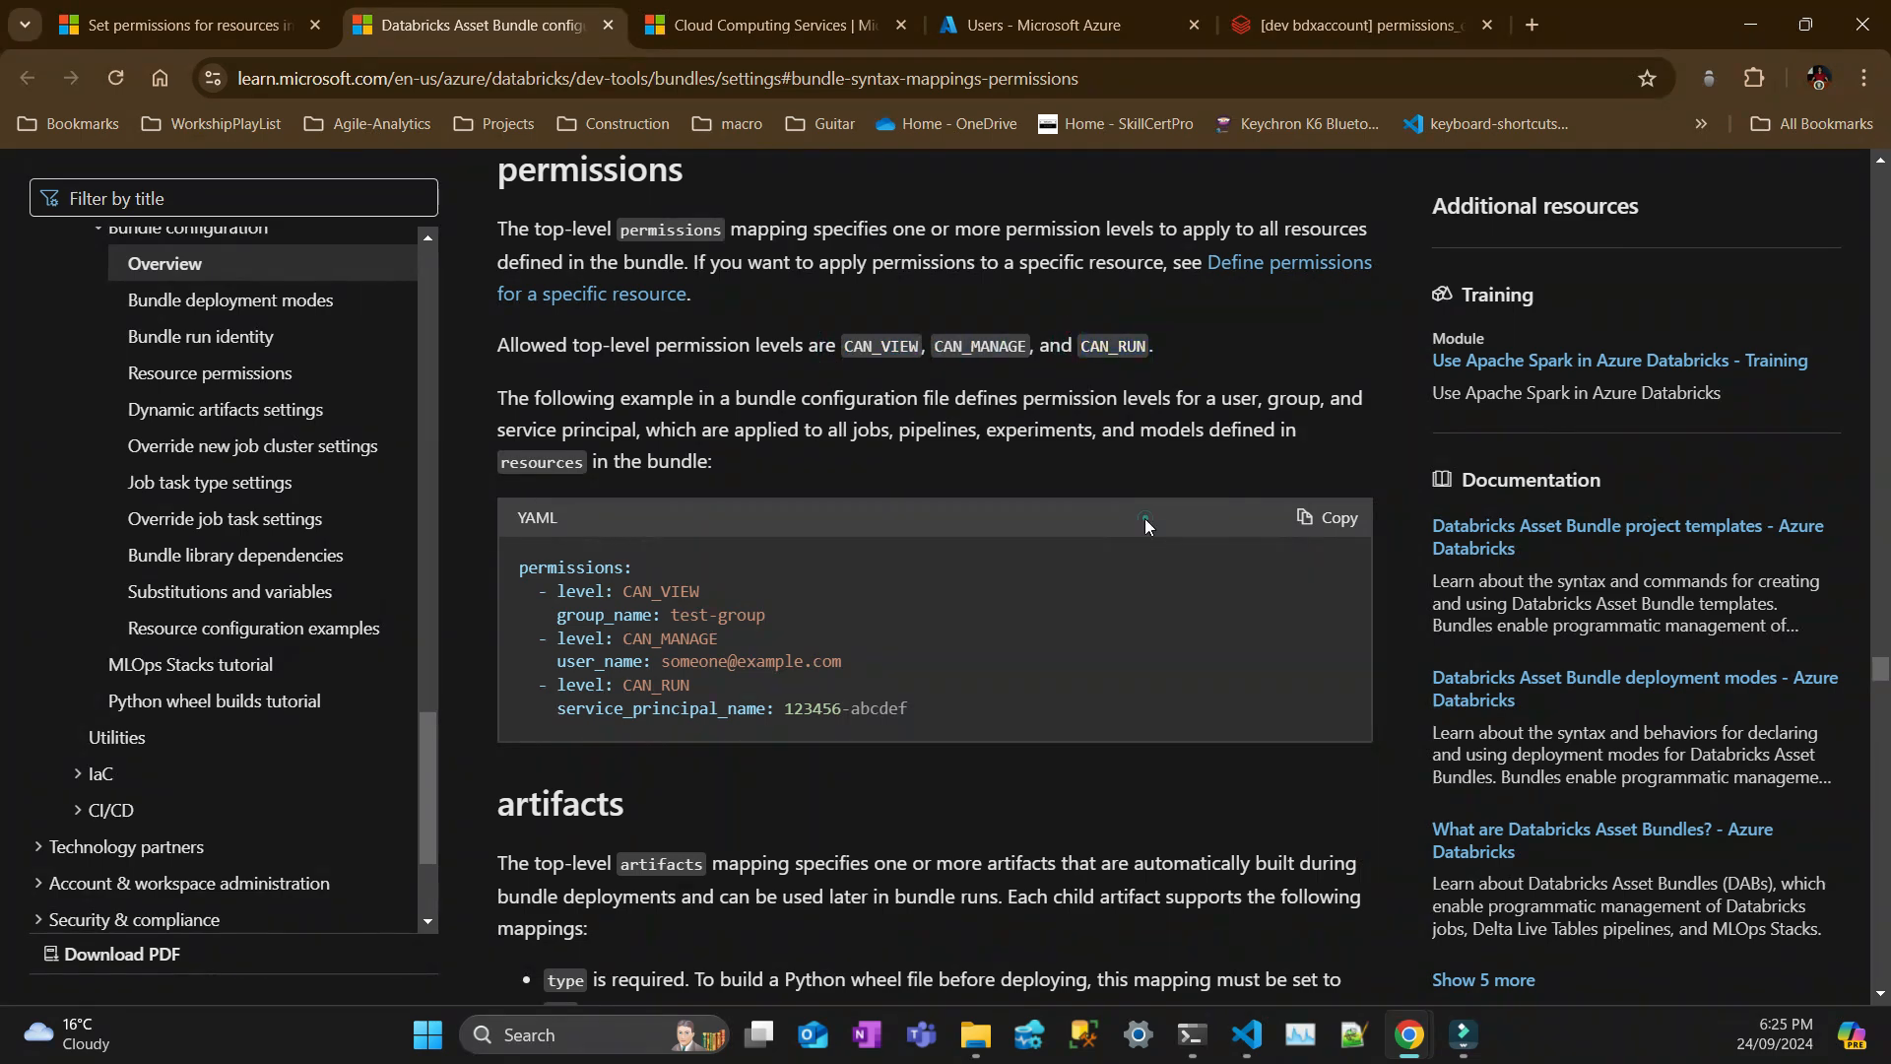
mouse_move(649, 567)
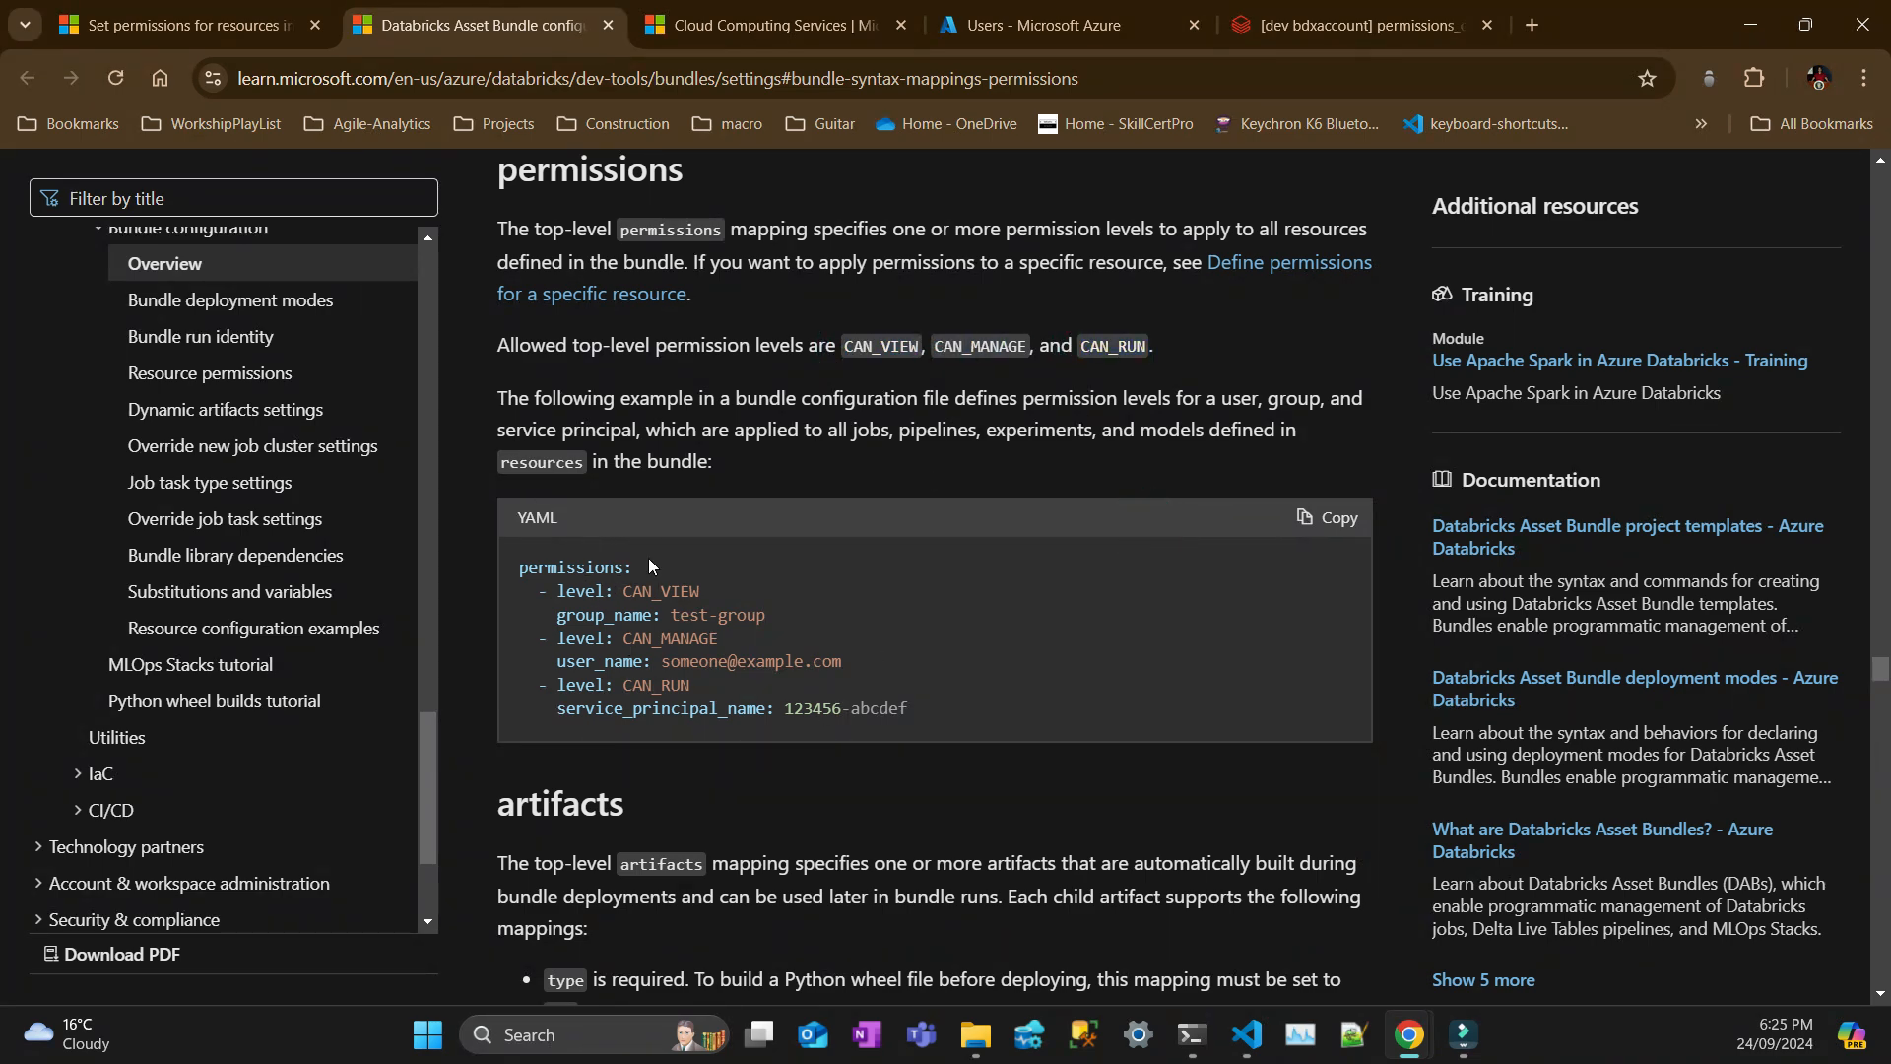
double_click(978, 346)
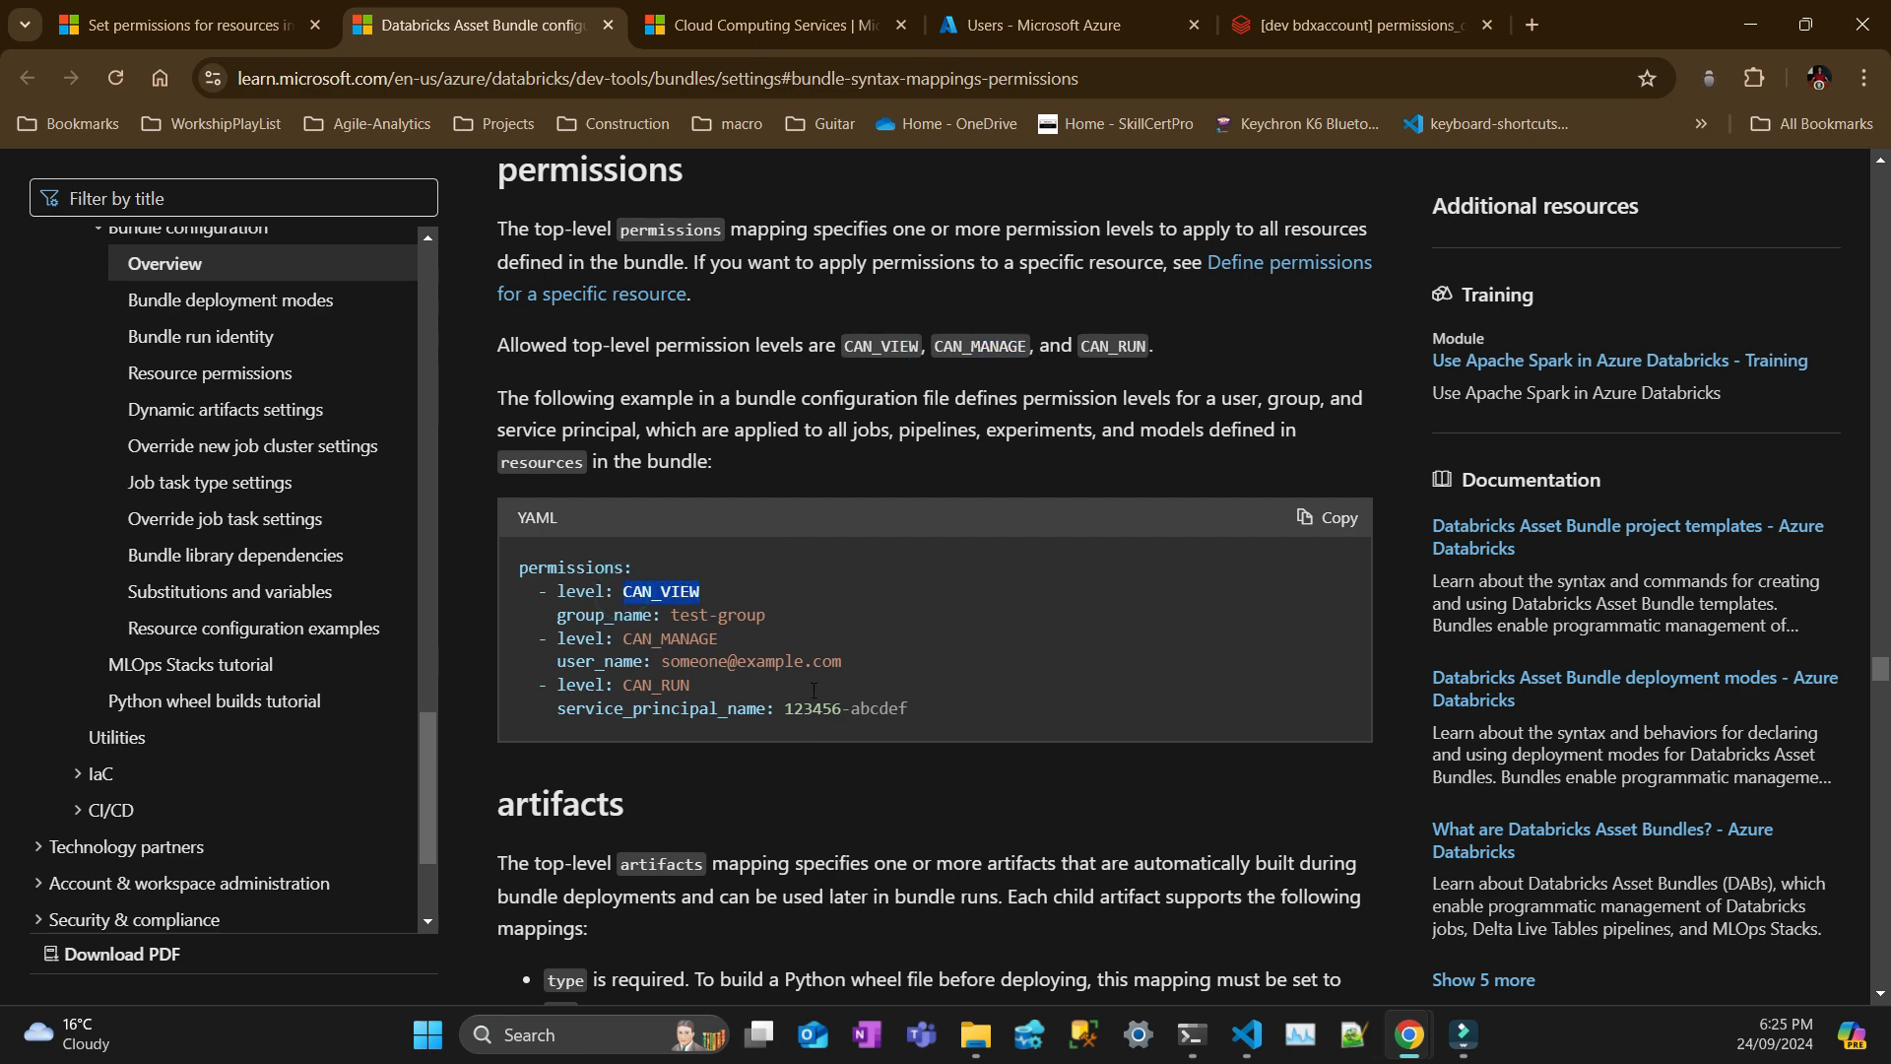
mouse_move(1243, 628)
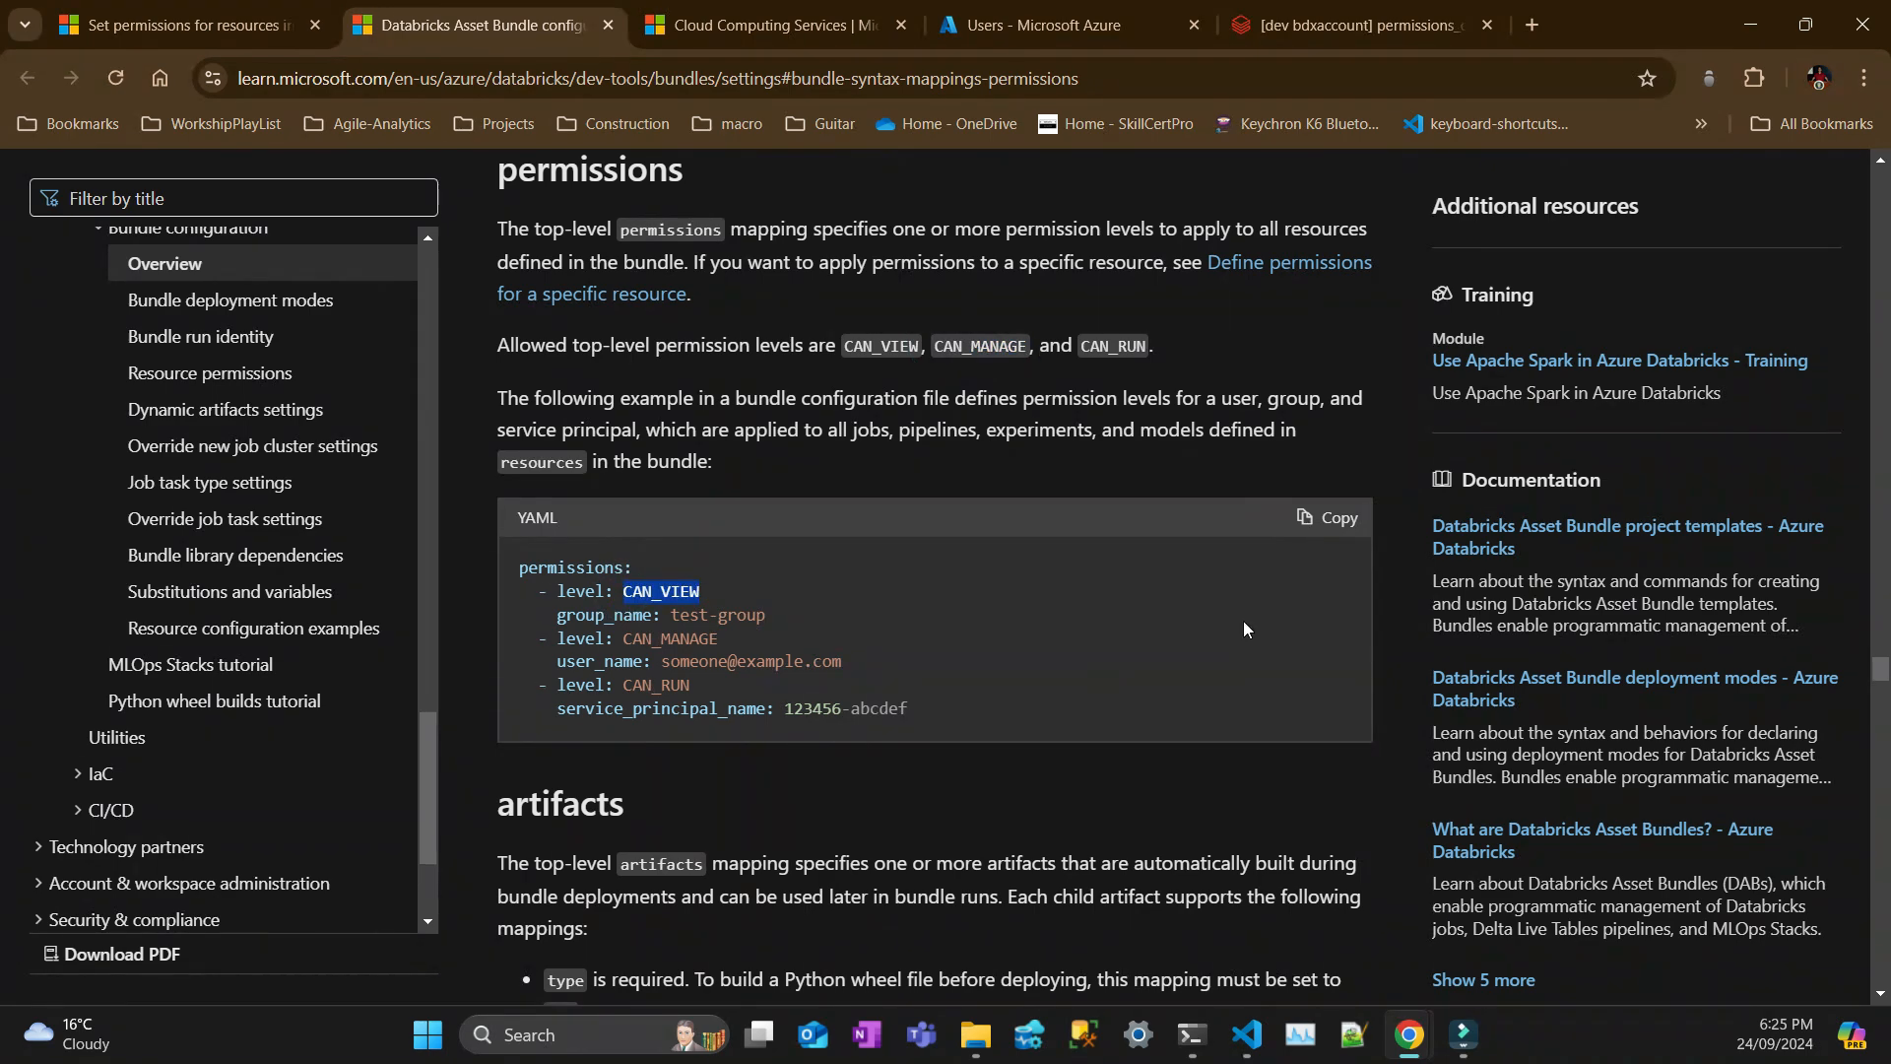
double_click(881, 346)
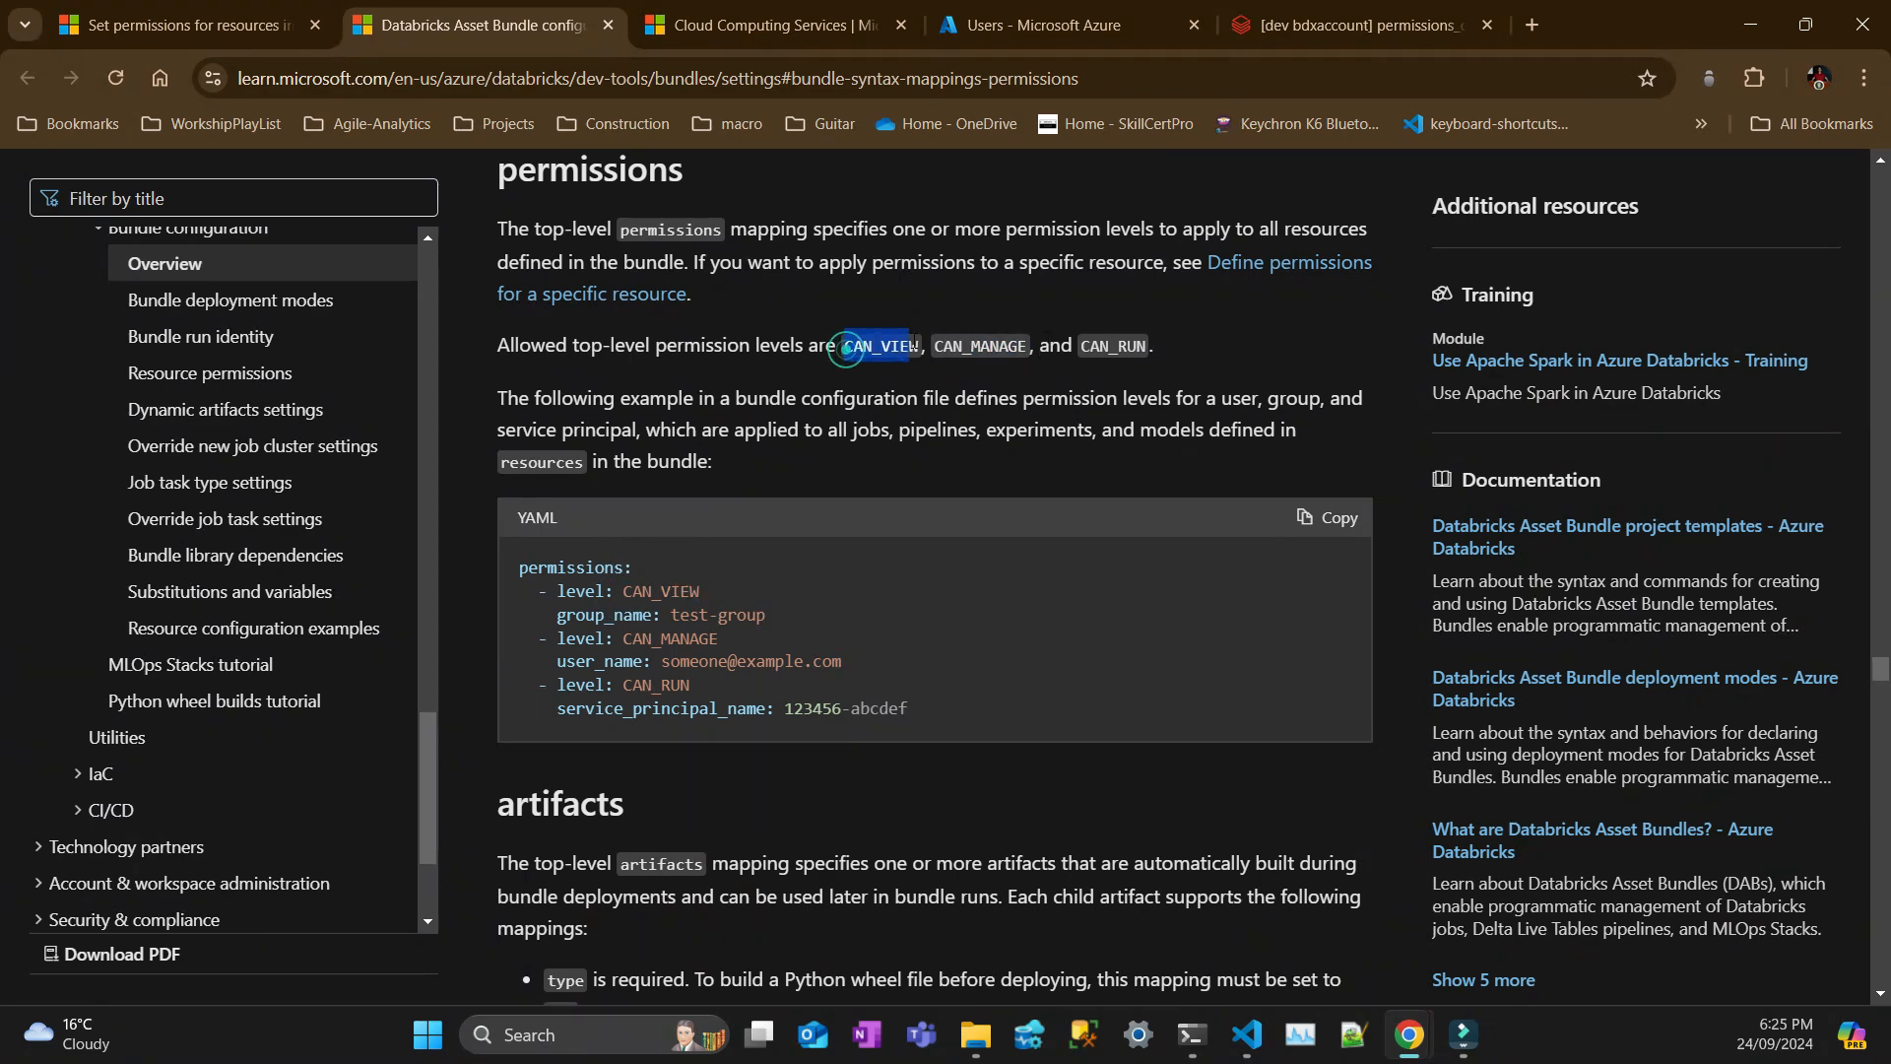